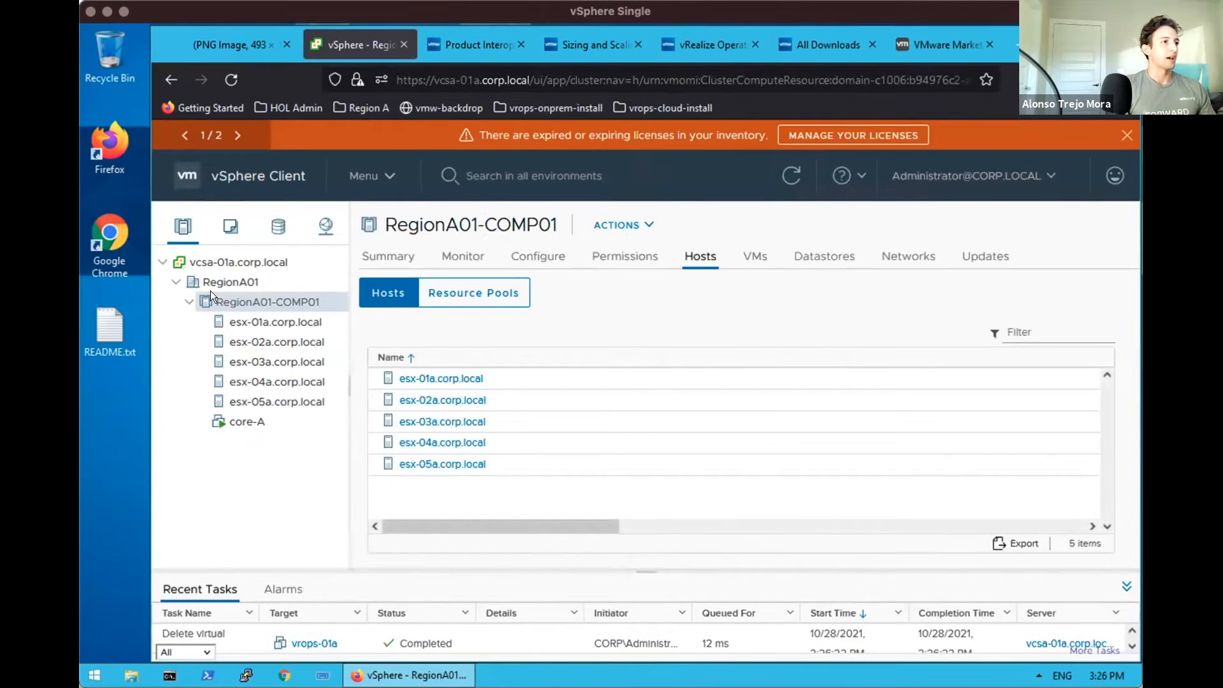
mouse_move(239, 425)
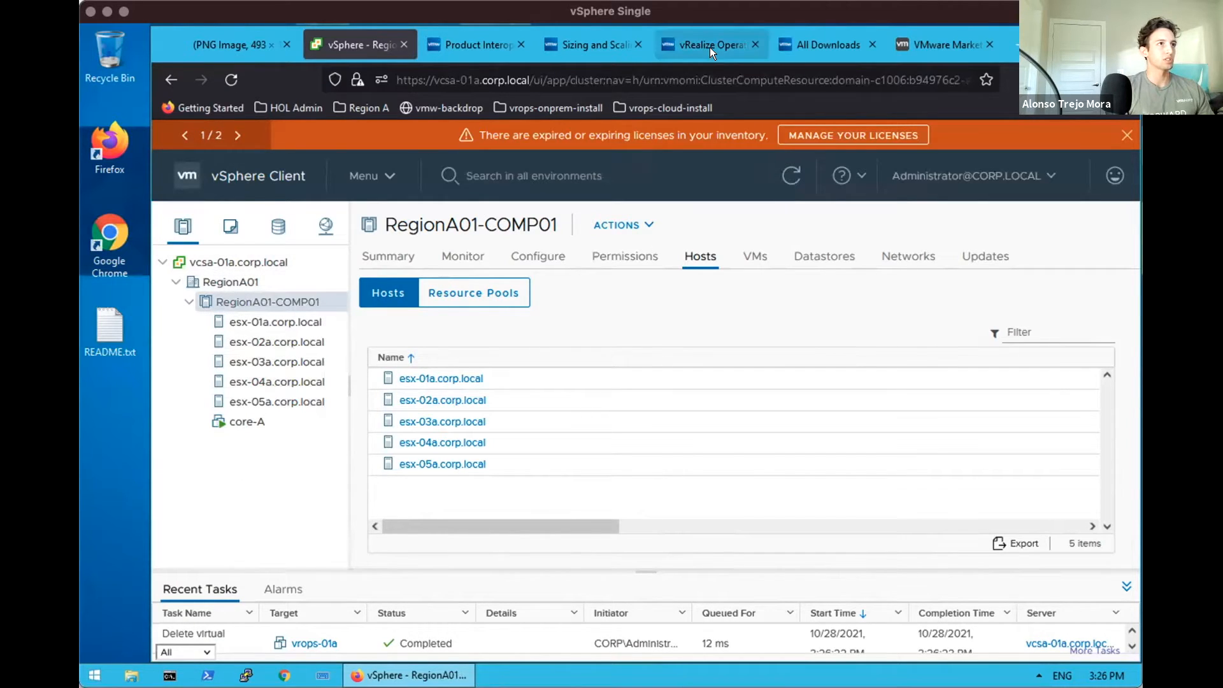
Locate vRealize Operations under All Downloads and open the Enterprise 8.6.0 download files.
left_click(826, 45)
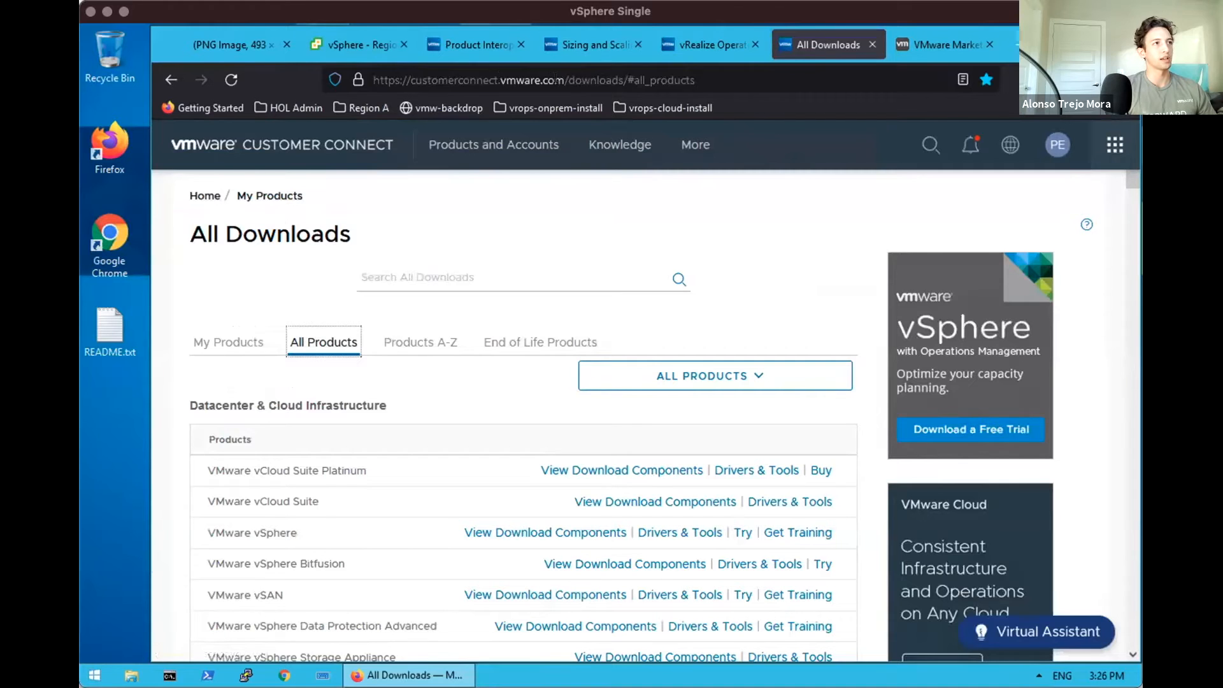
scroll("down", 3)
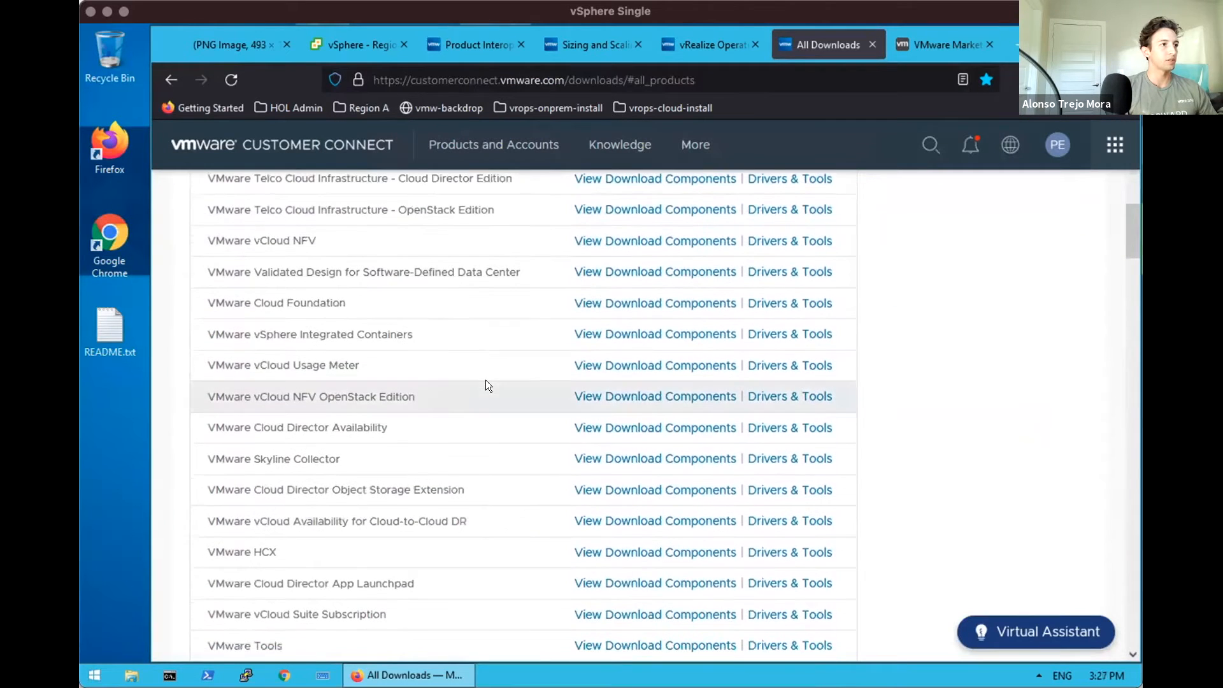
scroll("down", 3)
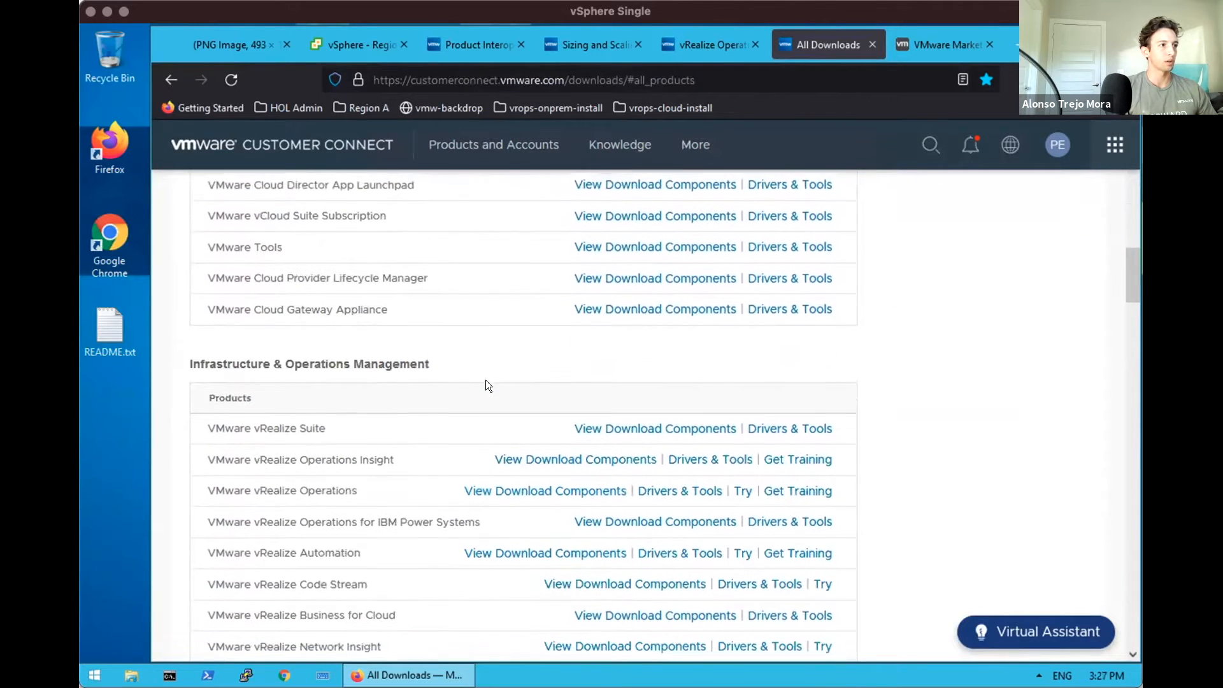
scroll("down", 3)
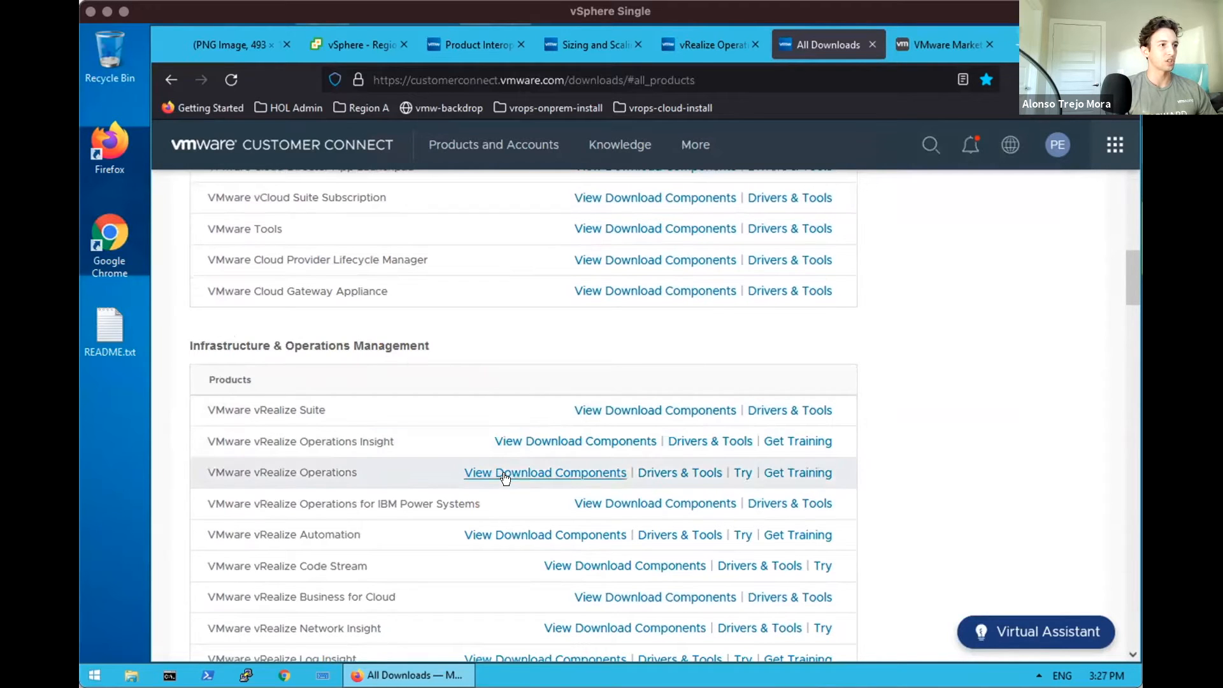
left_click(544, 471)
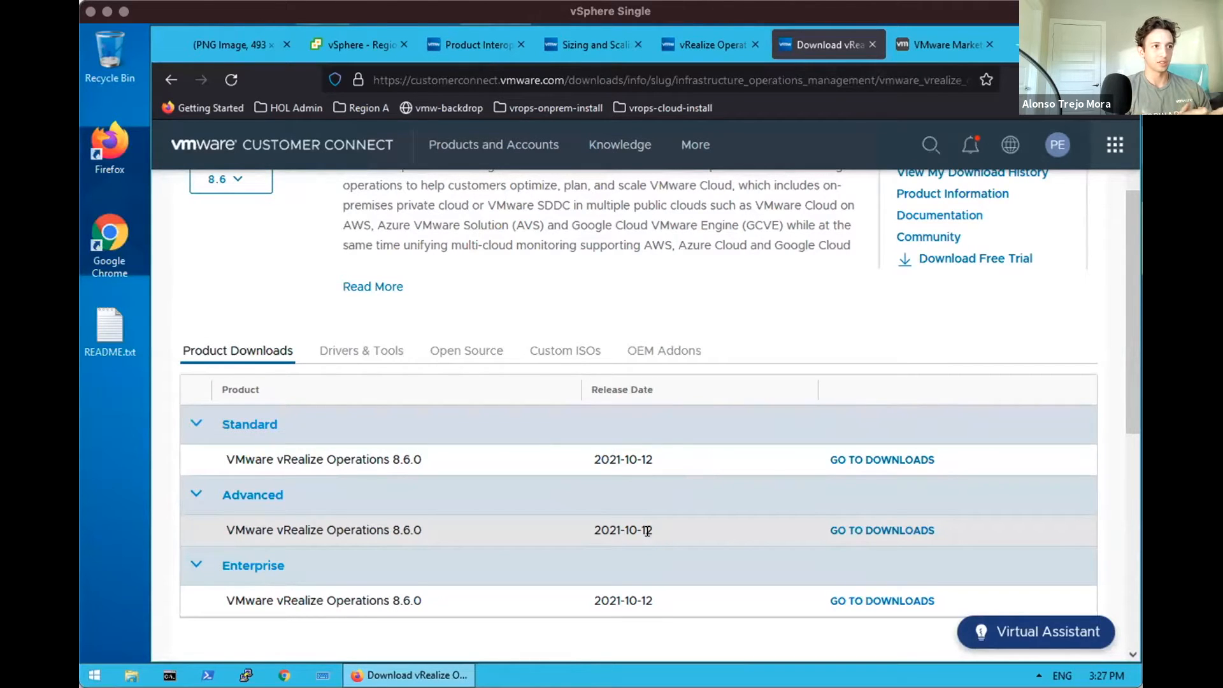
mouse_move(881, 600)
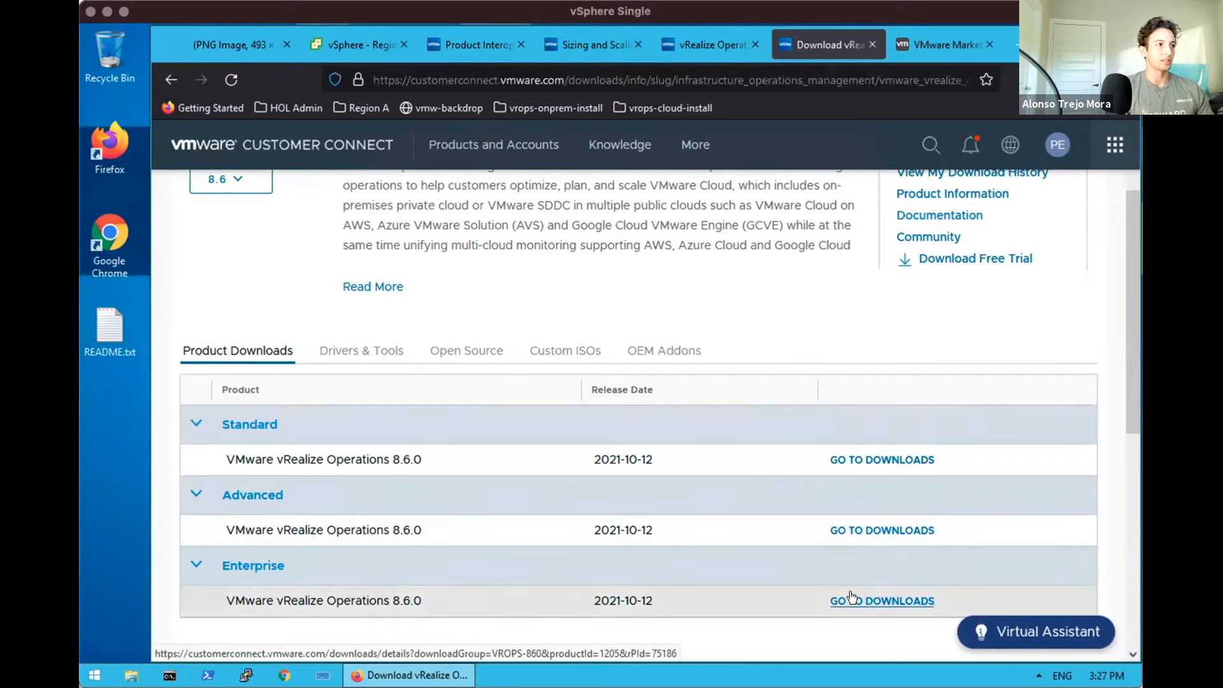
left_click(882, 600)
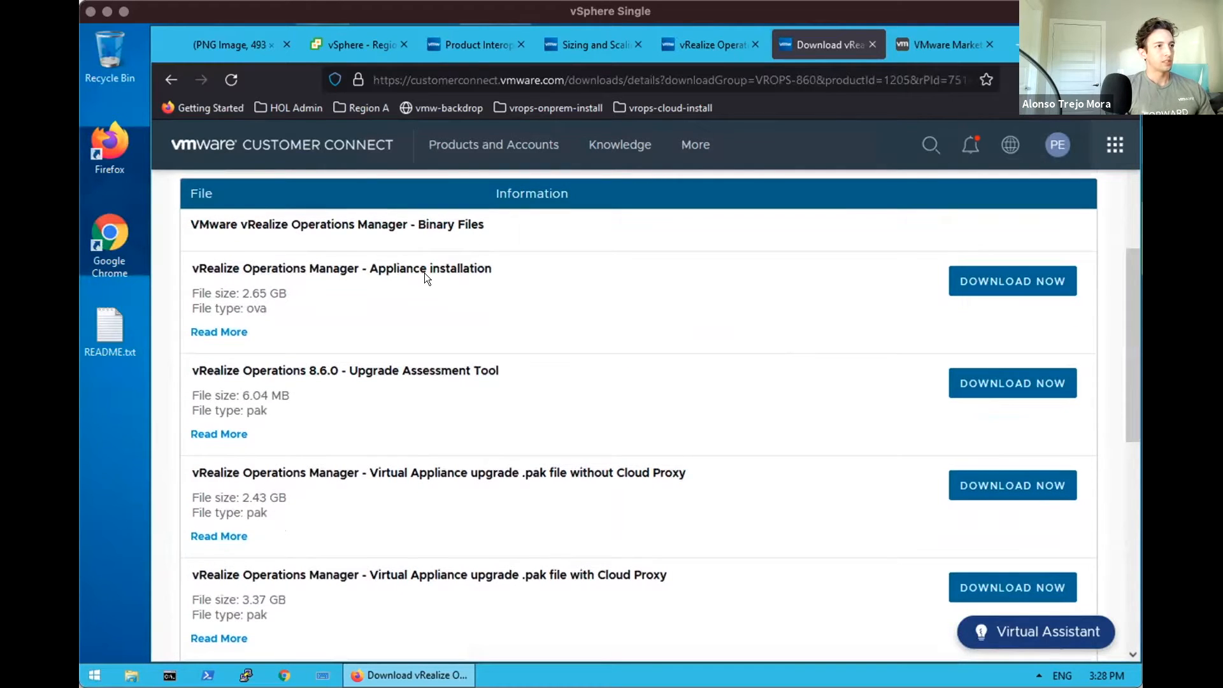
mouse_move(726, 283)
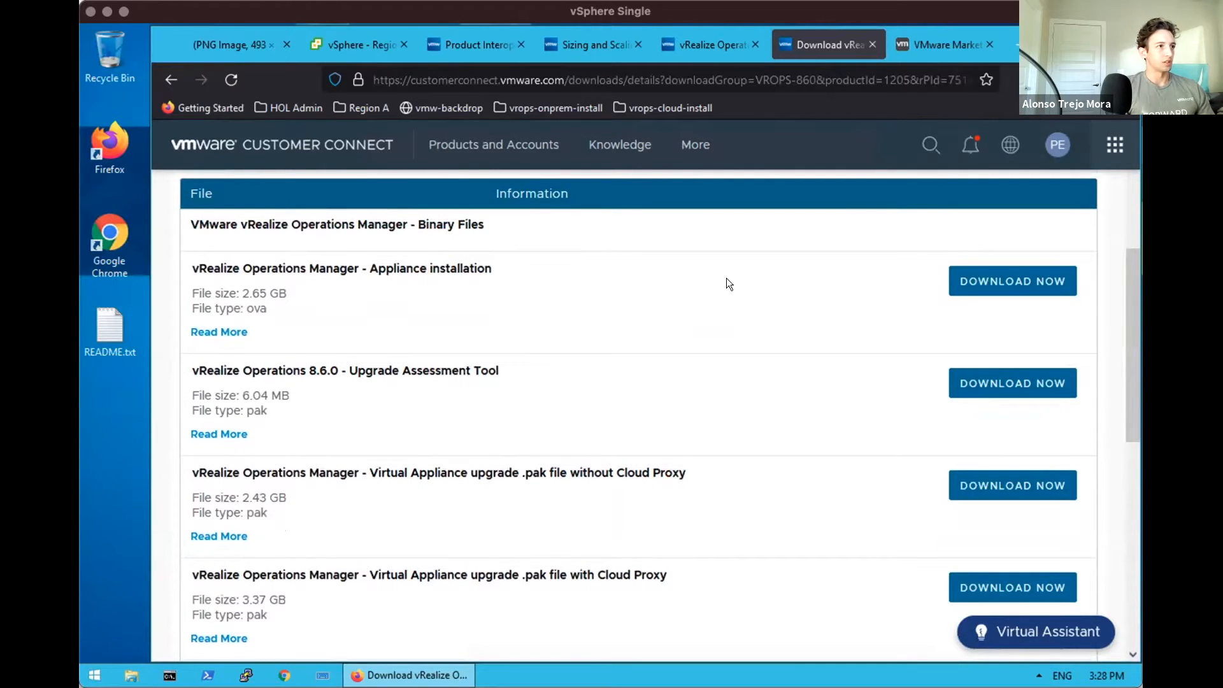
Download the appliance installation OVA, accepting the licence and saving the file, then return to vSphere Client.
left_click(1011, 281)
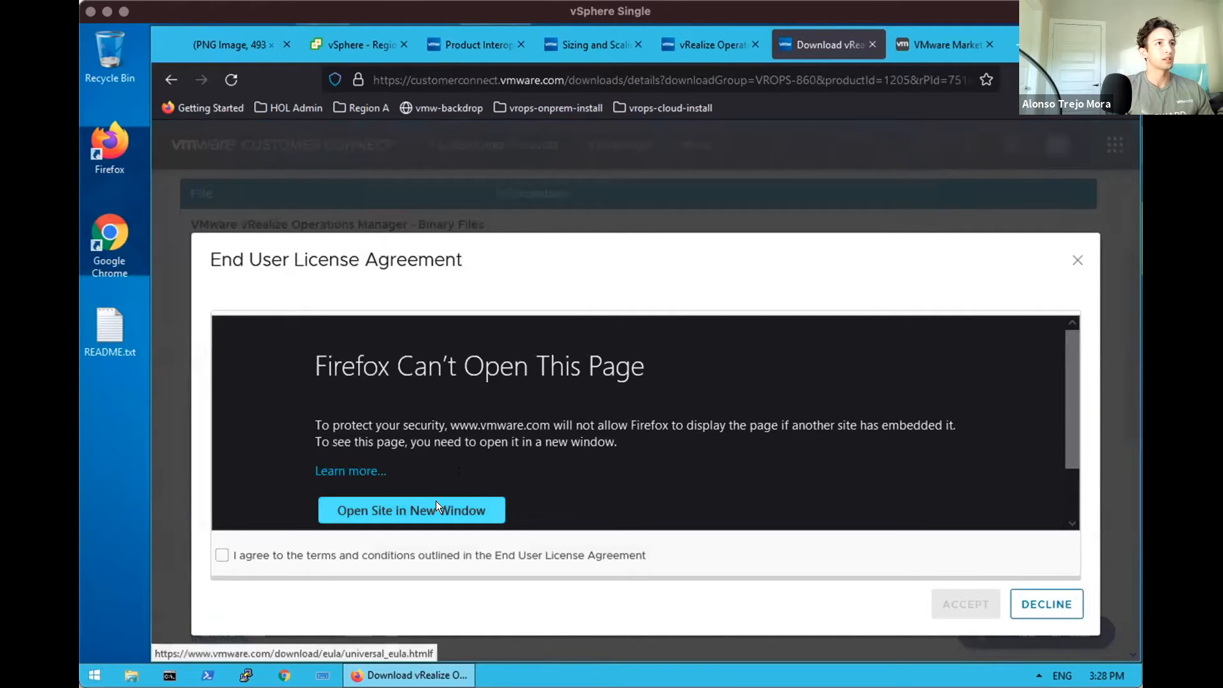
left_click(411, 510)
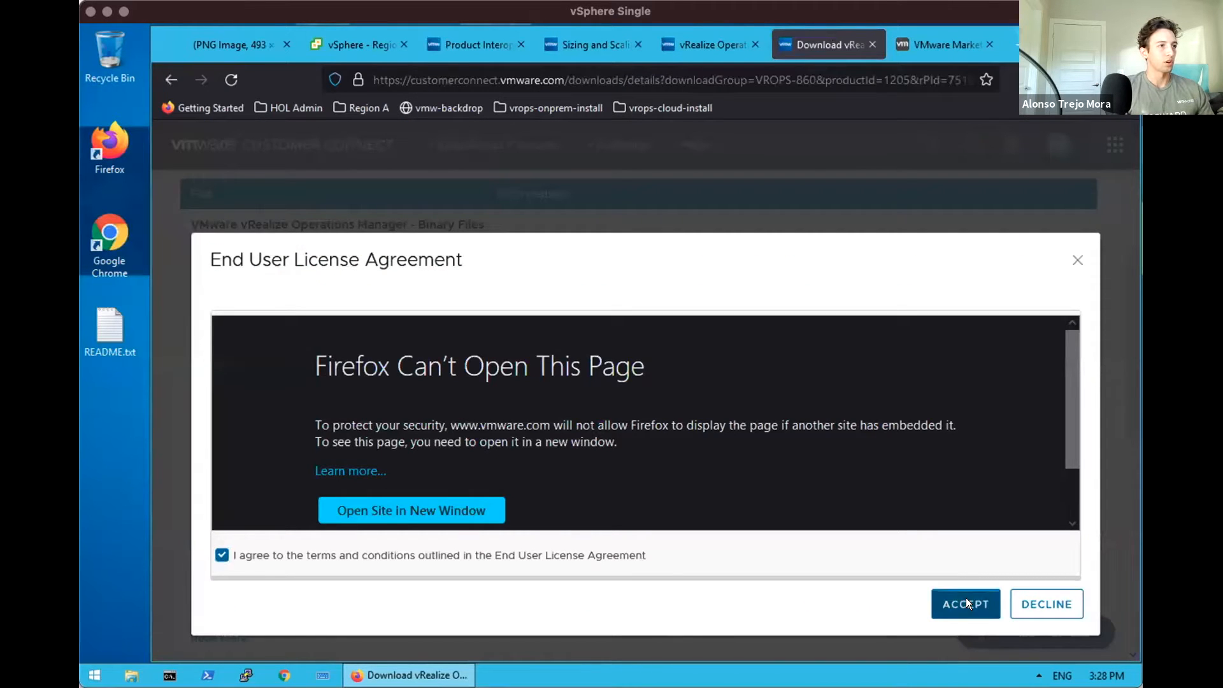
left_click(964, 604)
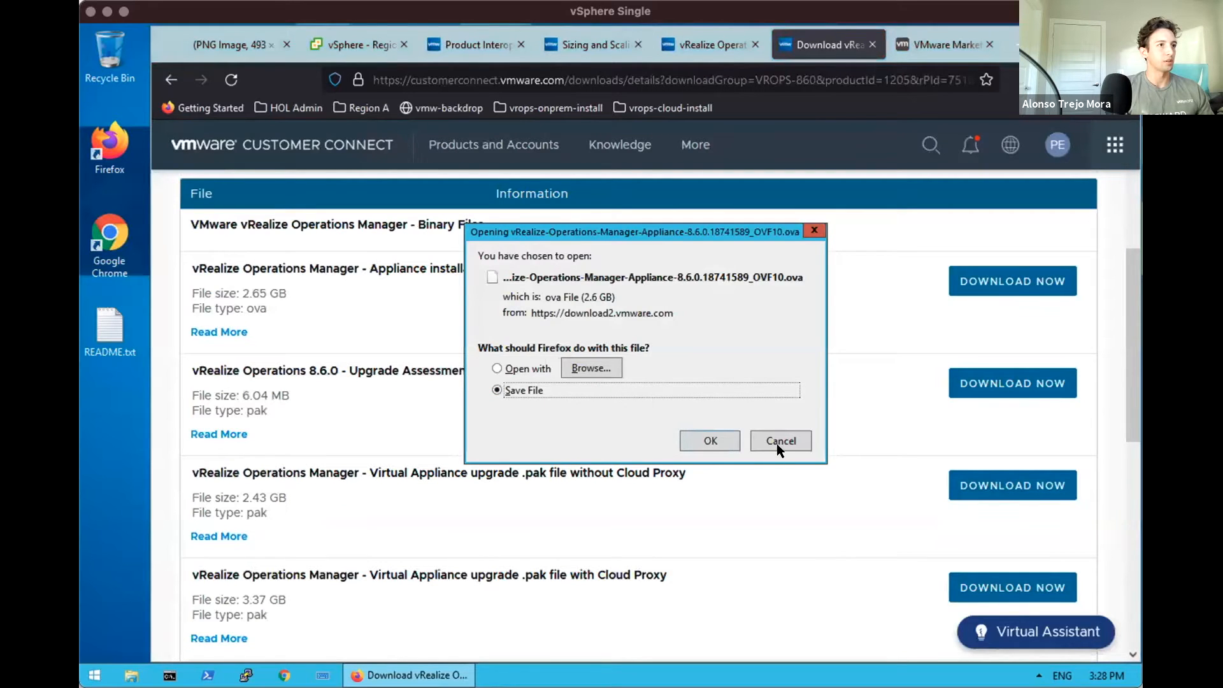
left_click(779, 440)
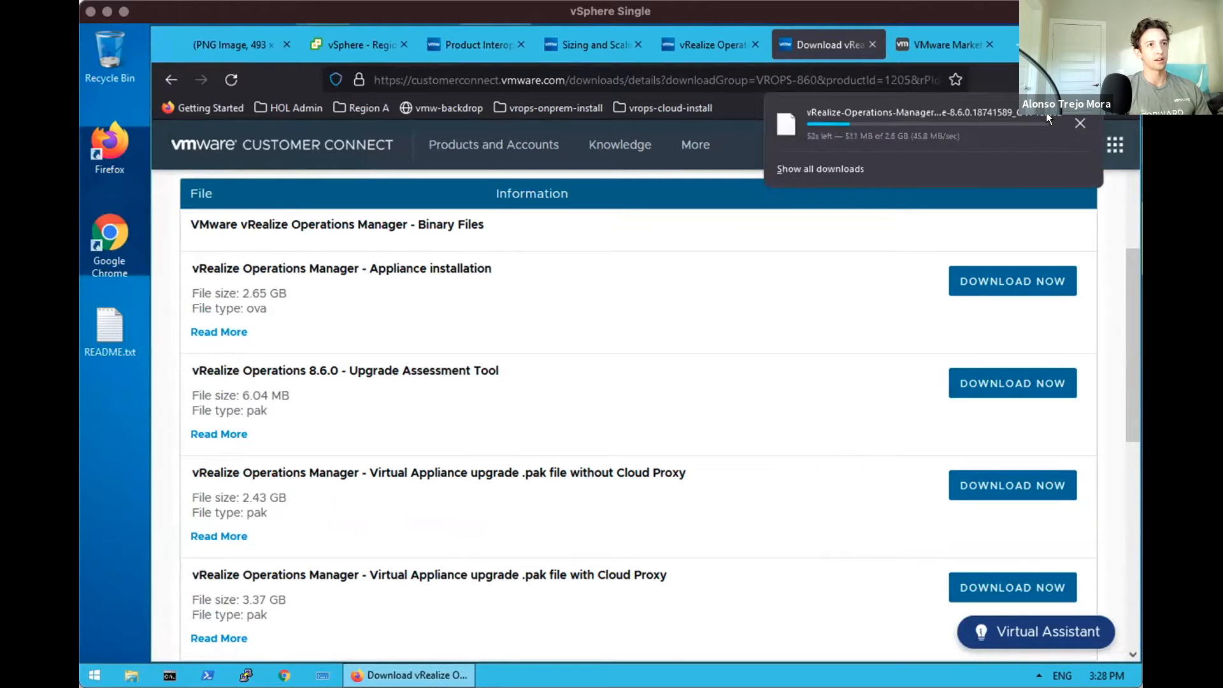
left_click(359, 45)
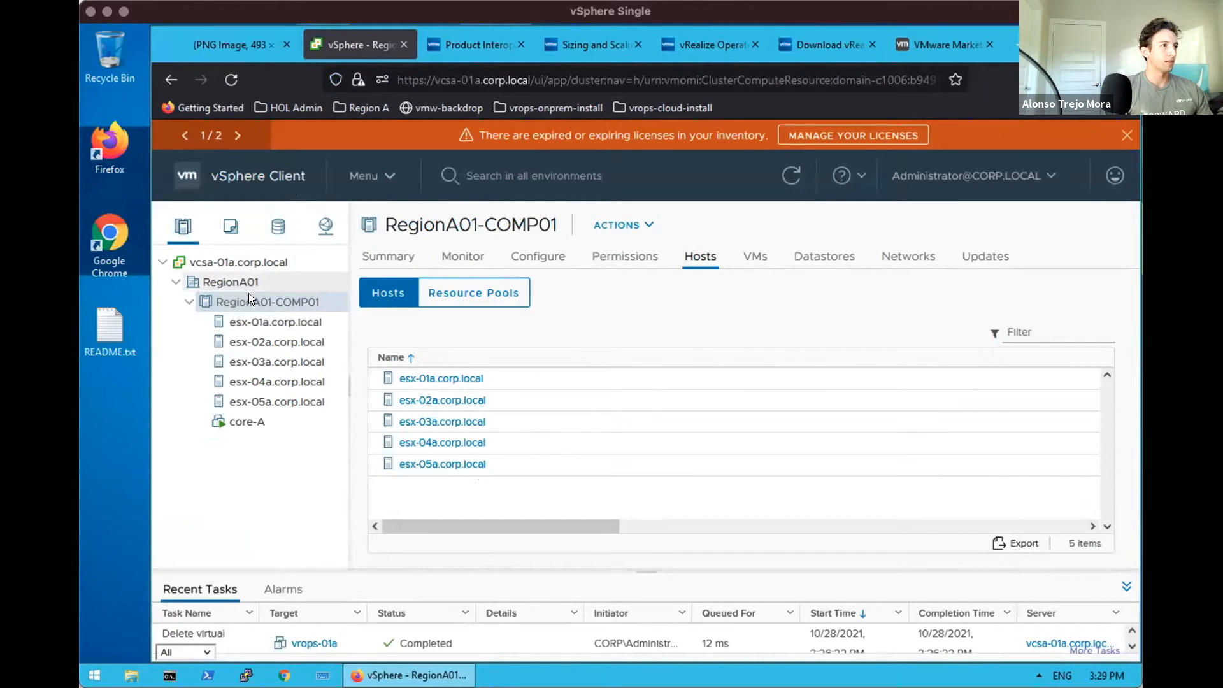
Bring up the RegionA01 datacenter's actions and search the desktop programs for DNS.
left_click(621, 224)
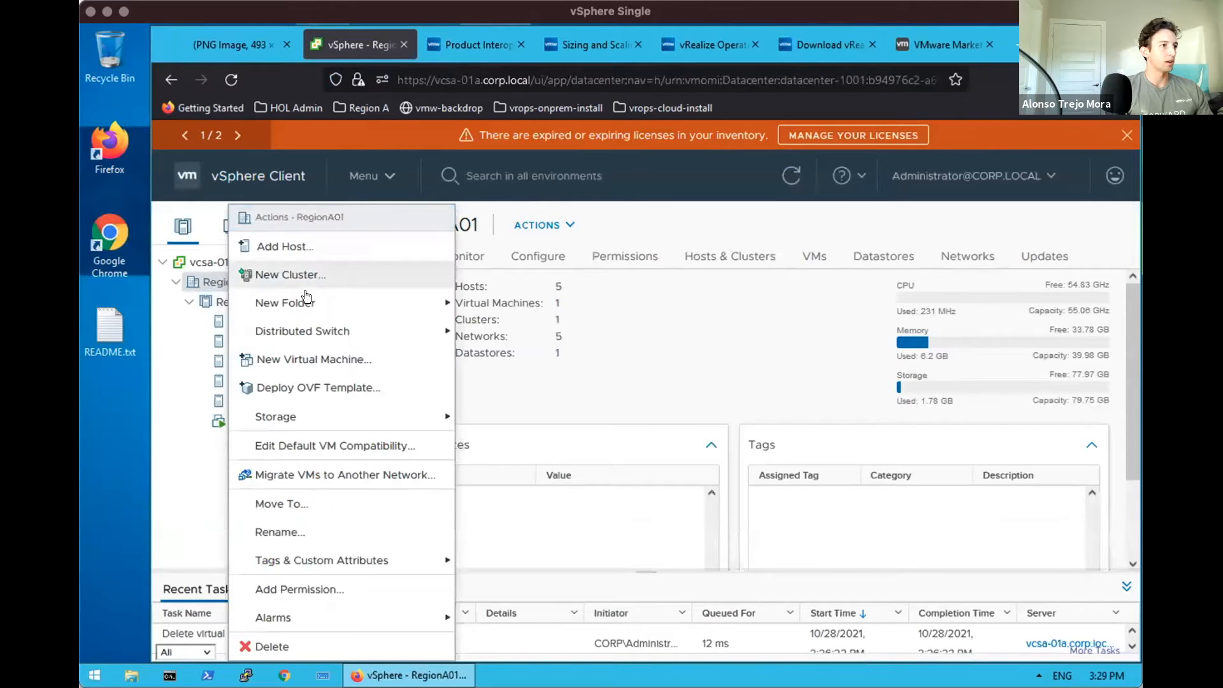
mouse_move(315, 387)
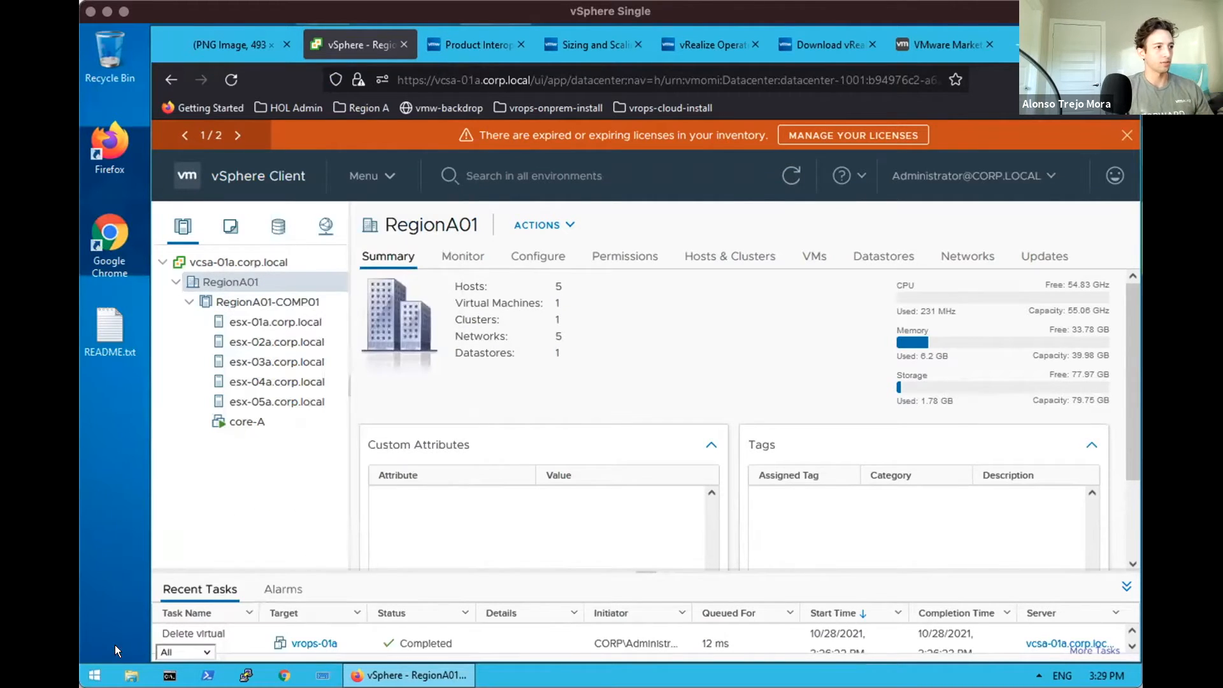
left_click(93, 675)
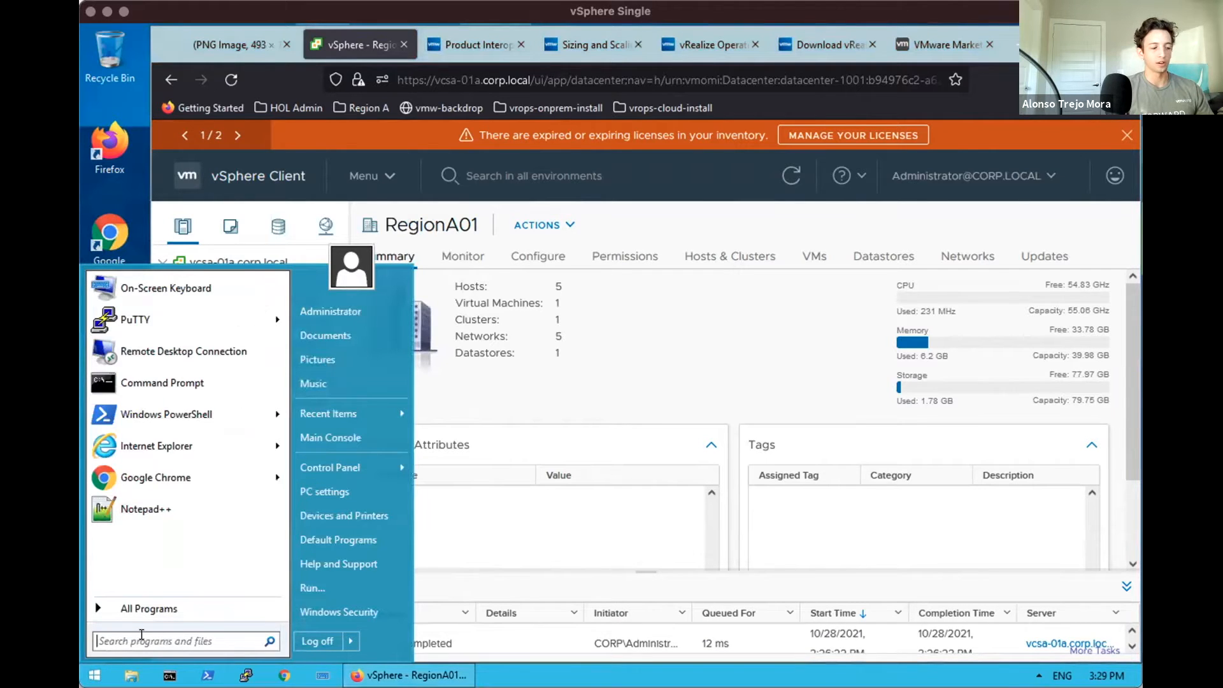
type("DNS")
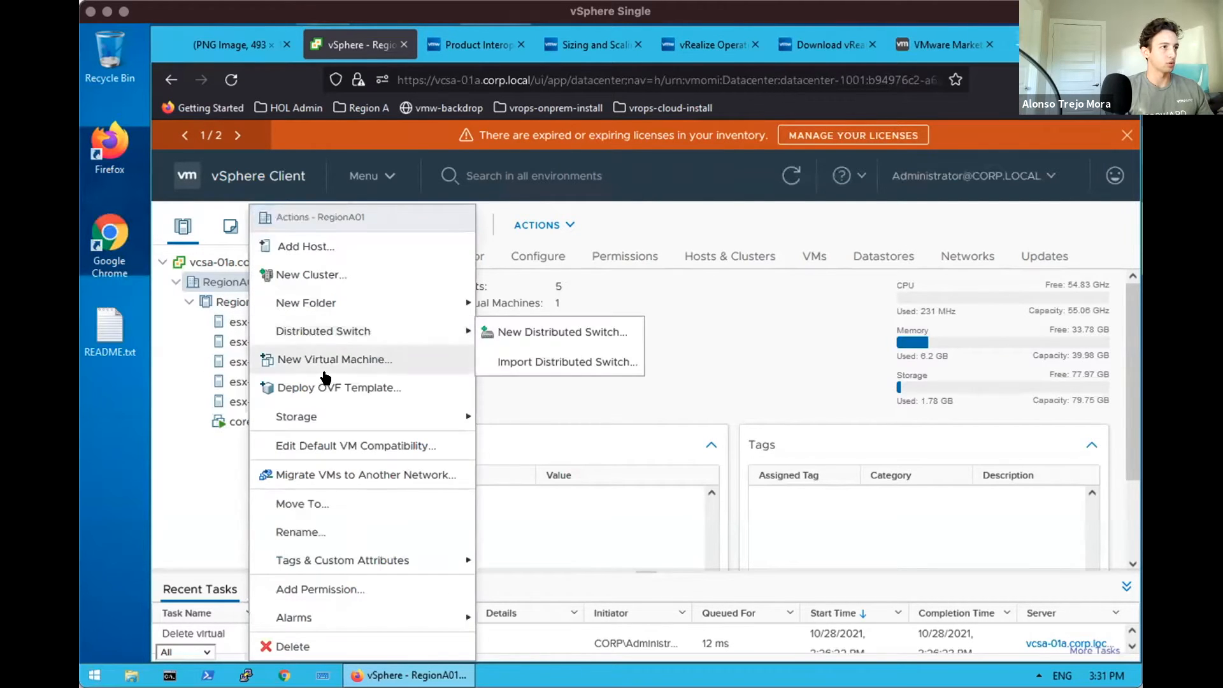
Start Deploy OVF Template using the downloaded vRealize Operations appliance OVA as a local file.
left_click(339, 388)
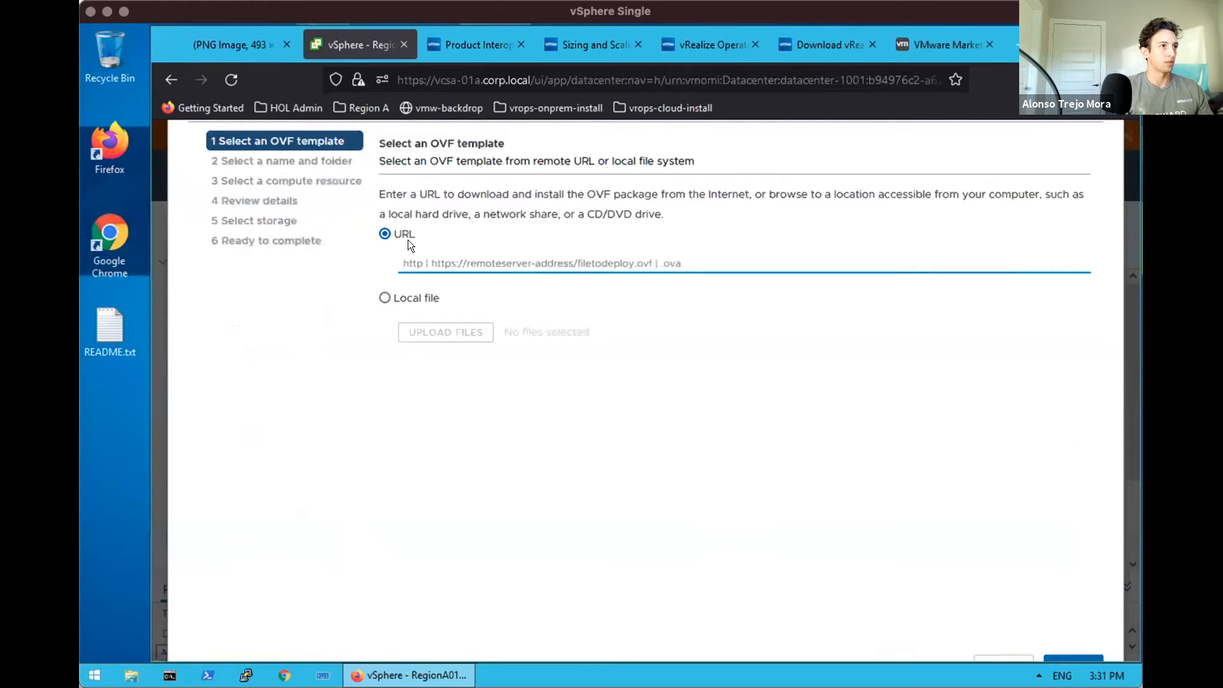
left_click(383, 297)
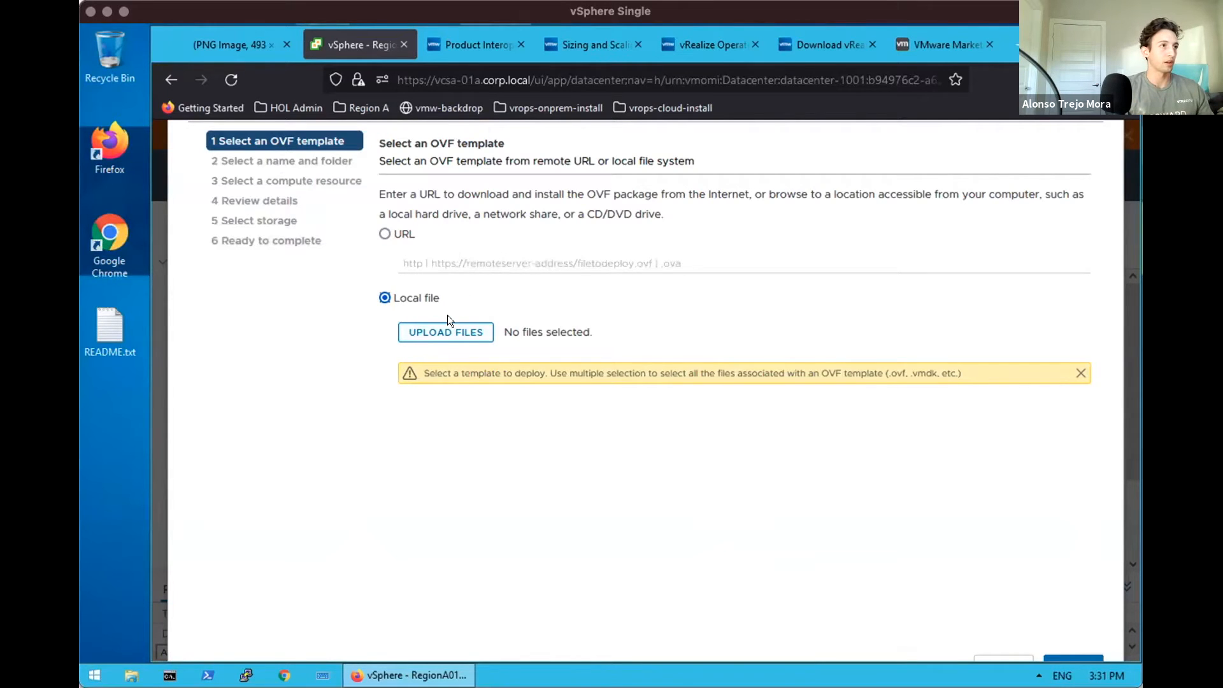
left_click(446, 331)
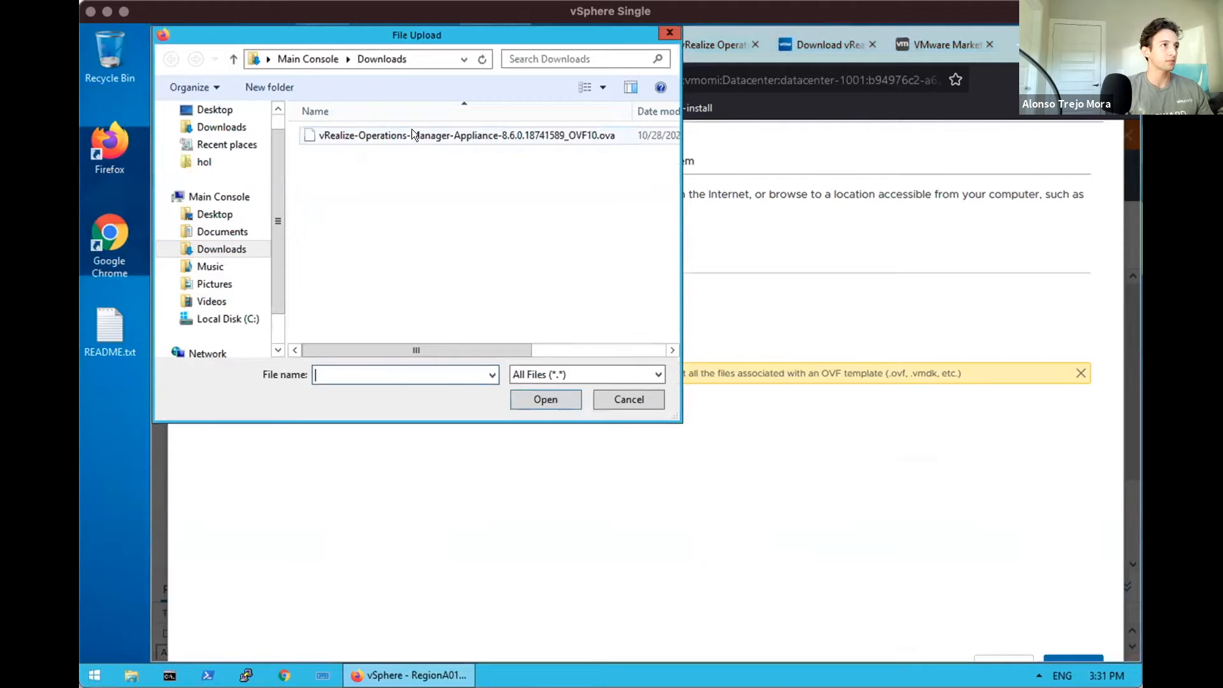
left_click(545, 399)
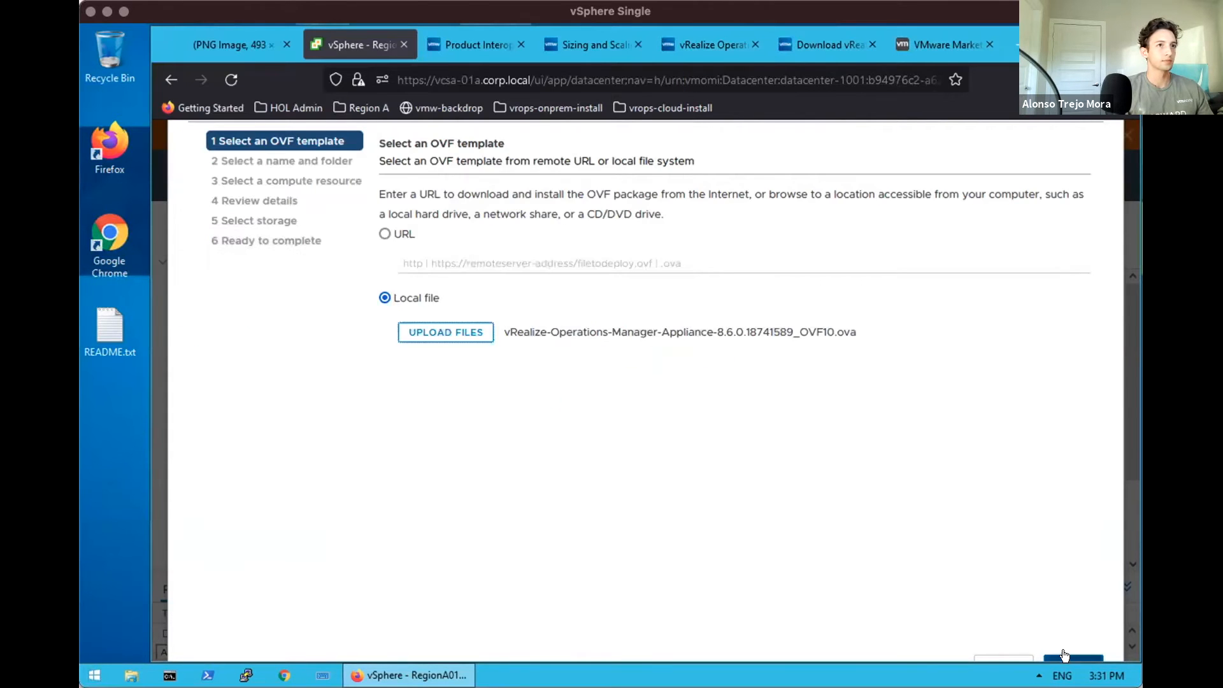
left_click(1072, 654)
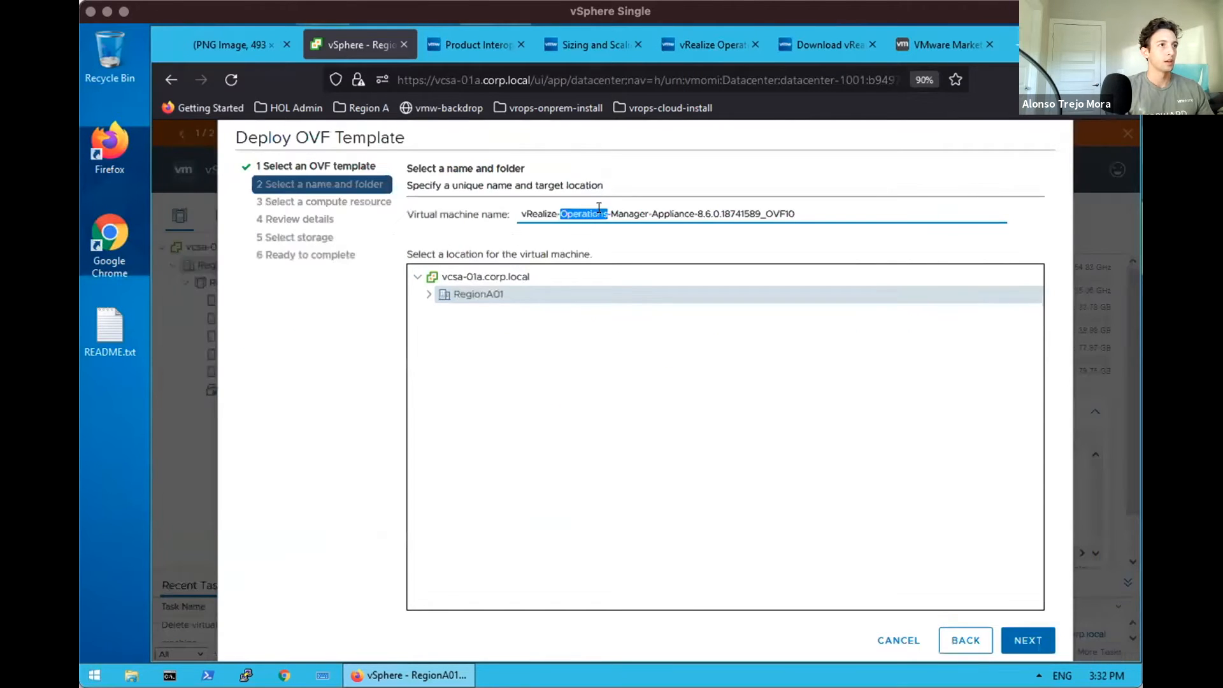
Name the VM vrops-01a, place it in RegionA01 and continue to compute resource selection.
type("vrops-01a")
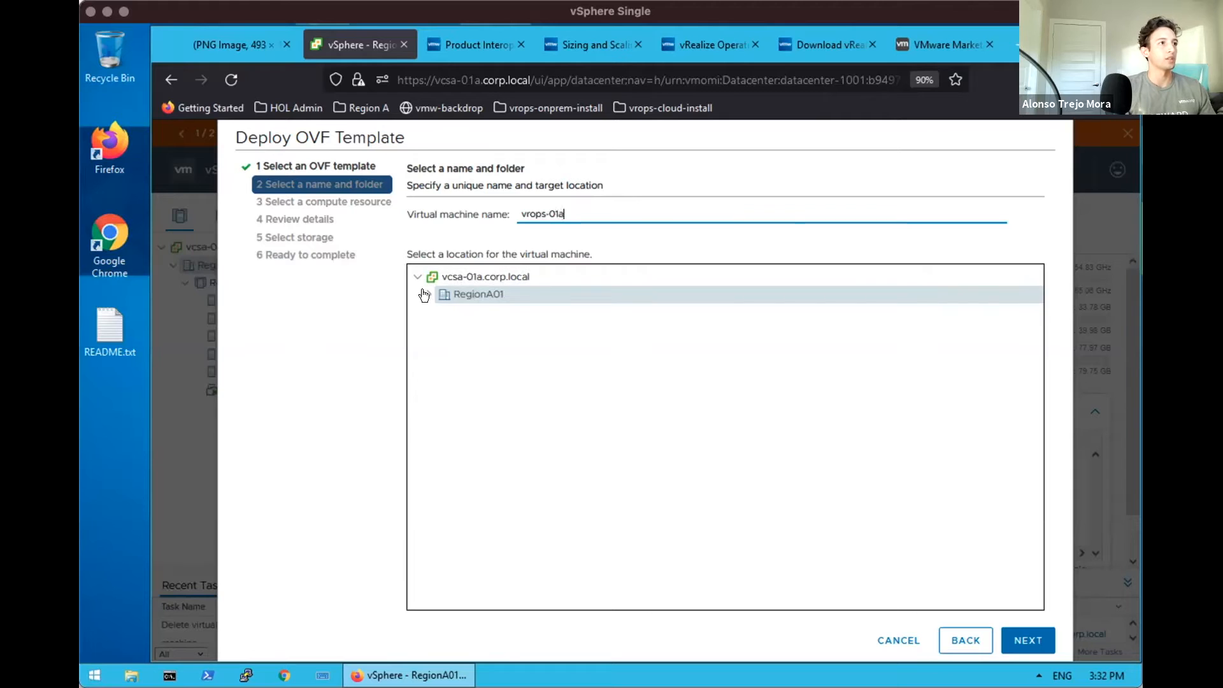
left_click(427, 295)
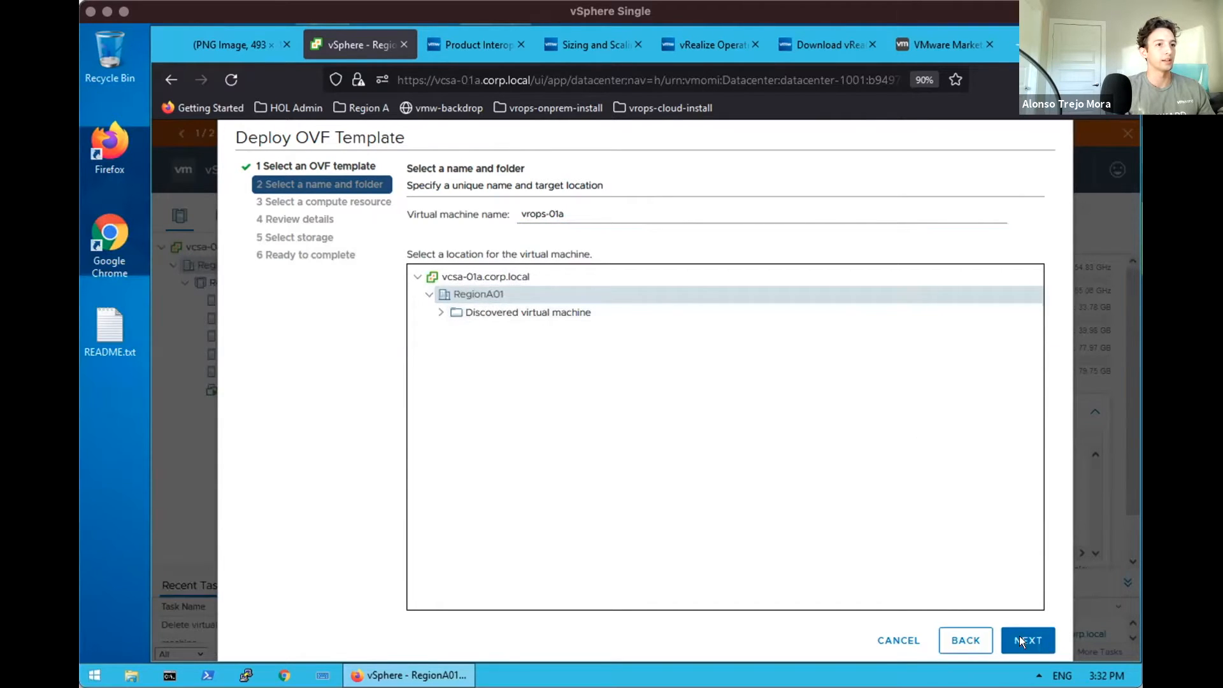
left_click(1027, 639)
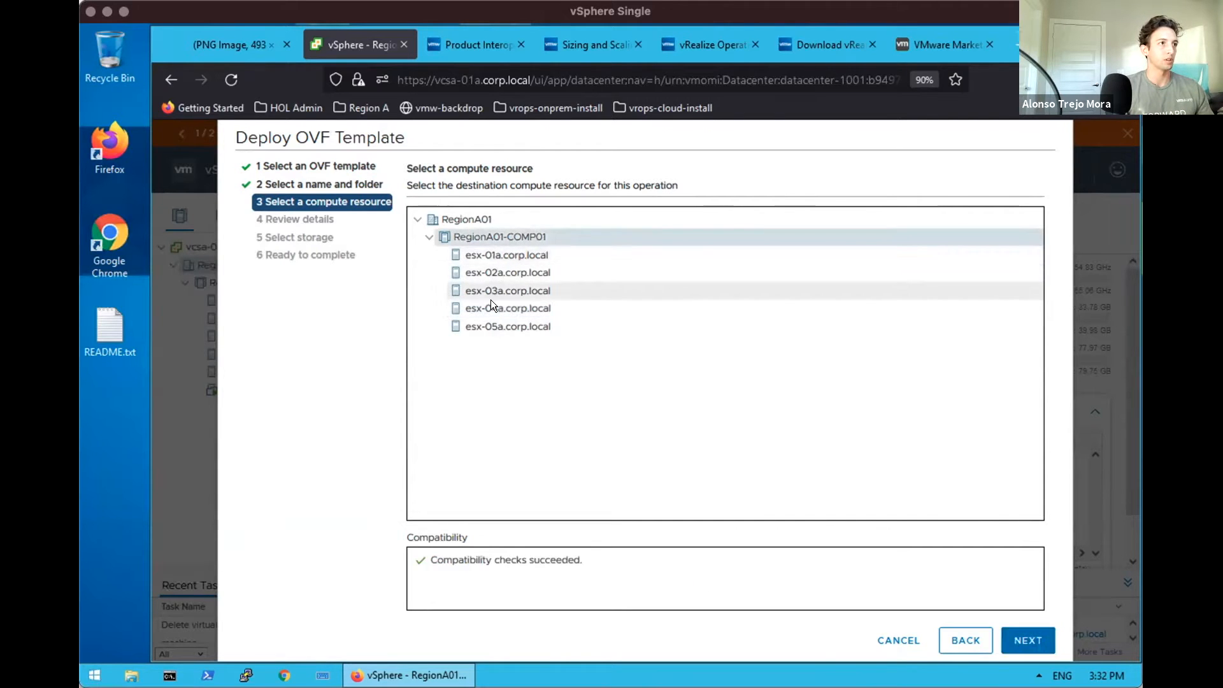
Run the VM on host esx-04a.corp.local, review the template details and accept the license agreements.
left_click(508, 307)
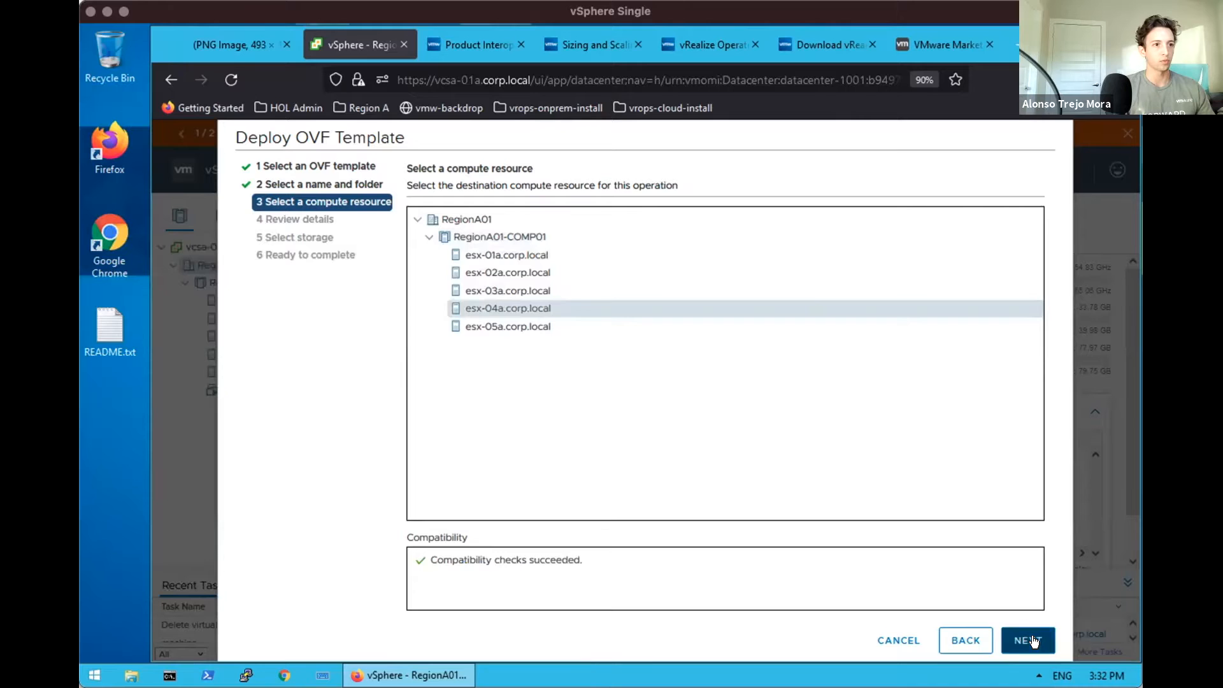
left_click(1027, 639)
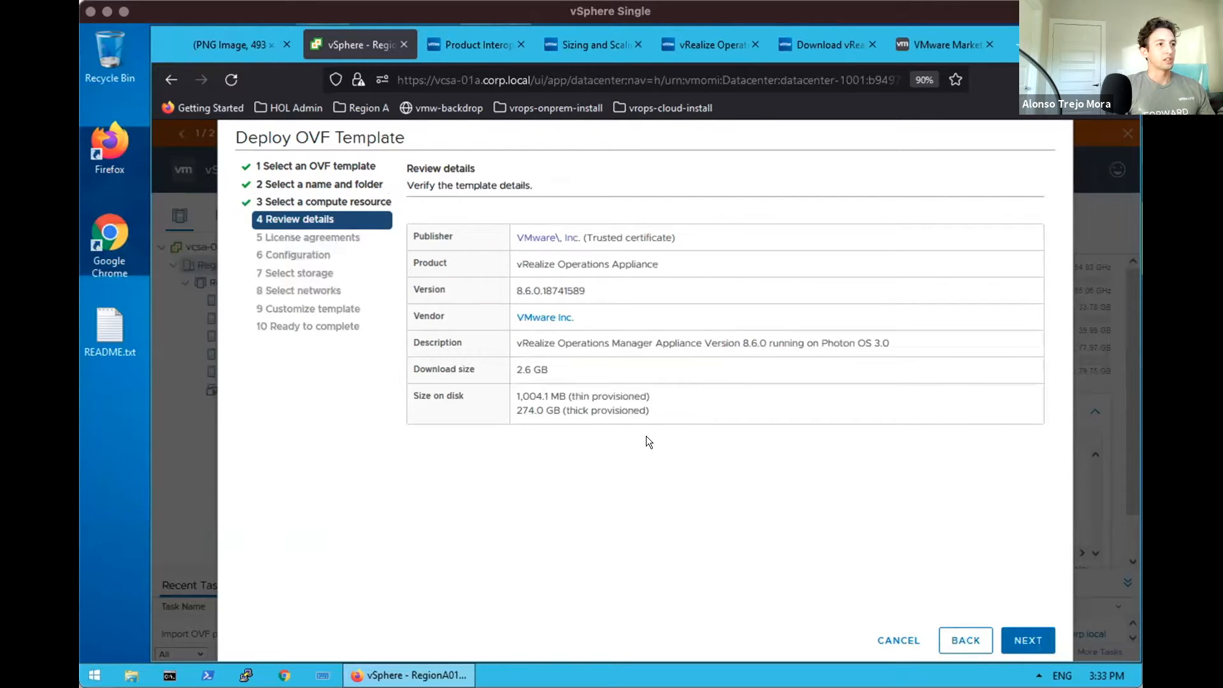
mouse_move(648, 410)
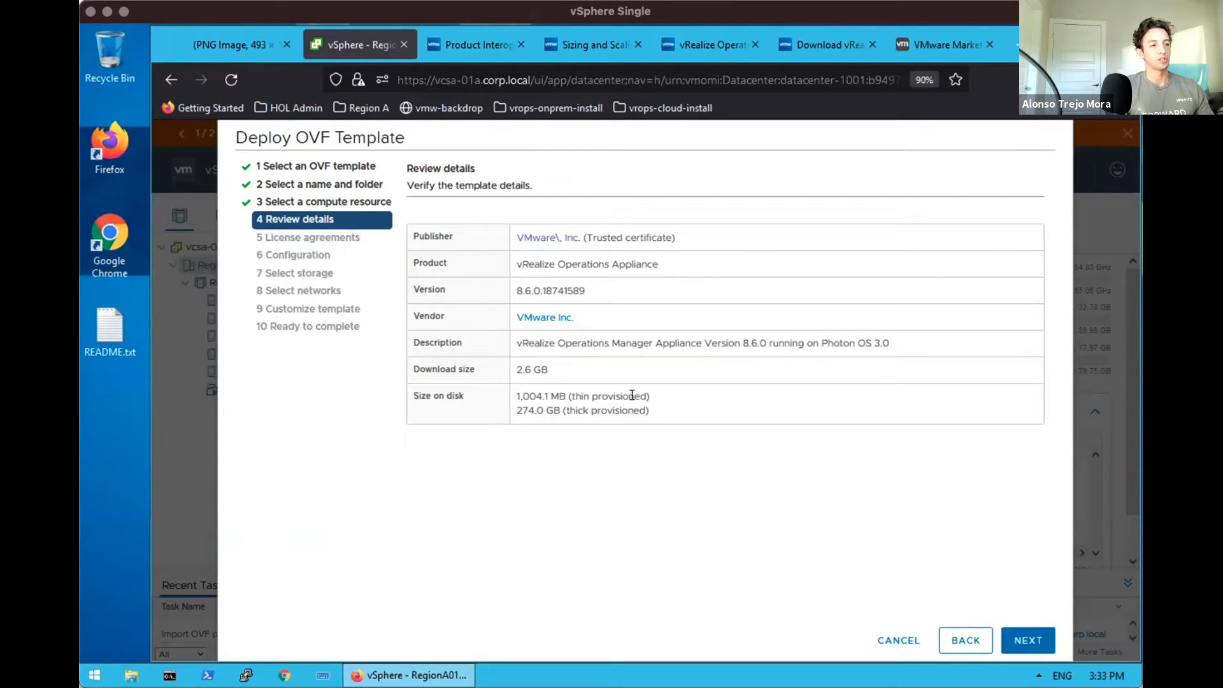
mouse_move(673, 412)
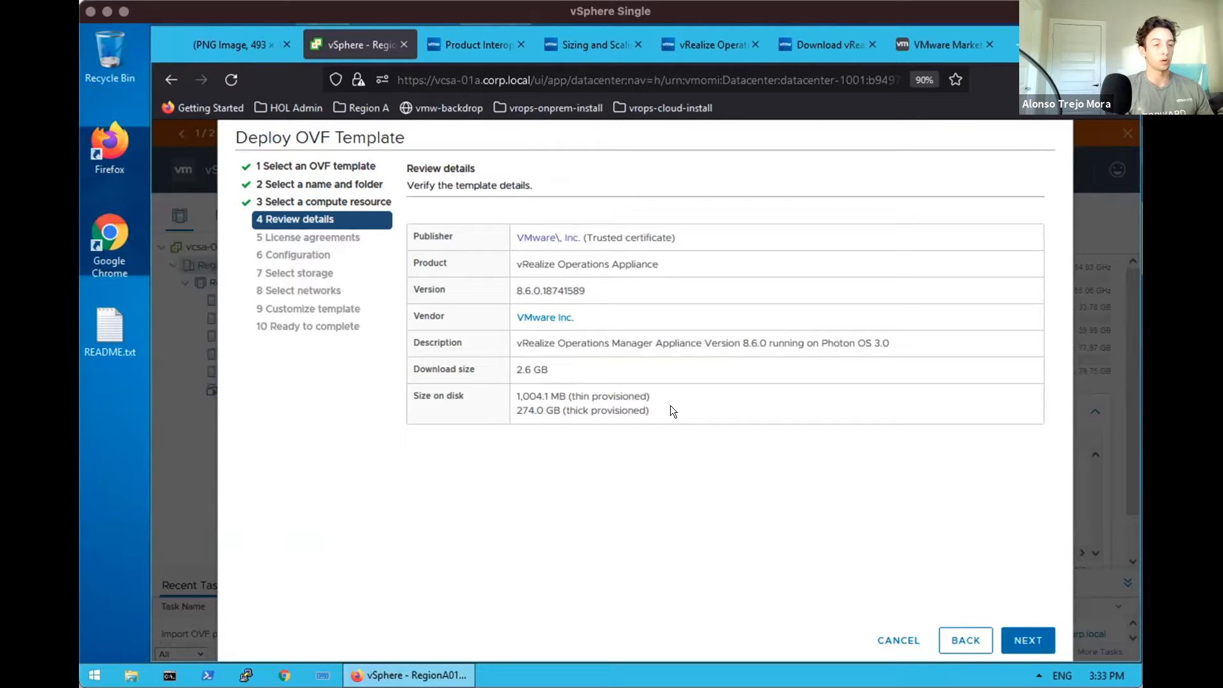
mouse_move(596, 412)
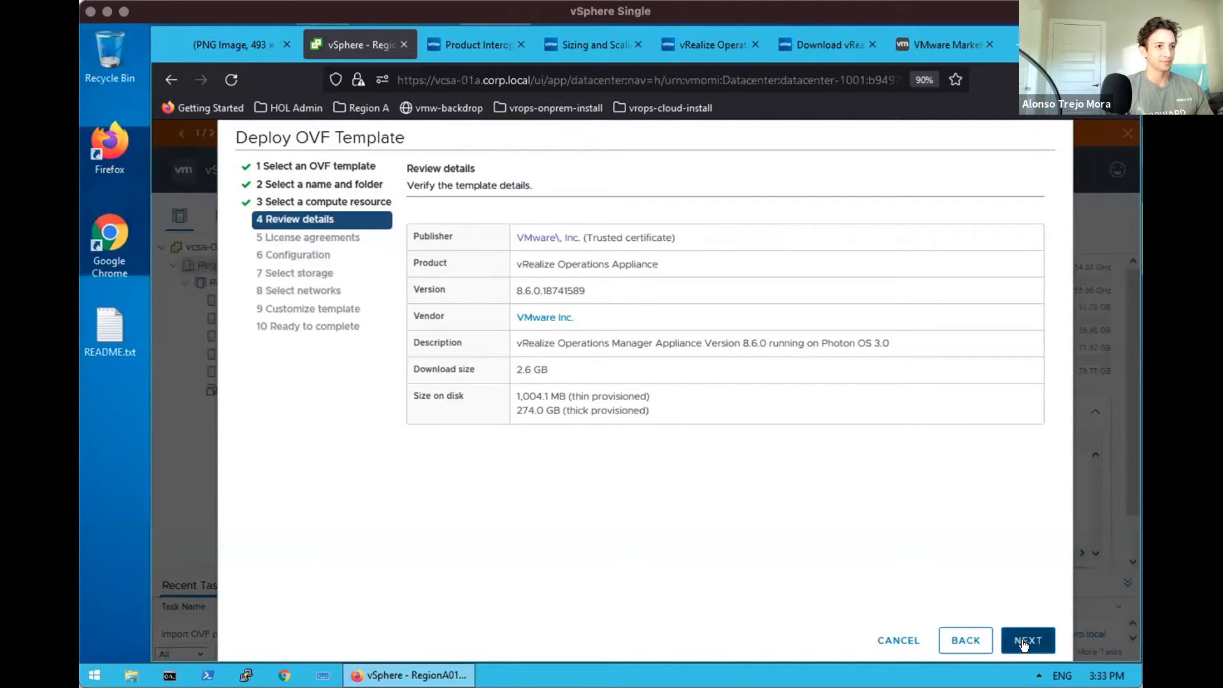
left_click(1026, 639)
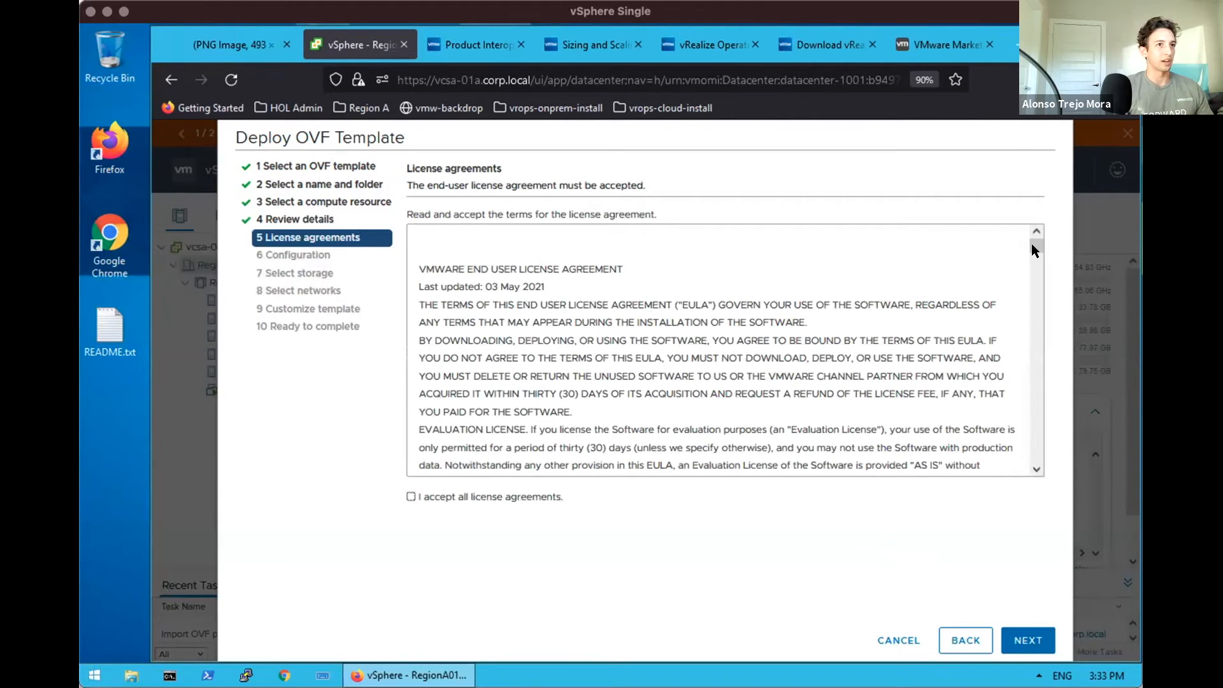
scroll("down", 3)
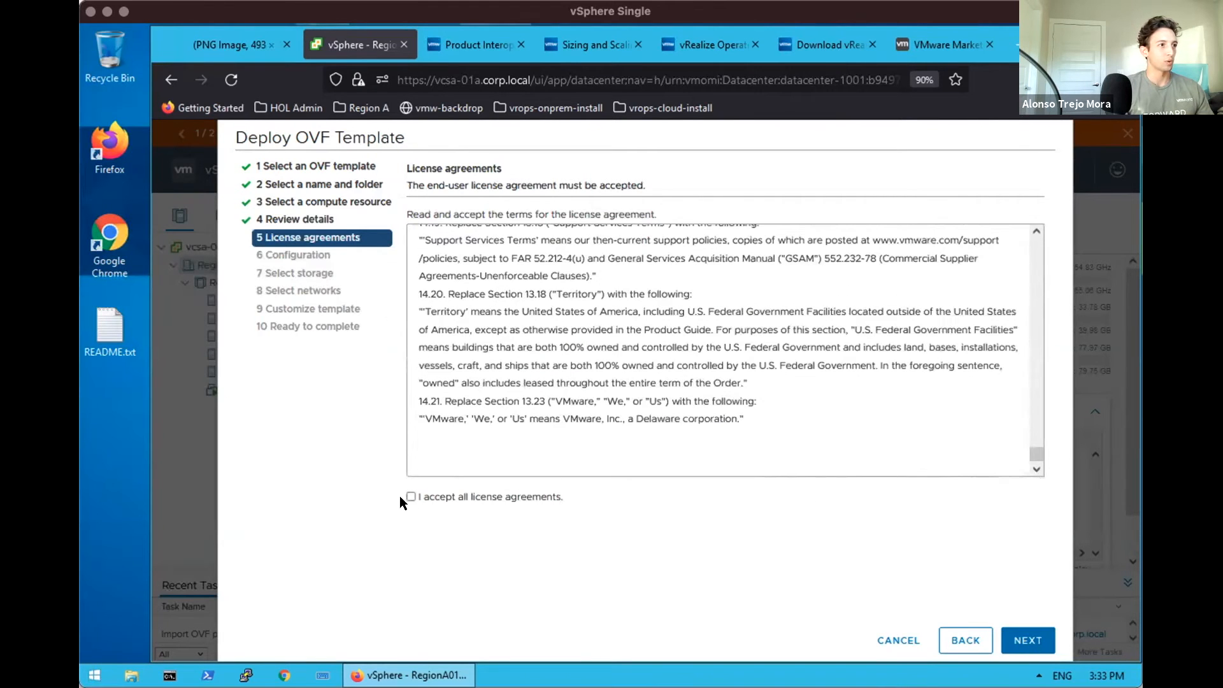
left_click(411, 497)
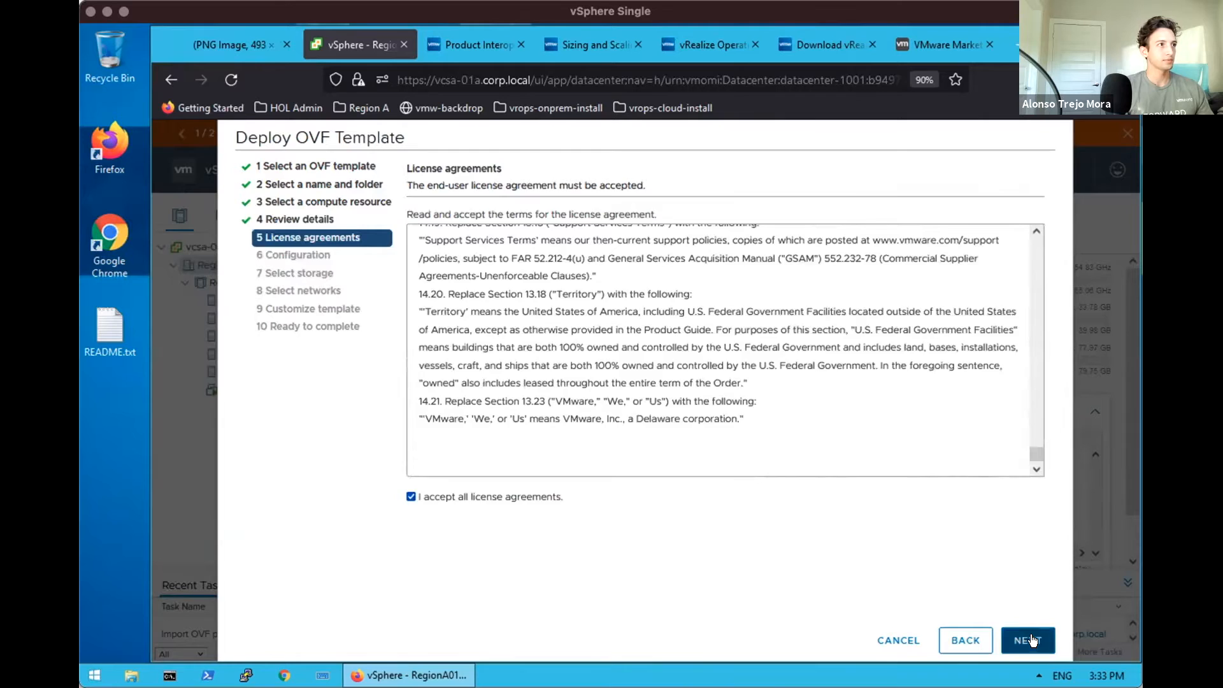
Check the sizing guidelines, keep the Extra Small configuration and continue to storage selection.
left_click(1026, 639)
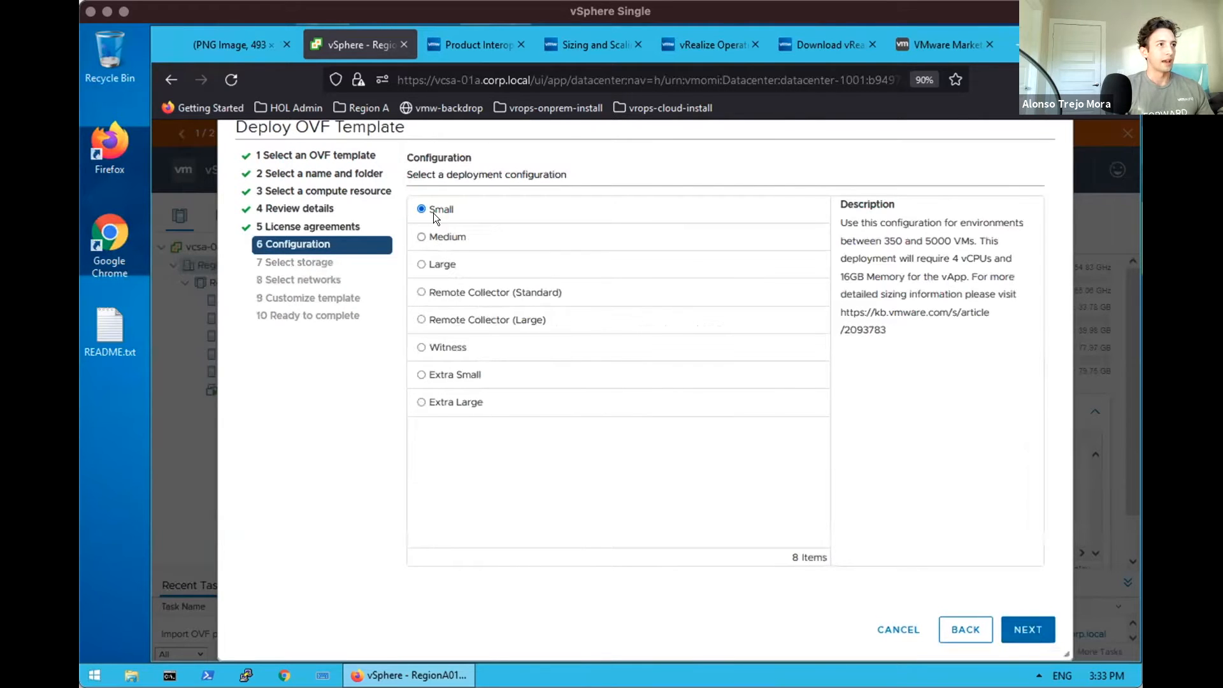
mouse_move(421, 378)
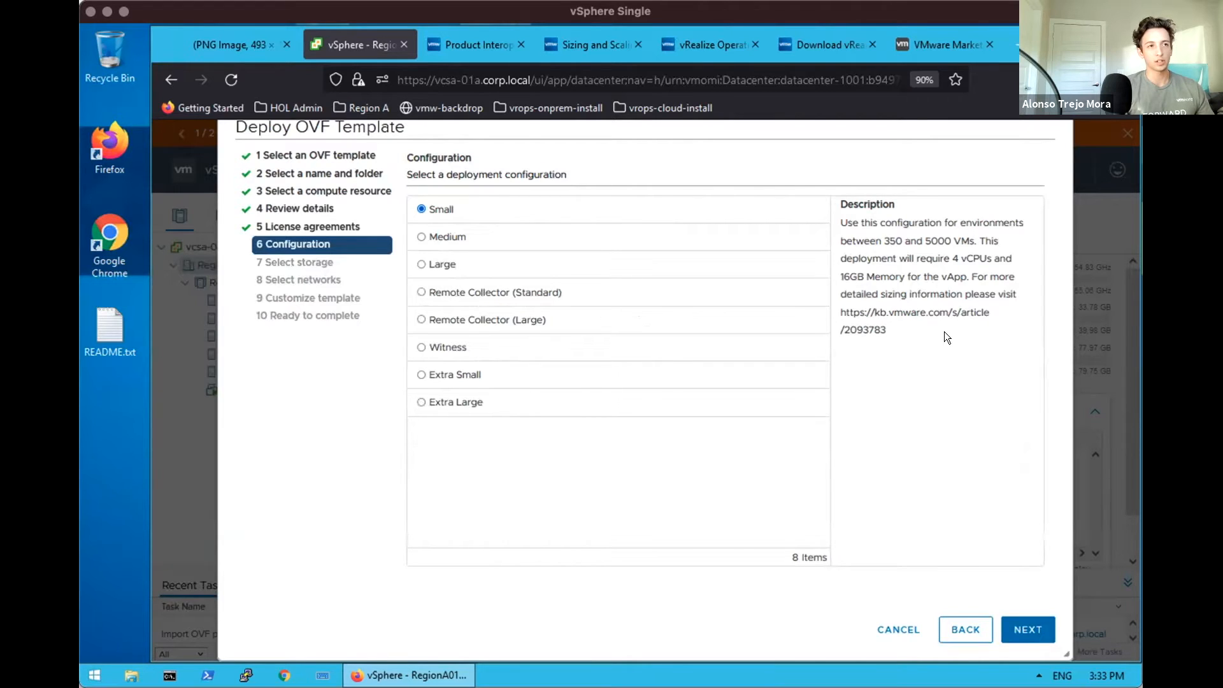
mouse_move(914, 327)
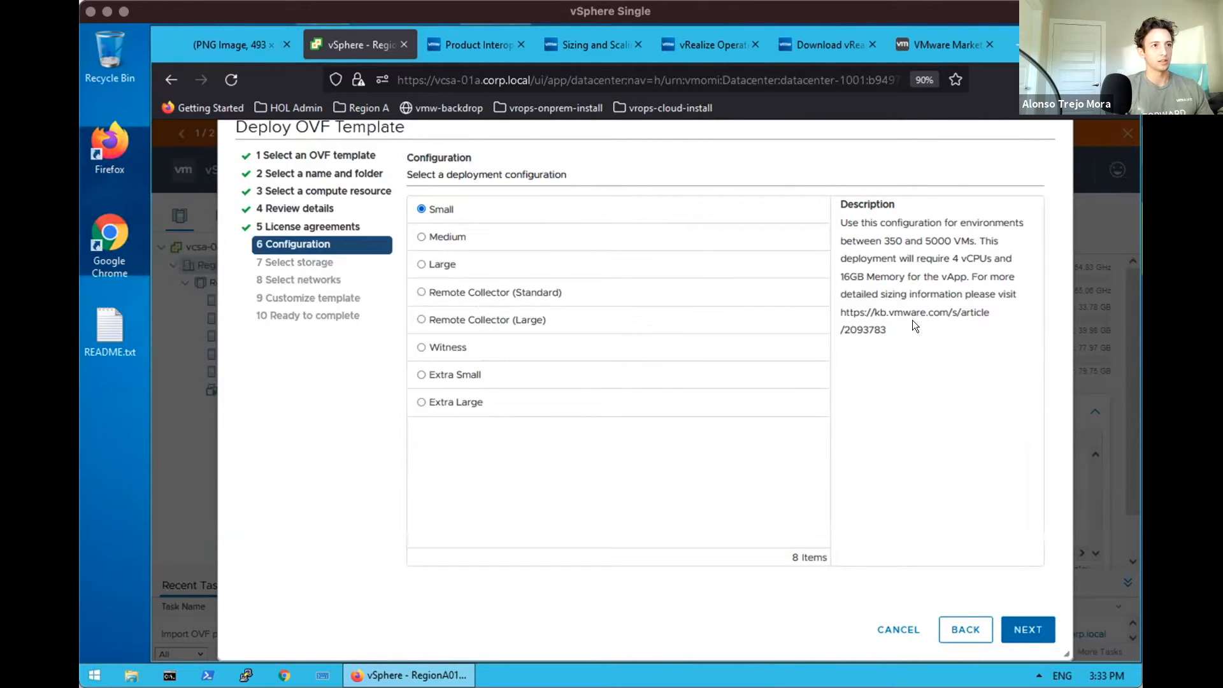
mouse_move(912, 335)
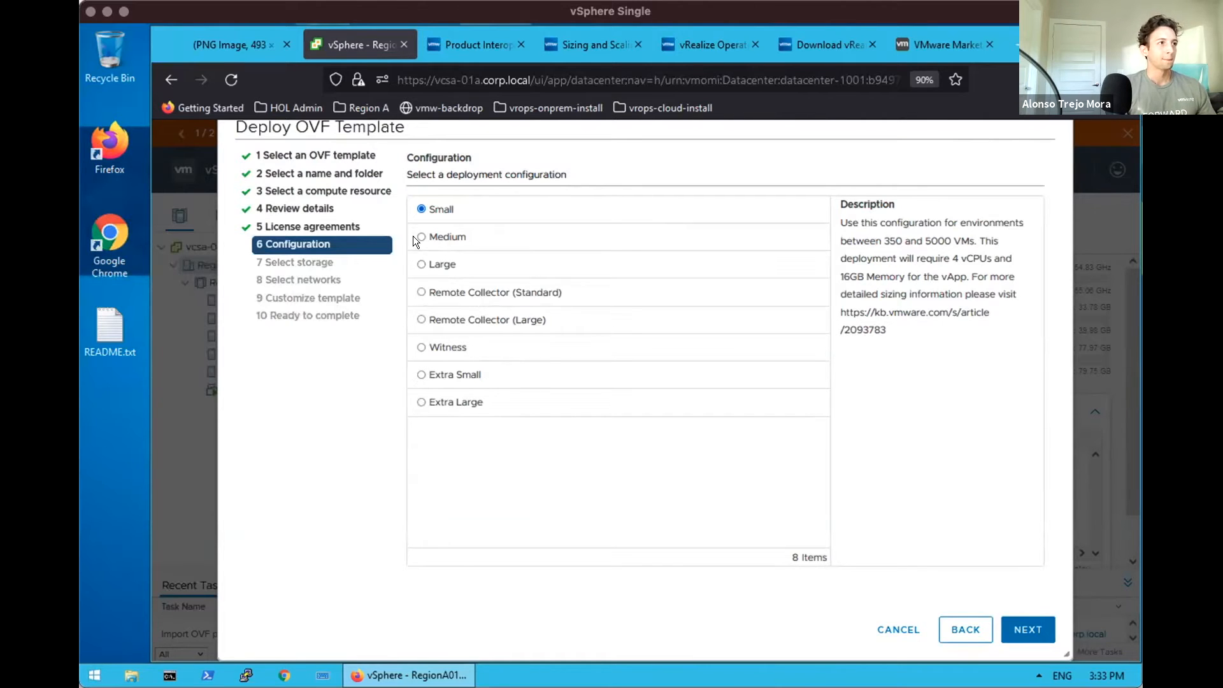
mouse_move(419, 374)
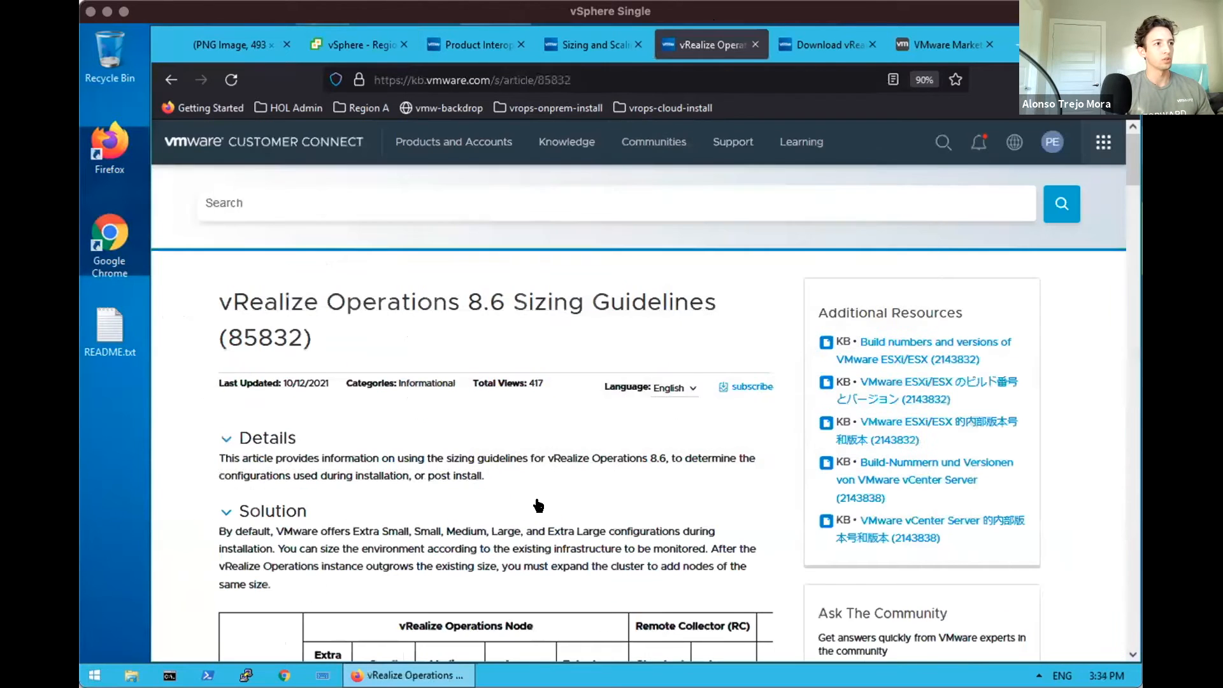
scroll("down", 3)
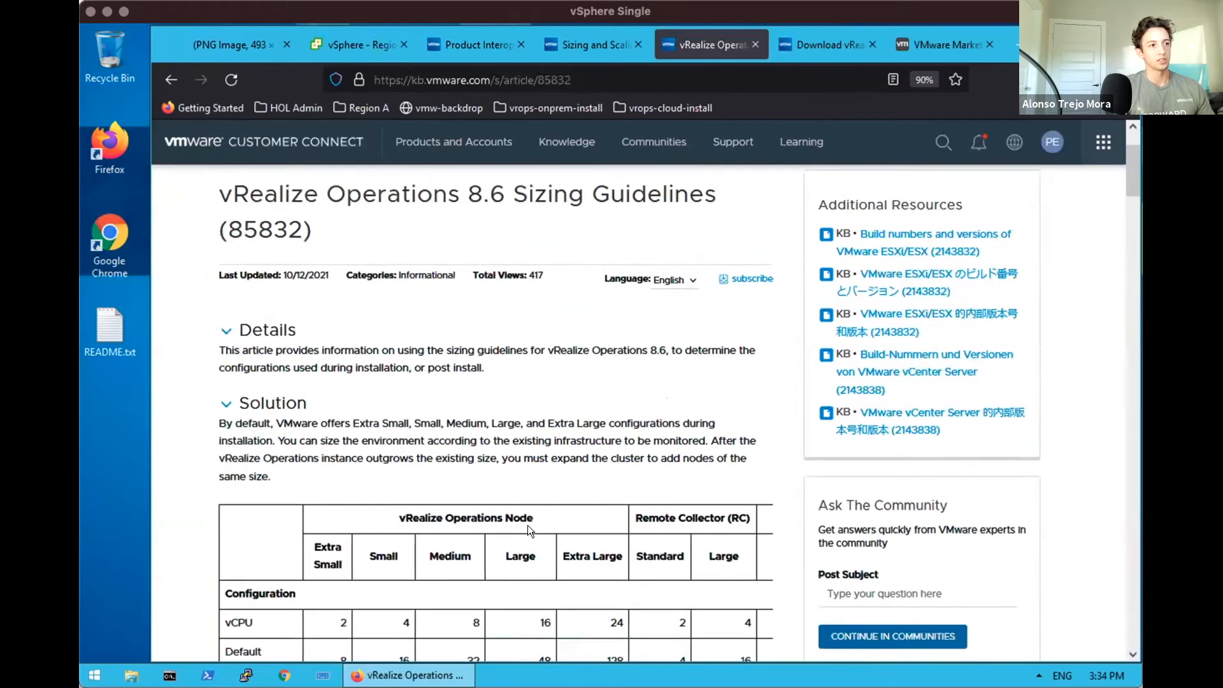
left_click(359, 45)
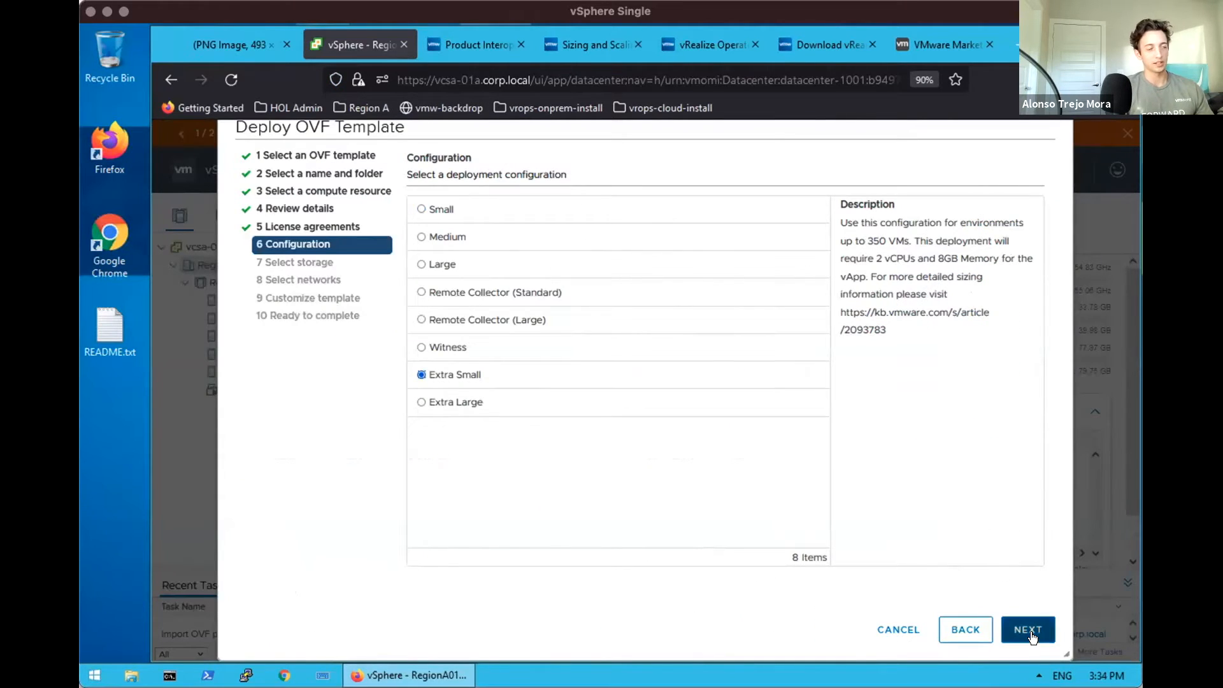
left_click(1027, 630)
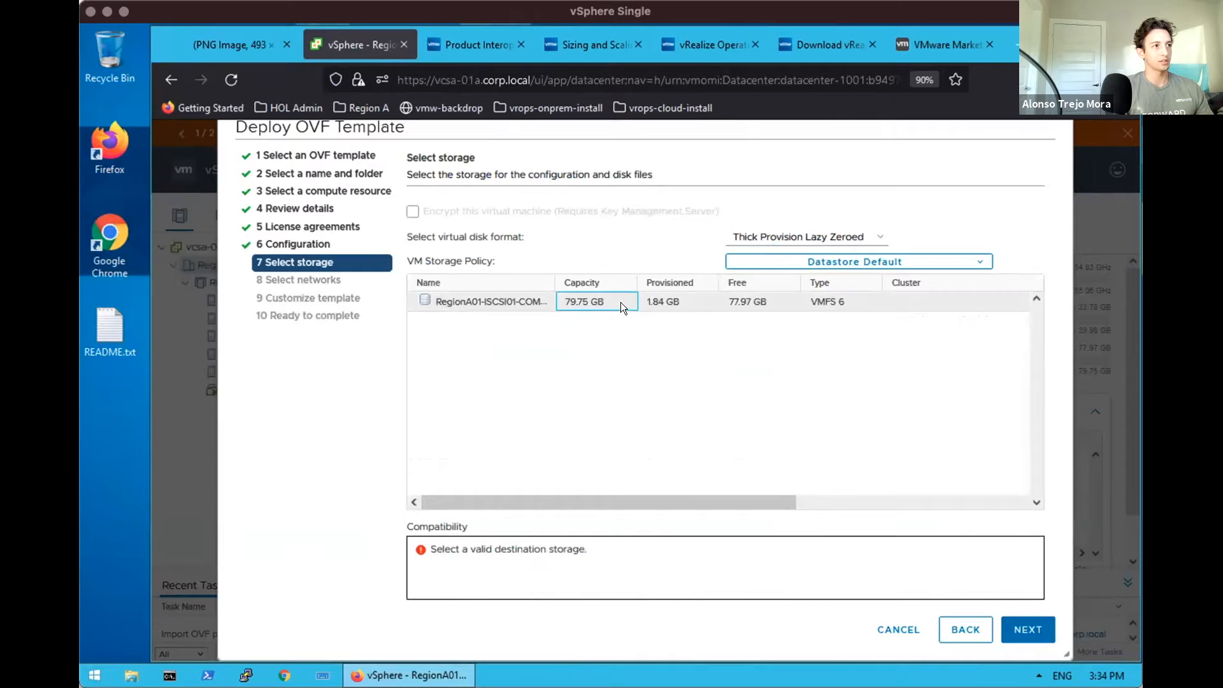
Set the appliance's virtual disk format to Thin Provision on the listed datastore.
left_click(805, 237)
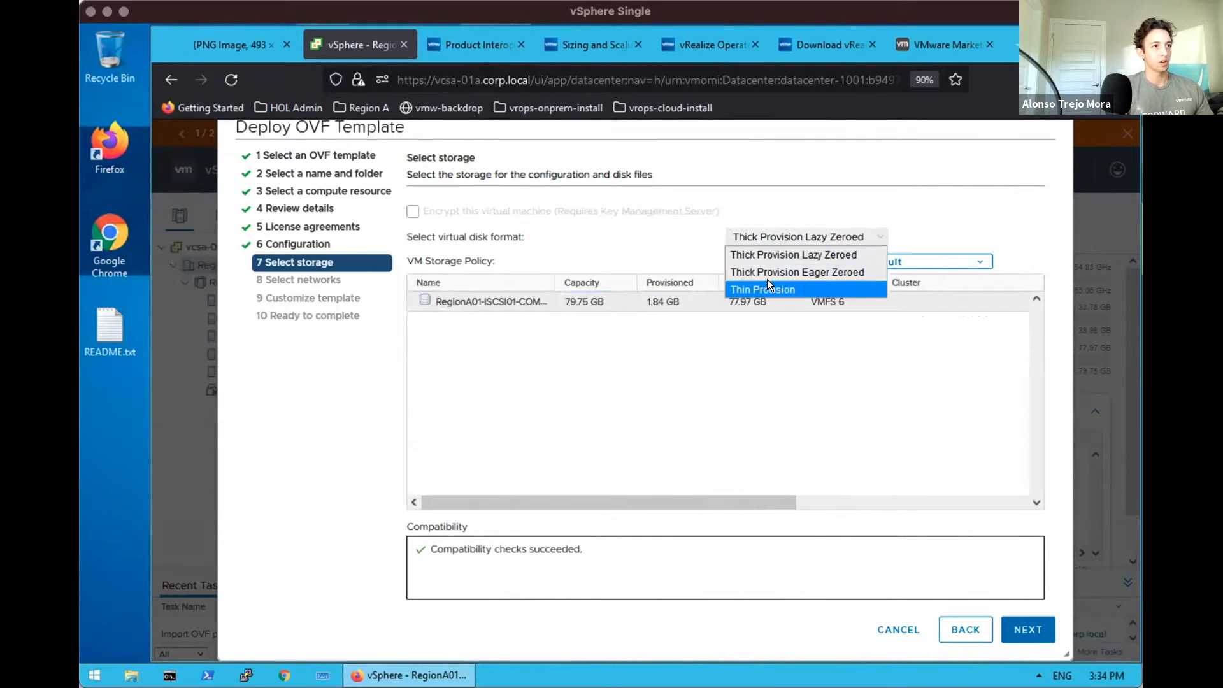
left_click(762, 290)
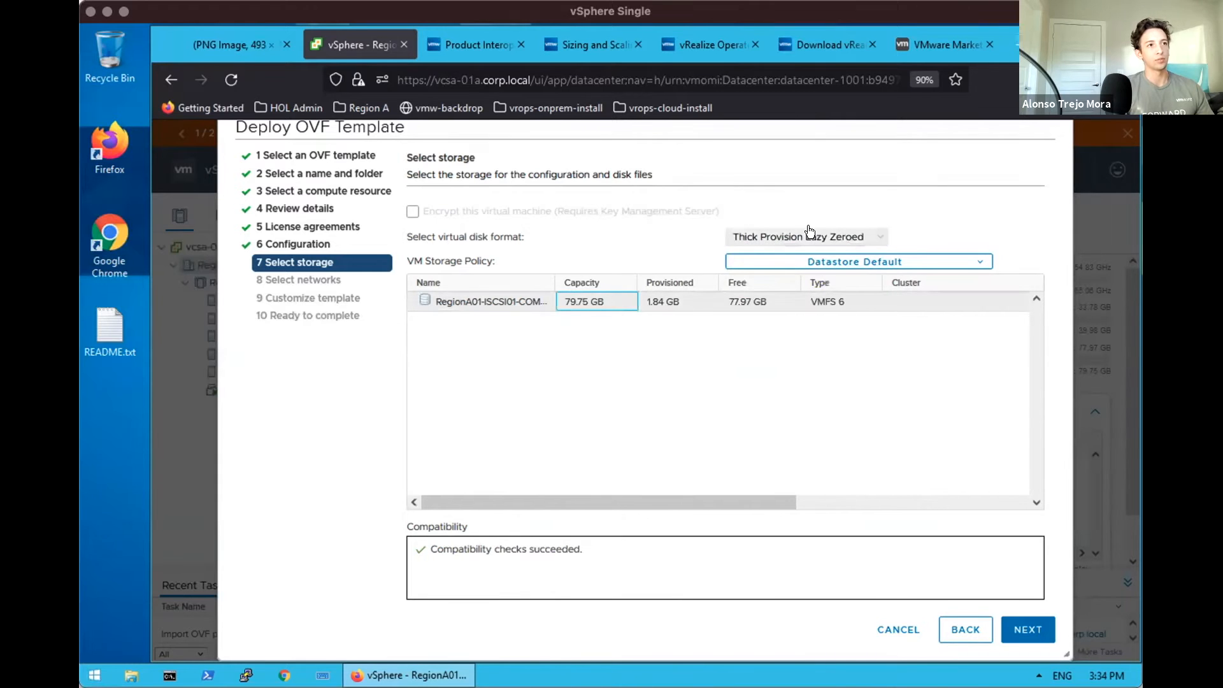
left_click(804, 237)
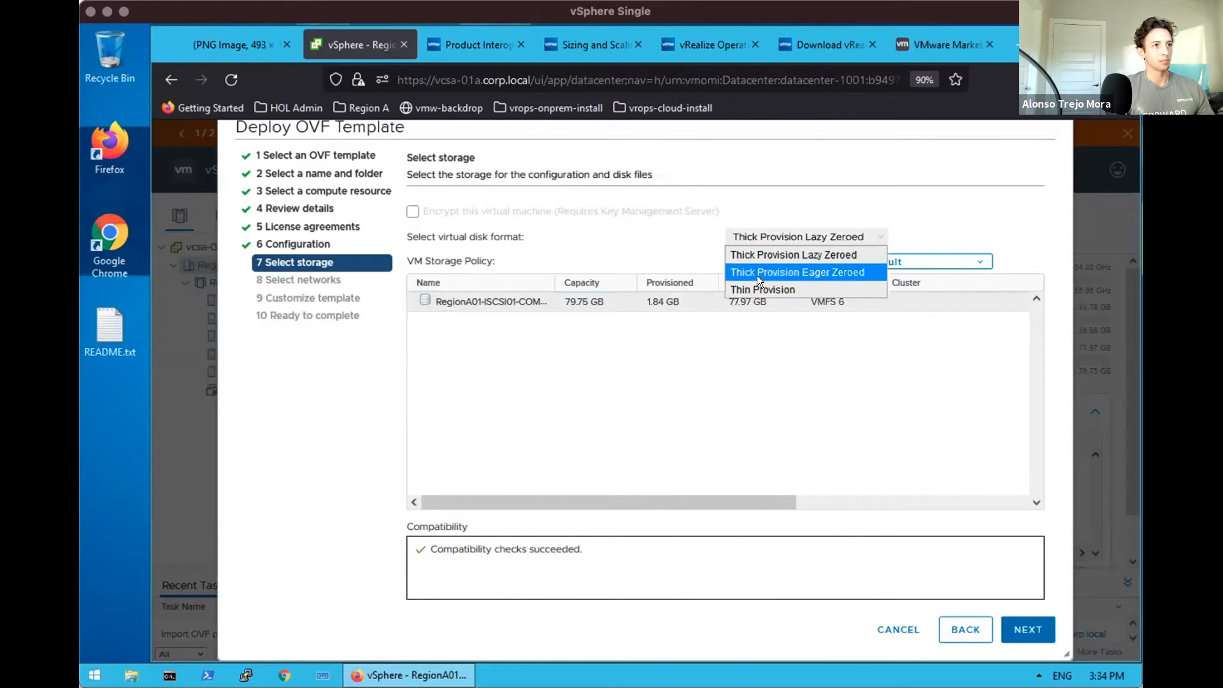
left_click(762, 289)
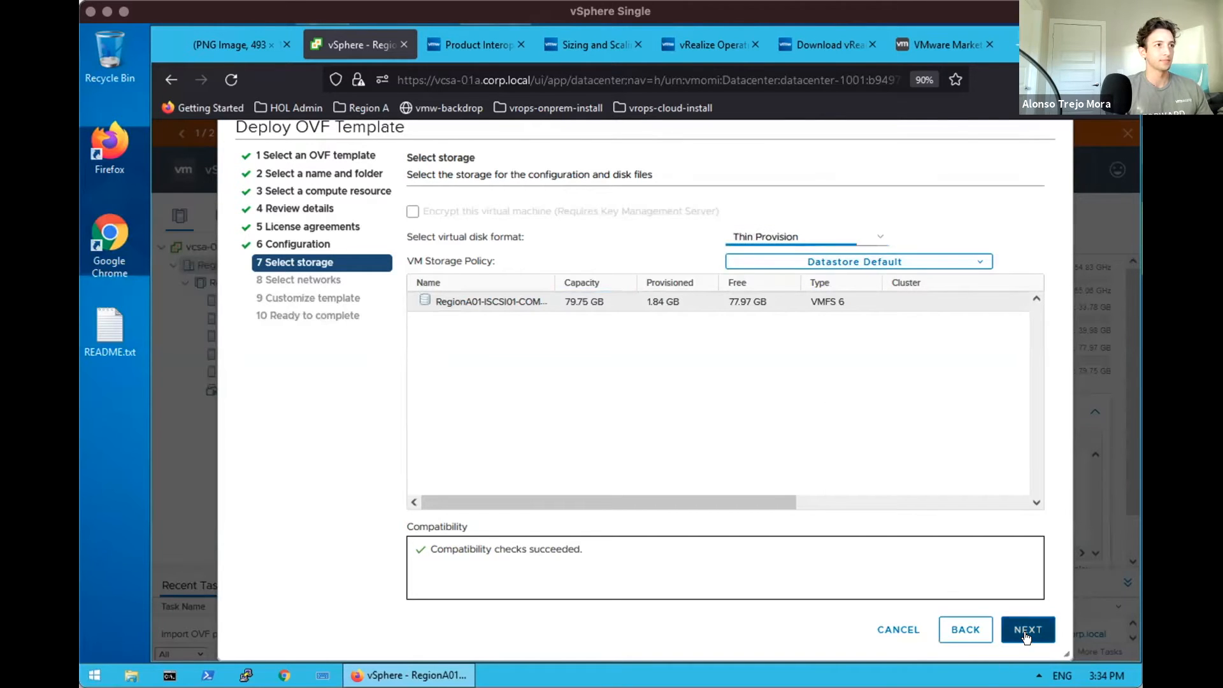
Map Network 1 to the ESXi-RegionA01-vDS-COMP destination network.
left_click(1026, 629)
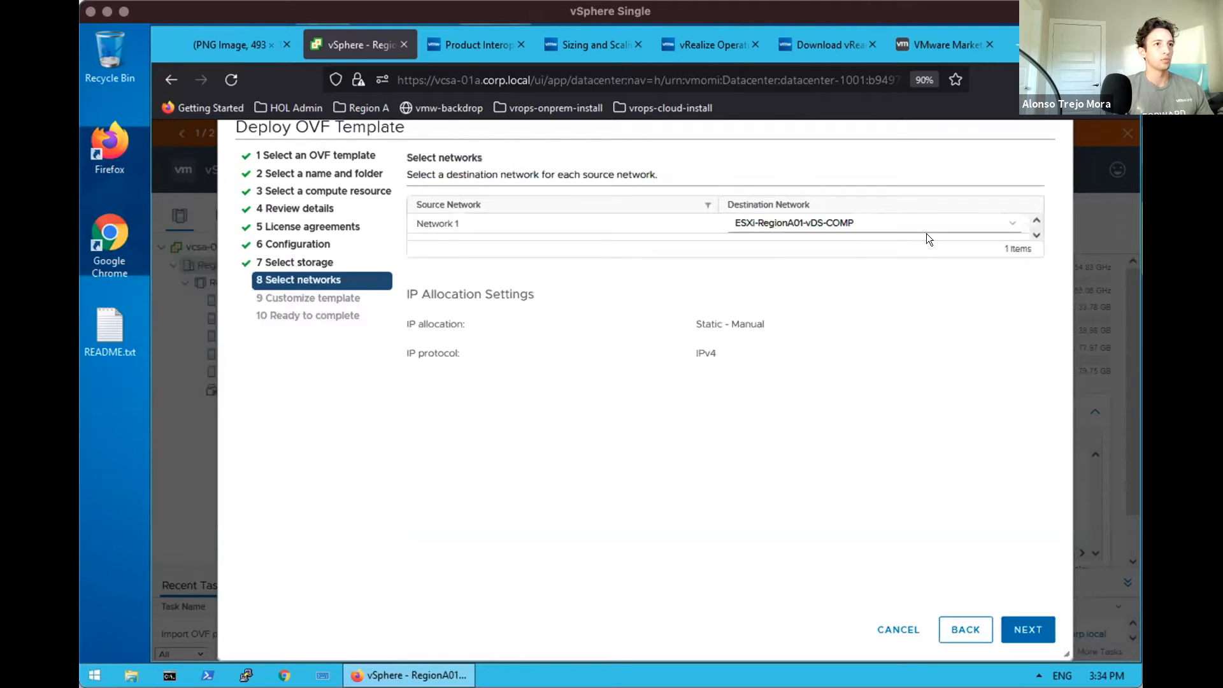
left_click(870, 222)
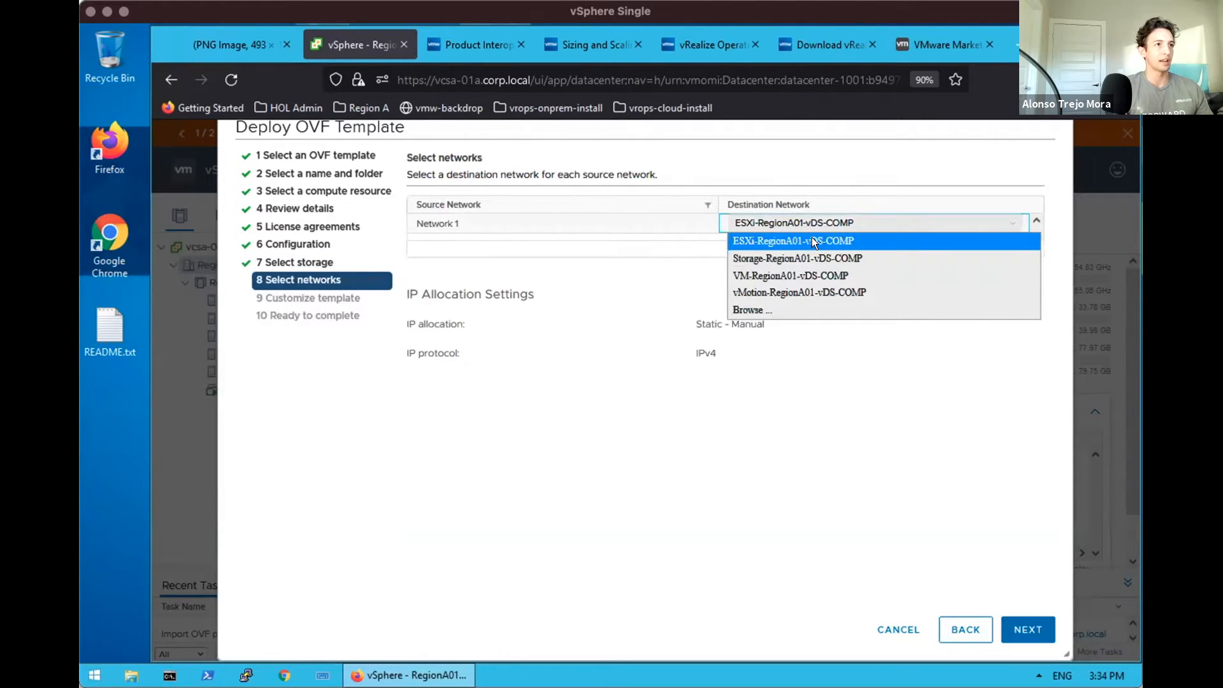
left_click(792, 240)
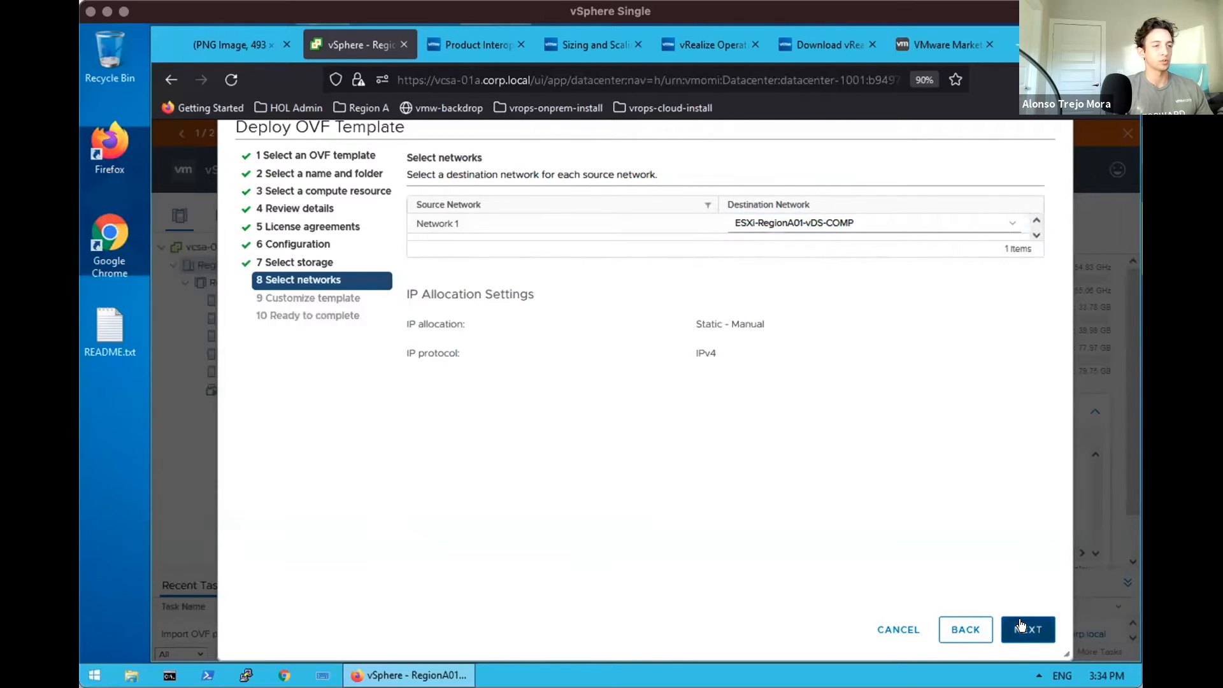
Enter default gateway 192.168.110.1 and domain name corp.local in Customize template.
left_click(1027, 630)
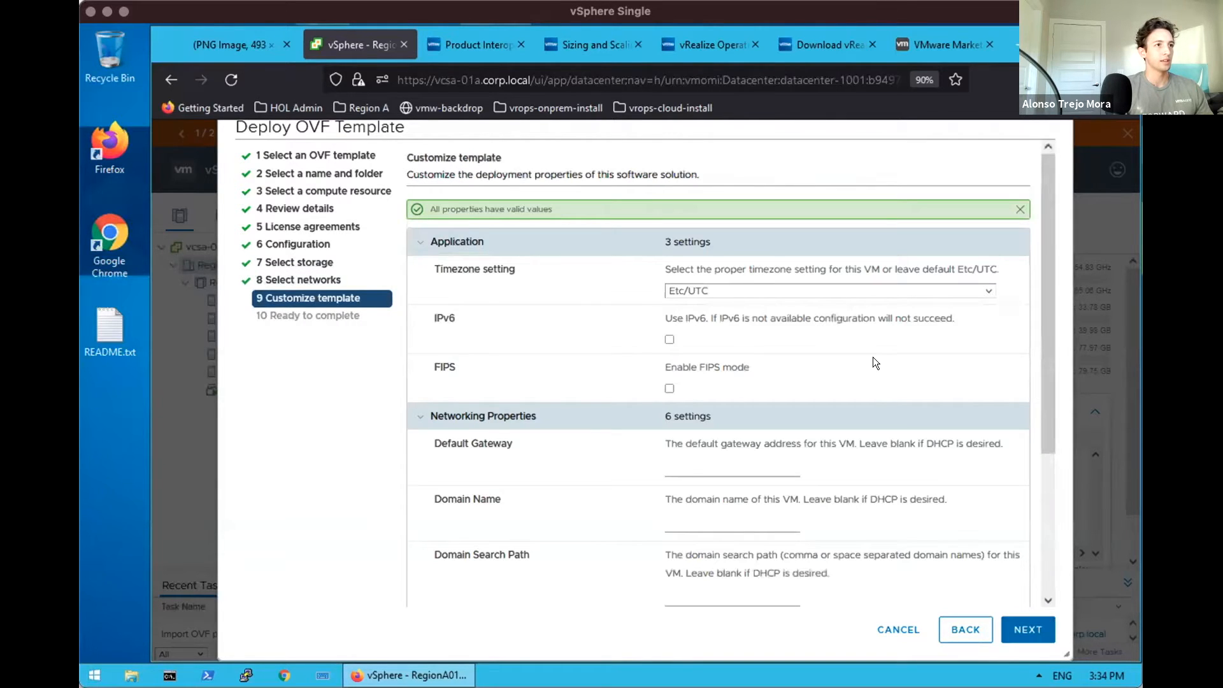
mouse_move(523, 331)
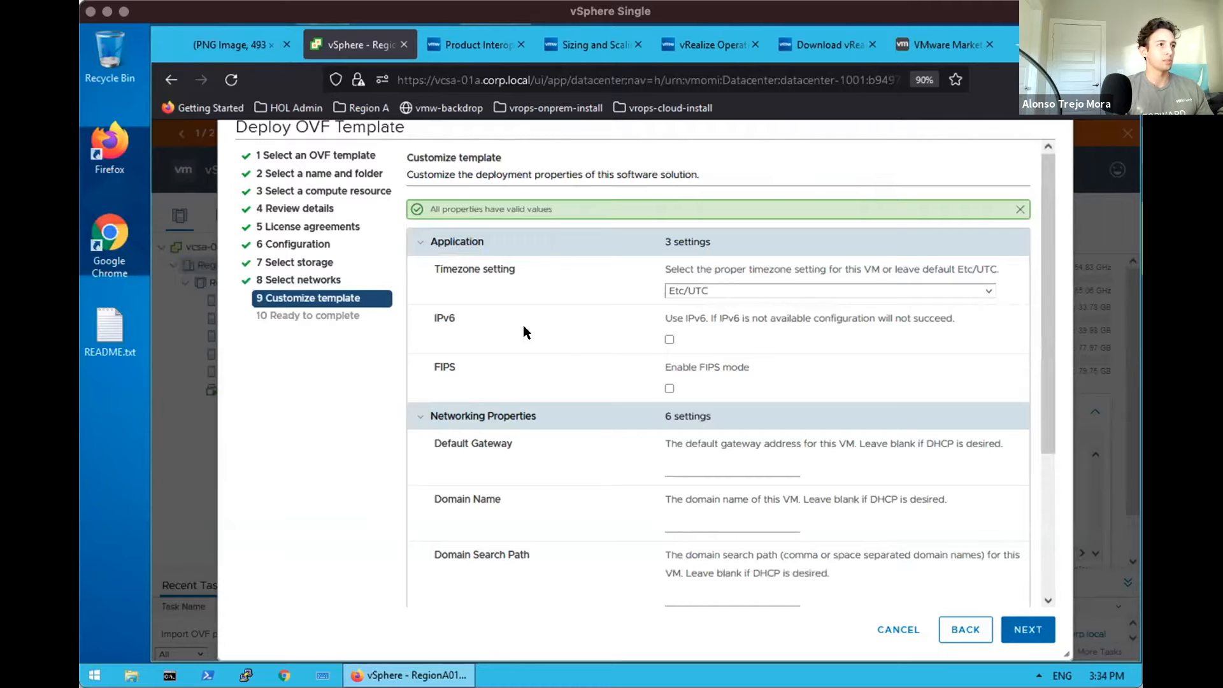
mouse_move(624, 500)
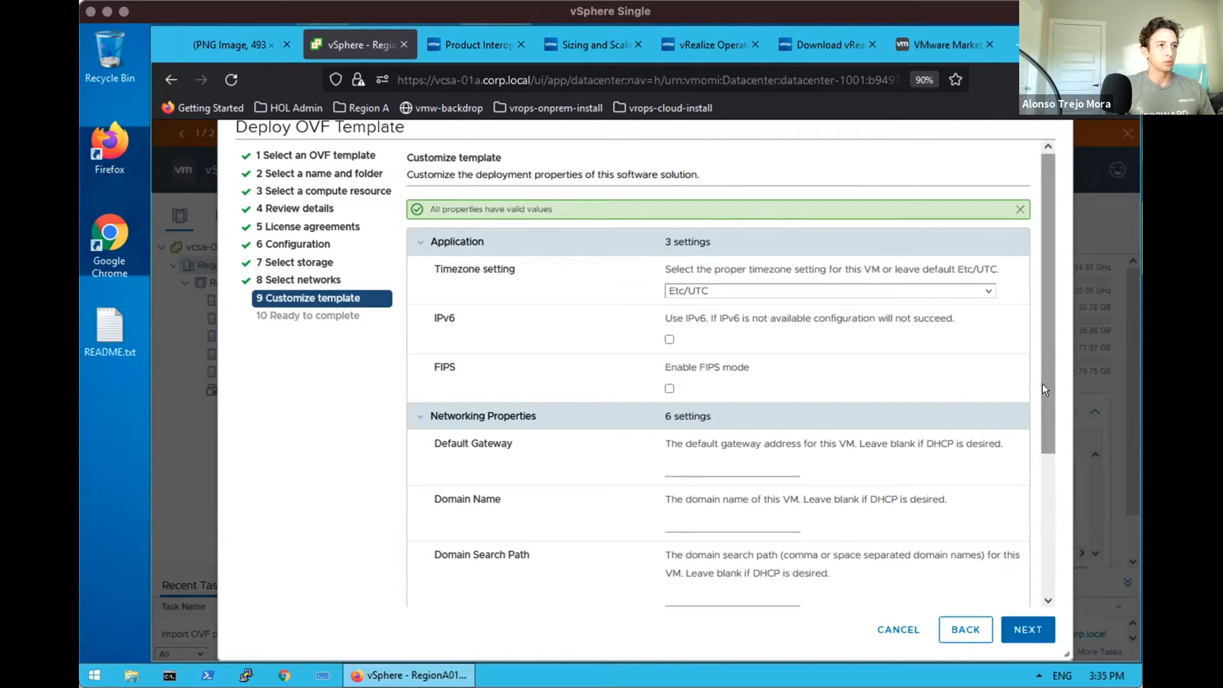
scroll("down", 3)
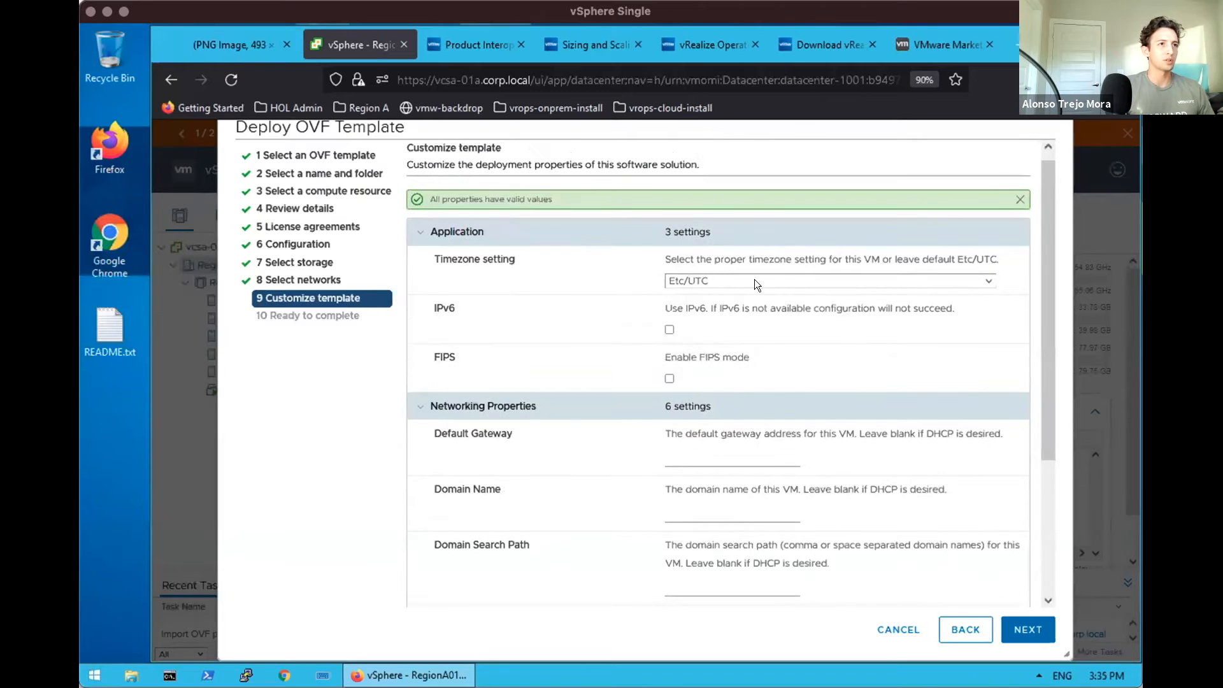
mouse_move(609, 297)
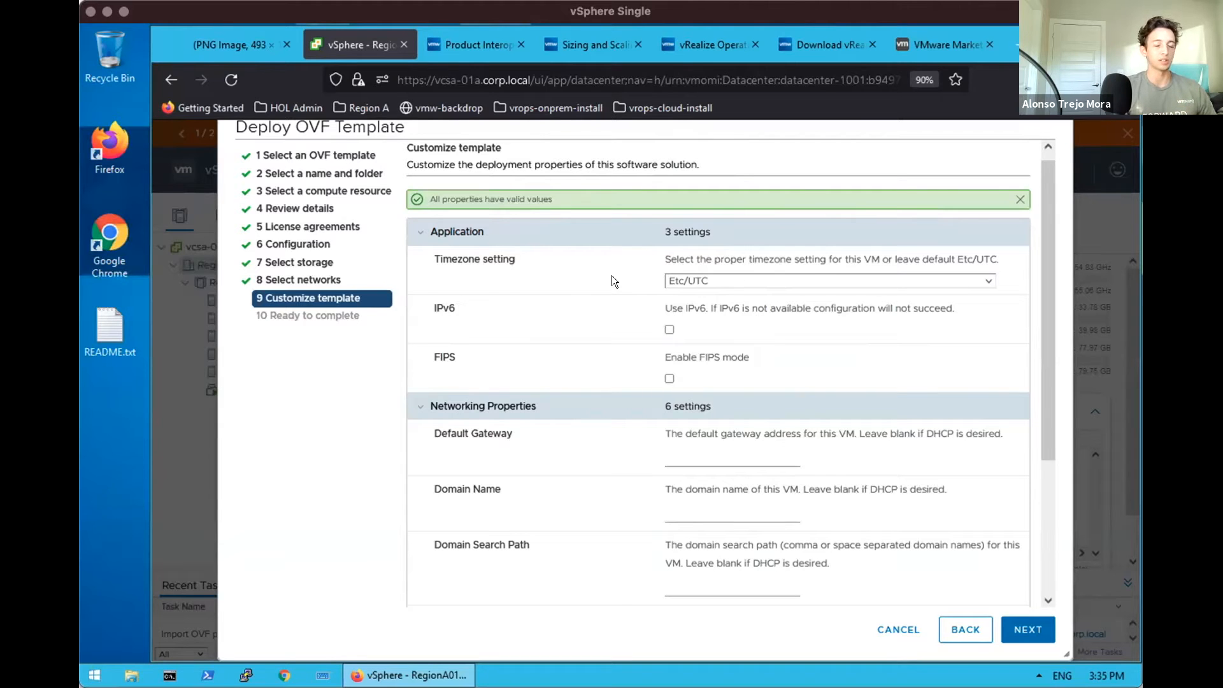
left_click(731, 456)
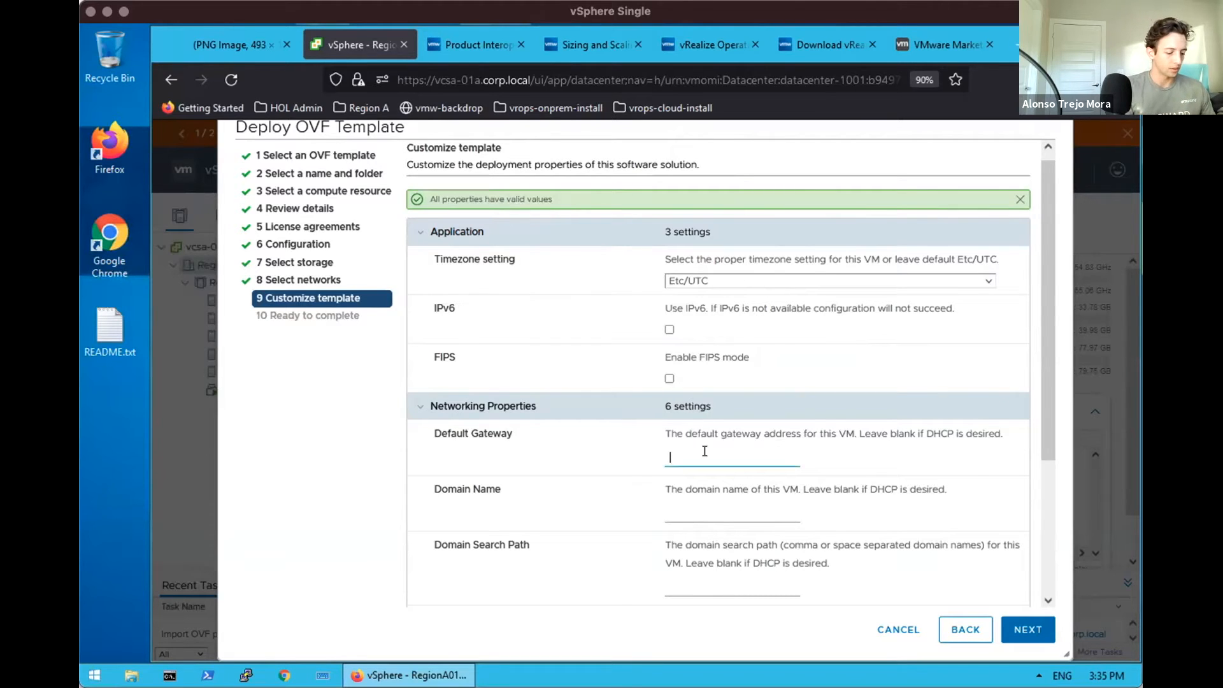
type("192.168.110.1")
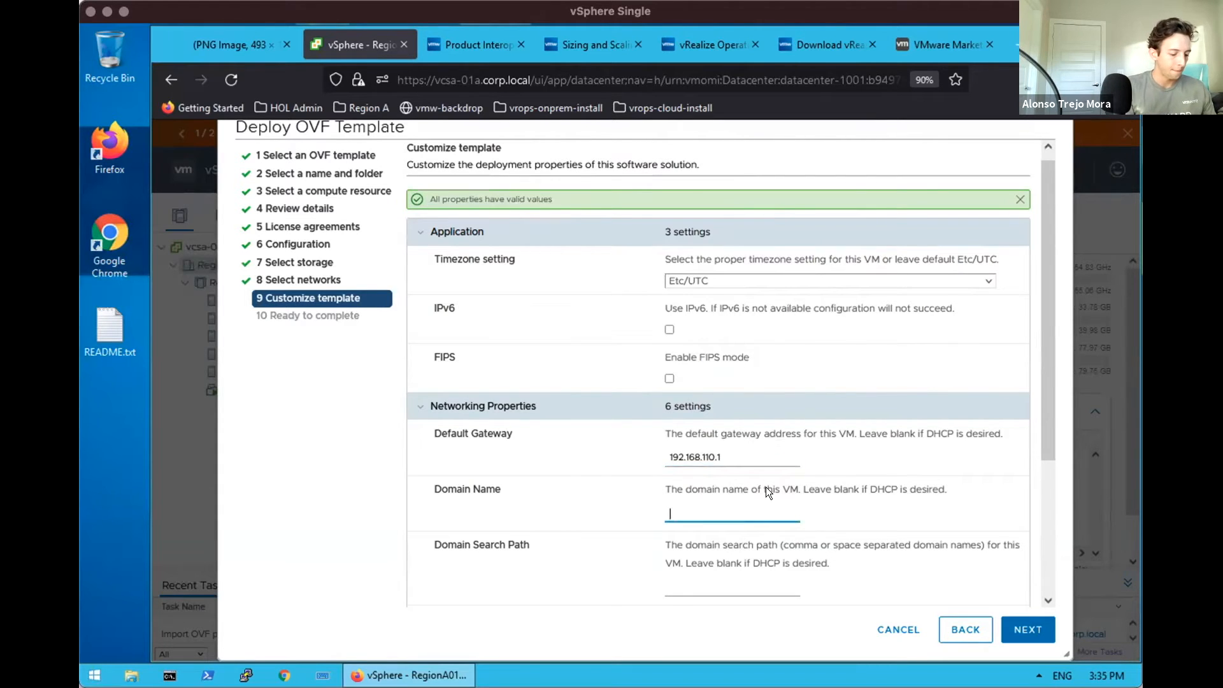
type("corp.local")
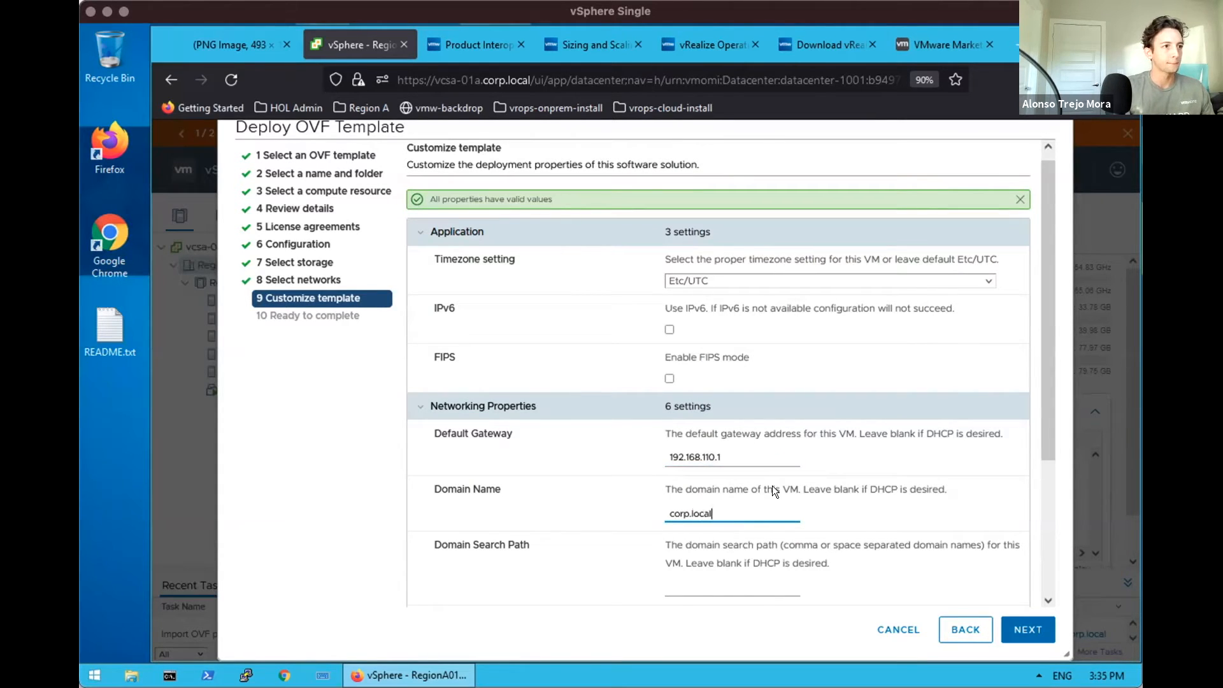
Enter DNS server 192.168.110.10, IP address 192.168.110.130 and netmask 255.255....
scroll("down", 3)
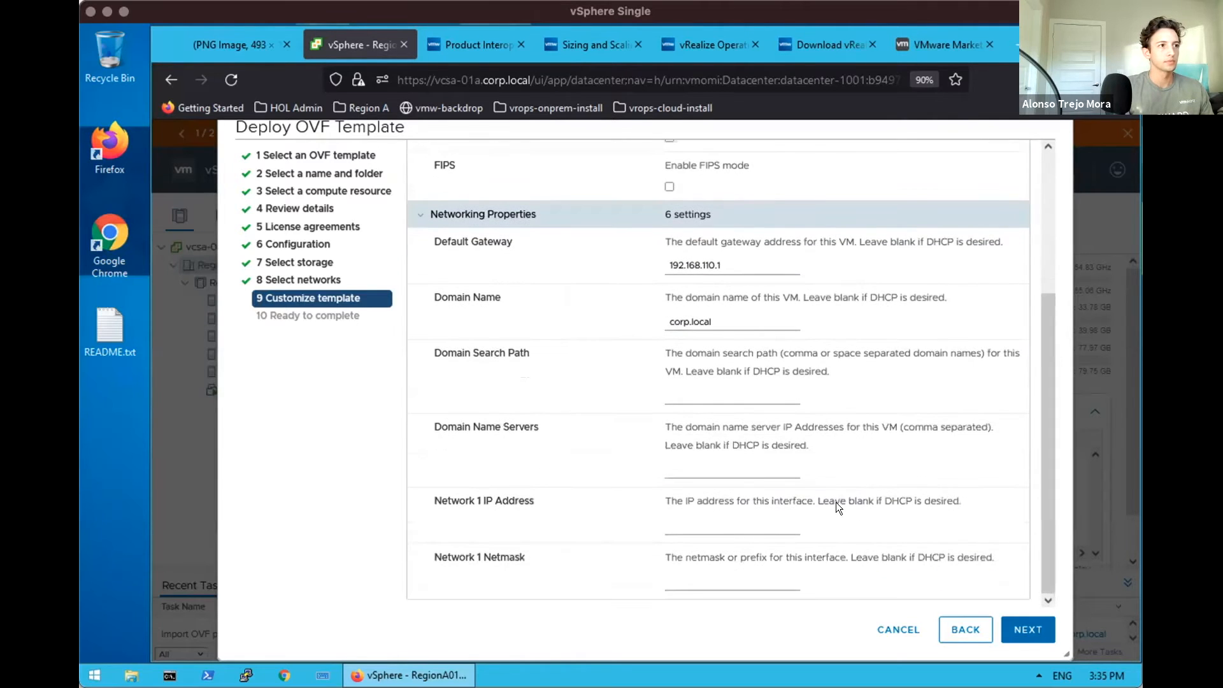
type("192.168.110.10")
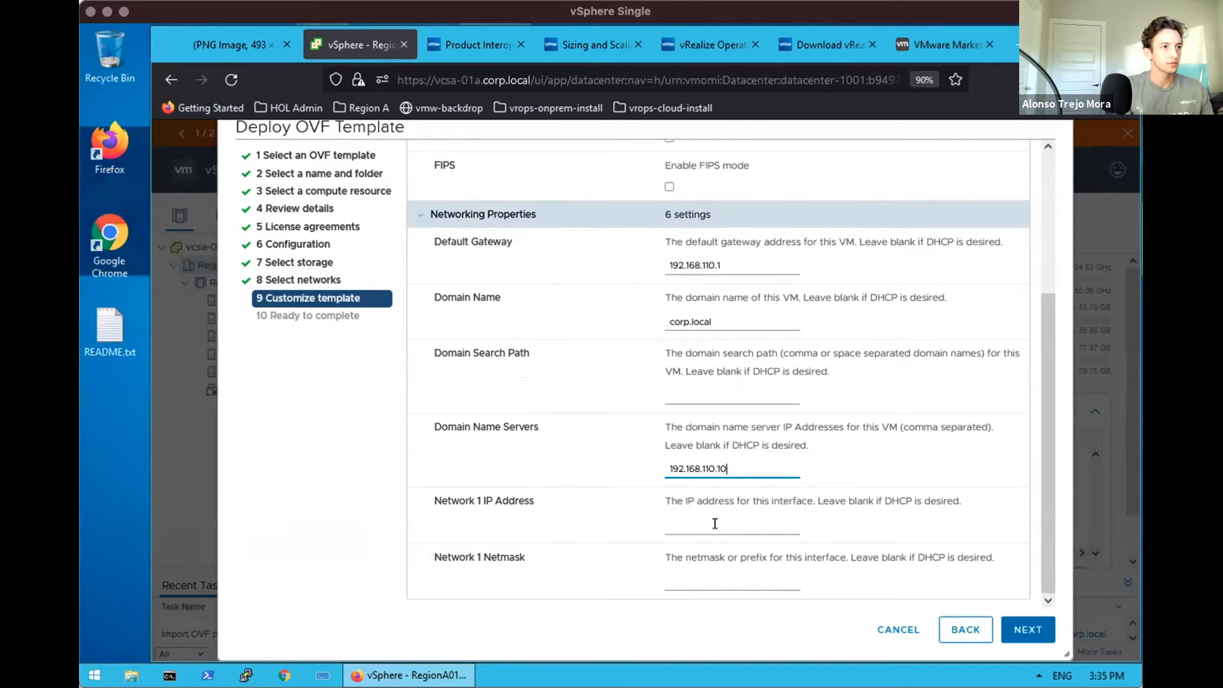
type("192.168.110.130")
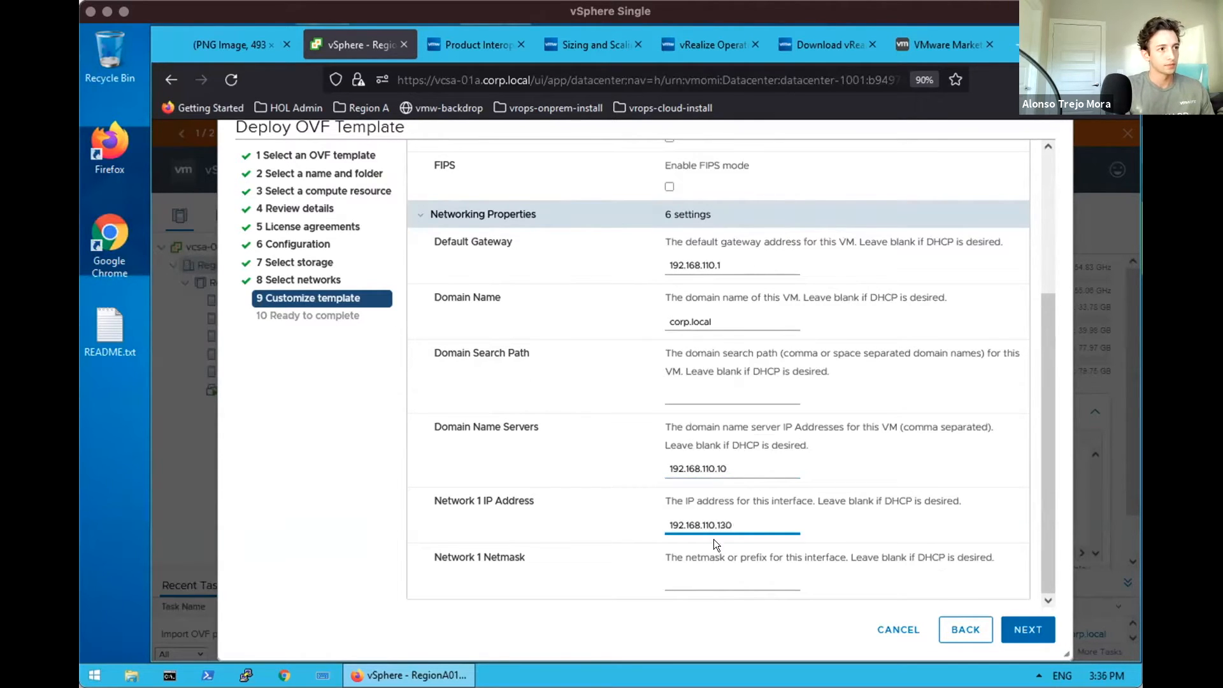
type("255.255.255.")
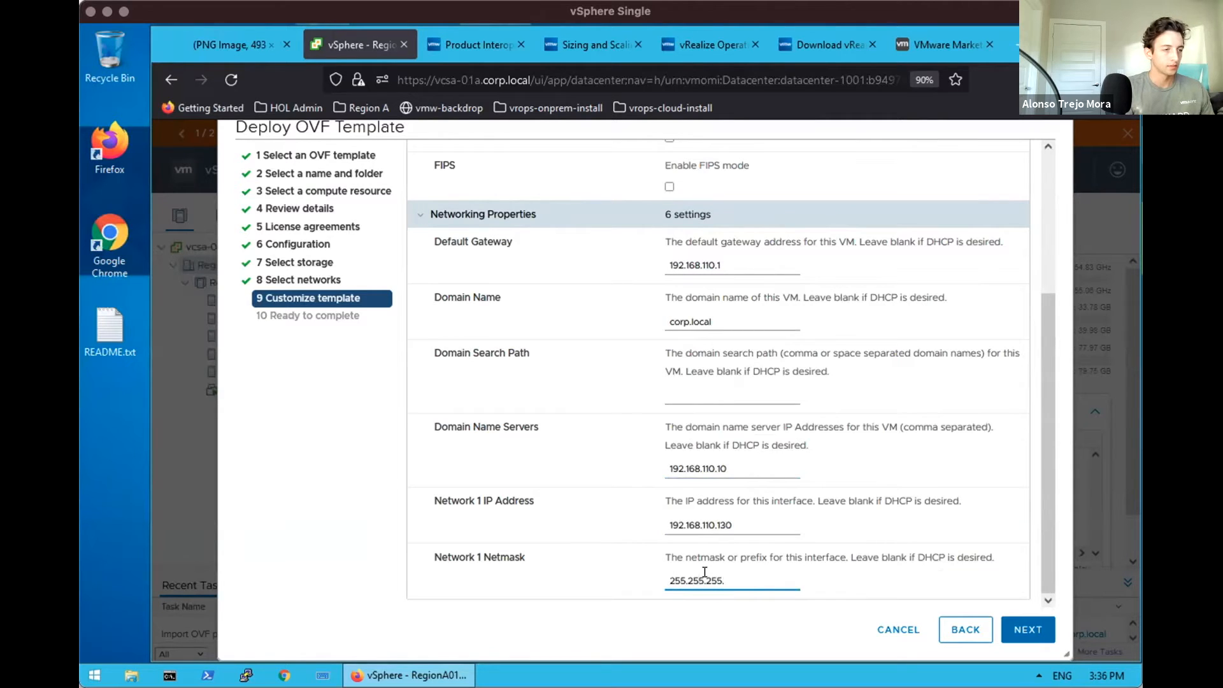
Review the summary and finish so the vrops-01a OVF deployment starts.
left_click(1027, 629)
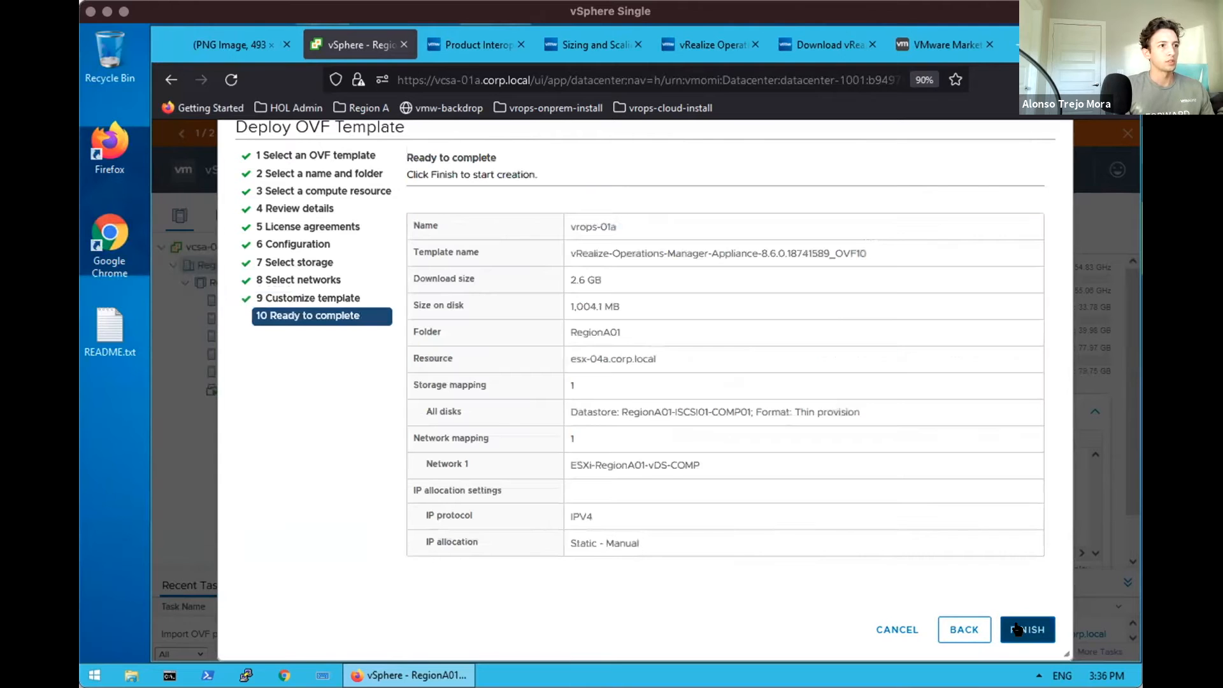
left_click(1027, 629)
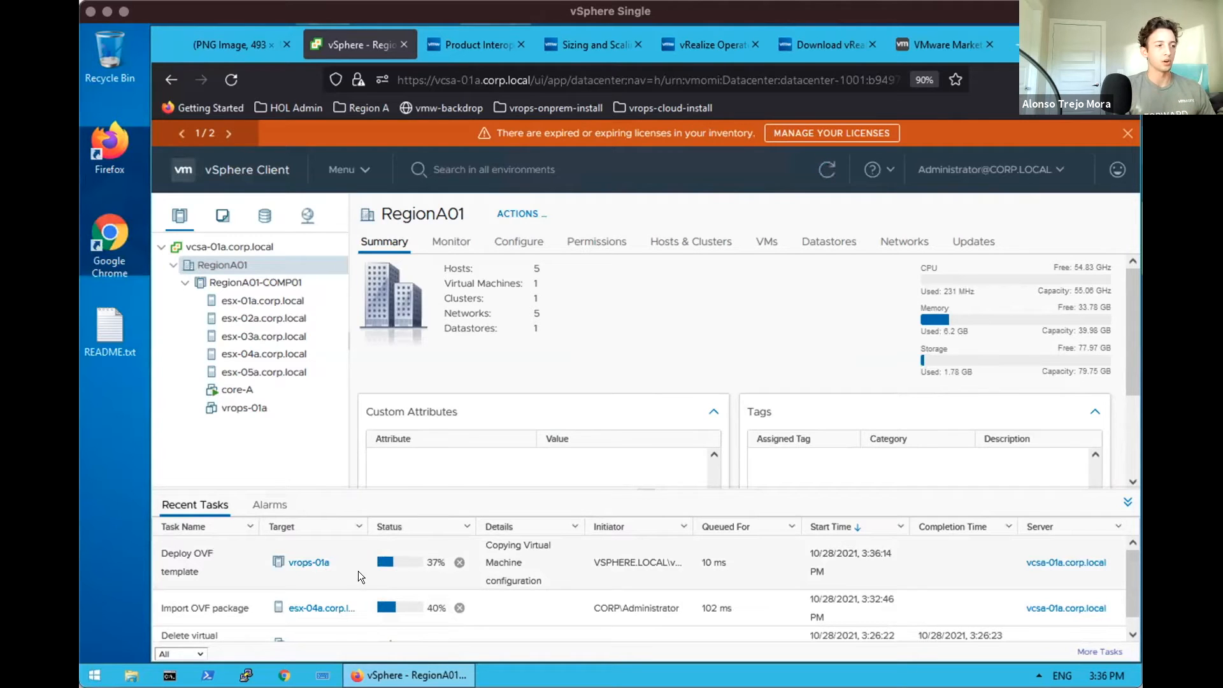
mouse_move(367, 576)
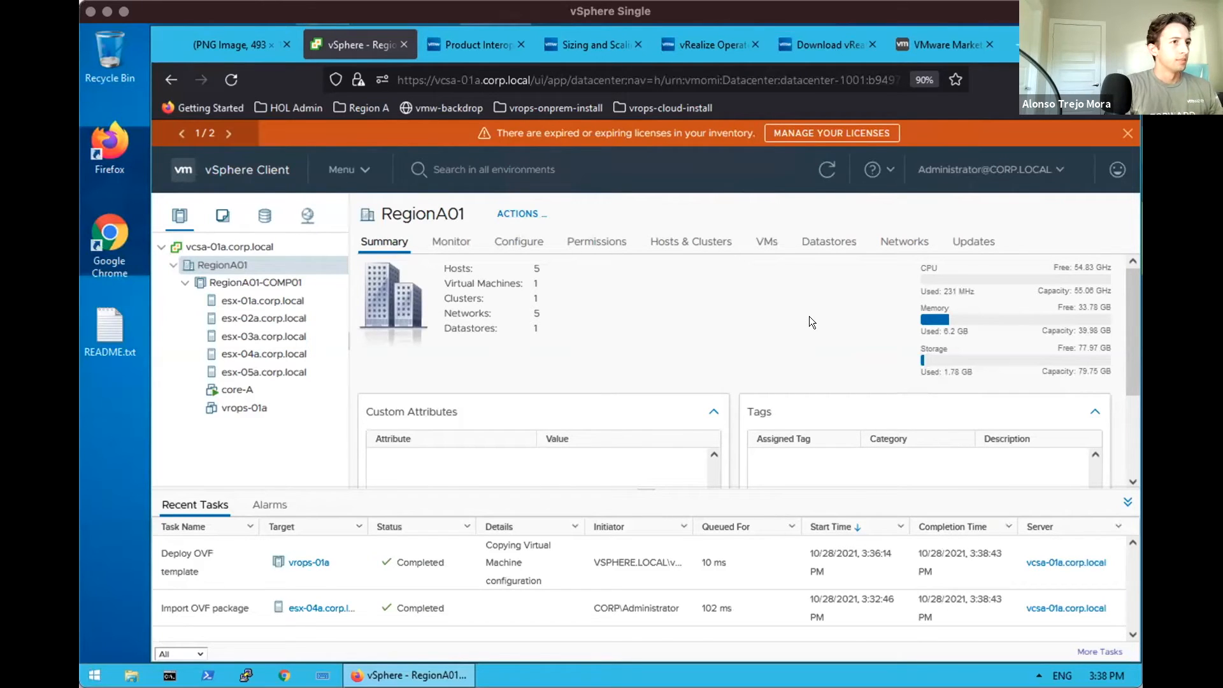
Select the deployed vrops-01a virtual machine and power it on.
left_click(244, 407)
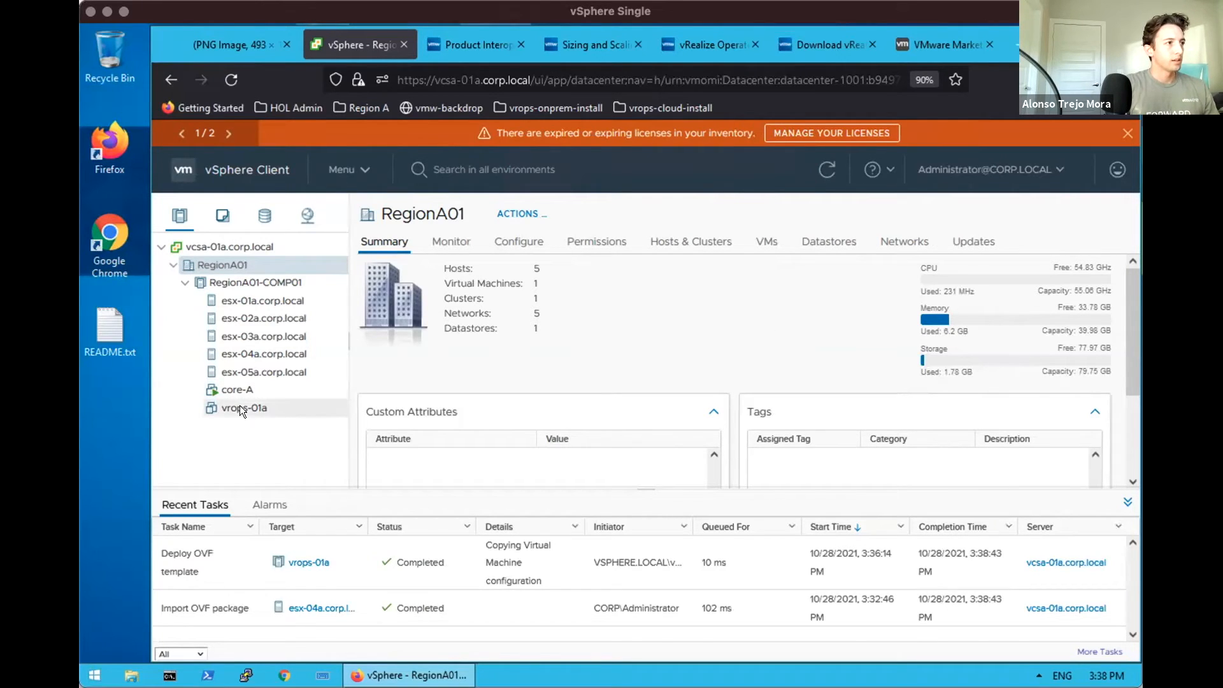
mouse_move(289, 414)
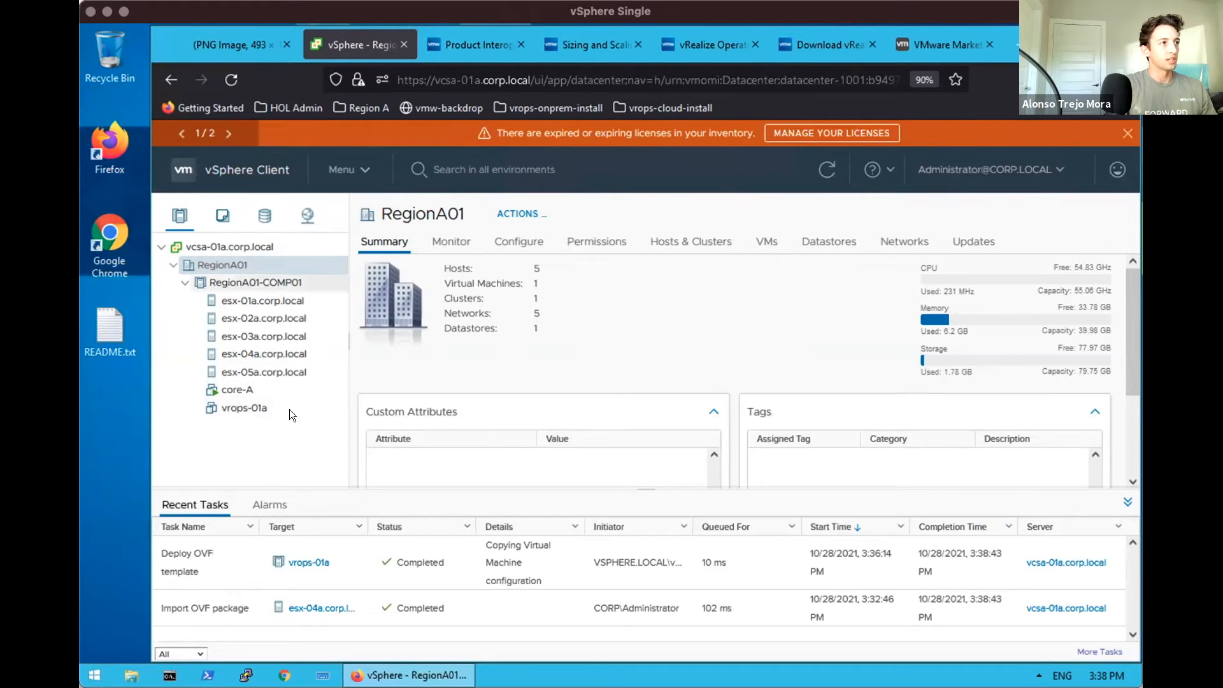
left_click(244, 407)
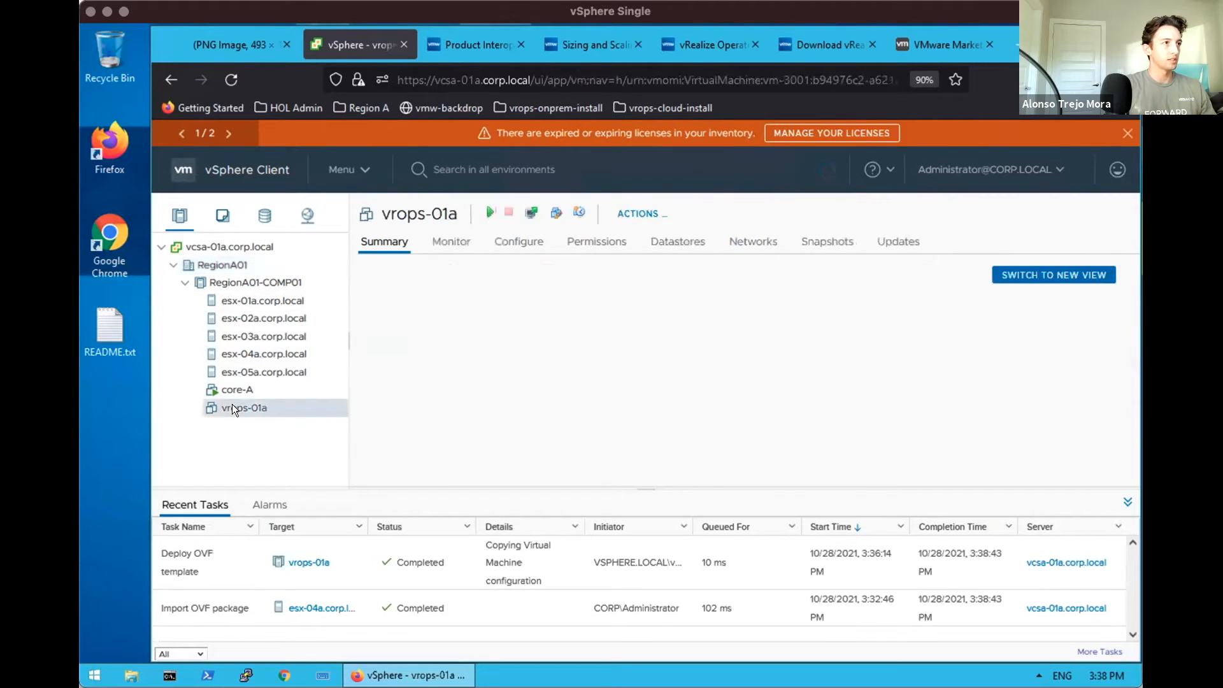
left_click(243, 408)
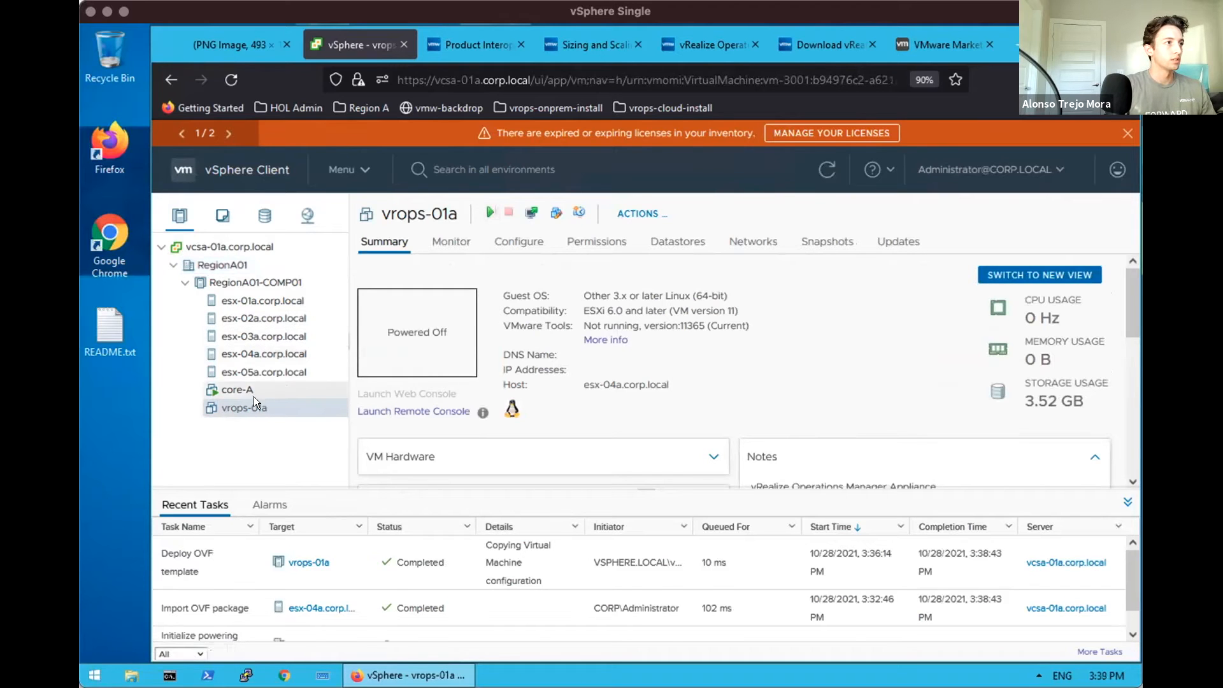
left_click(412, 412)
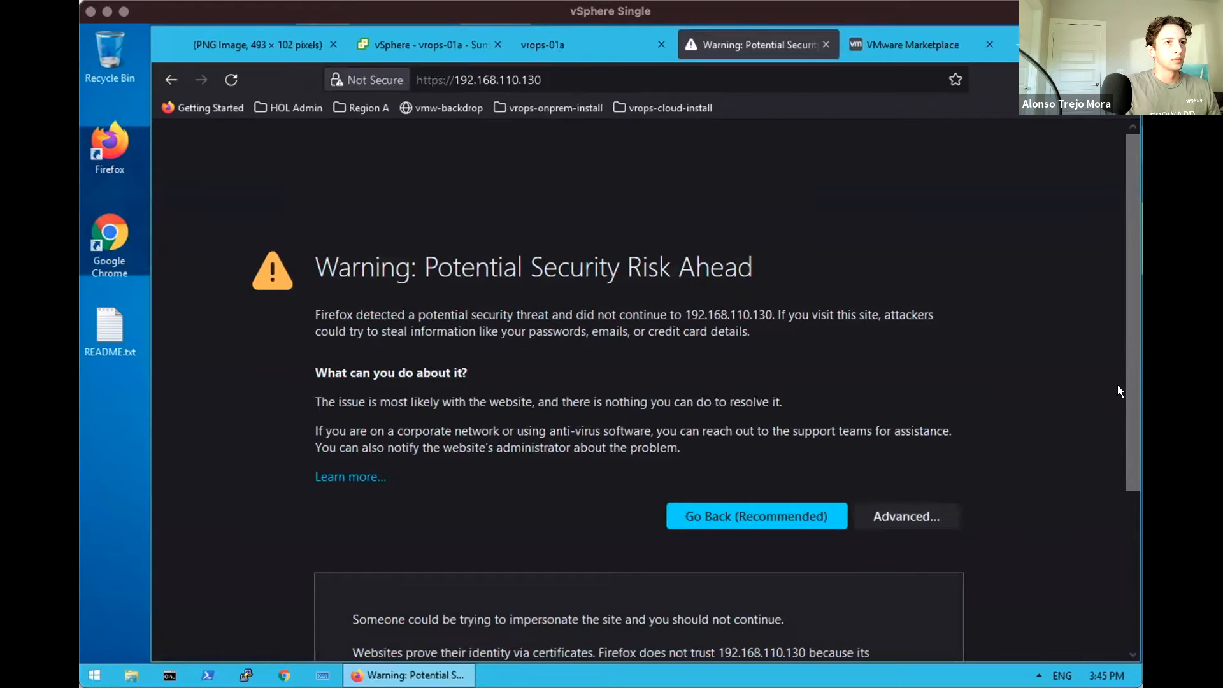
Accept the risk and continue past the untrusted certificate warning for 192.168.110.130.
scroll("down", 3)
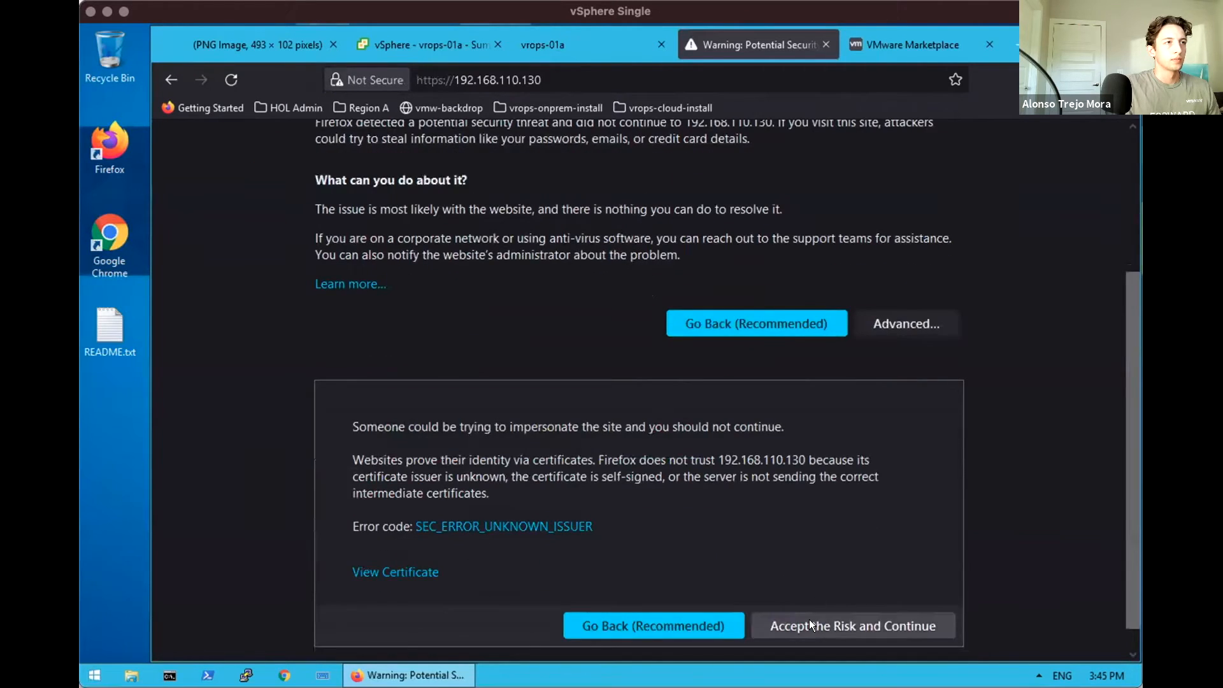
left_click(851, 625)
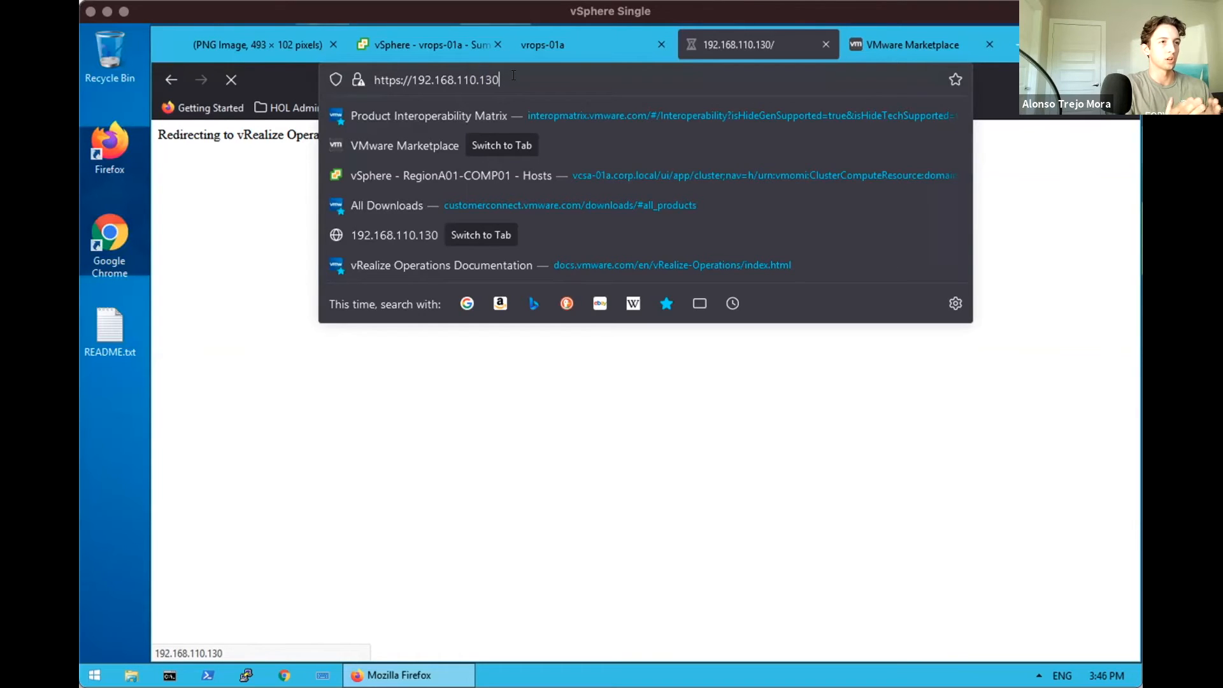
Load the appliance setup page and begin a new vRealize Operations installation.
key("Return")
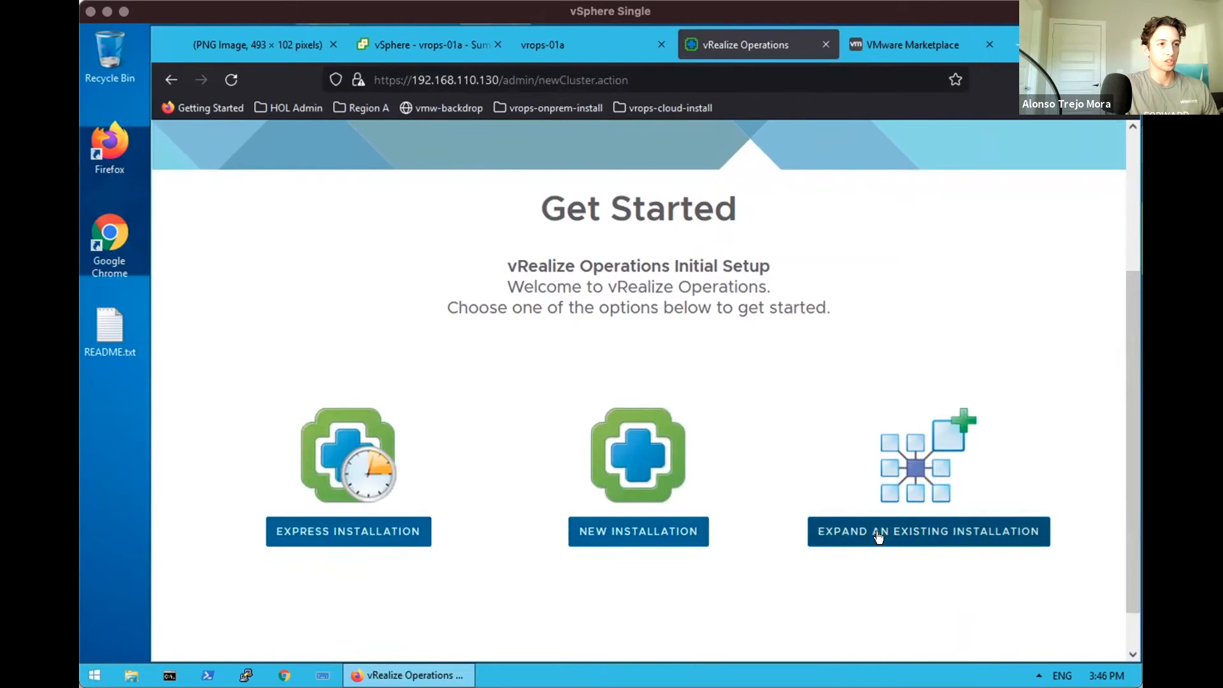
mouse_move(636, 531)
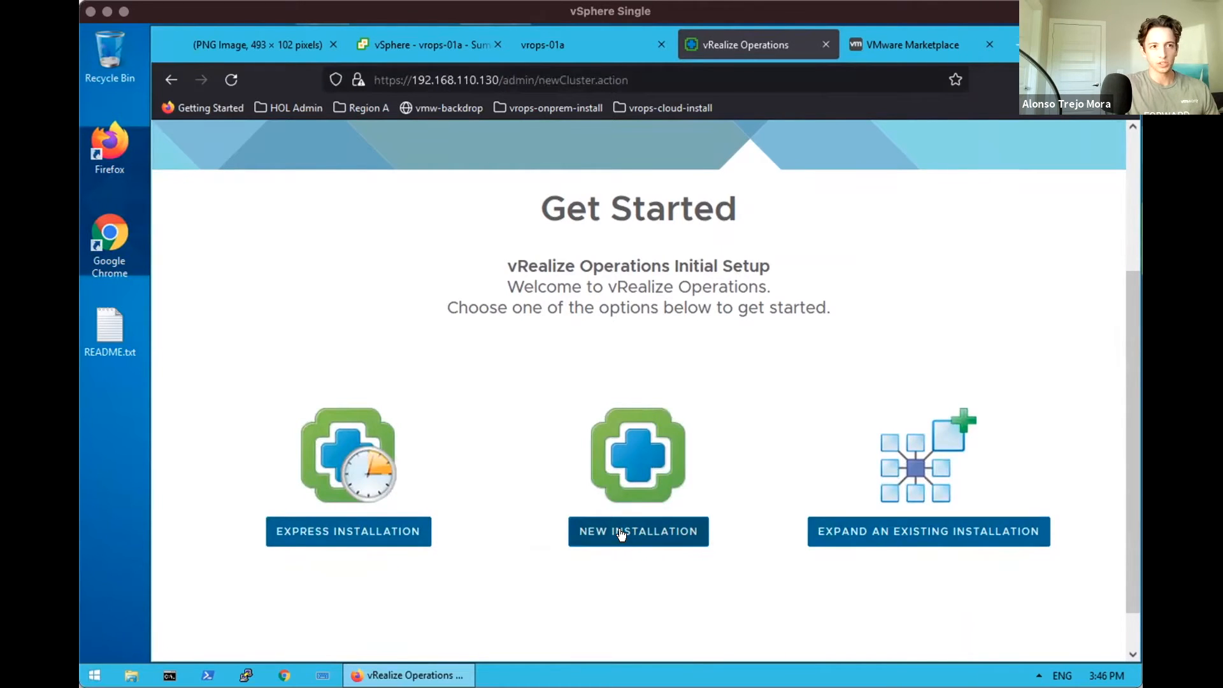
mouse_move(619, 526)
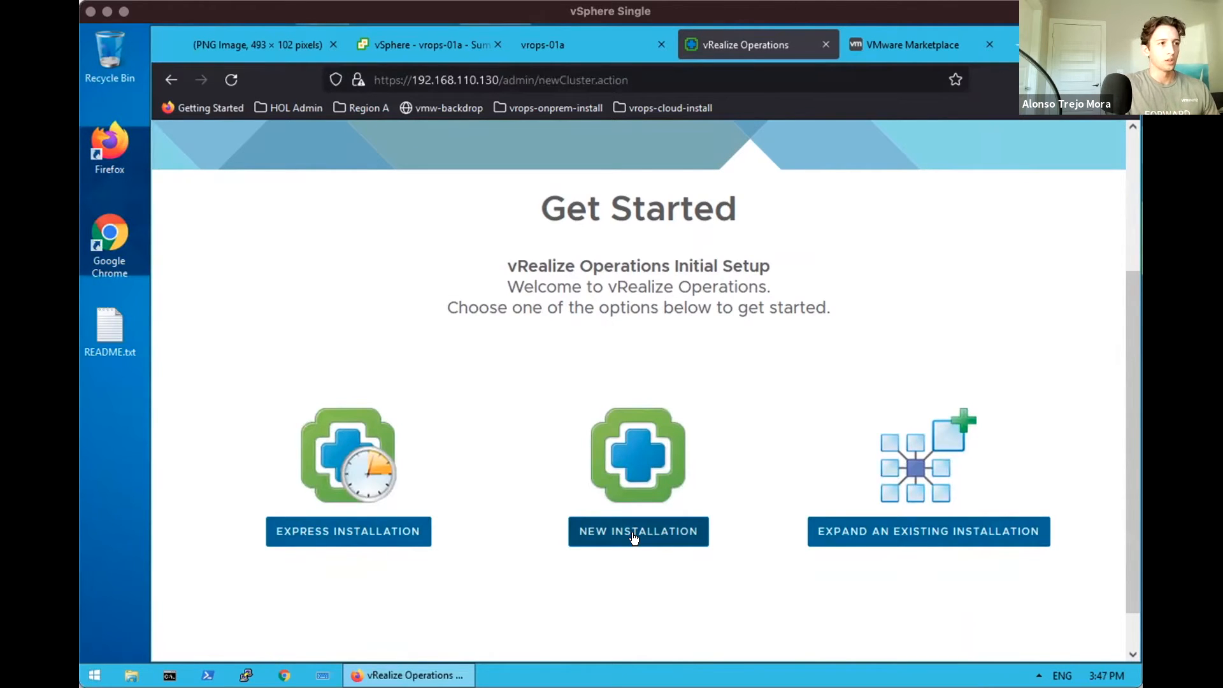
left_click(637, 531)
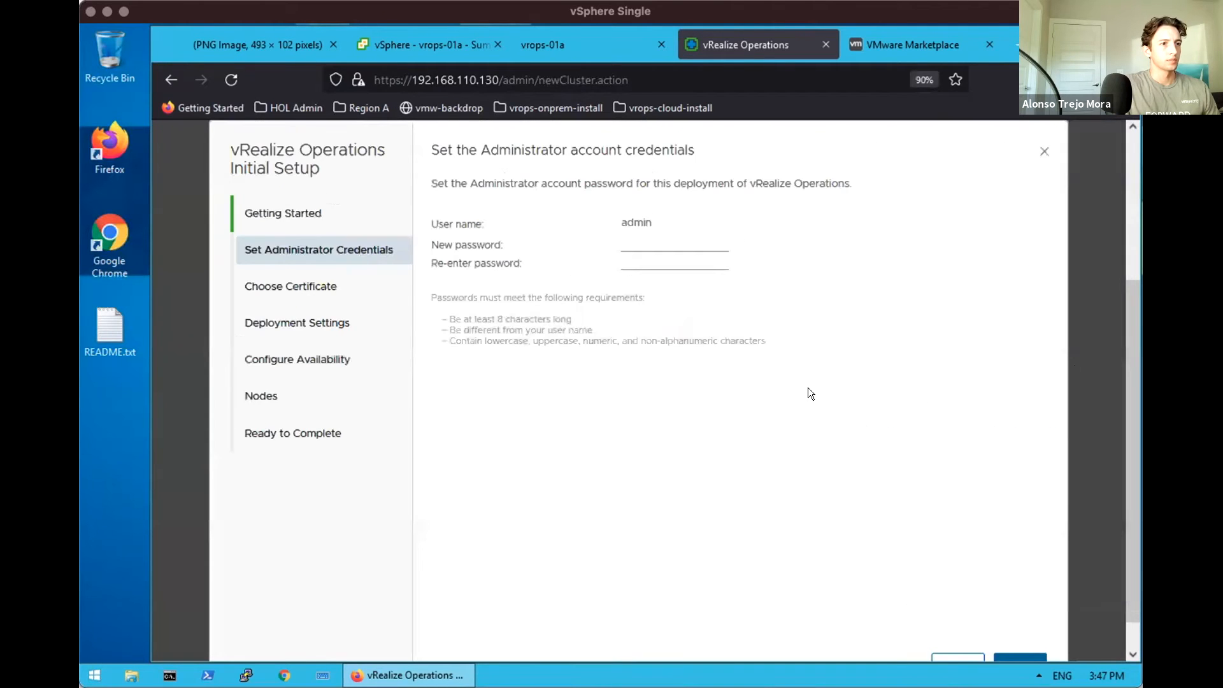
Set and confirm the administrator password, then continue.
scroll("down", 3)
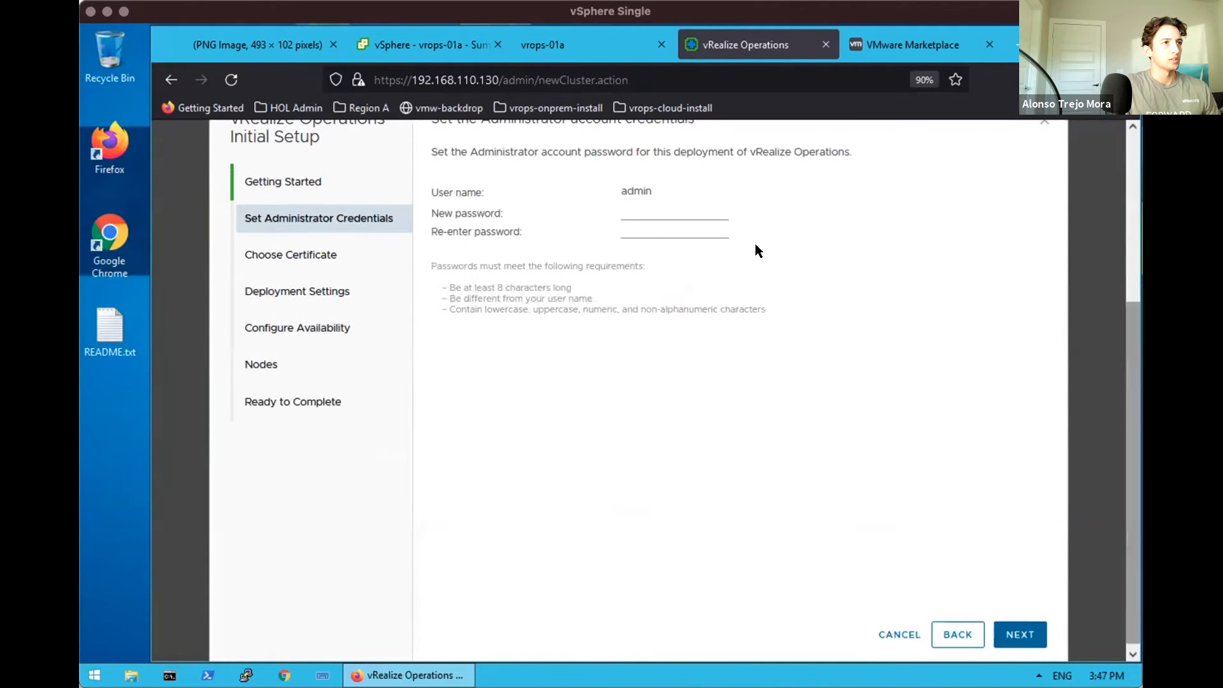
type("••")
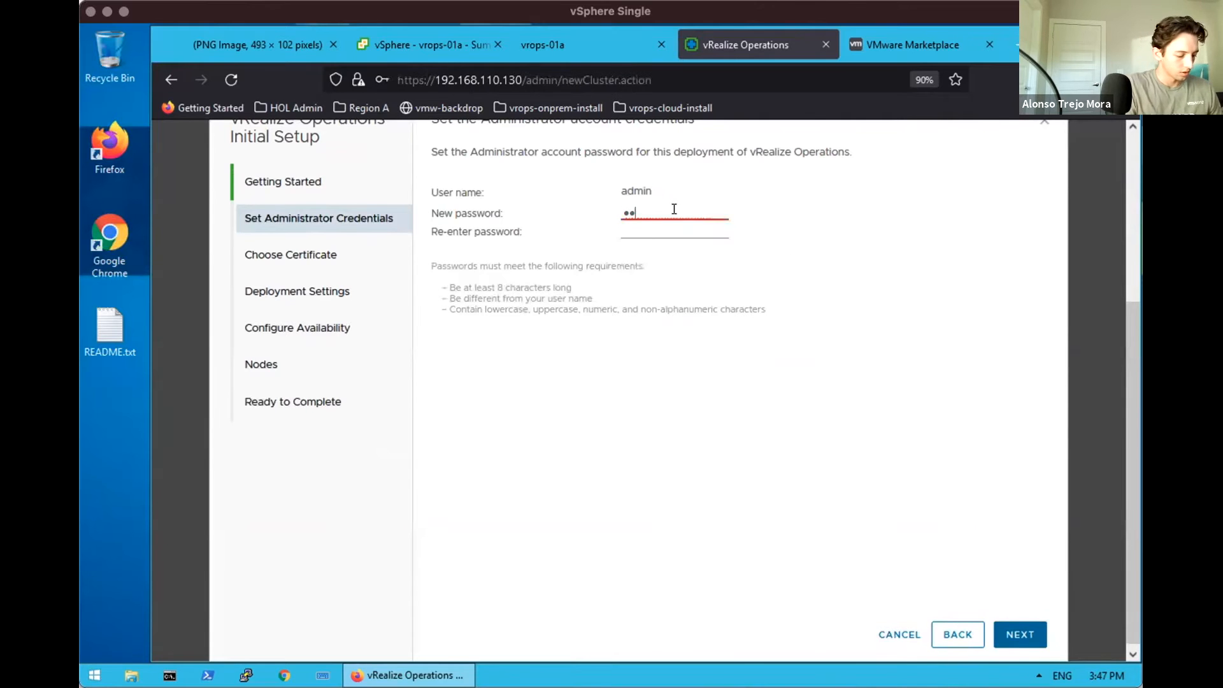
type("••••••")
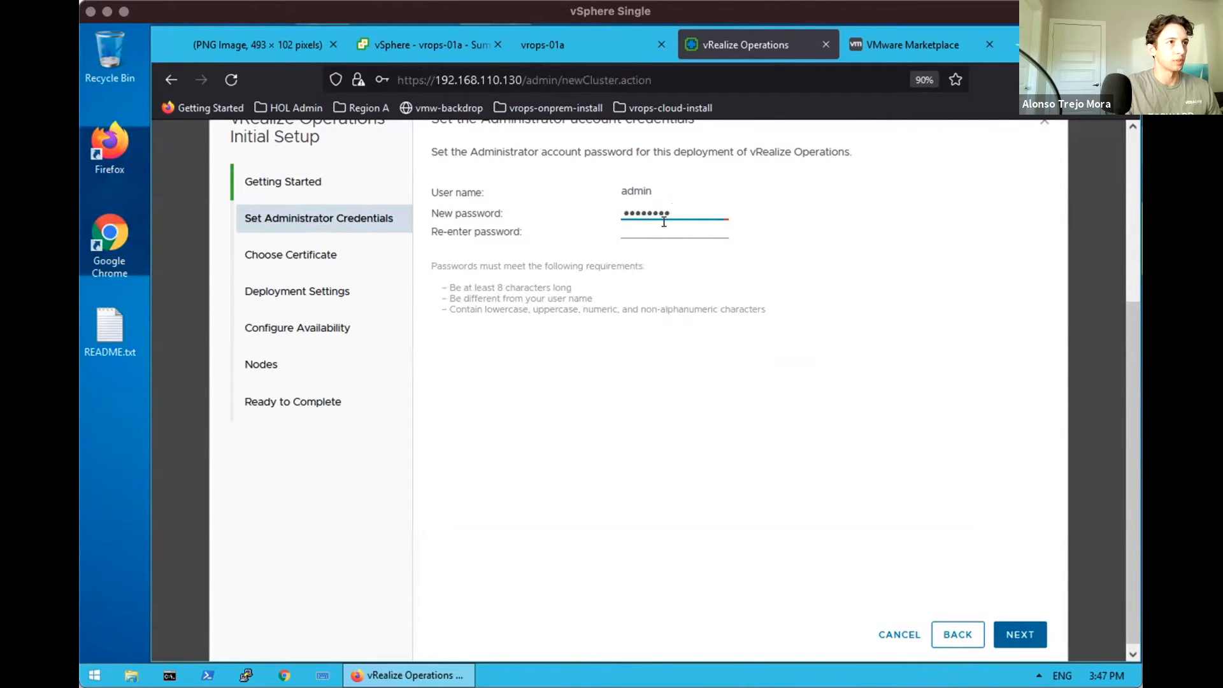
type("••••••")
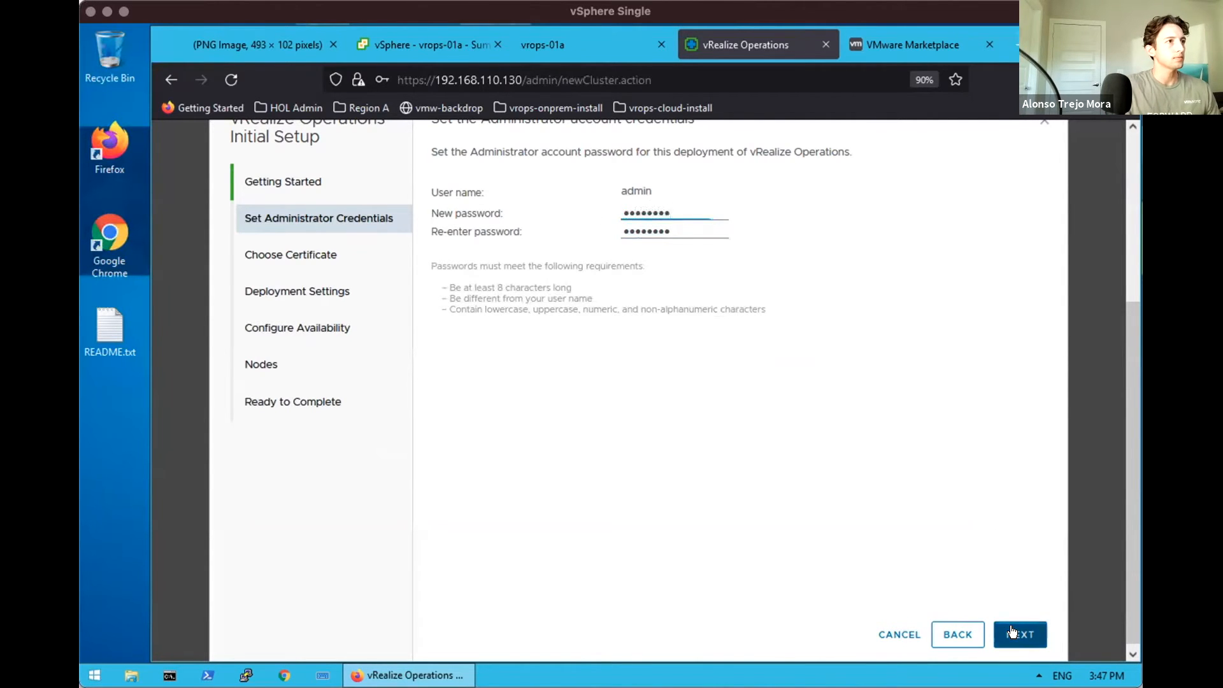
left_click(1019, 634)
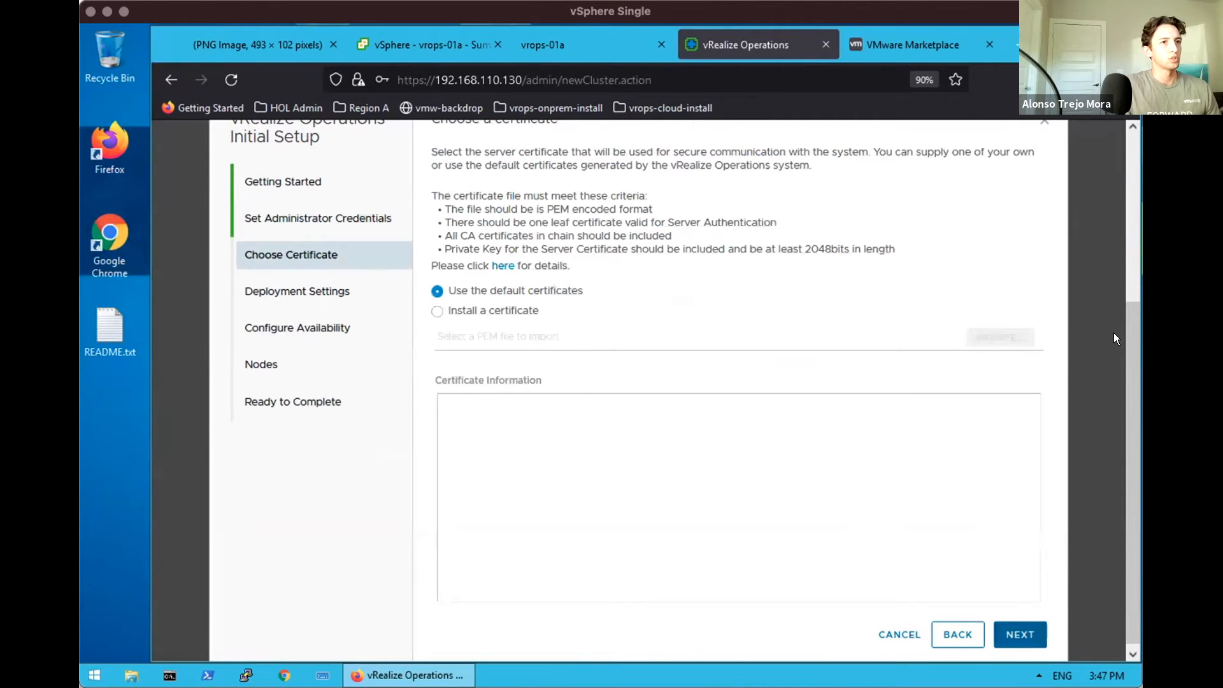
Keep the default certificates and enter 192.168.110.1 as the NTP server.
scroll("up", 3)
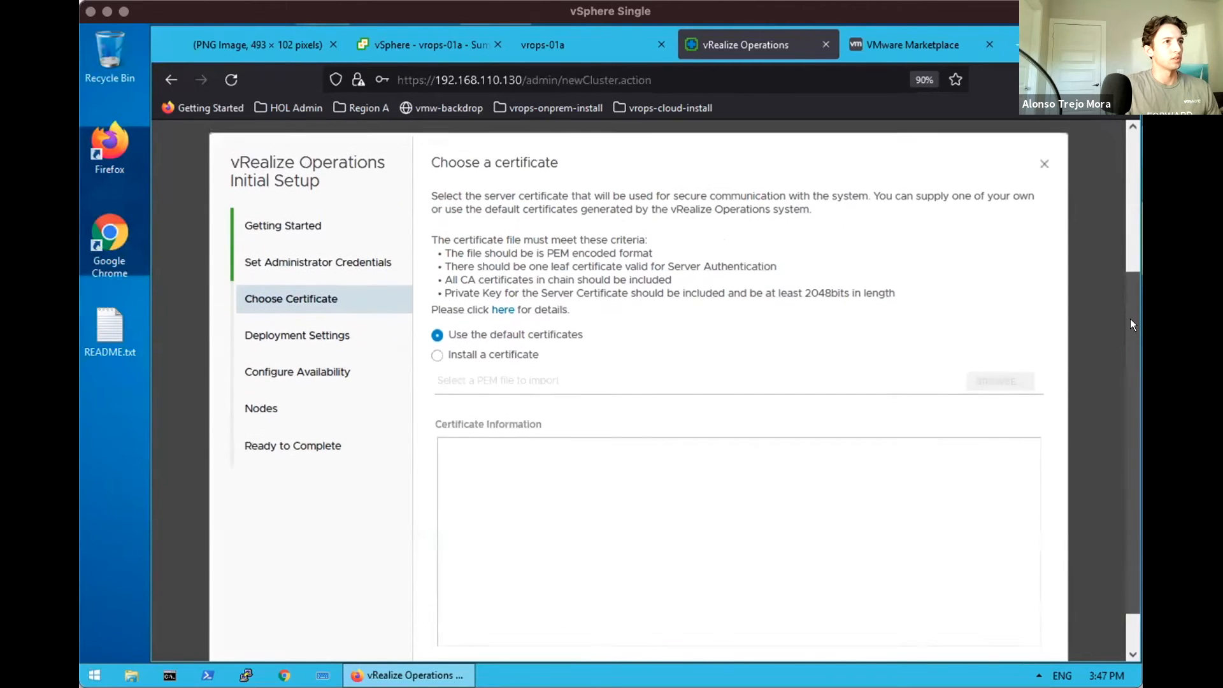
left_click(1020, 630)
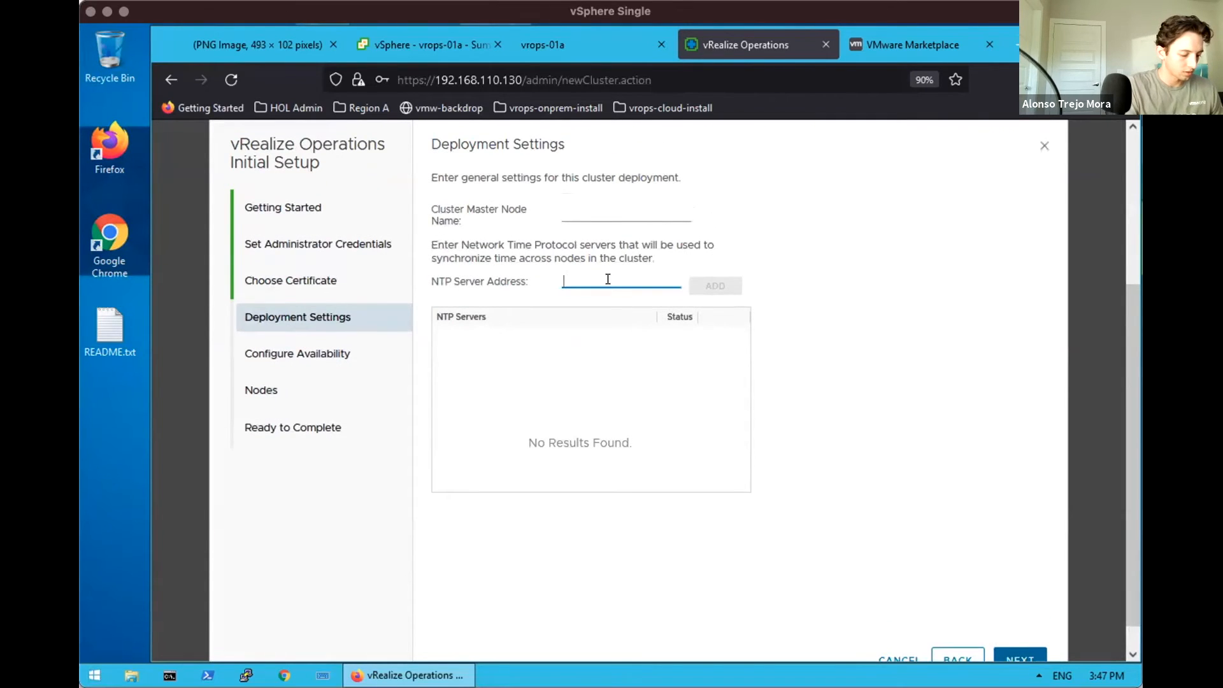
type("192.168.110.1")
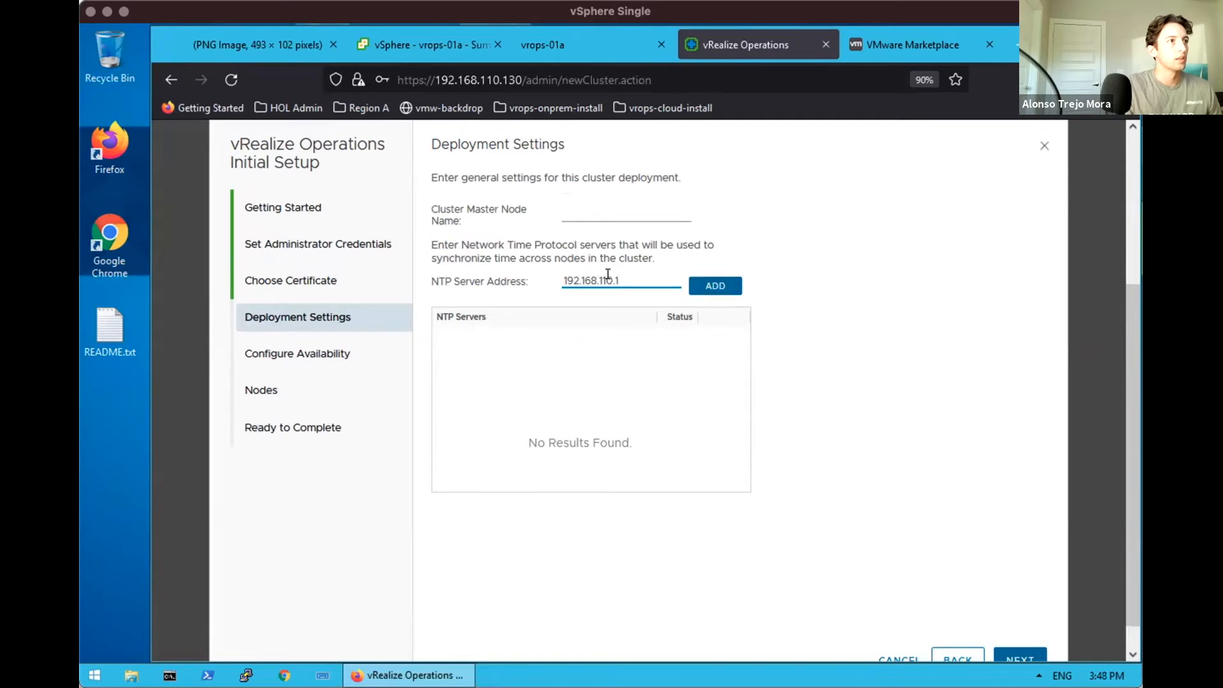
left_click(714, 286)
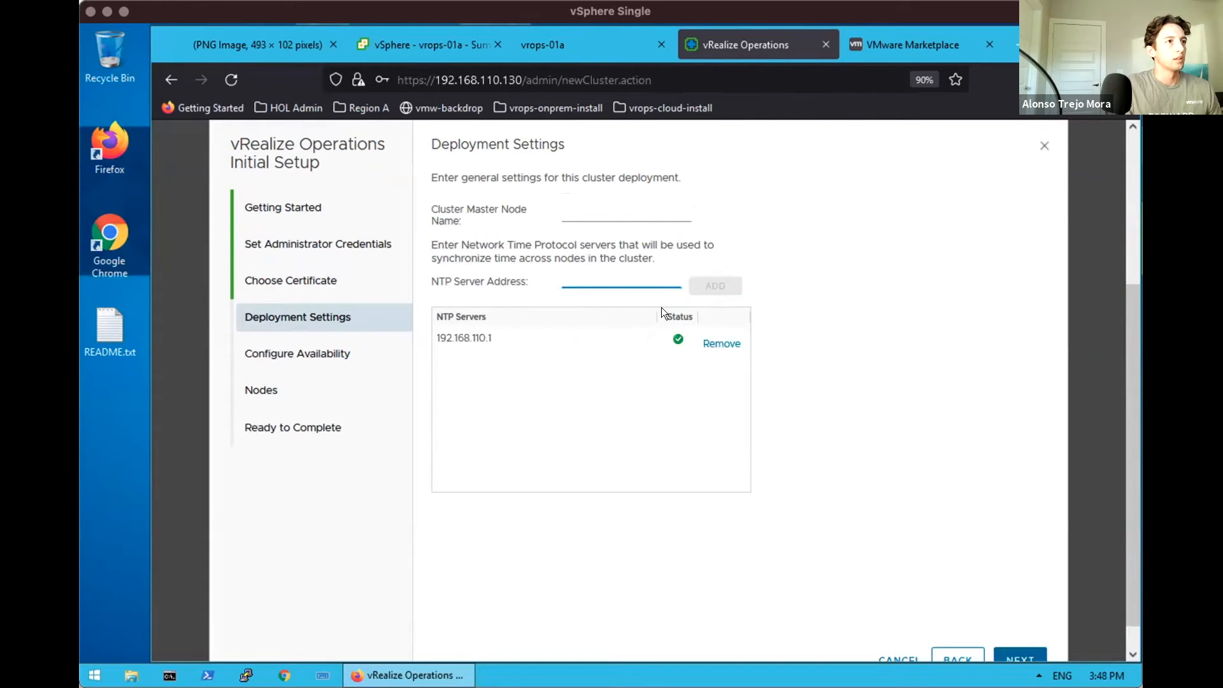
Name the cluster master node vrops-control-01a and continue to availability settings.
left_click(626, 215)
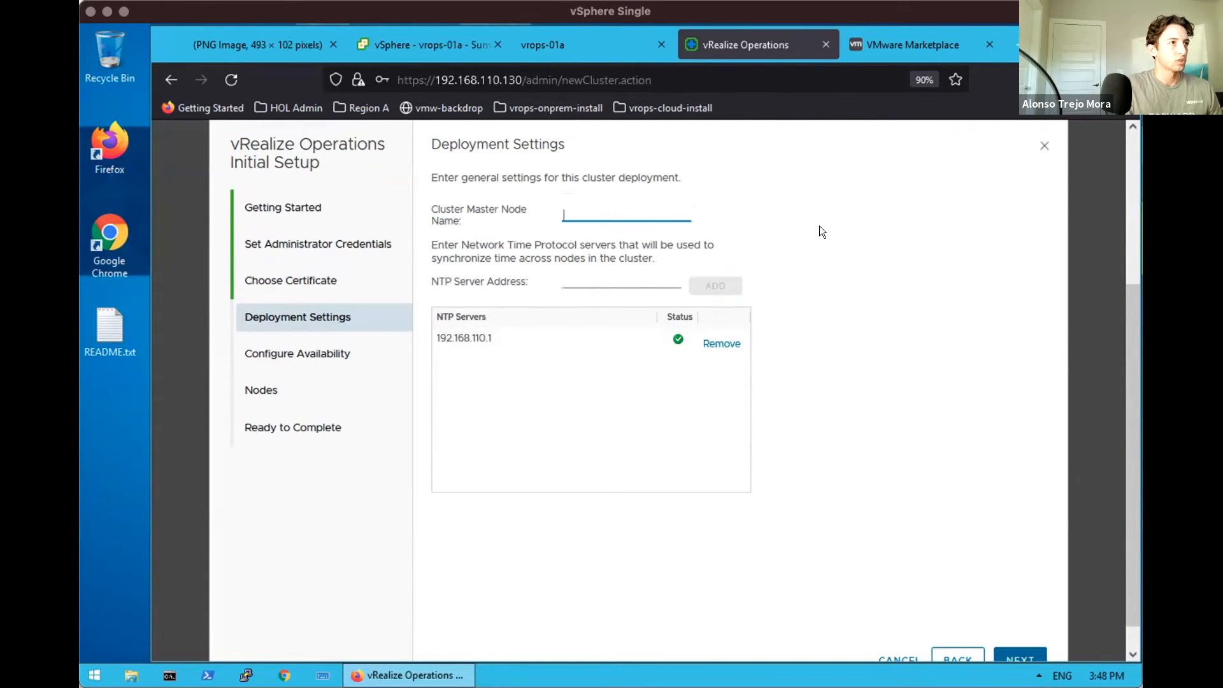
type("vrops-control-")
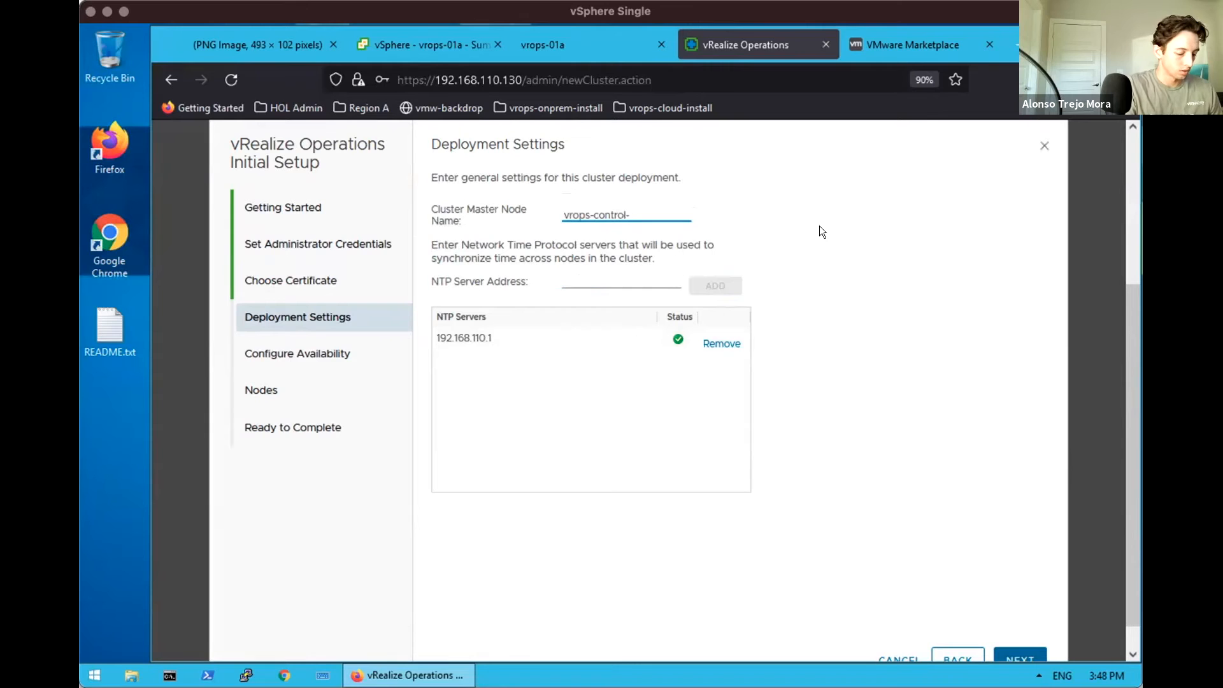
type("01a")
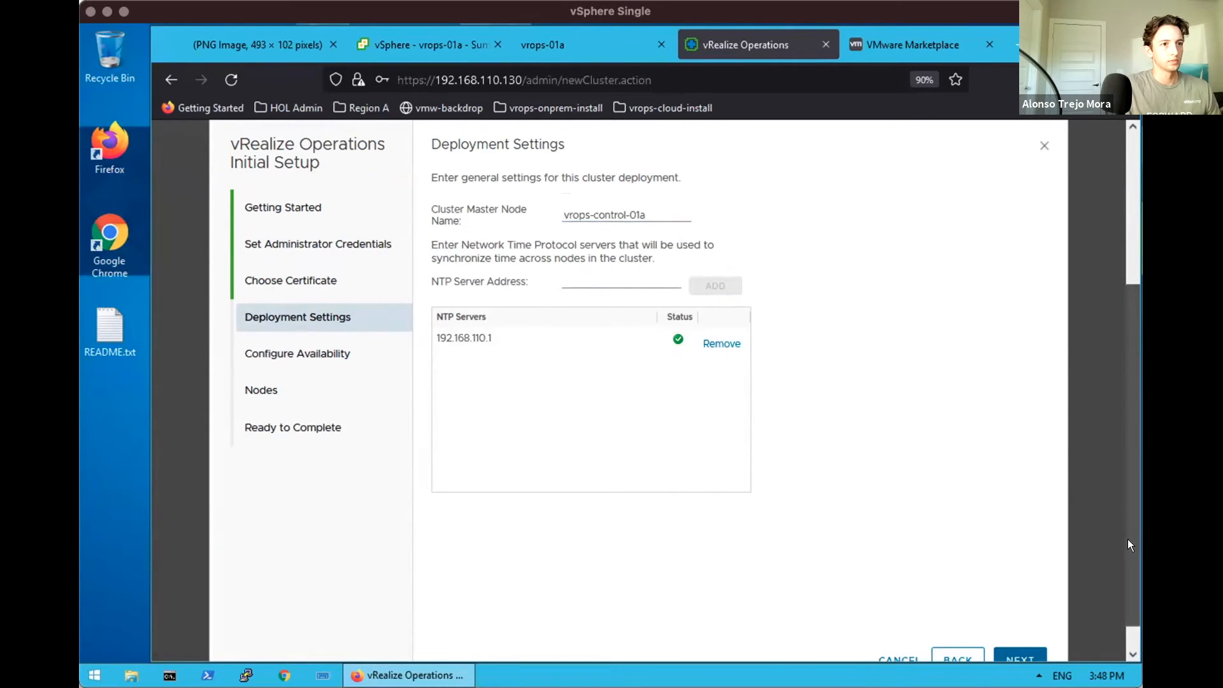
left_click(1019, 657)
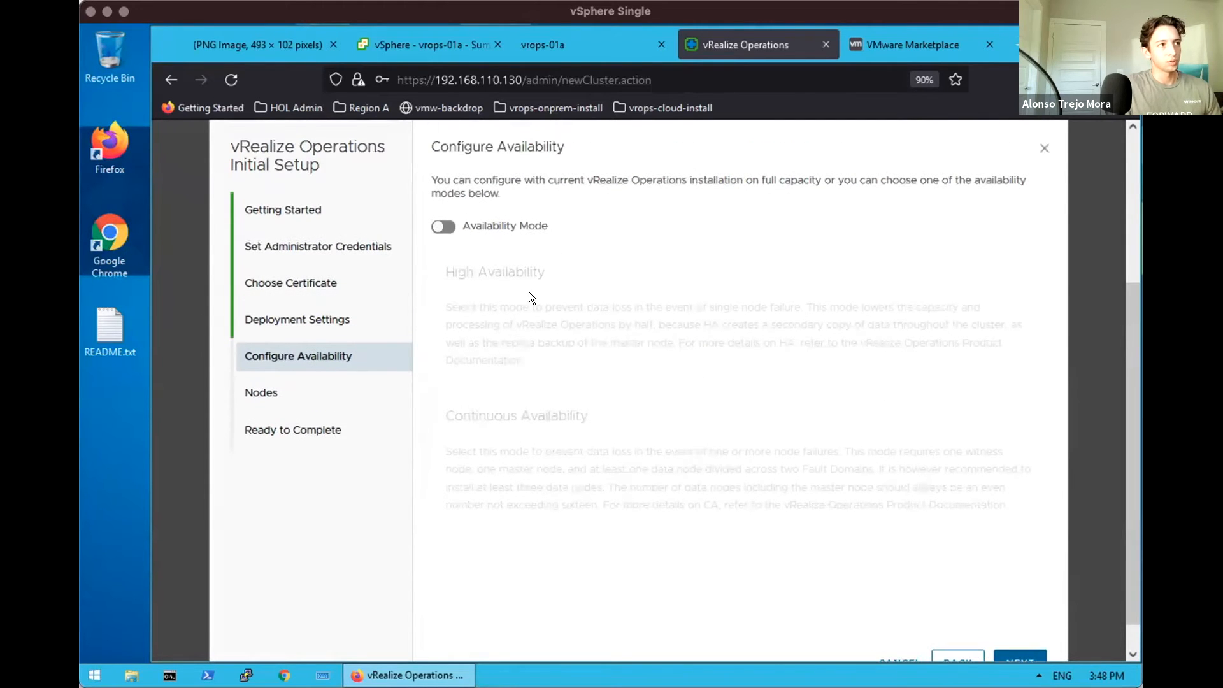
left_click(442, 225)
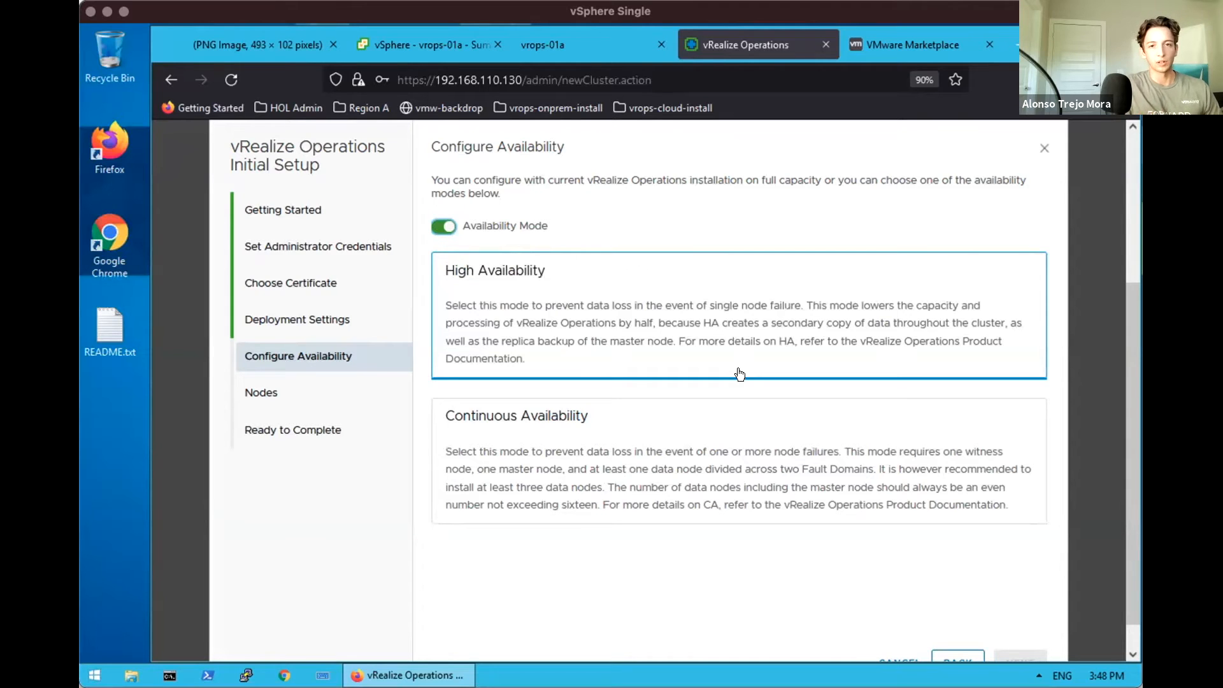
mouse_move(739, 411)
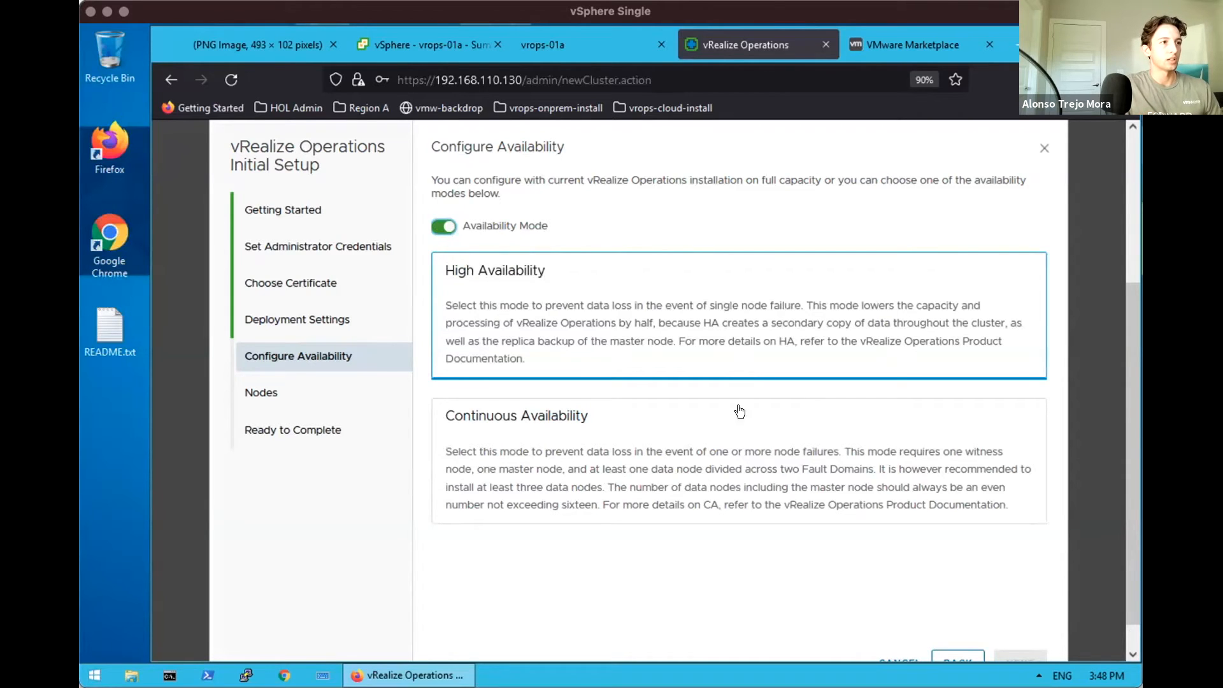
left_click(740, 414)
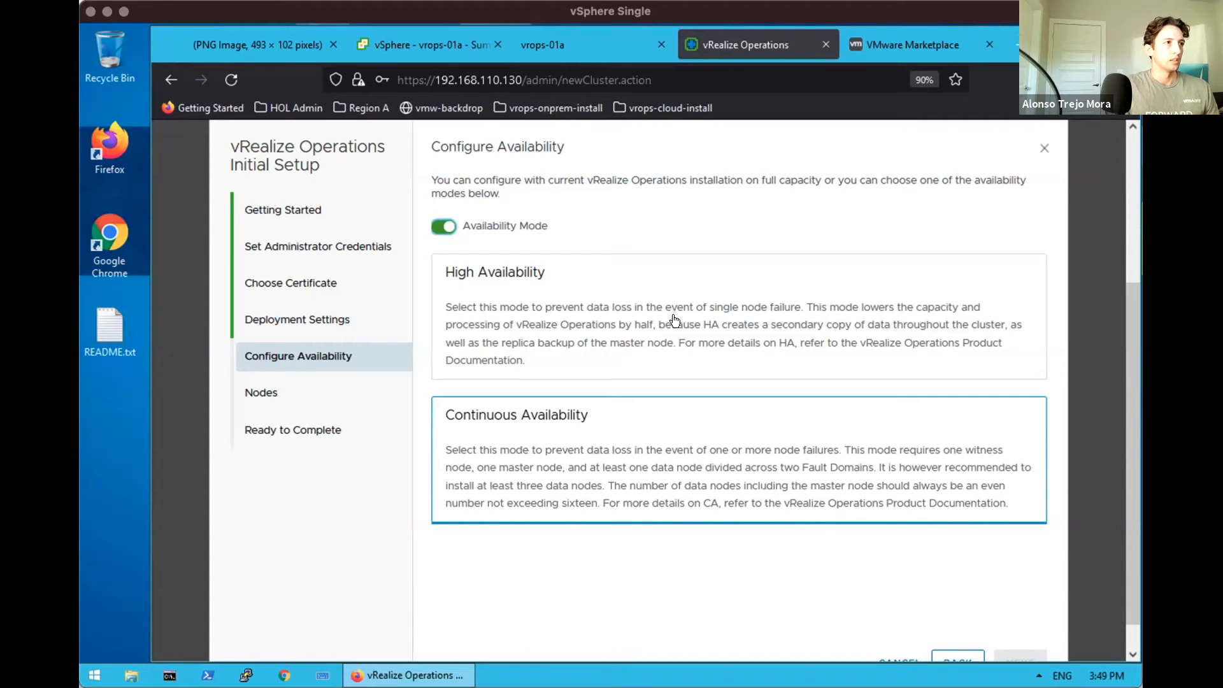
left_click(444, 226)
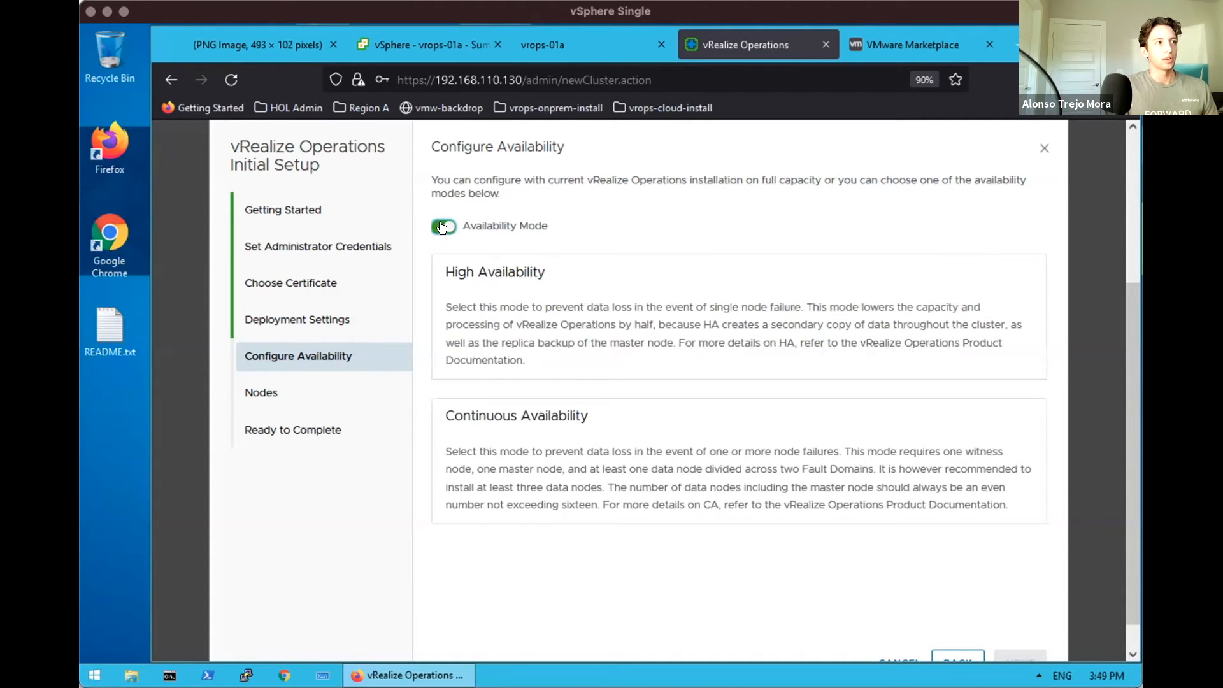
left_click(443, 225)
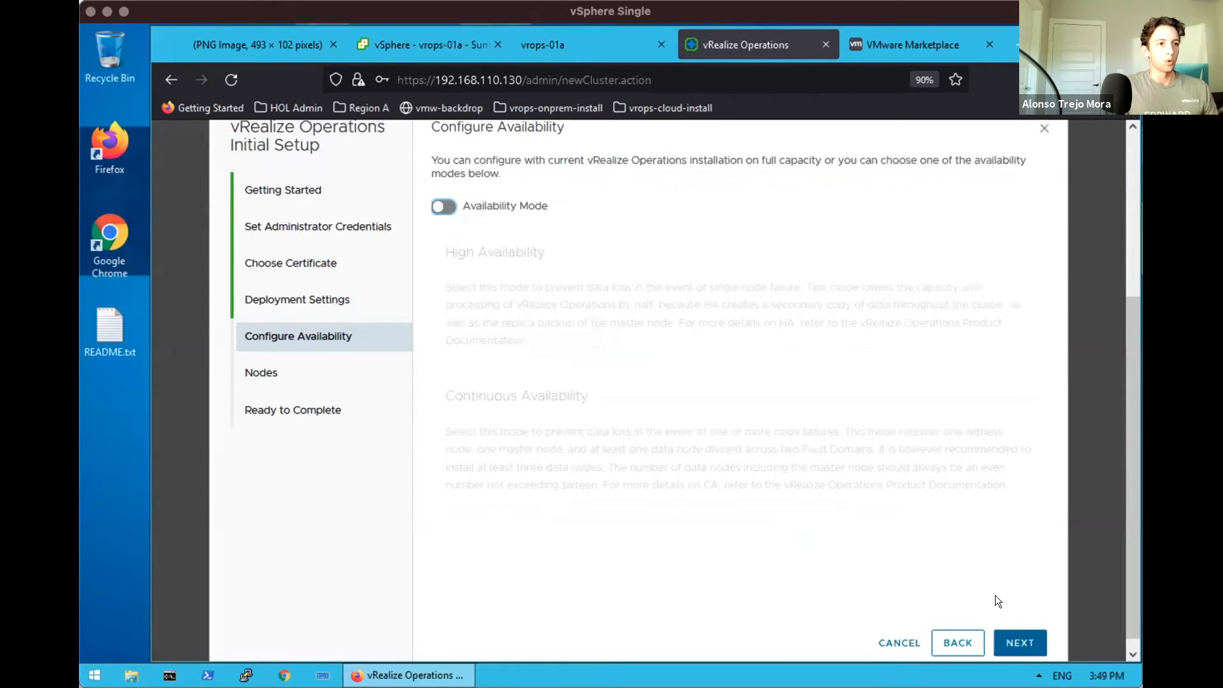
Skip adding extra nodes and finish the initial cluster setup.
left_click(1019, 642)
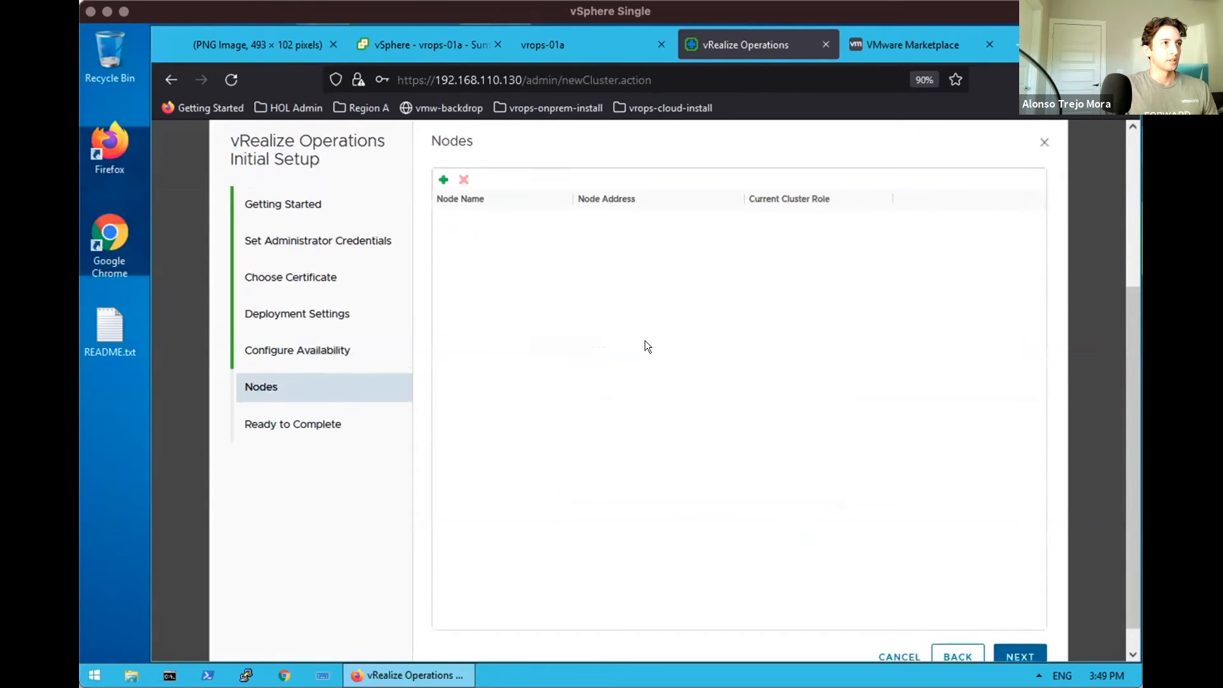
mouse_move(992, 649)
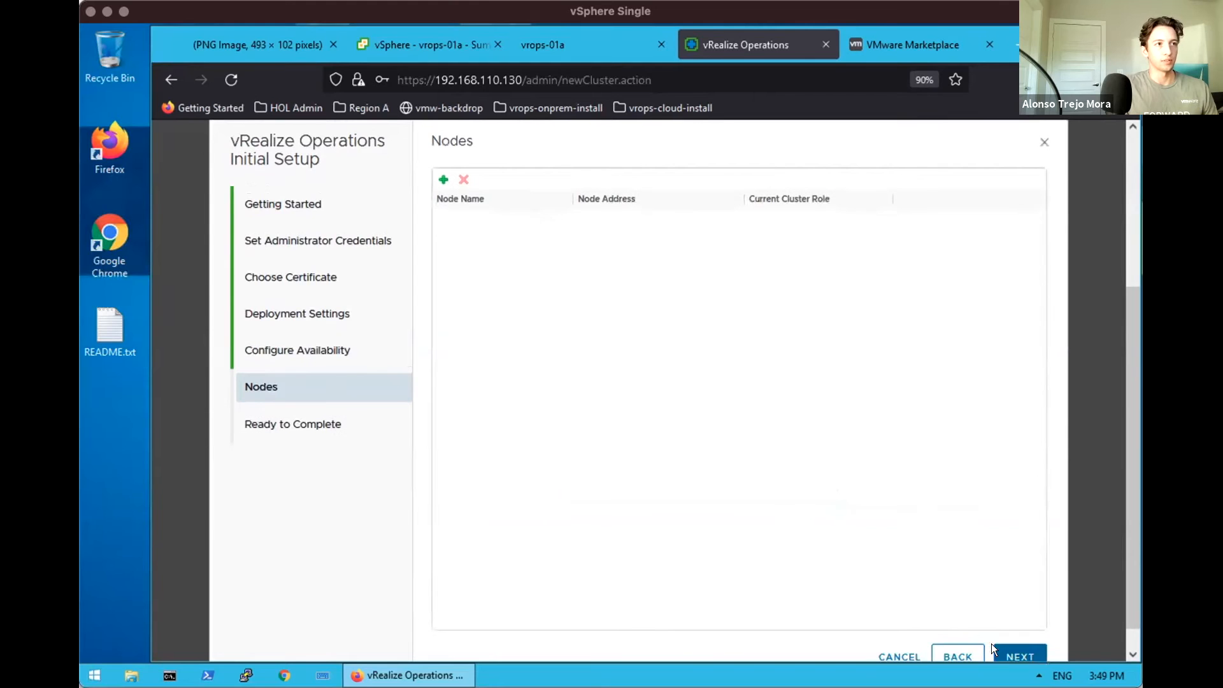
left_click(1019, 656)
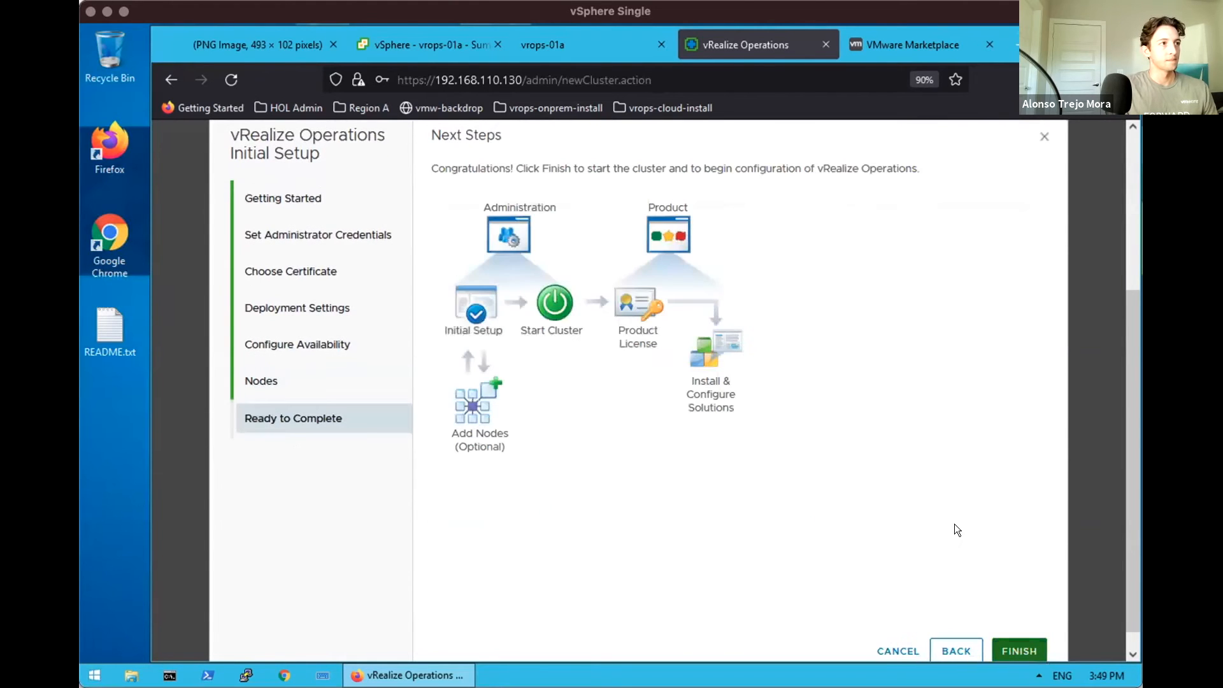
left_click(1019, 650)
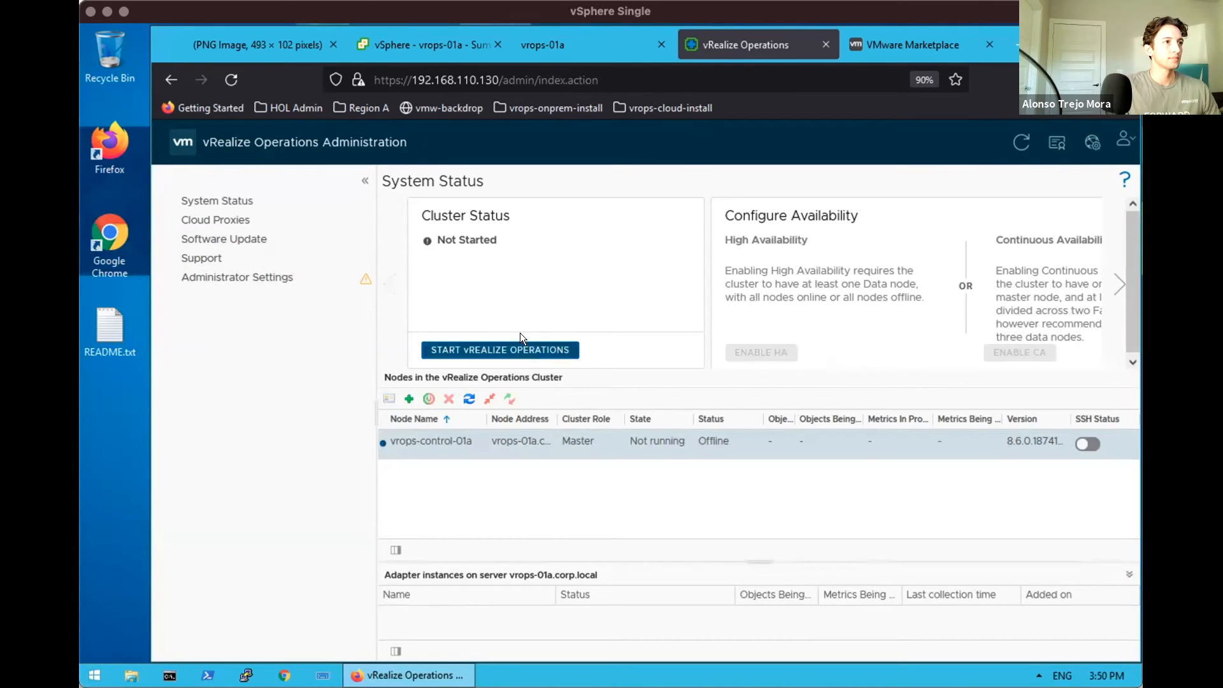
Start the vRealize Operations cluster and confirm the first application startup.
left_click(499, 349)
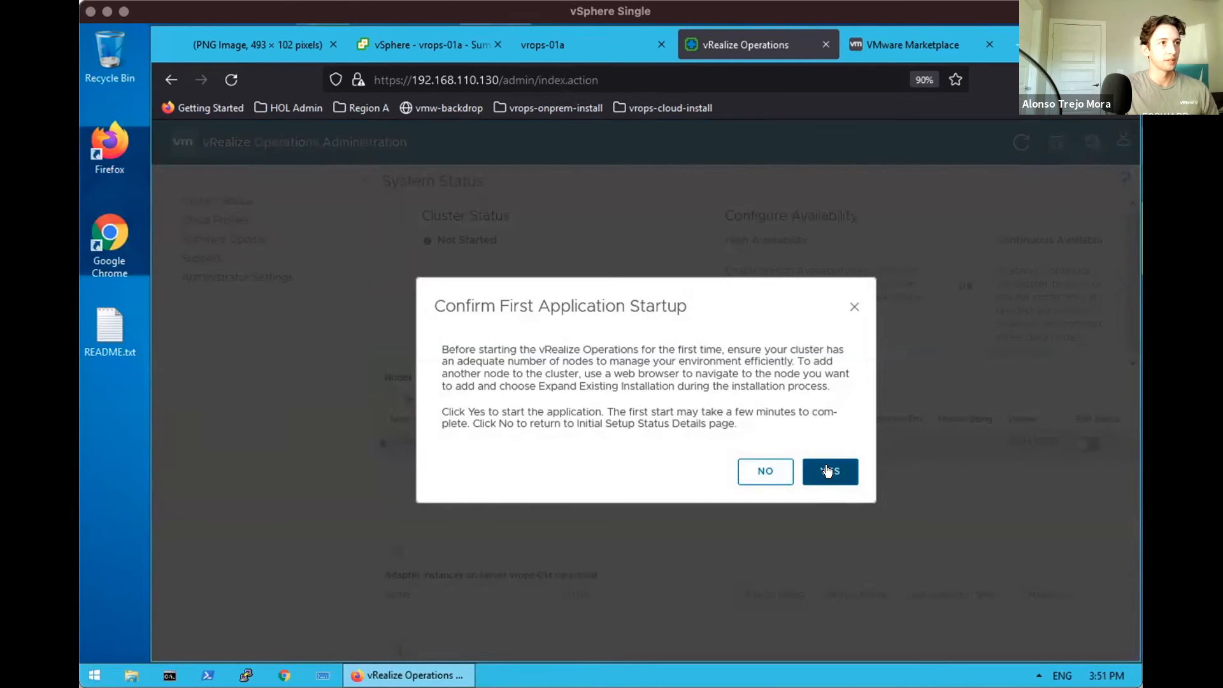
left_click(830, 472)
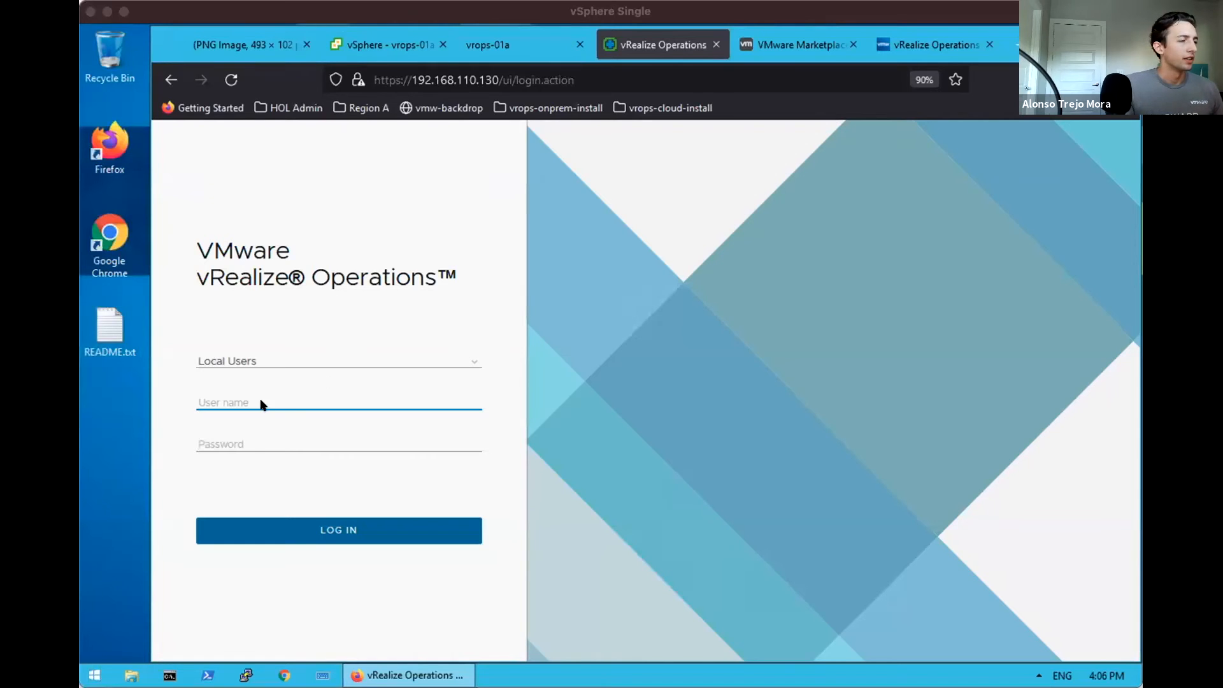
Browse to vrops-01a.corp.local in a new tab and bypass the security warning.
left_click(339, 402)
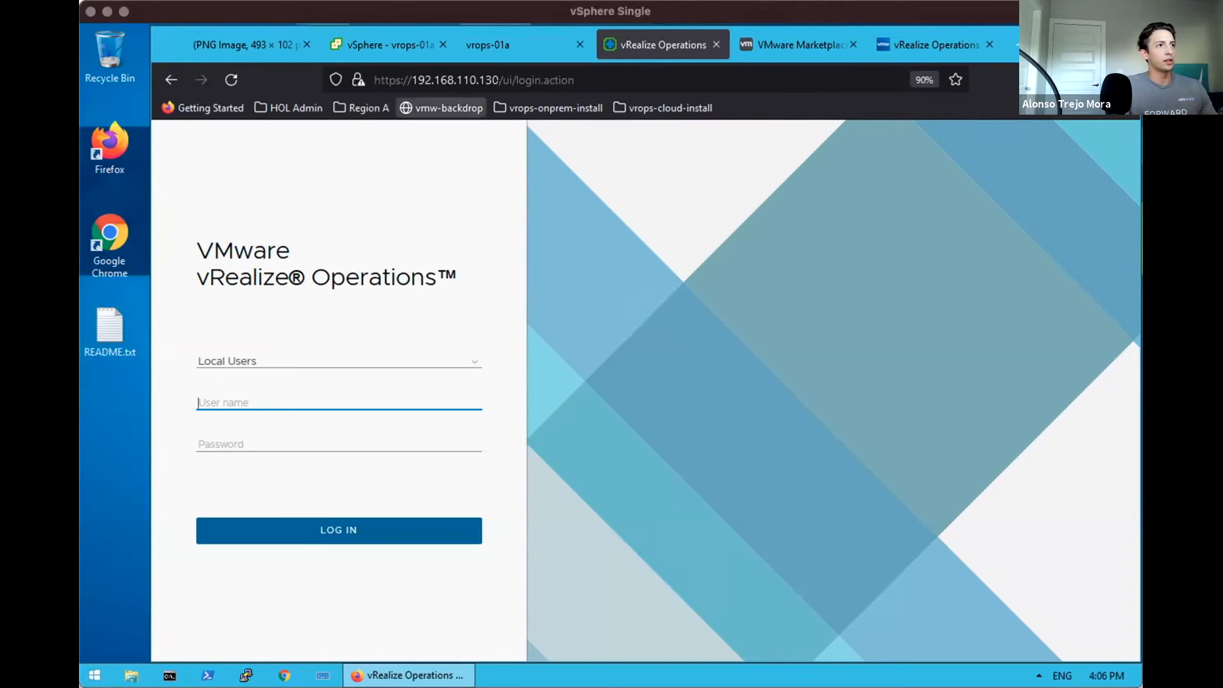
left_click(474, 79)
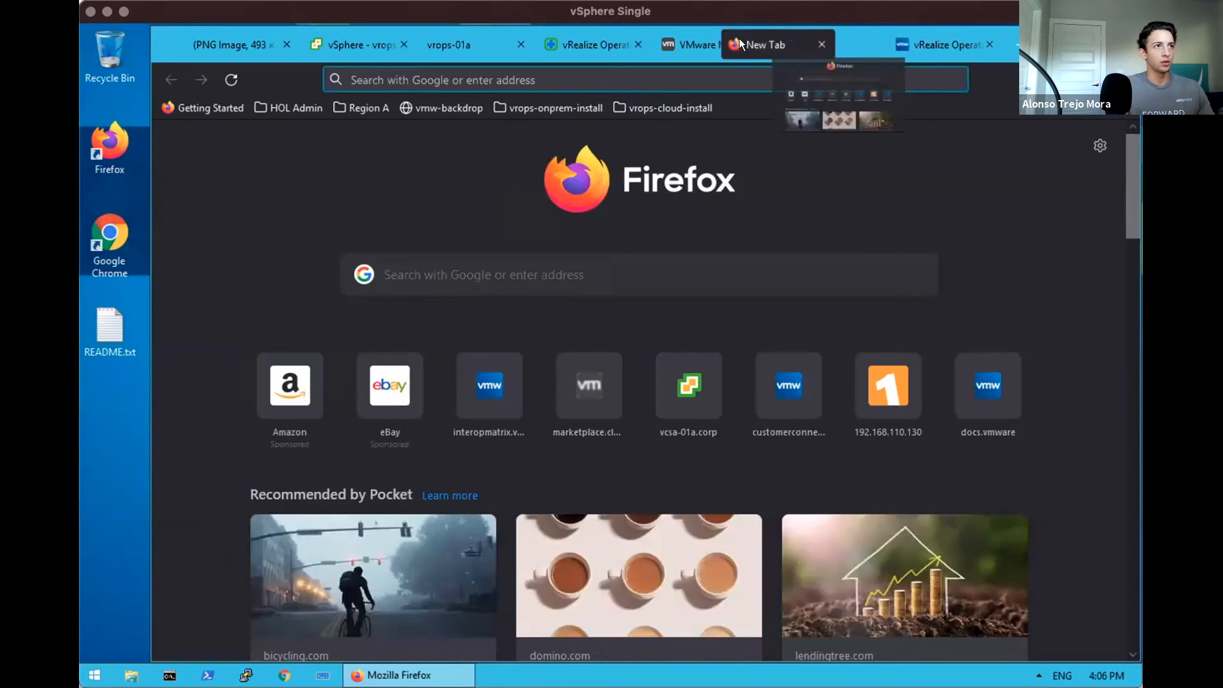
type("vrops-01a.corp.local/")
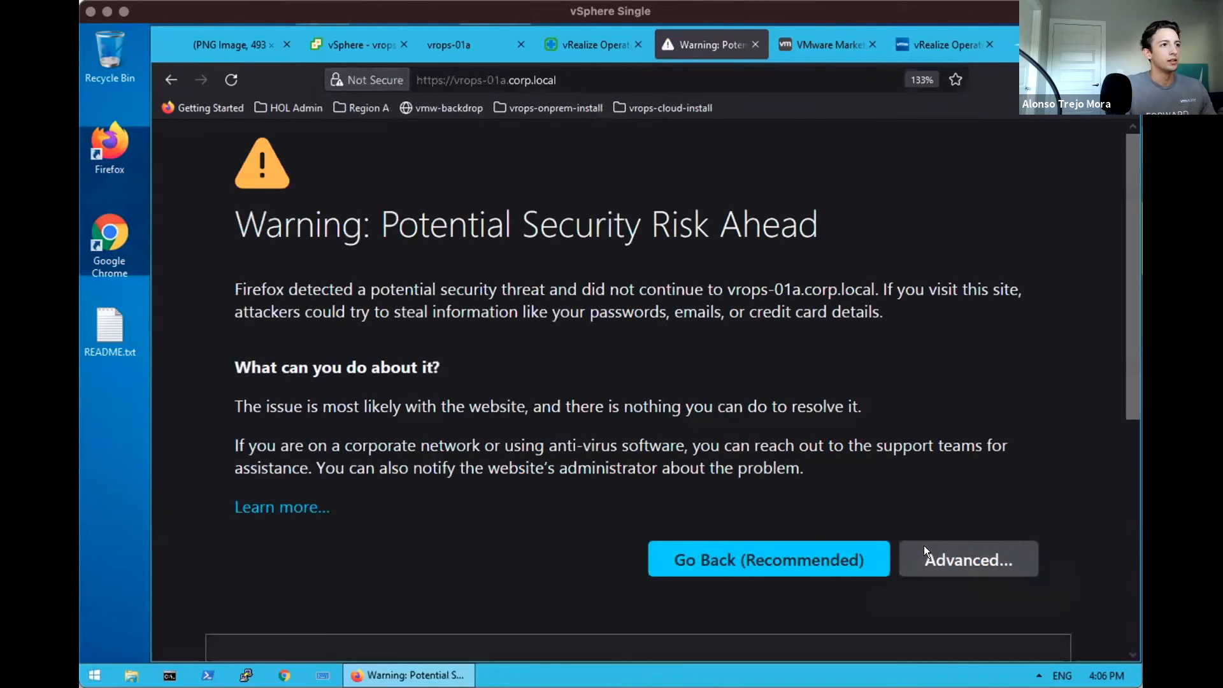
left_click(967, 560)
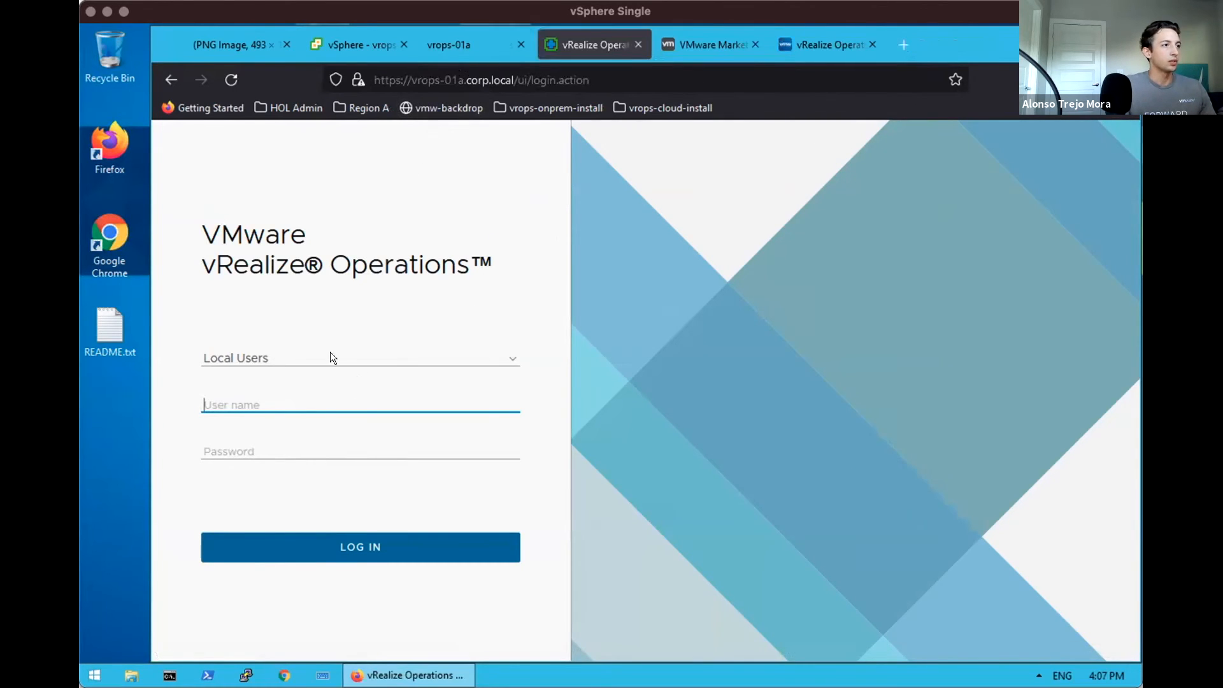
Sign in to vRealize Operations as the local admin user.
type("admin")
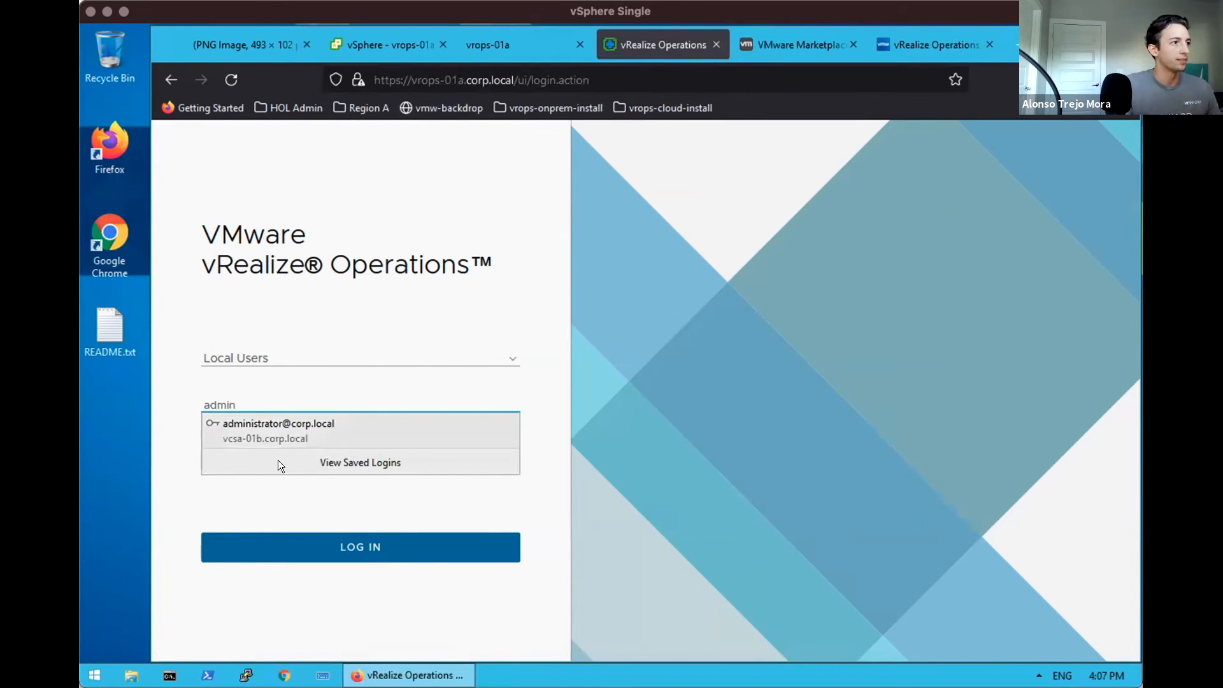
left_click(360, 451)
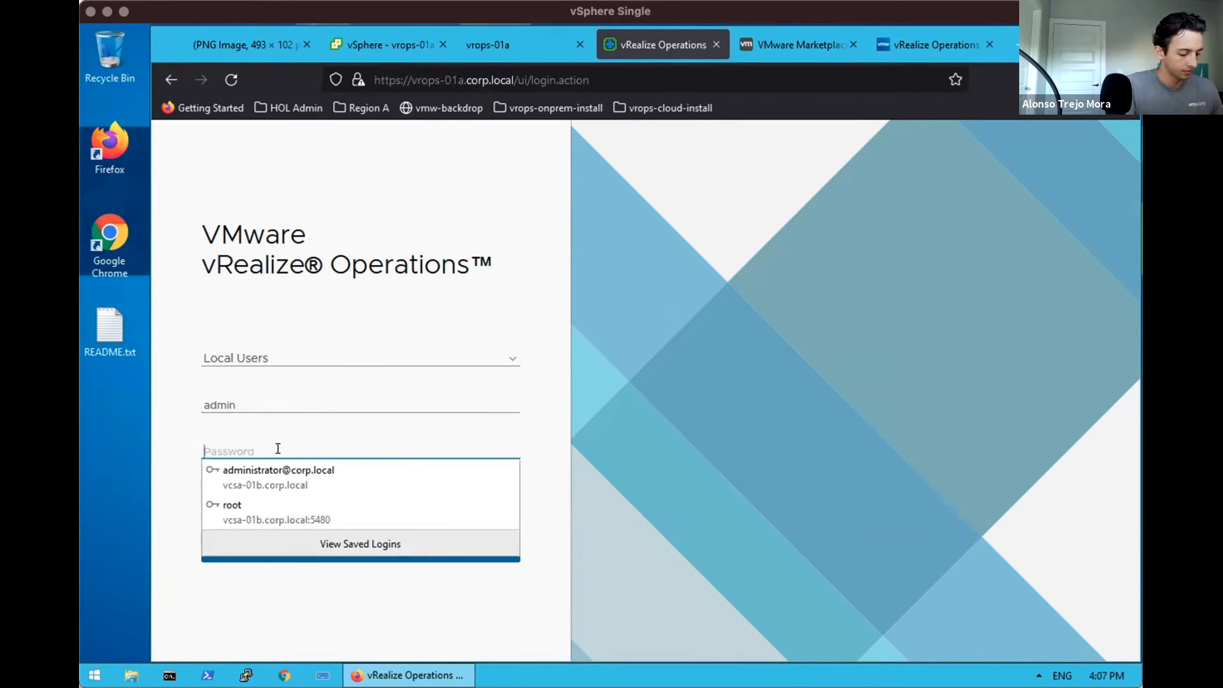
mouse_move(275, 446)
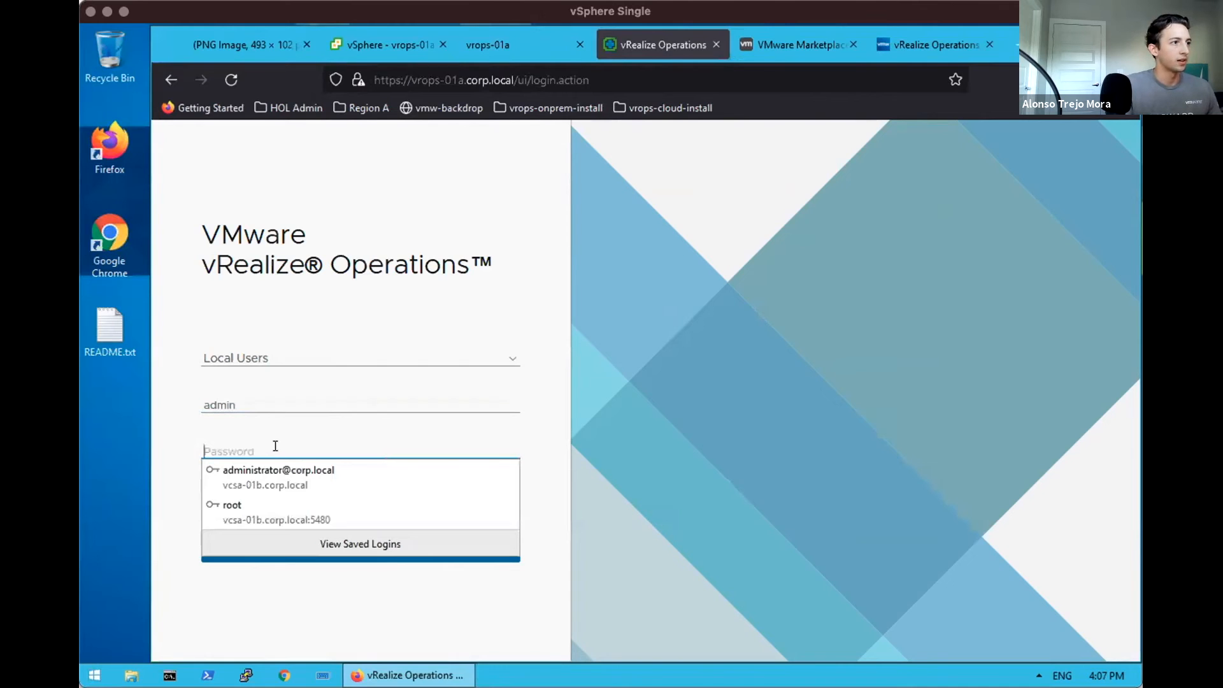
left_click(359, 546)
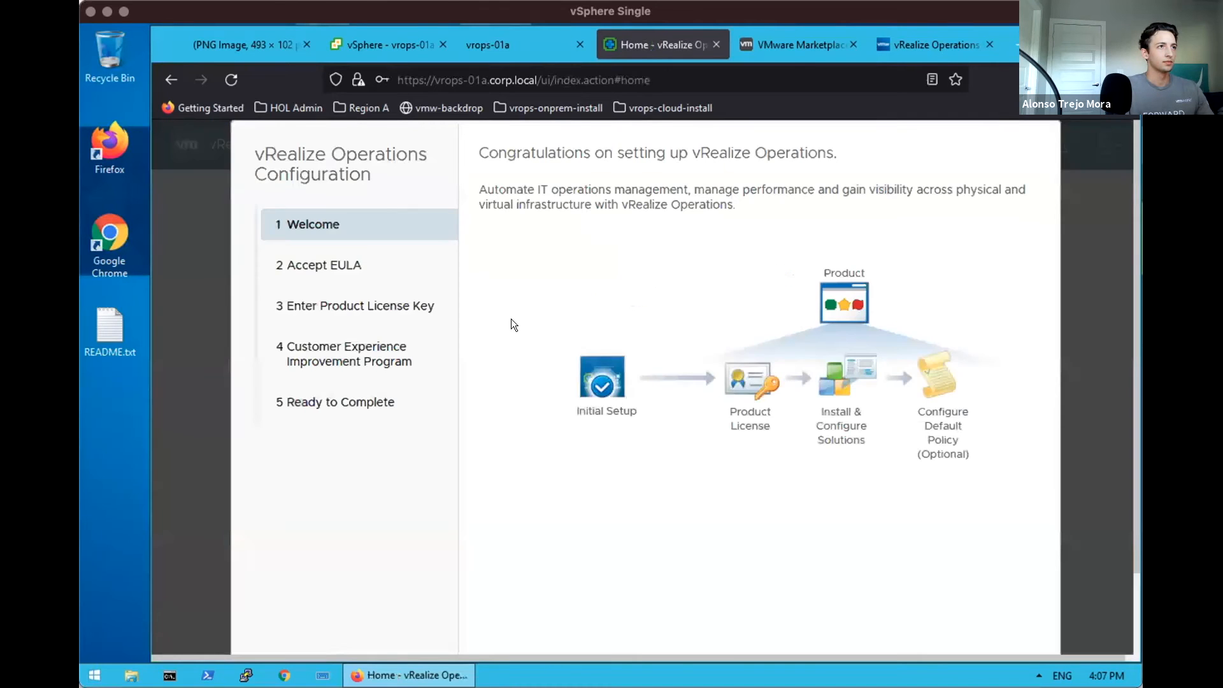
mouse_move(878, 162)
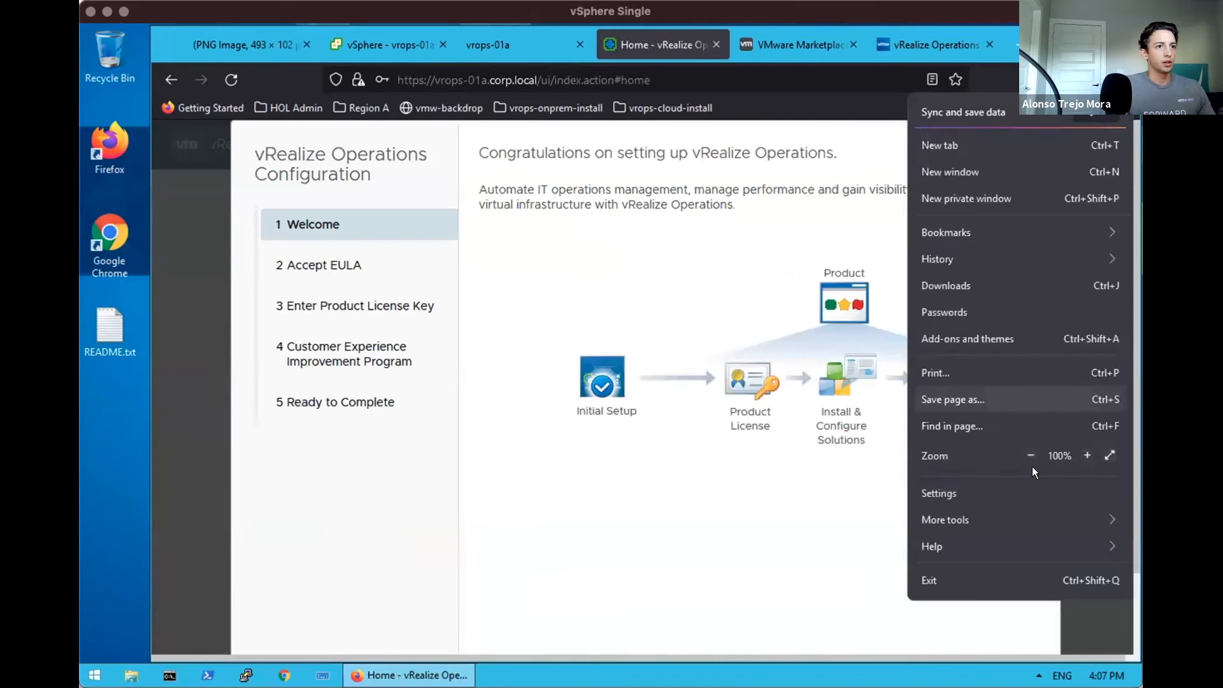
Accept the end user license agreement and advance to product licensing.
left_click(1029, 456)
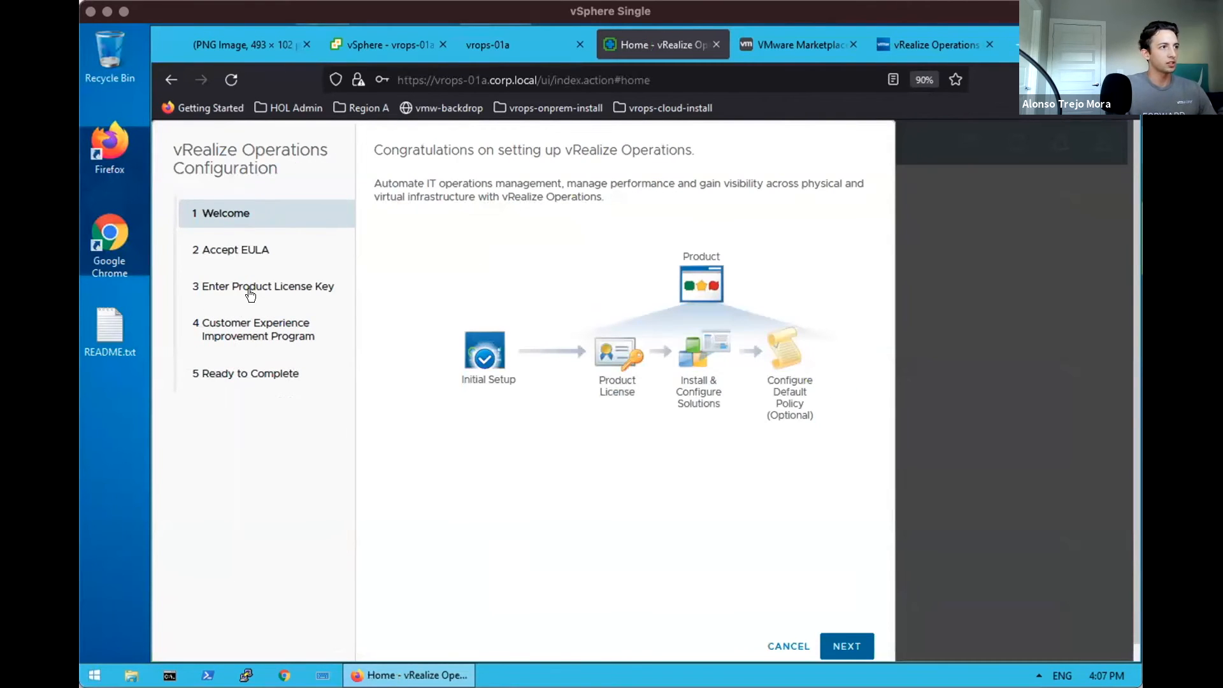
mouse_move(262, 294)
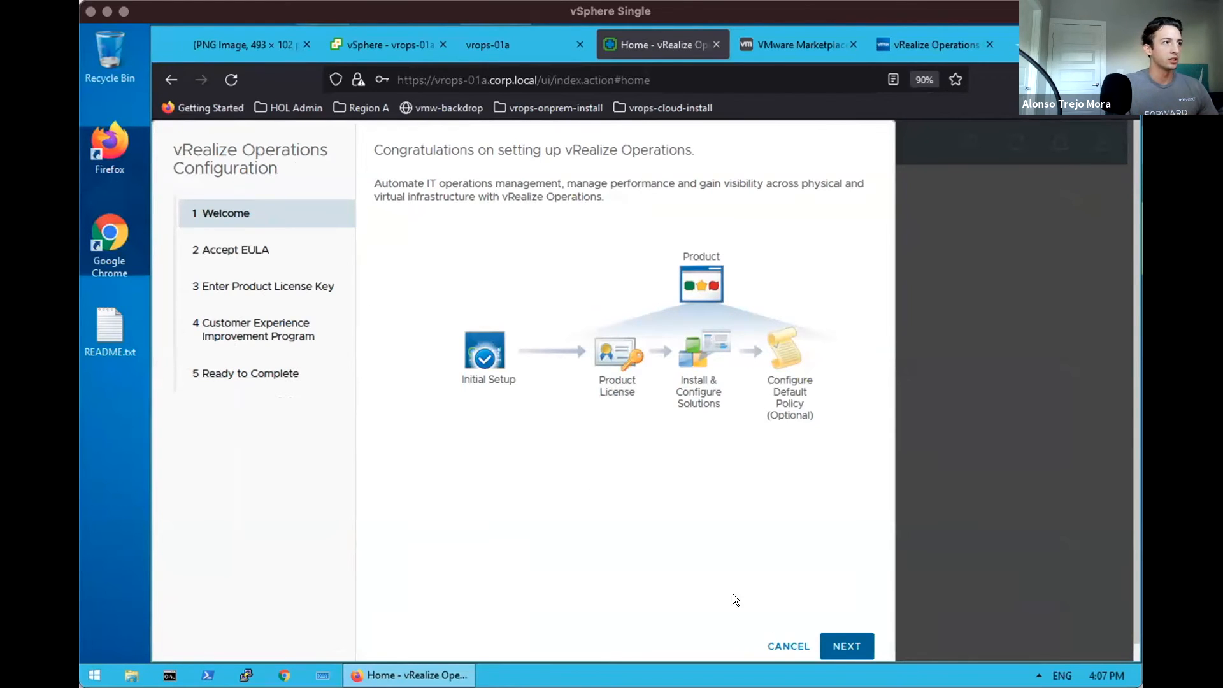
left_click(846, 646)
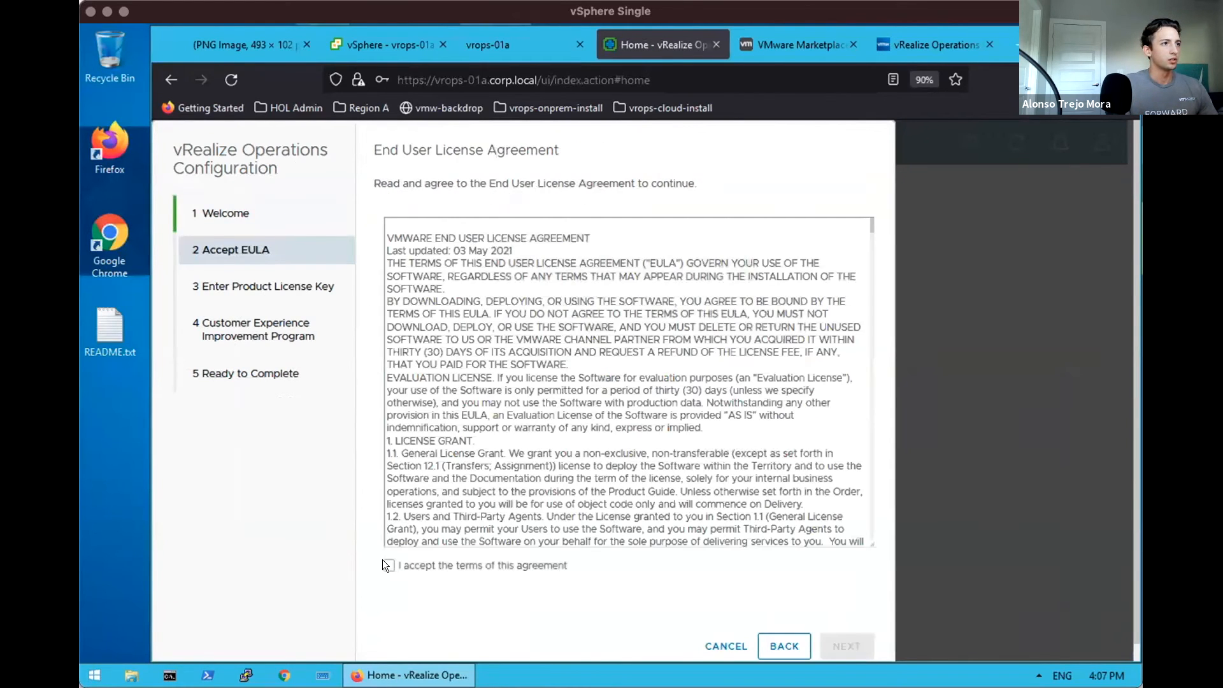
left_click(388, 564)
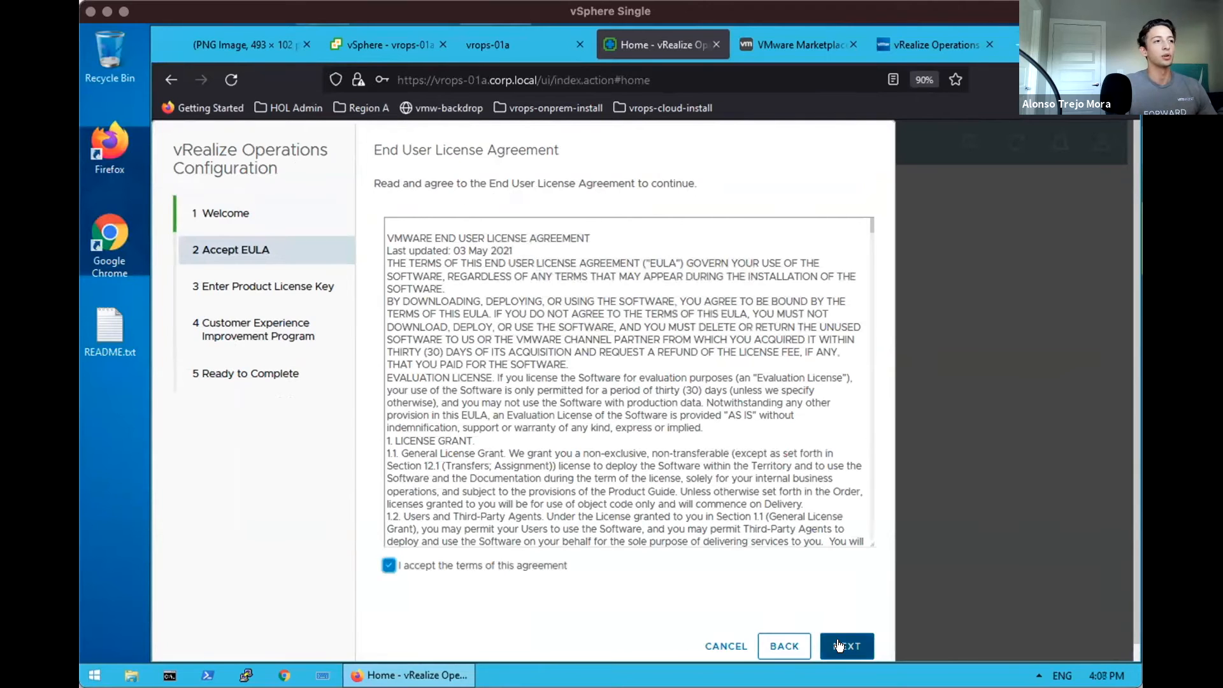
left_click(846, 646)
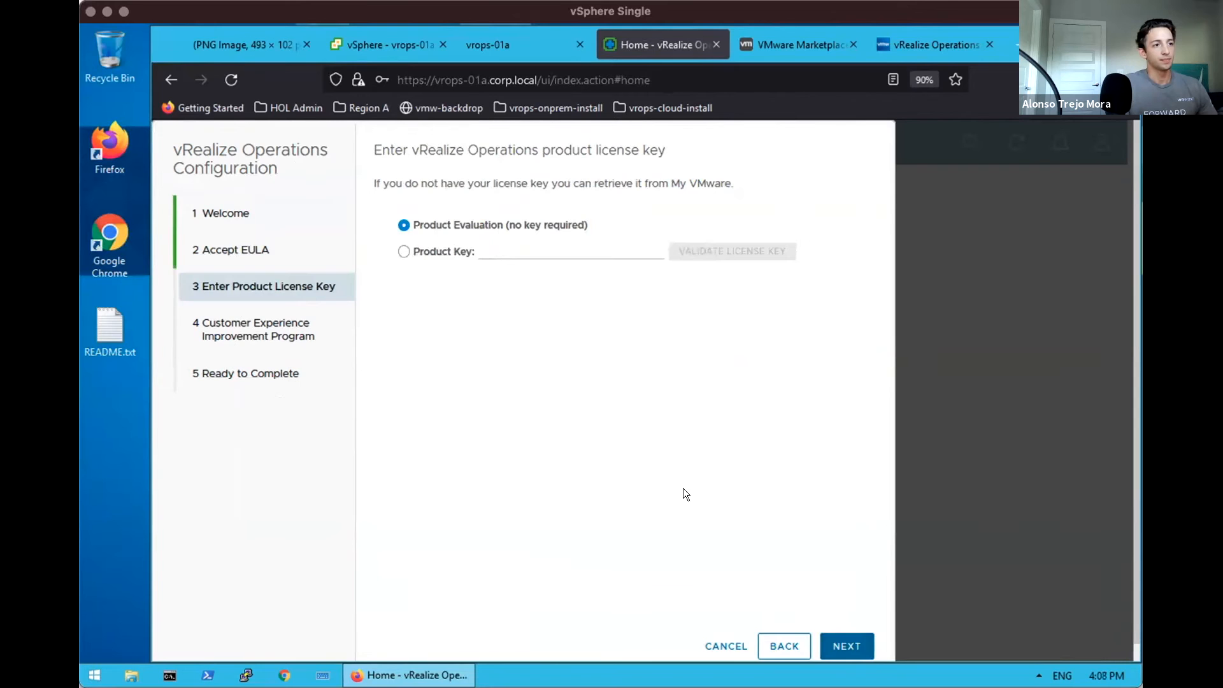
Keep Product Evaluation licensing and CEIP participation, then finish the configuration.
left_click(403, 251)
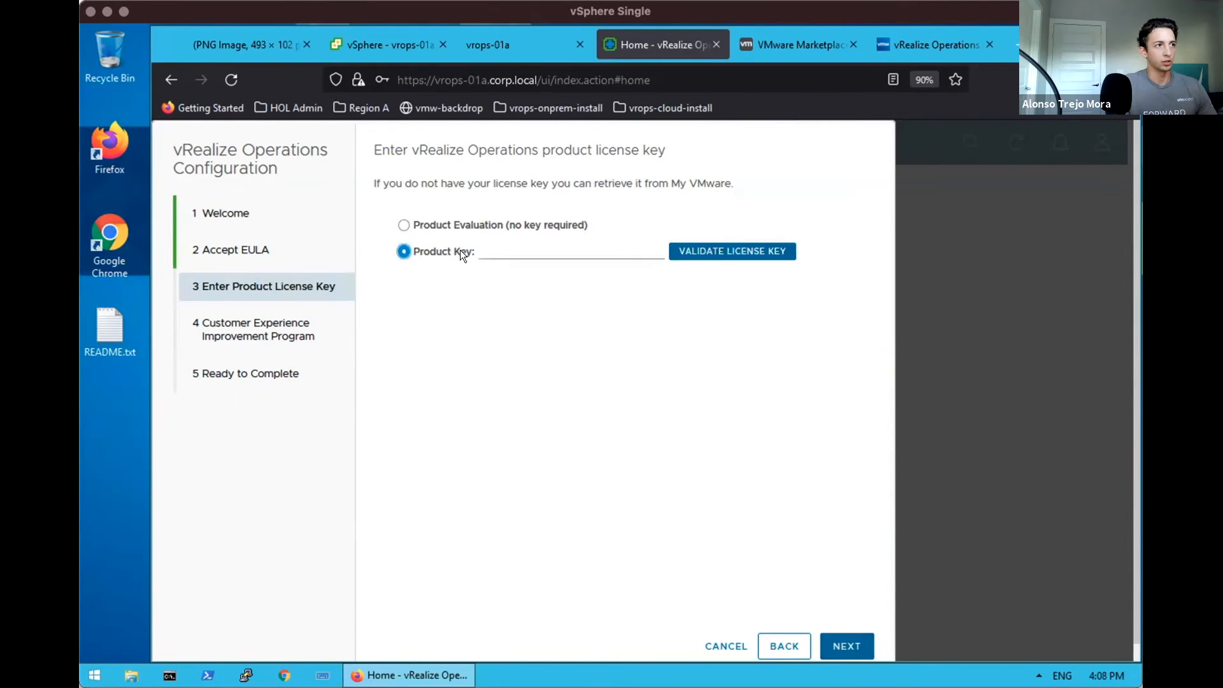
left_click(403, 224)
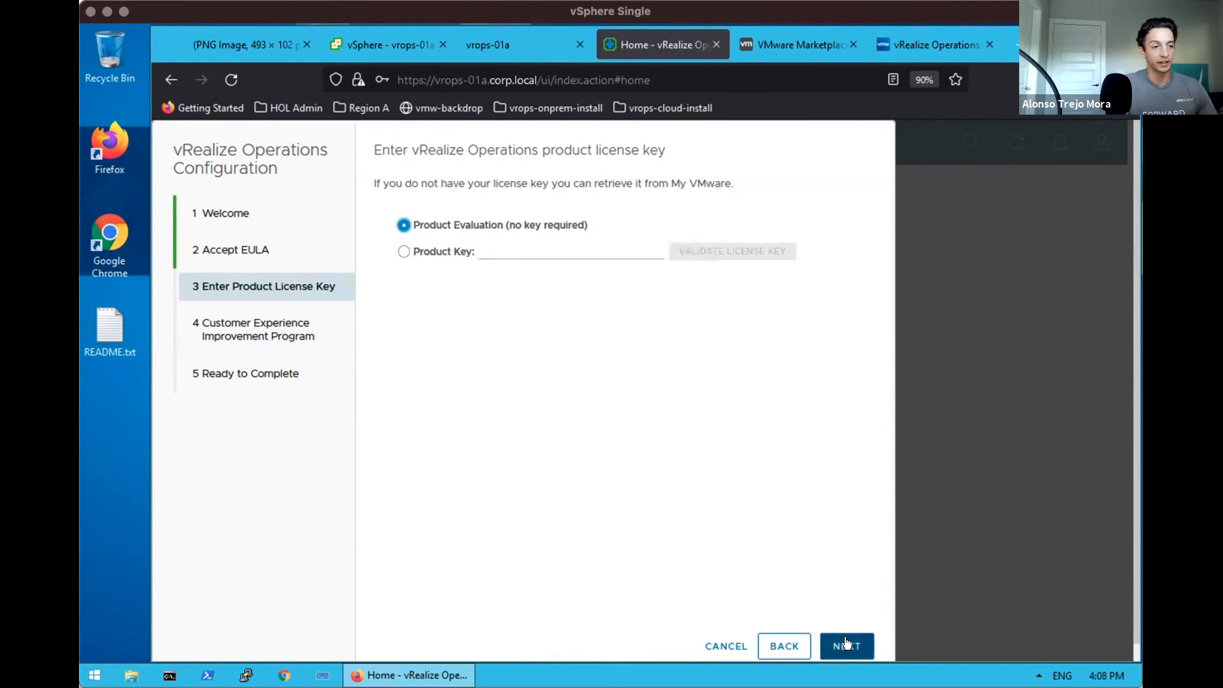
left_click(846, 645)
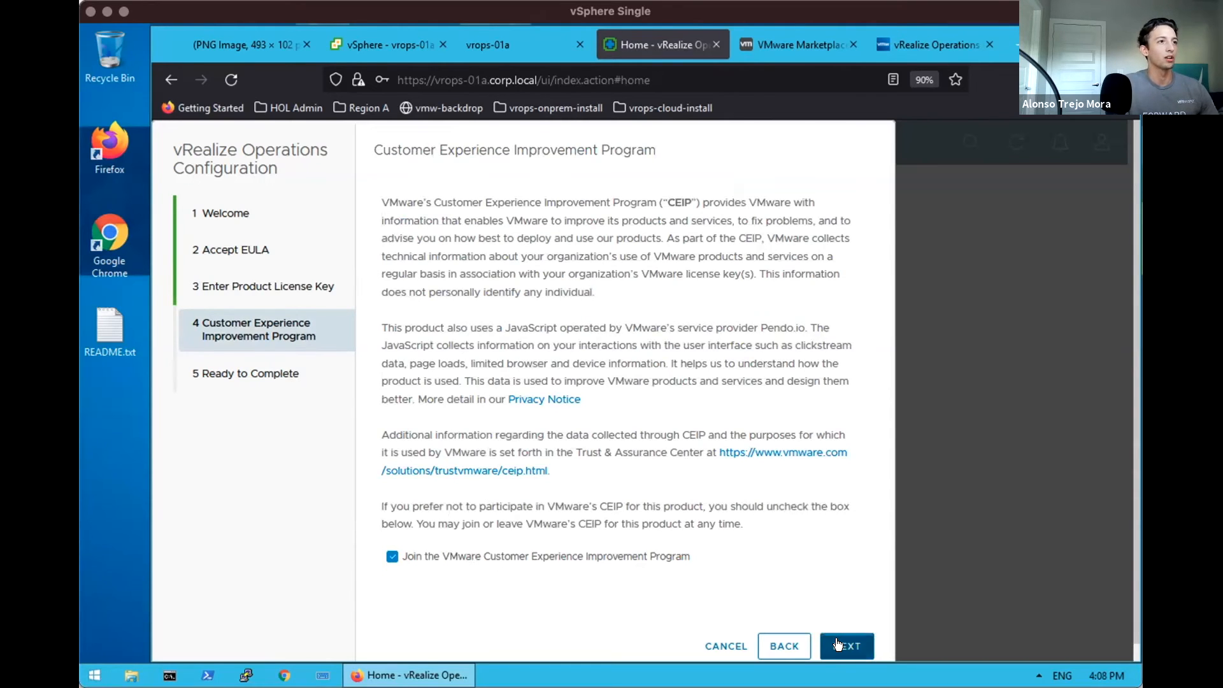
left_click(846, 646)
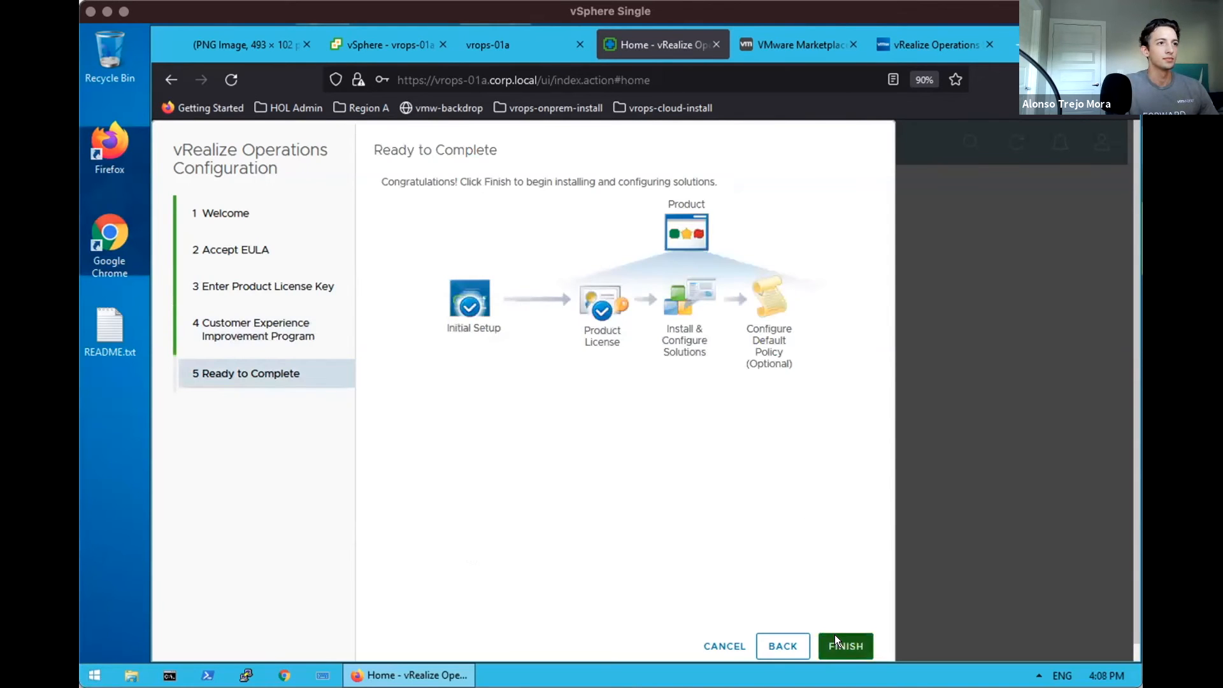
left_click(844, 645)
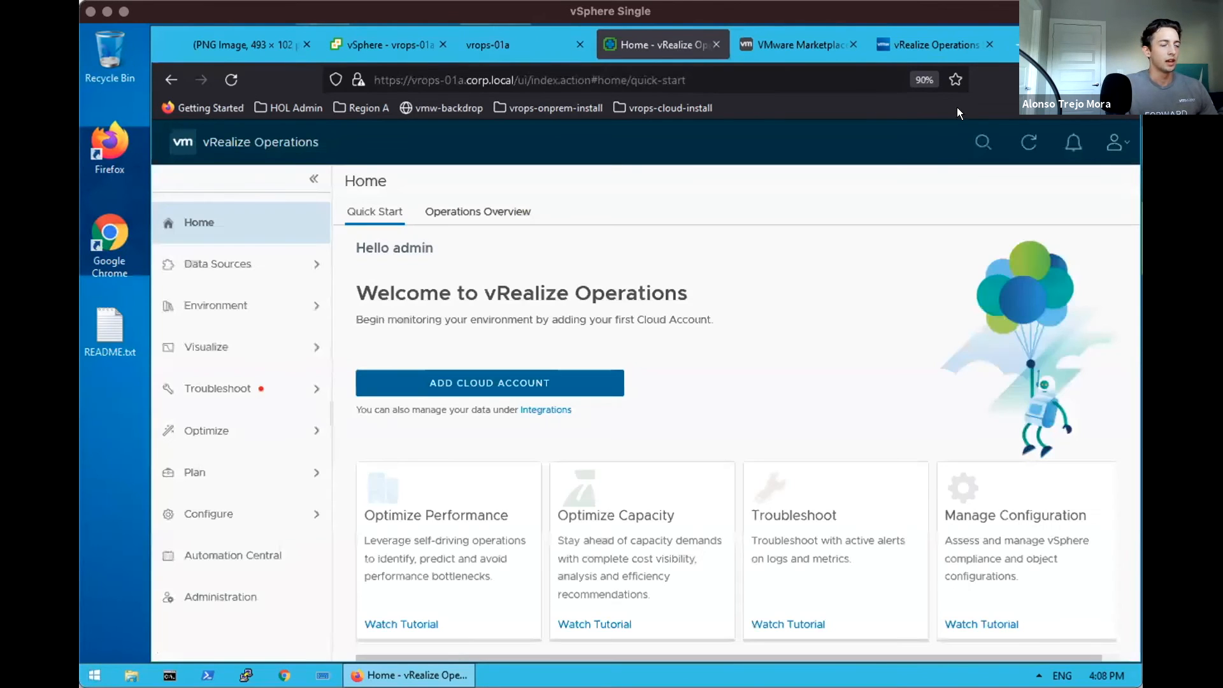
mouse_move(892, 439)
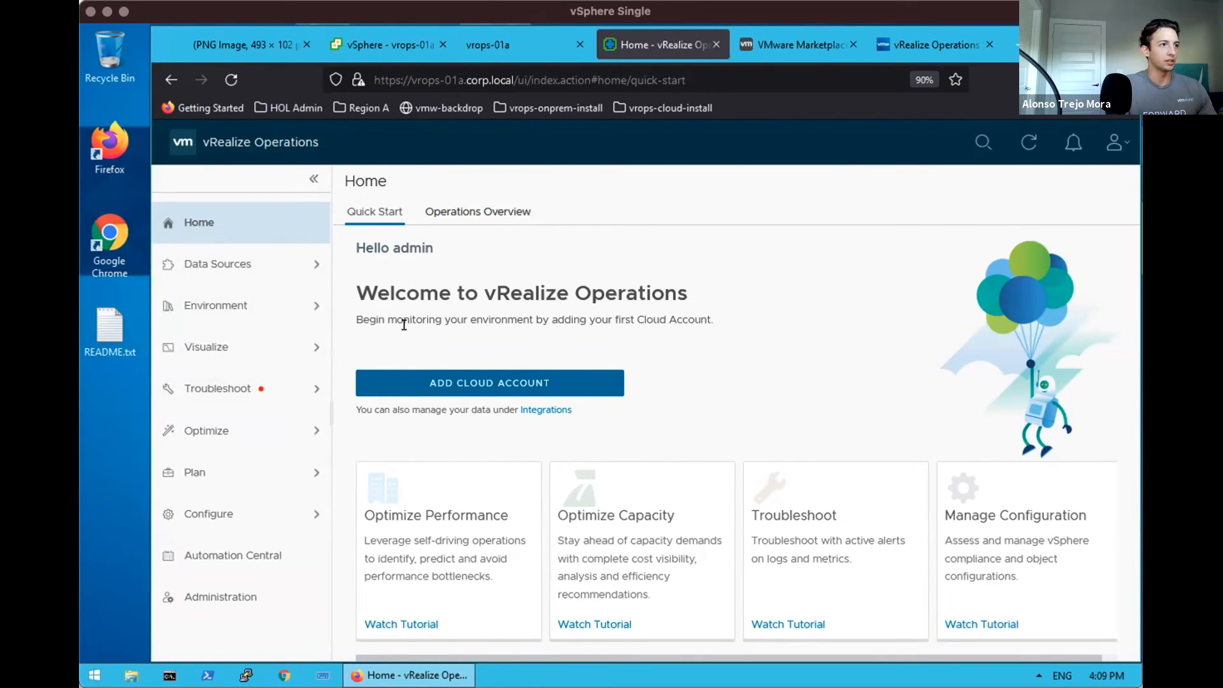
mouse_move(619, 313)
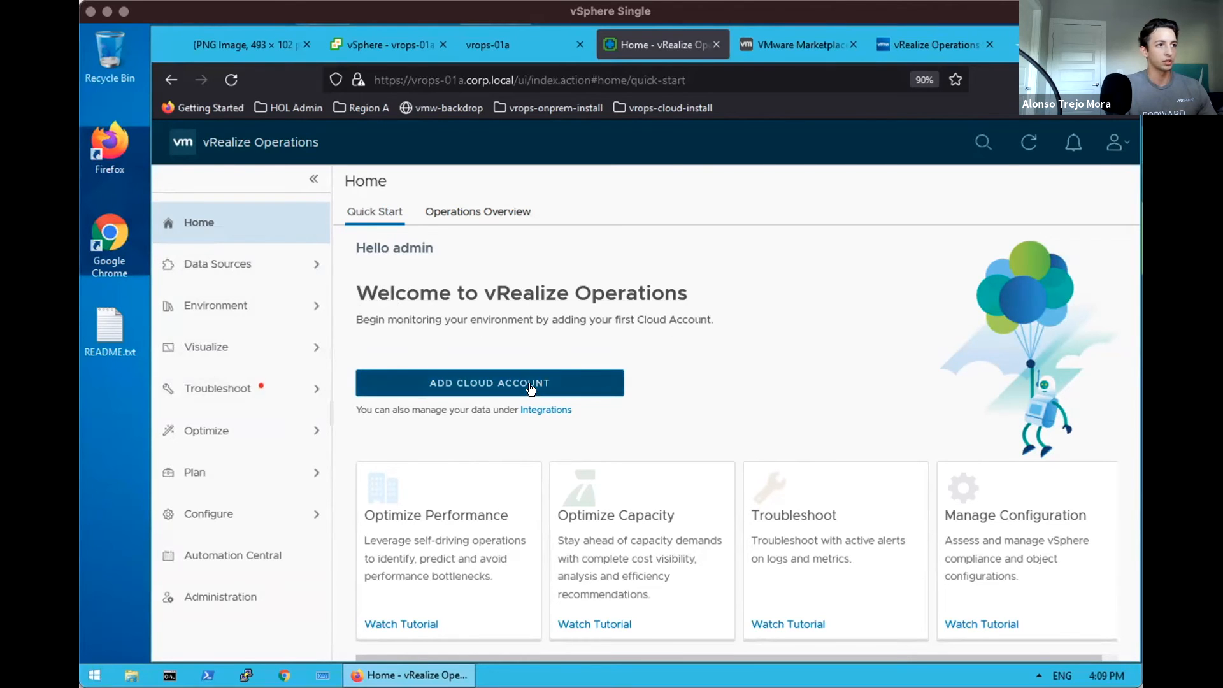
Start adding a cloud account from the Home Quick Start page.
left_click(489, 383)
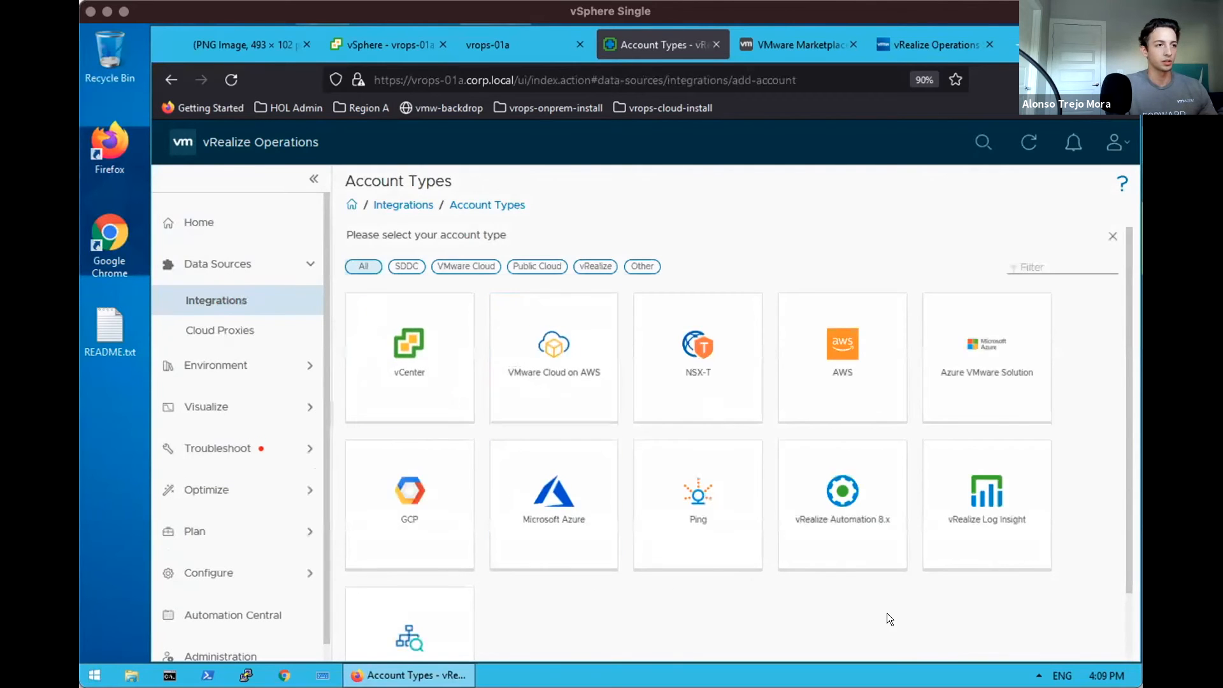
Choose a vCenter account named vcsa-01a, then switch to the vSphere Client.
left_click(409, 356)
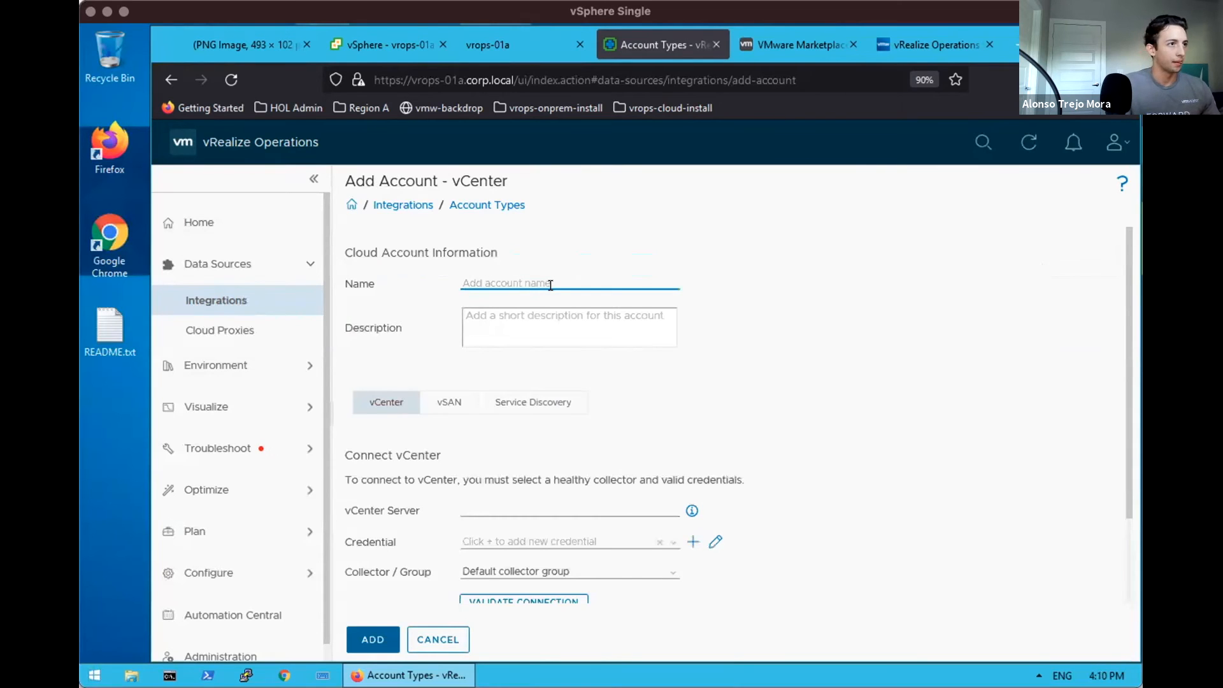
type("vcsa-01a")
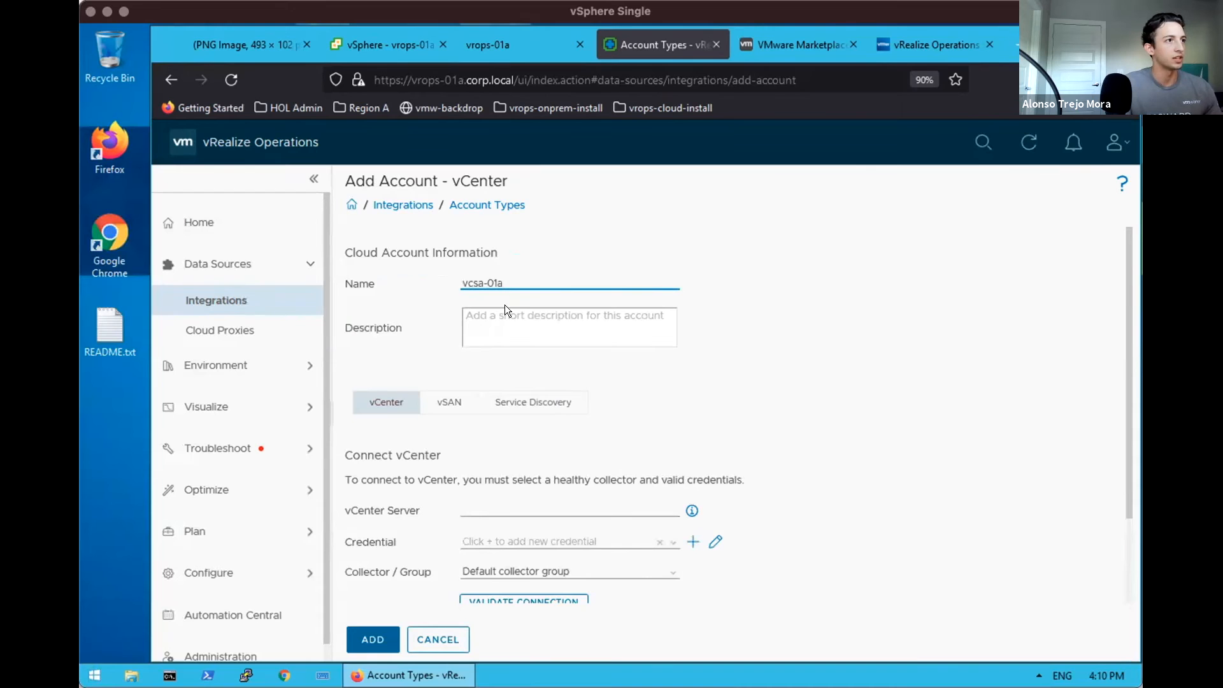
left_click(387, 44)
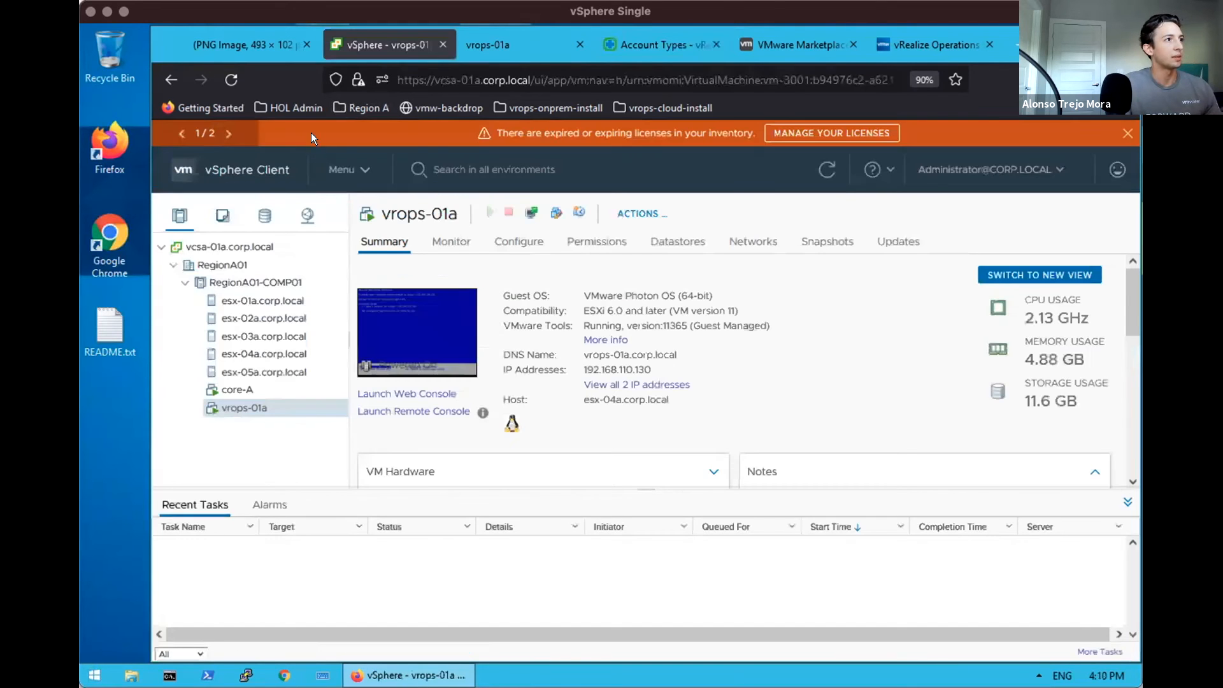
View the vrops-01a web console and return to the vCenter account form.
left_click(651, 79)
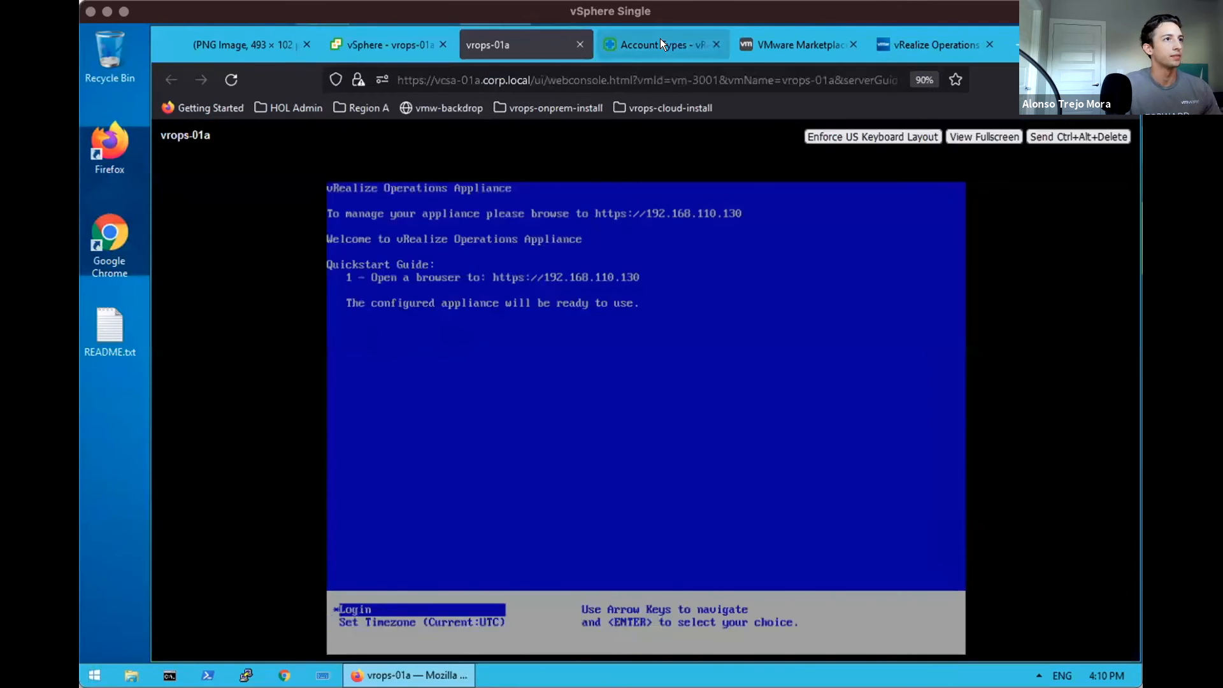
left_click(658, 45)
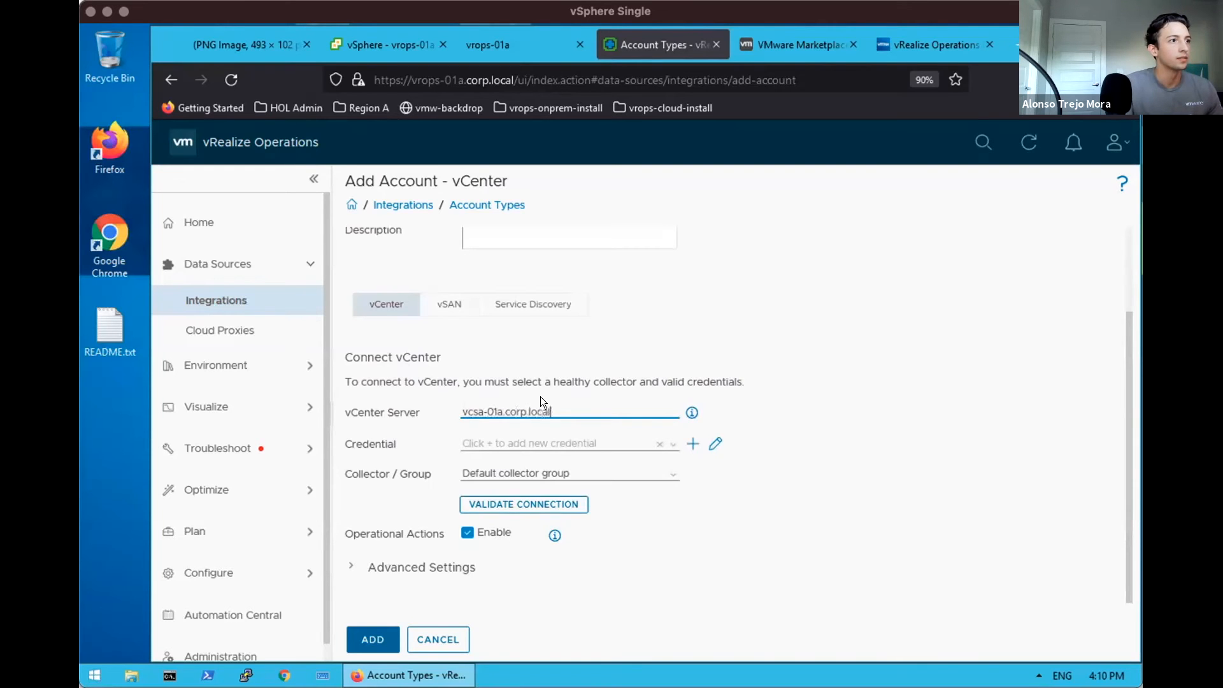
mouse_move(687, 443)
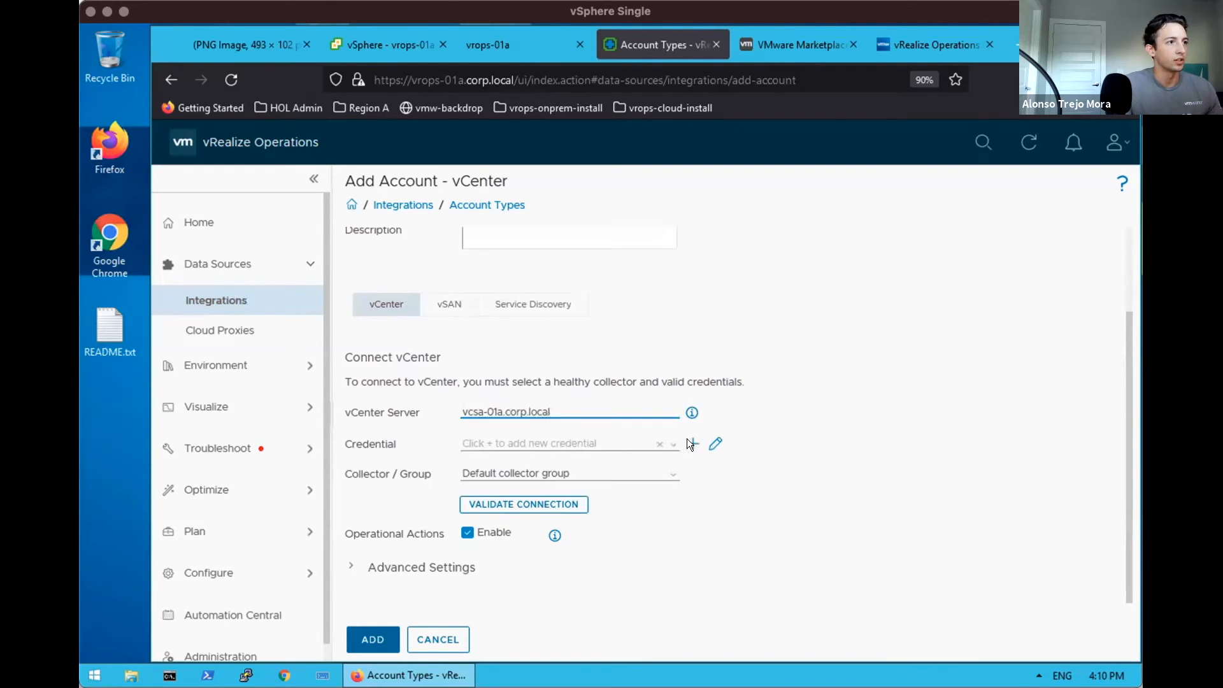
Create the admin-auth-vcsa credential, validate the vCenter connection and accept its certificate.
type("administrat")
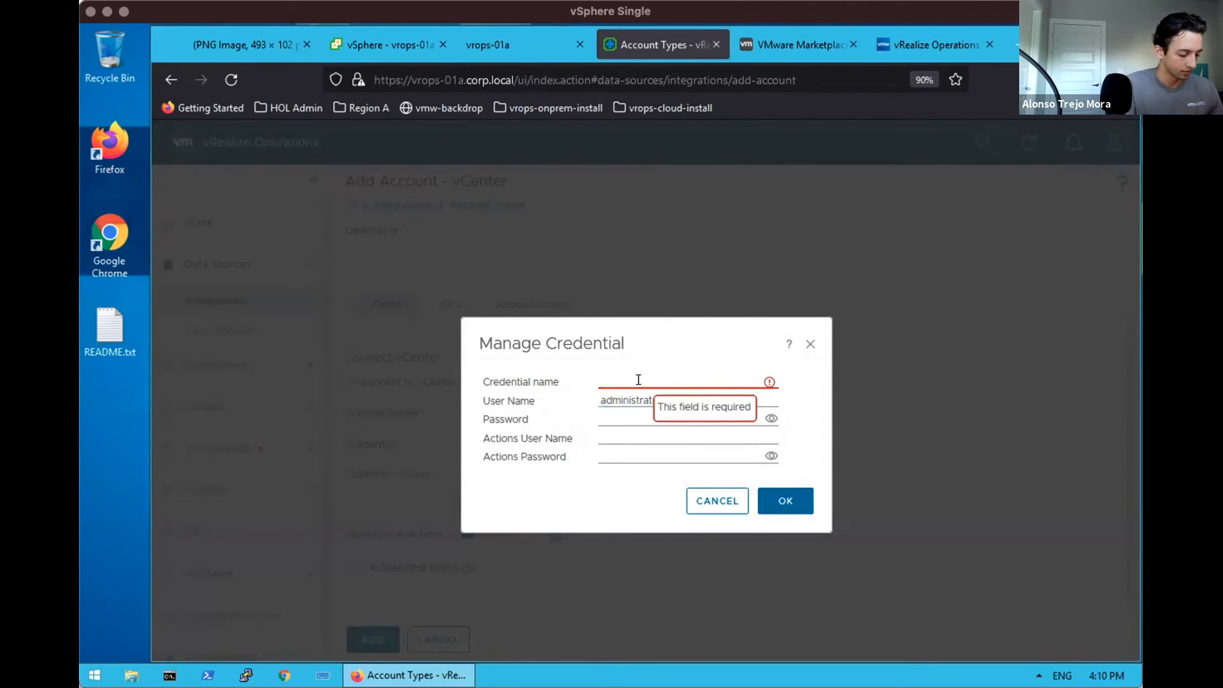
type("admin-auth-vcsa")
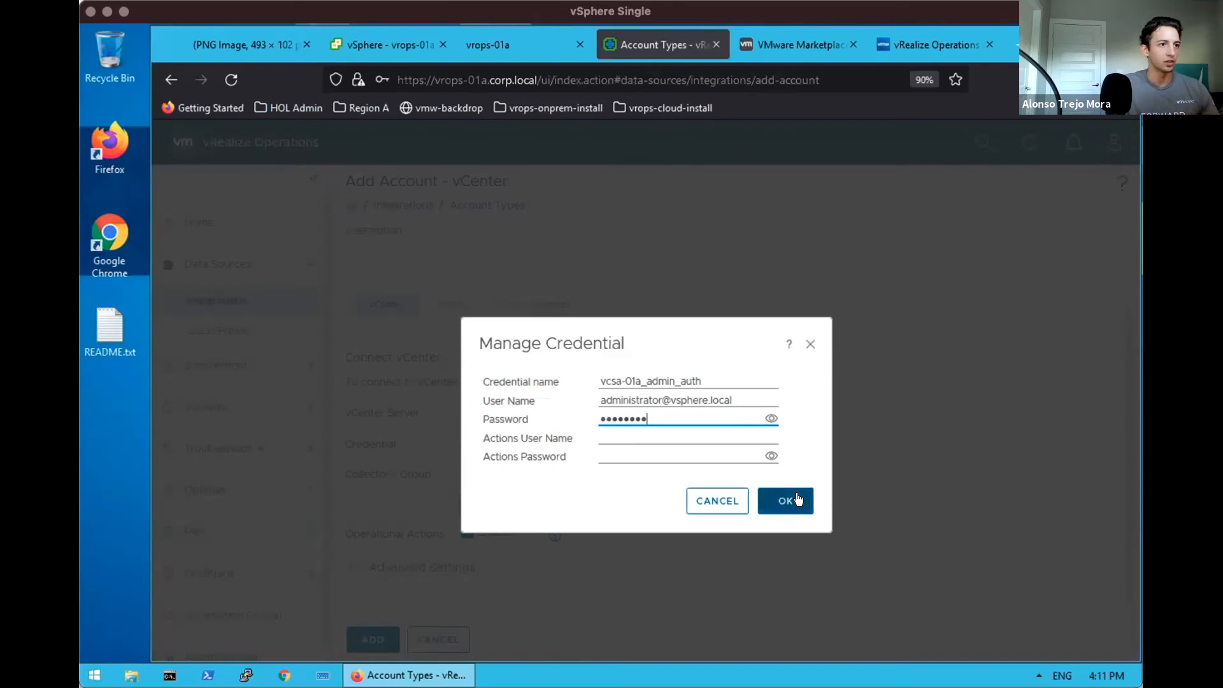
left_click(786, 500)
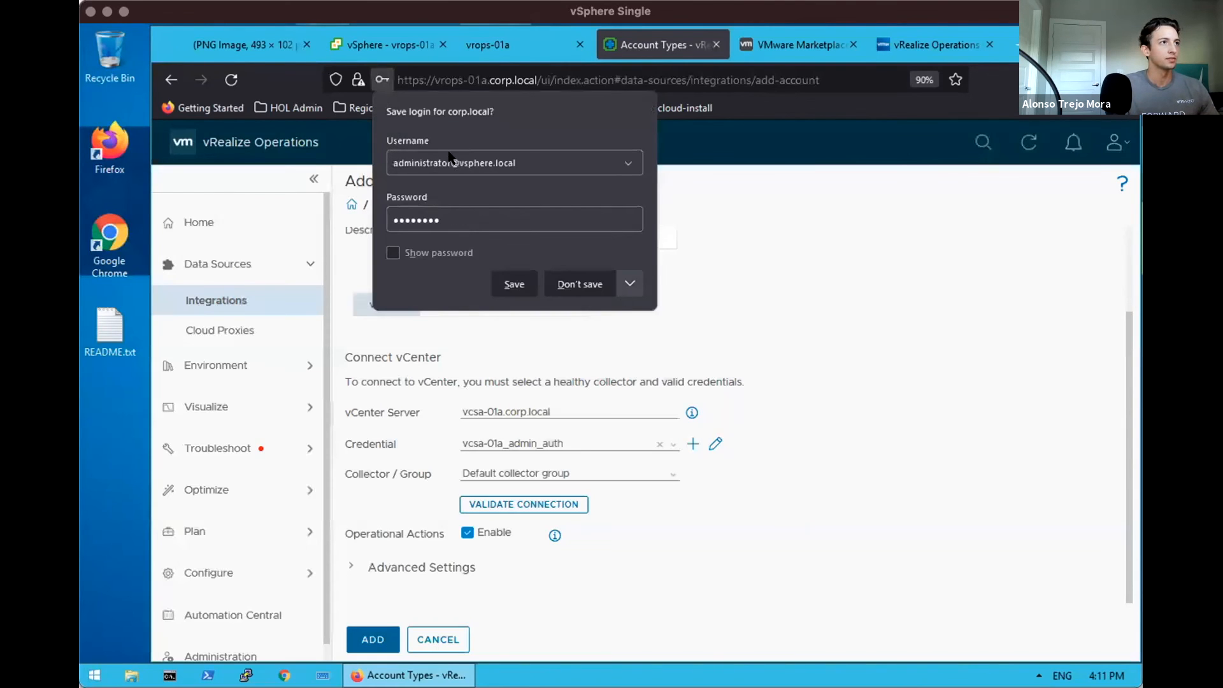
left_click(580, 283)
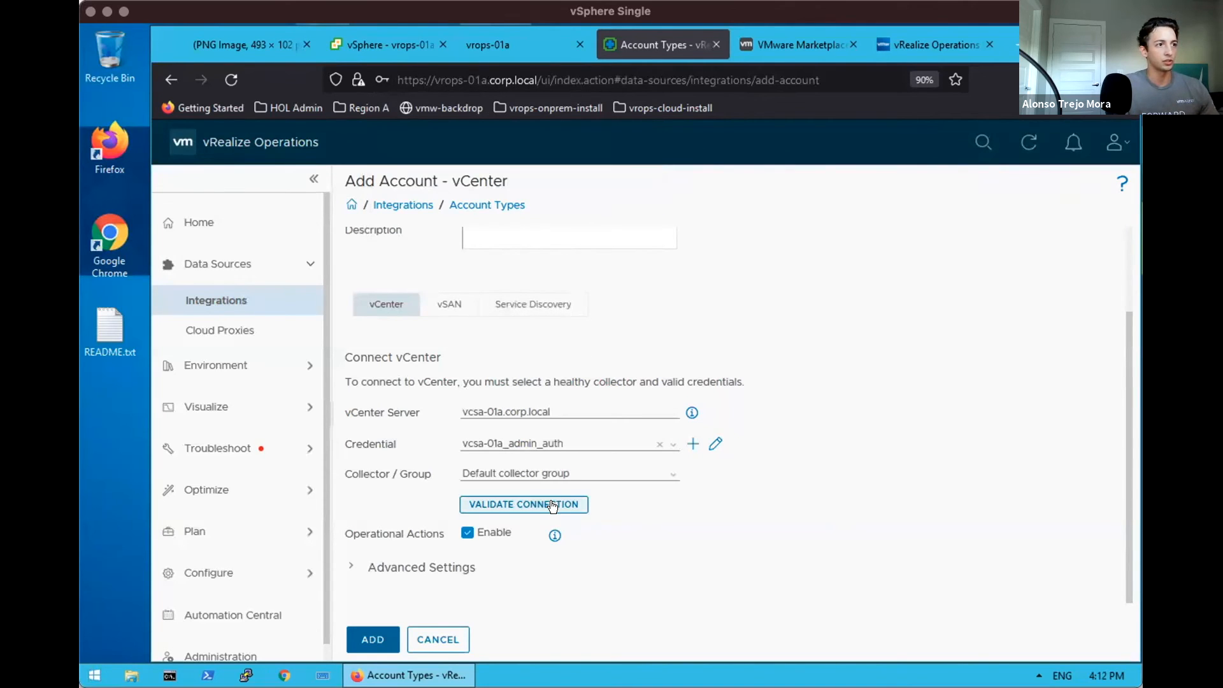
left_click(523, 504)
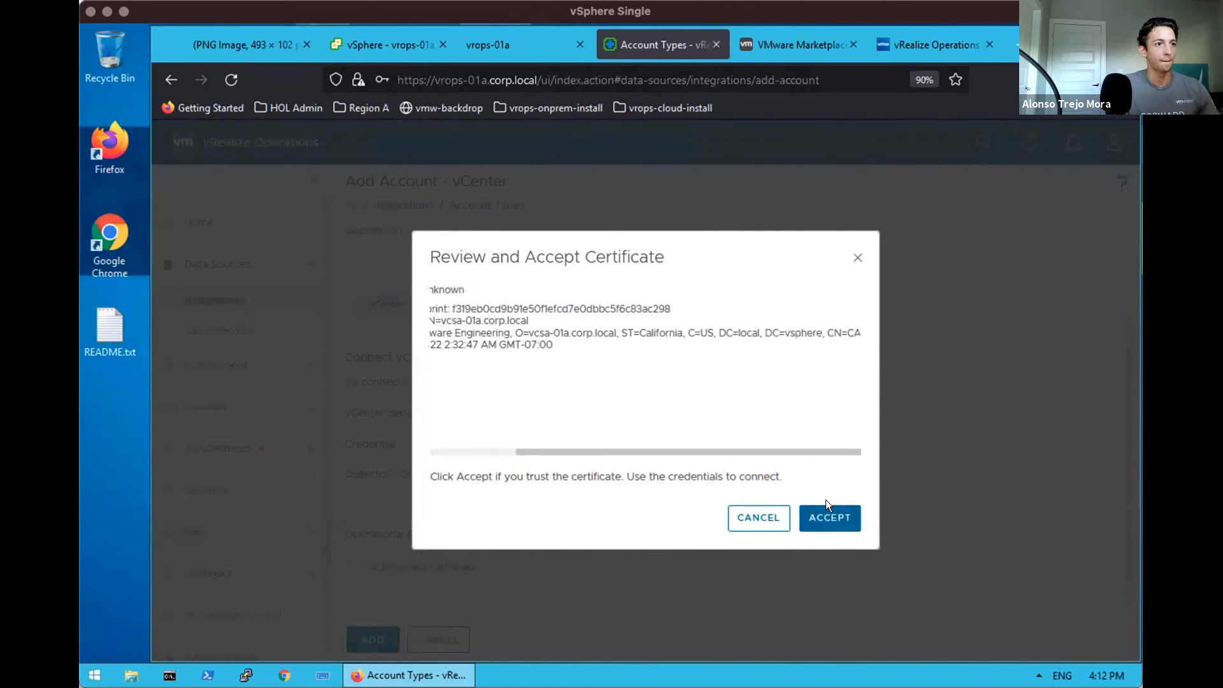
left_click(829, 518)
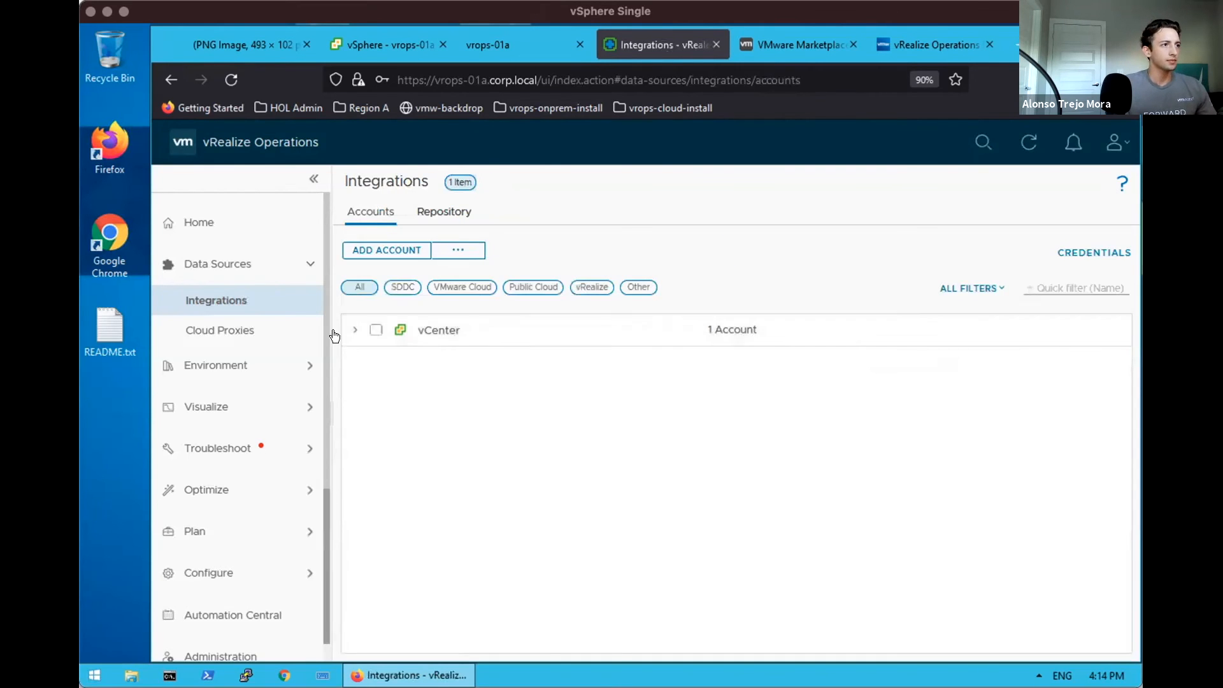
Log in to the vrops-01a appliance console as root and set the new root password.
left_click(356, 329)
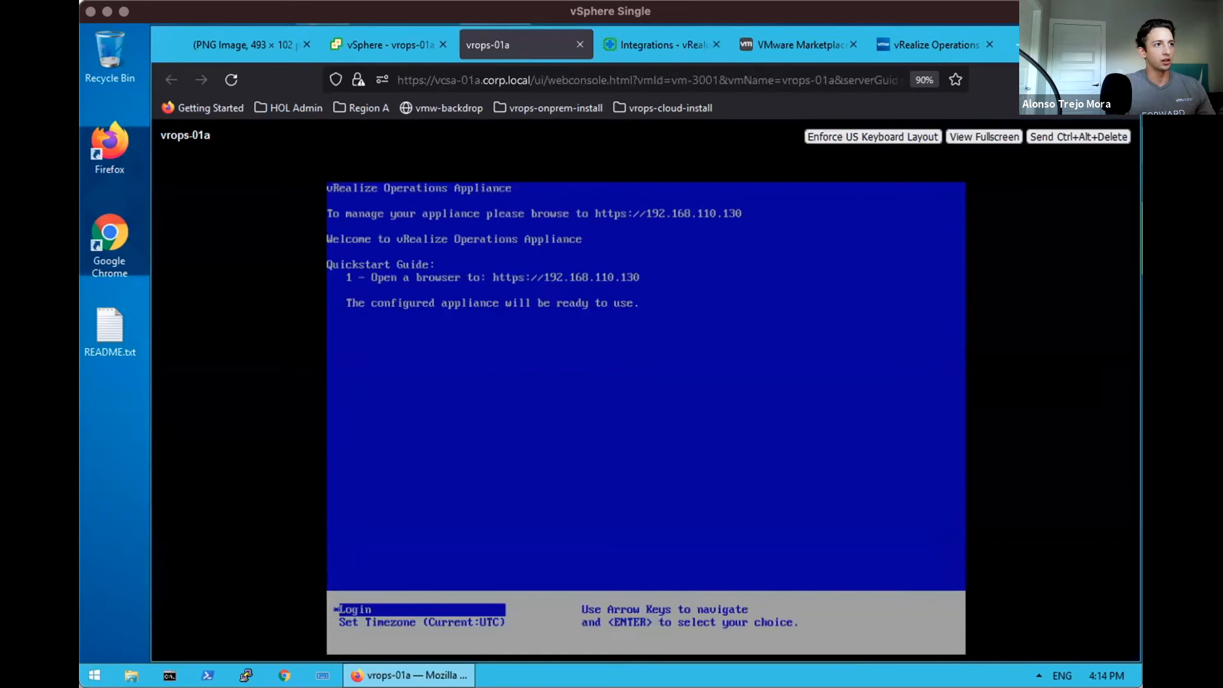
left_click(387, 44)
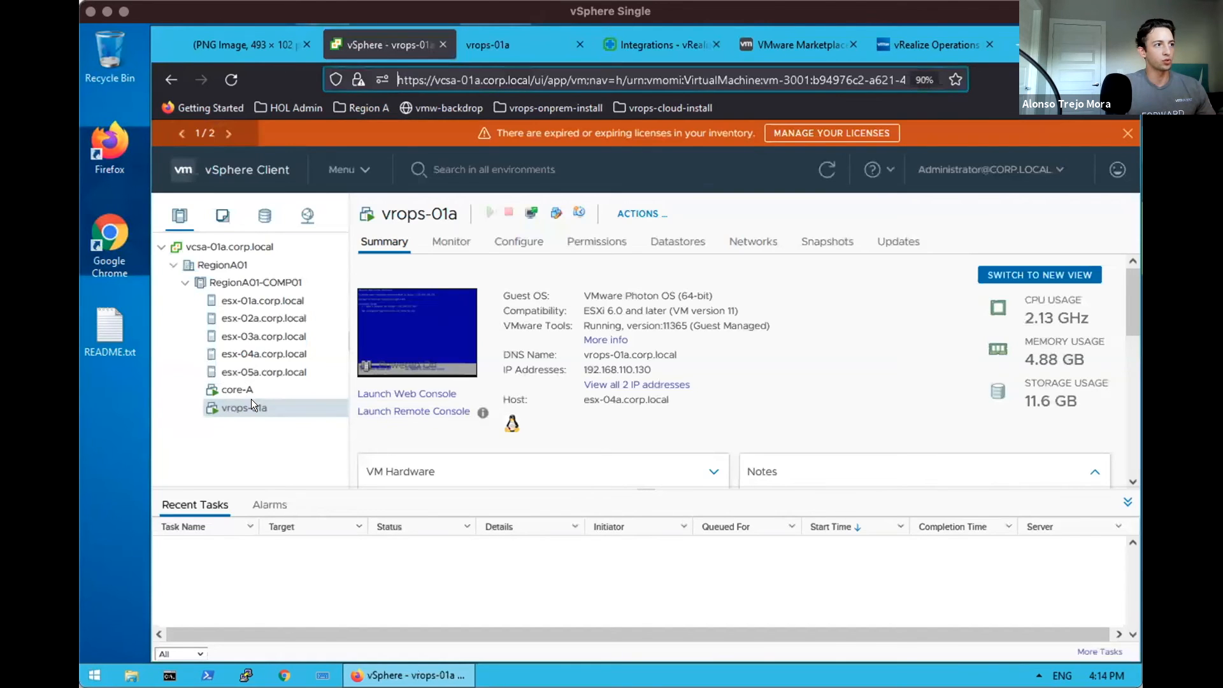
left_click(488, 45)
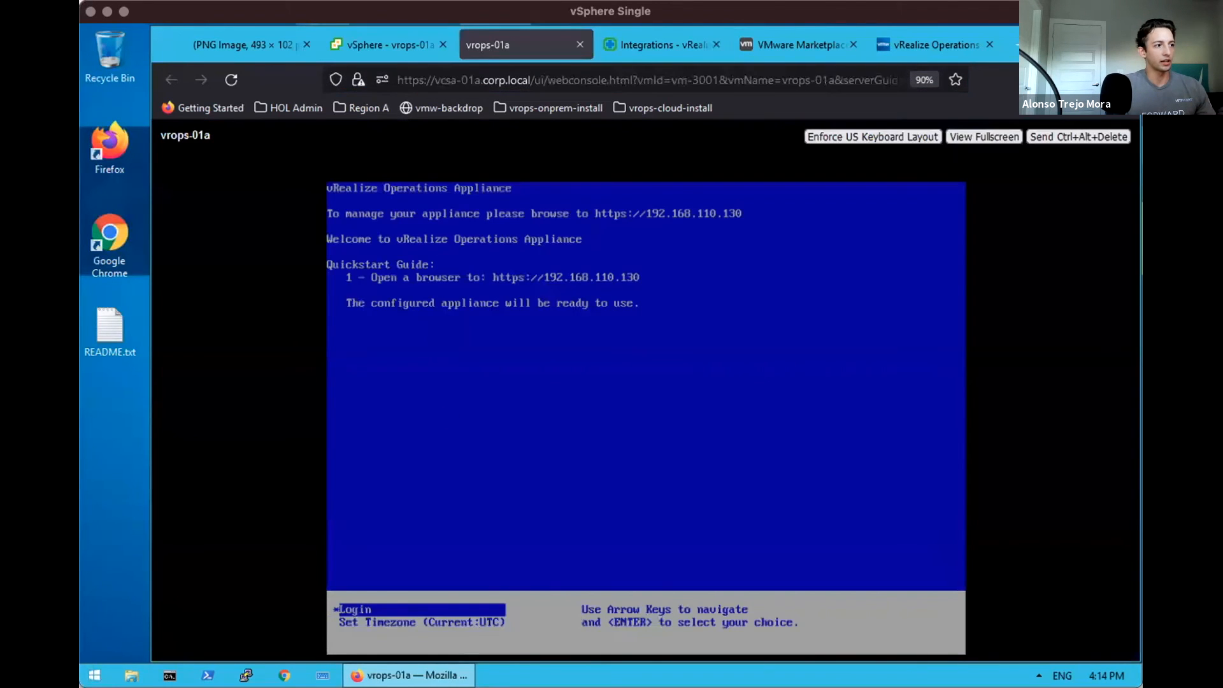
key("enter")
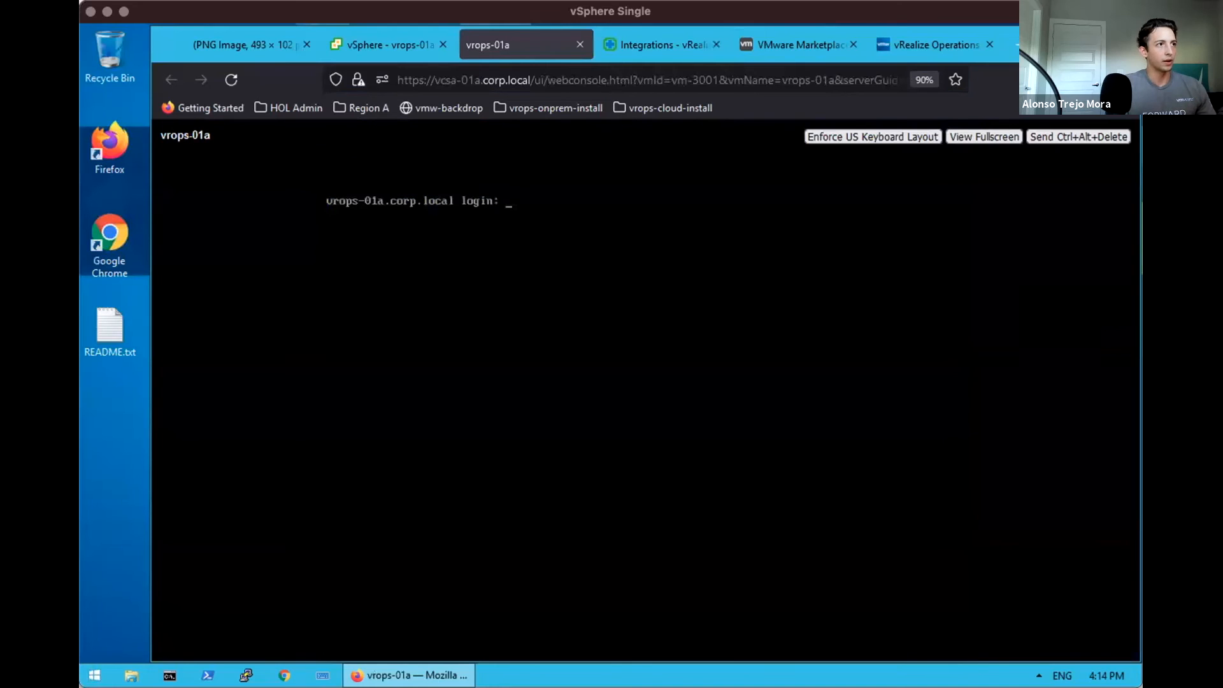
type("root")
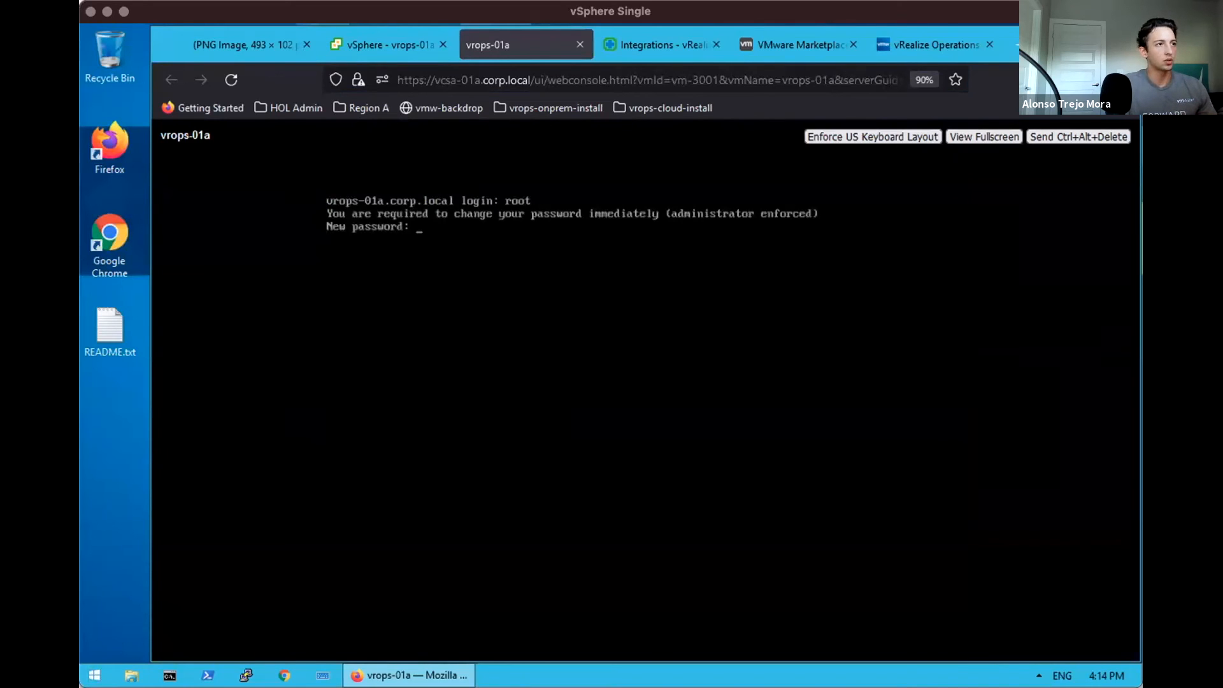
key("enter")
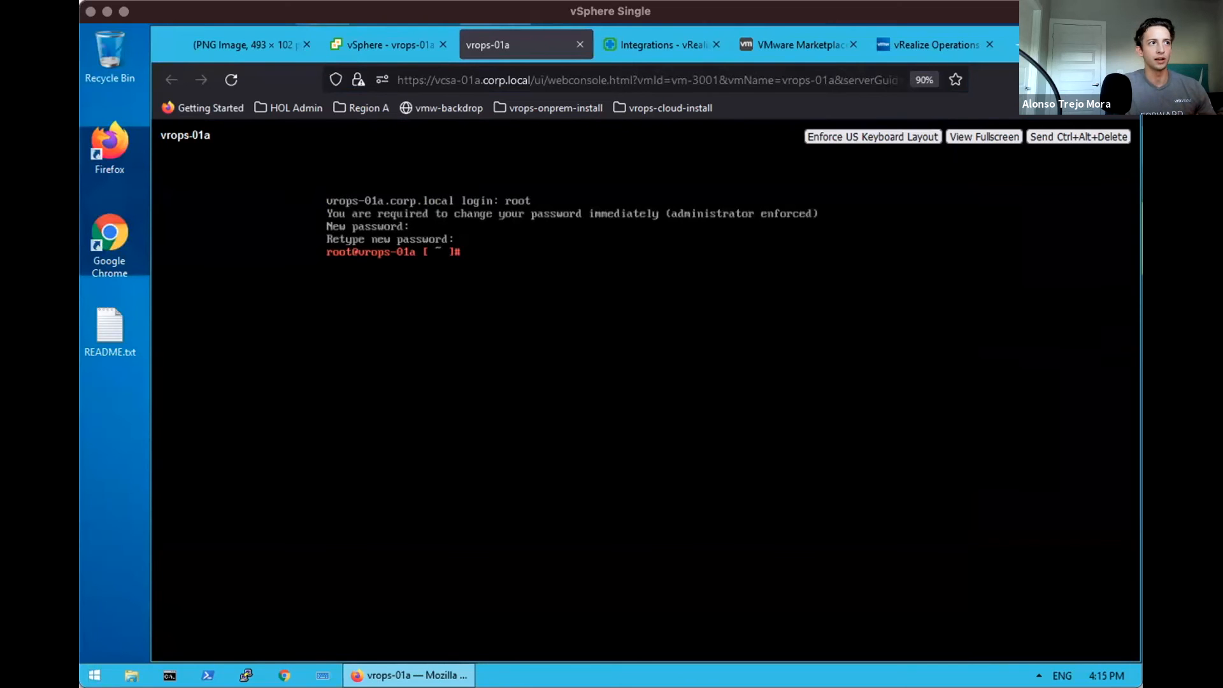
left_click(658, 44)
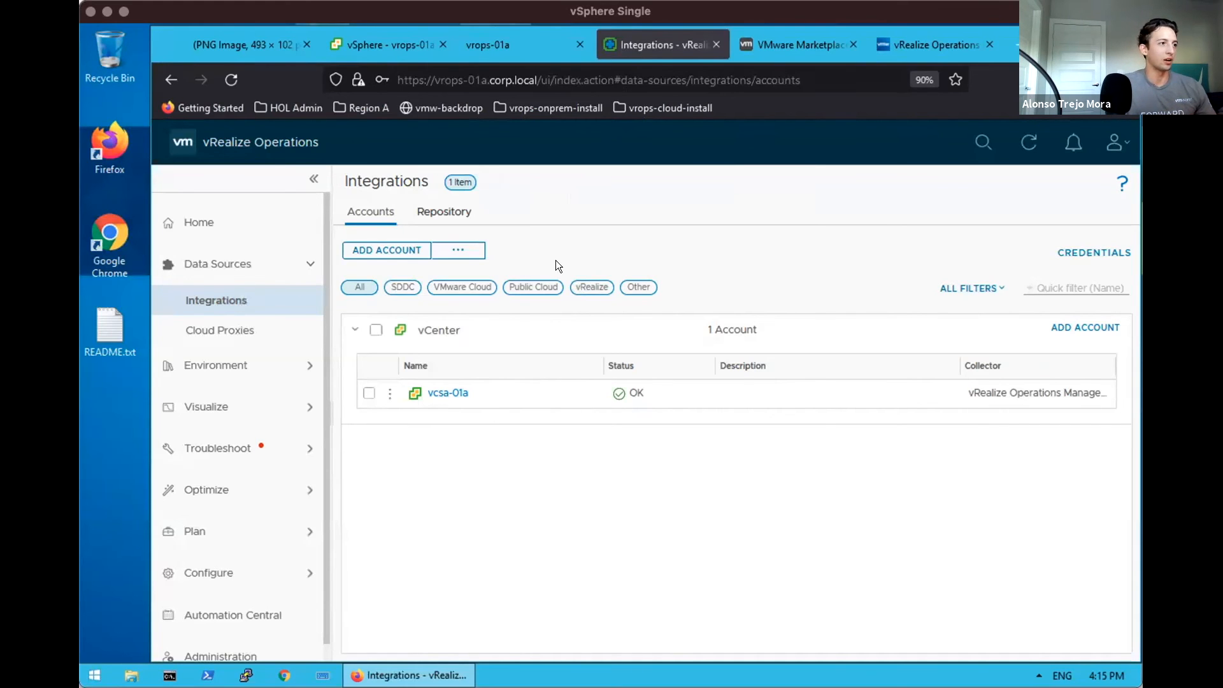
mouse_move(675, 139)
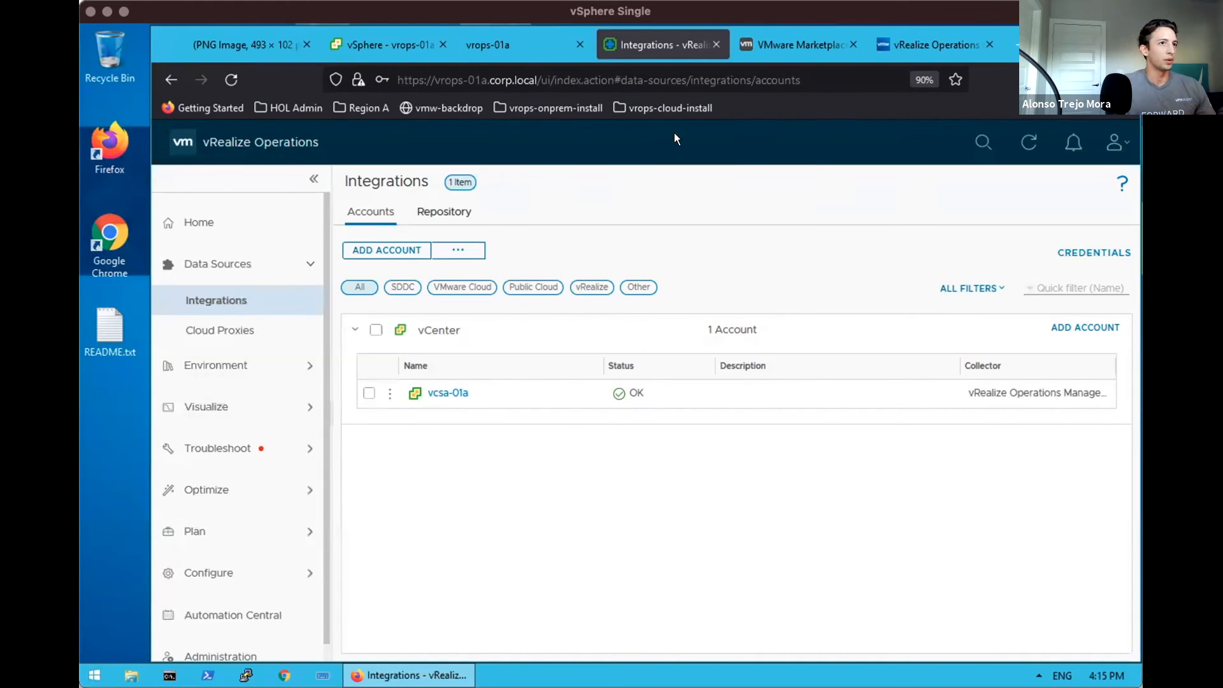
Search the inventory for 'vcsa' and open the vCenter Server vcsa-01a summary.
left_click(982, 141)
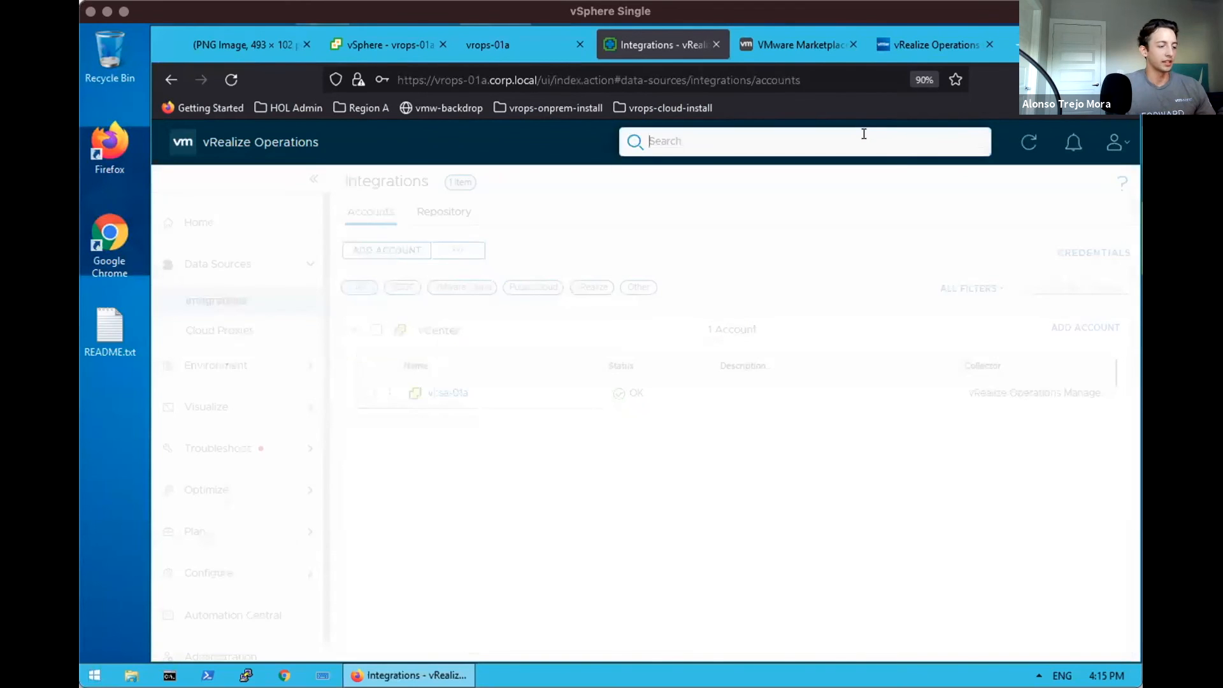
type("vcsa")
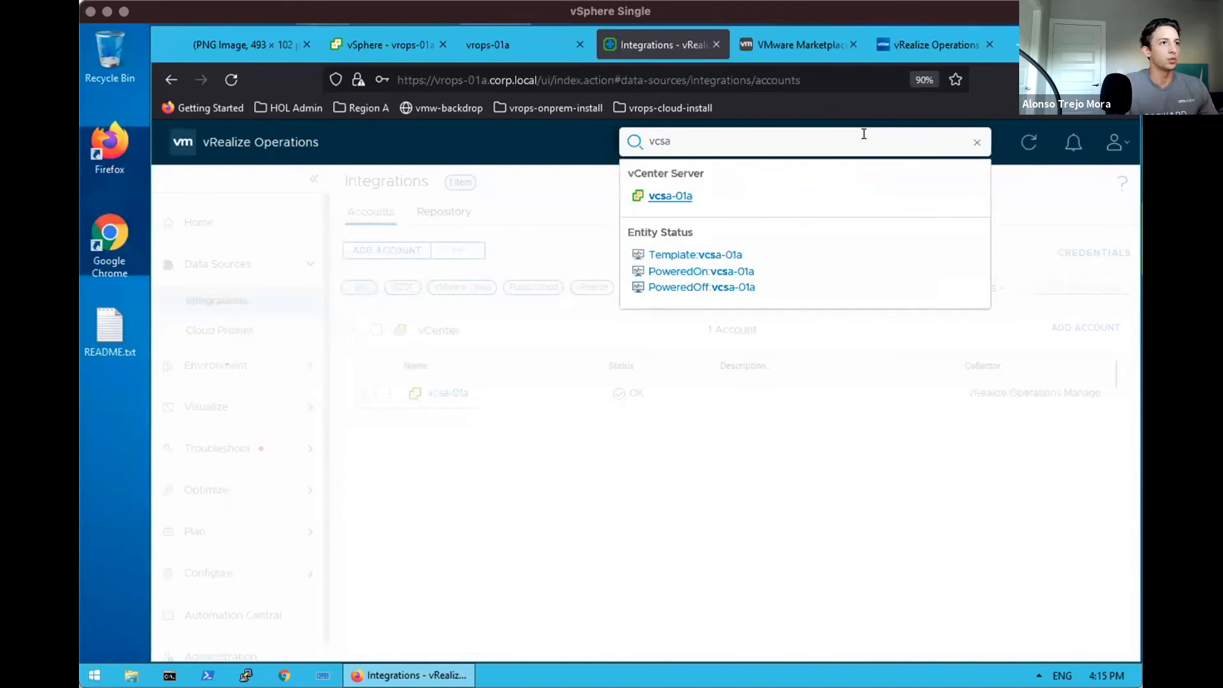
left_click(669, 197)
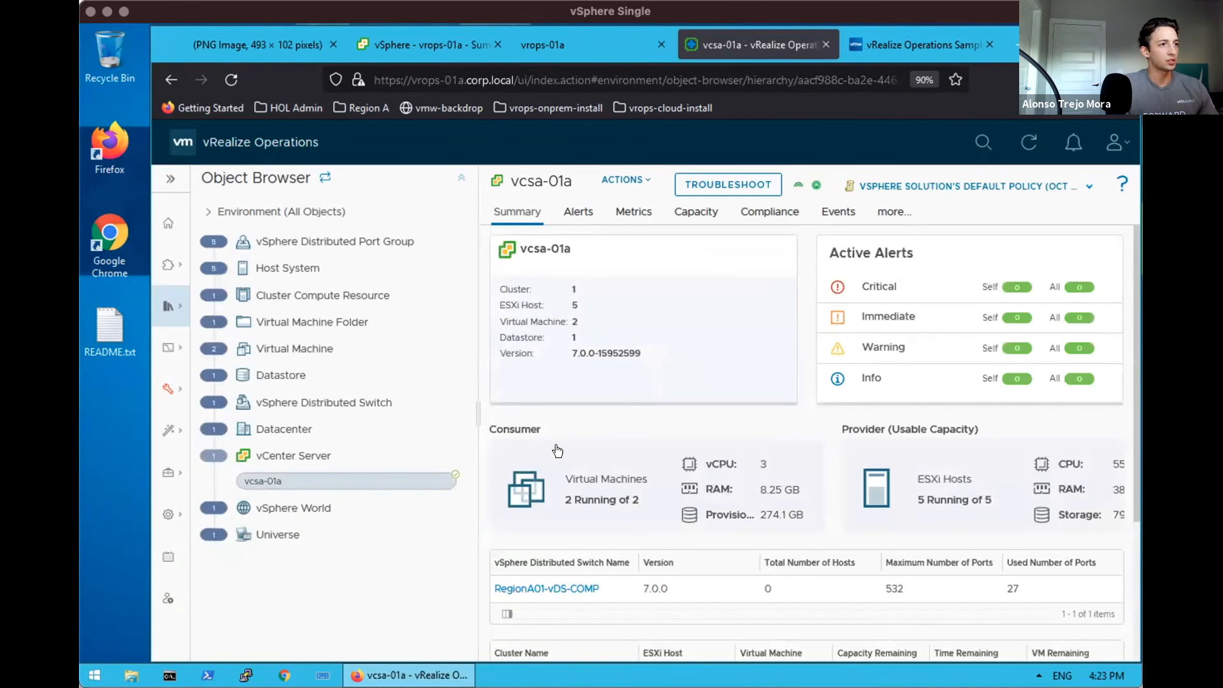
mouse_move(246, 285)
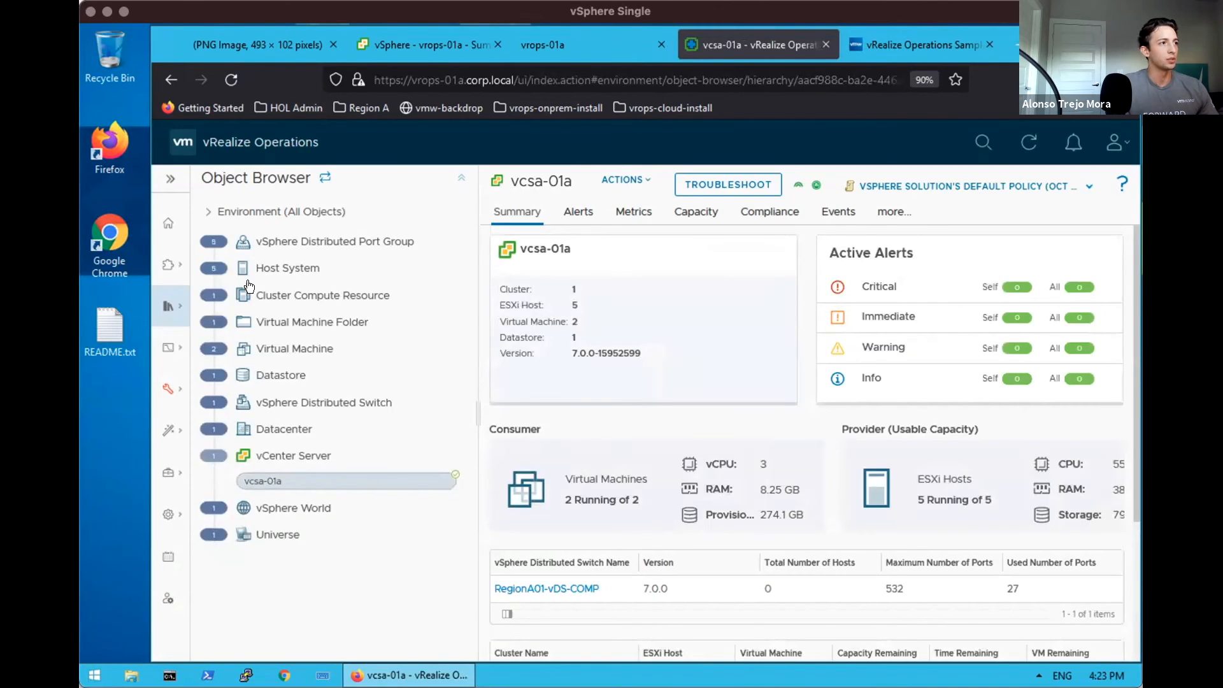
mouse_move(303, 394)
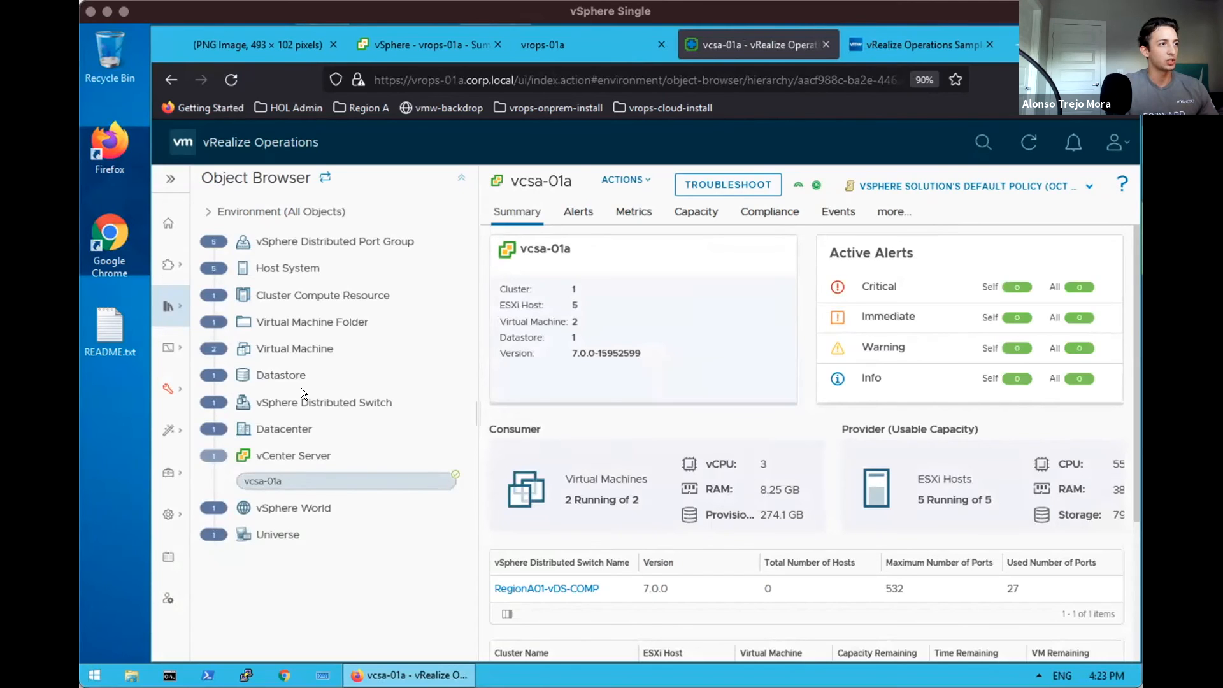
mouse_move(303, 520)
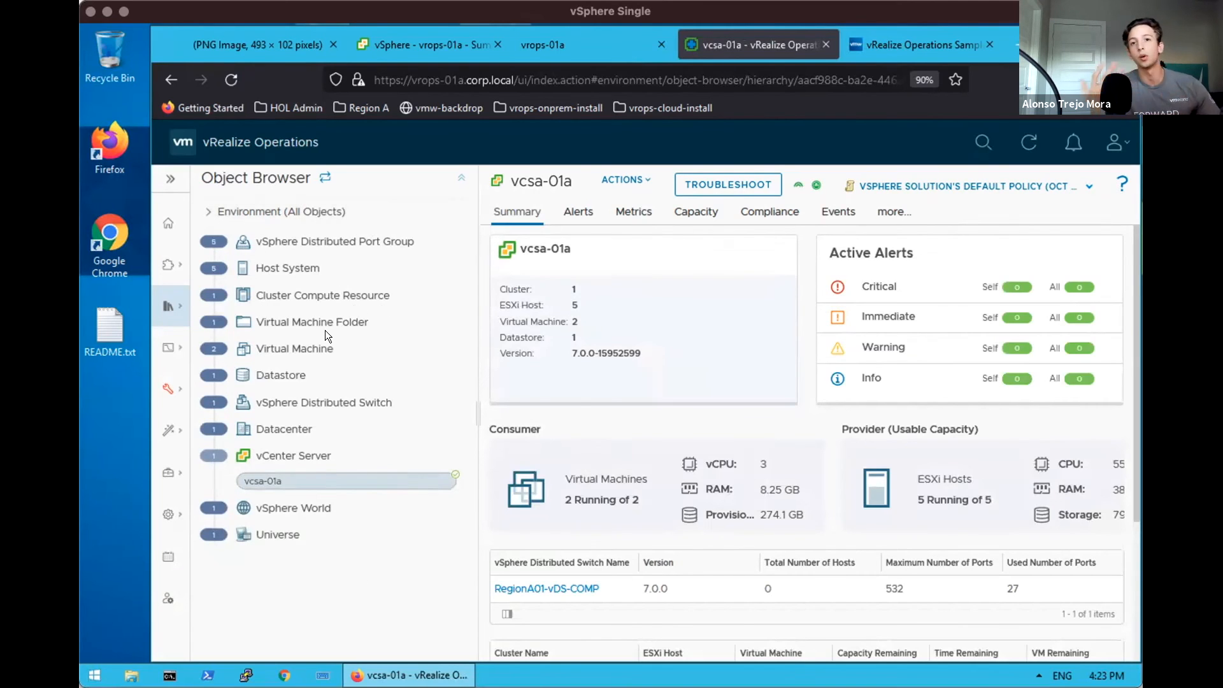
mouse_move(289, 279)
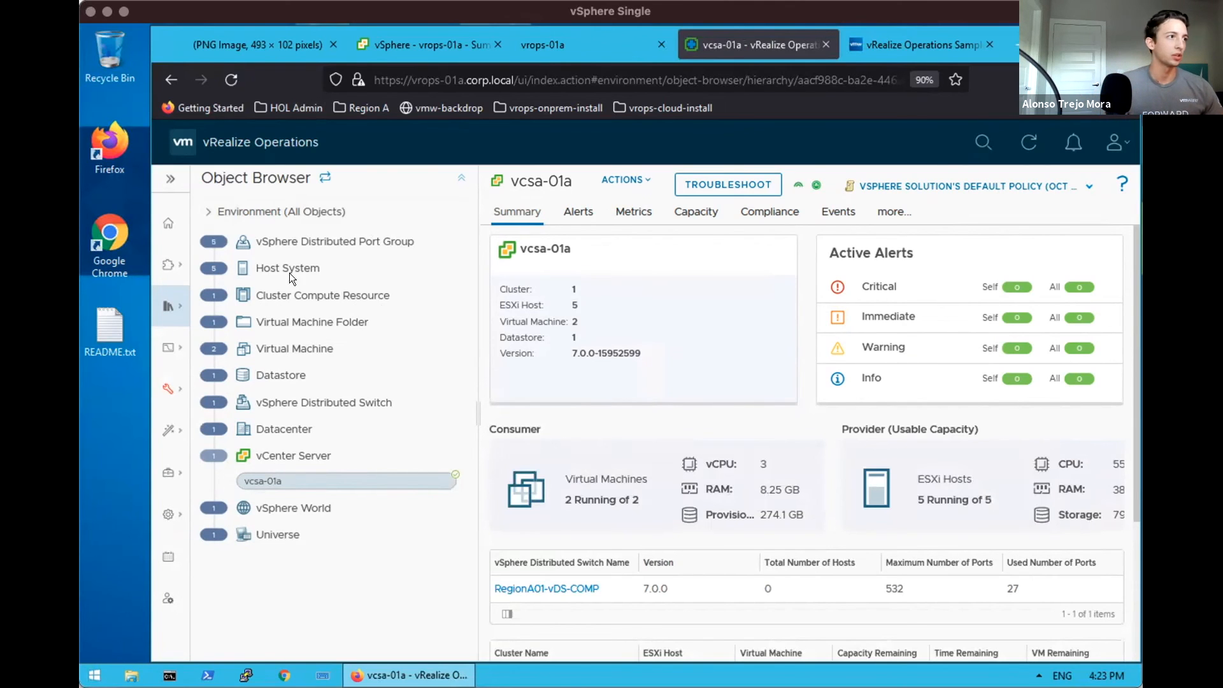
mouse_move(485, 492)
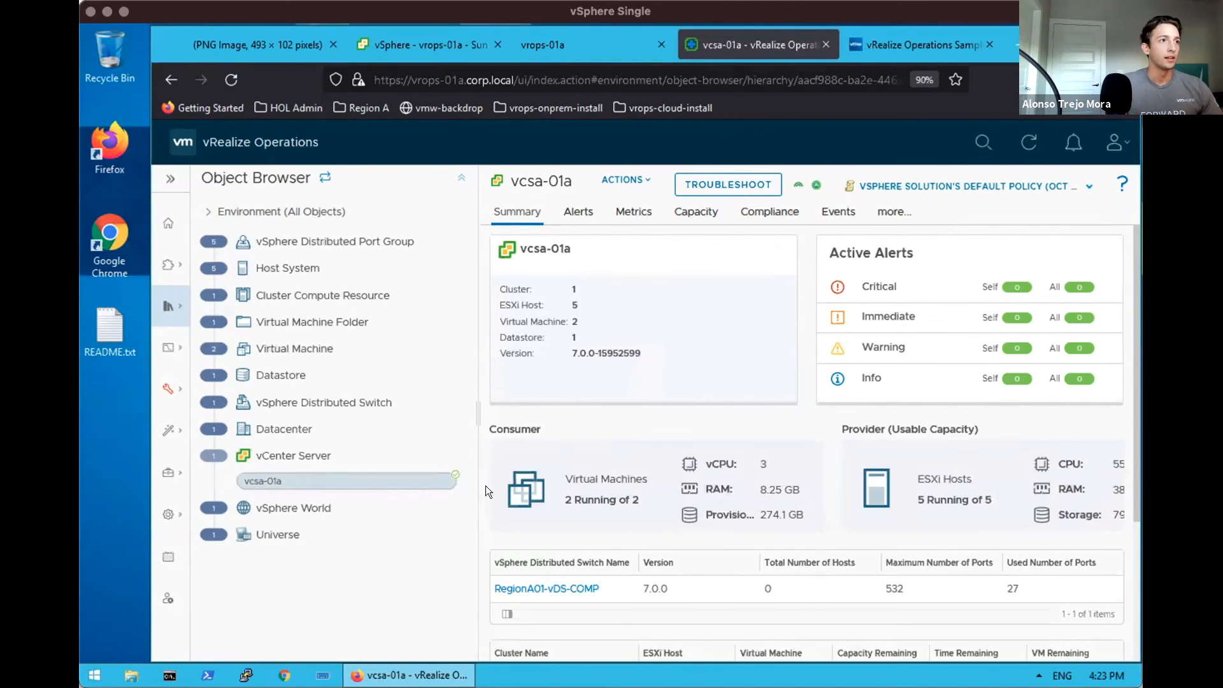
Chart the CPU Demand (%) metric for vcsa-01a from the Metrics > CPU group.
left_click(633, 212)
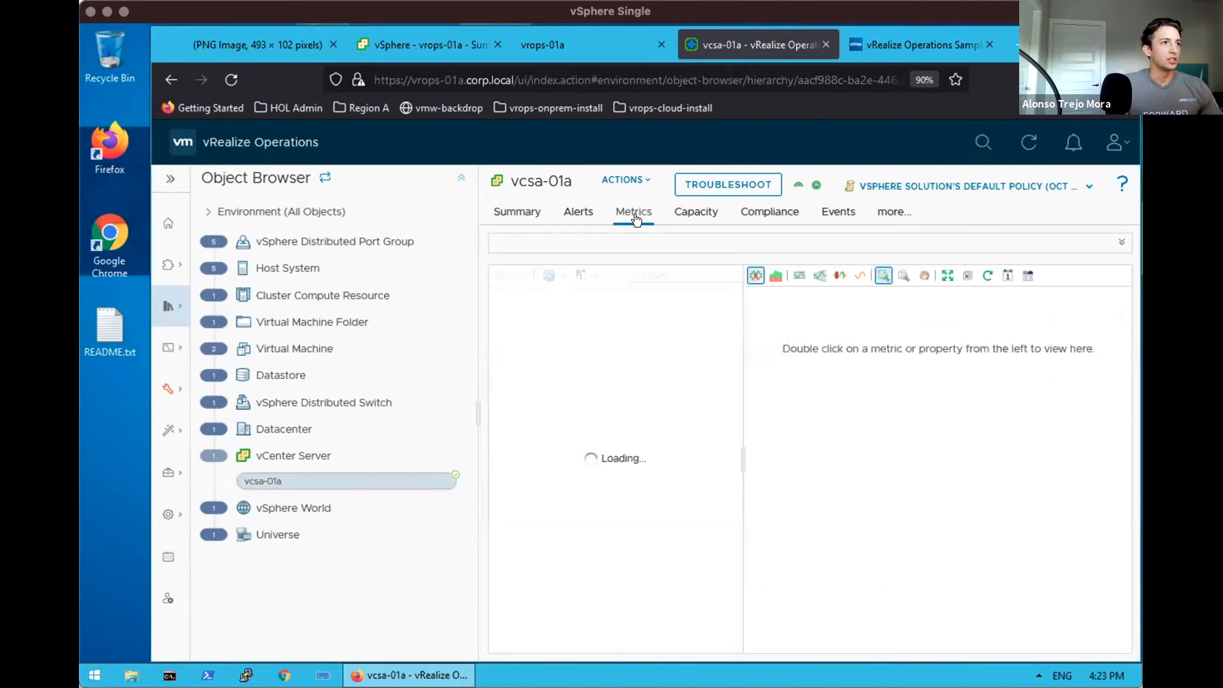
left_click(633, 211)
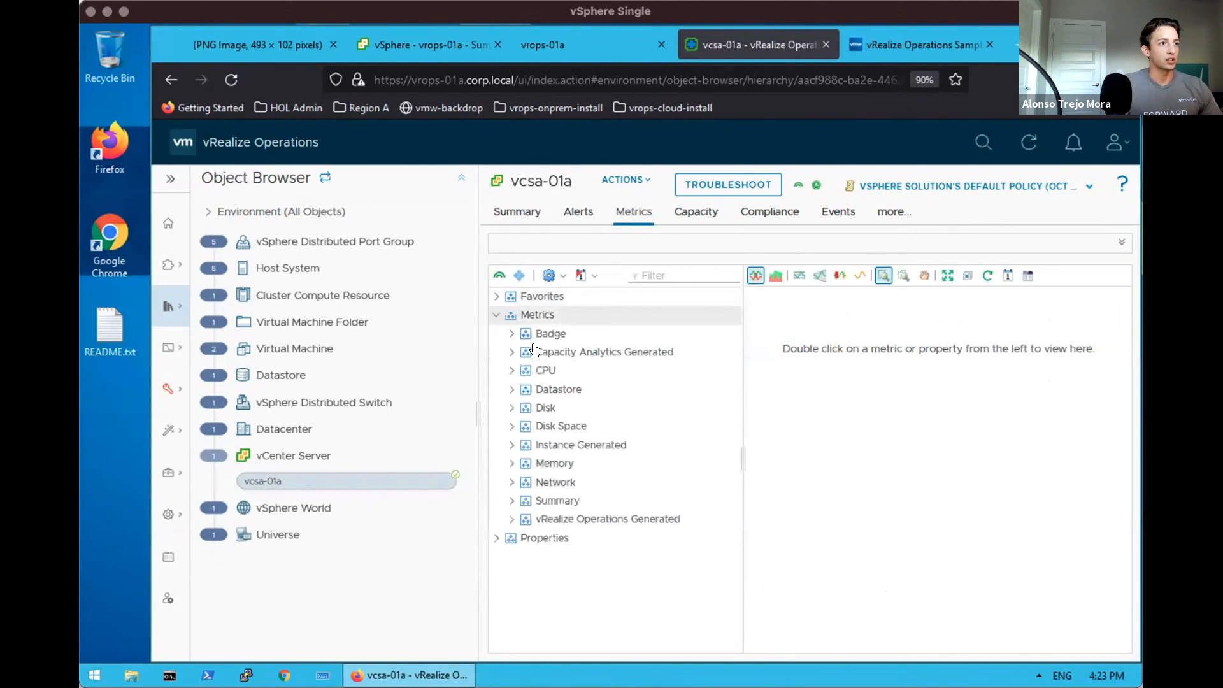
left_click(512, 370)
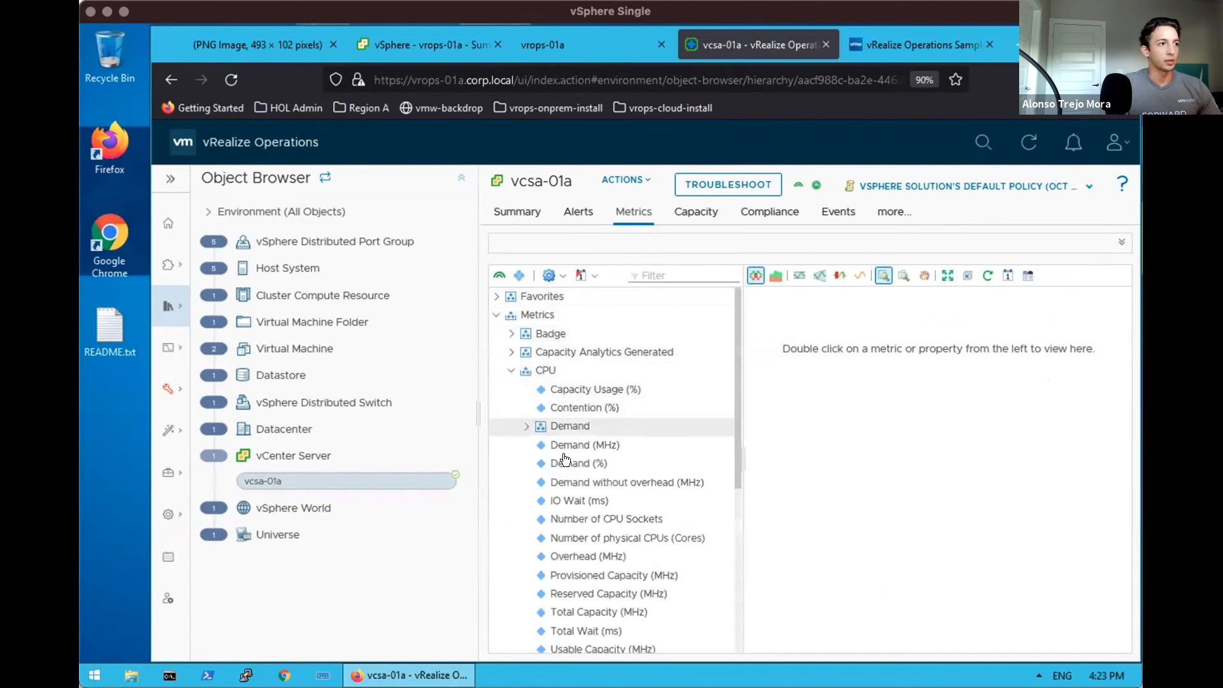
double_click(578, 462)
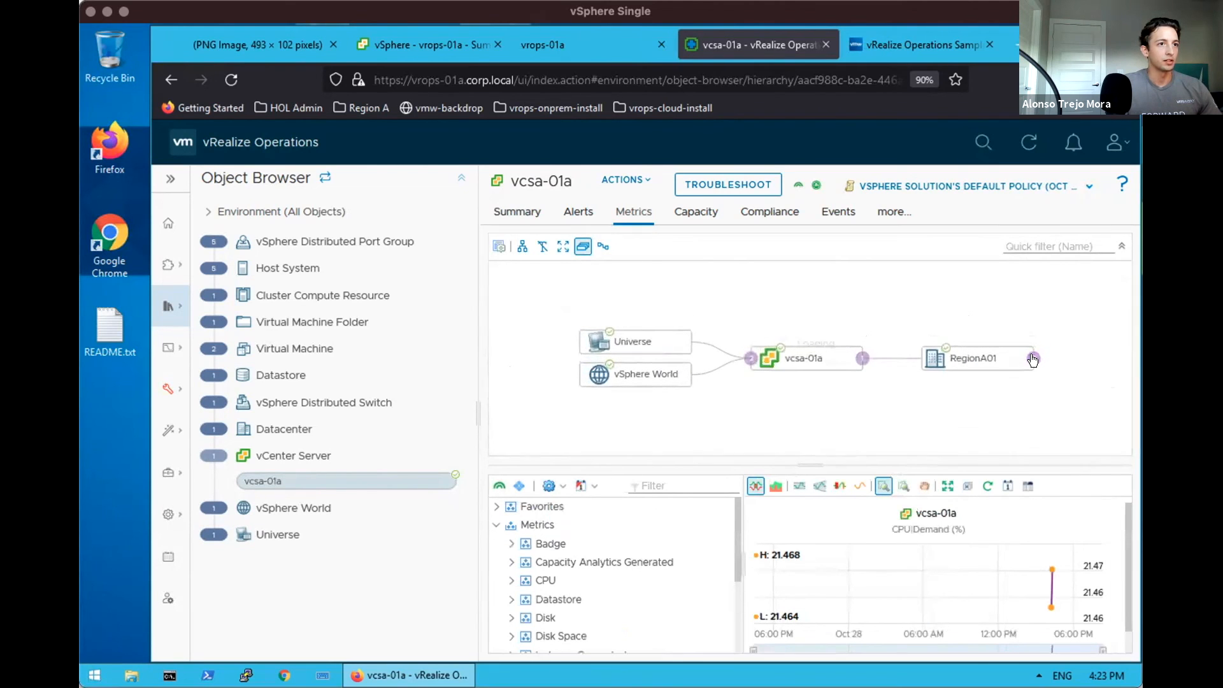
Expand RegionA01 and vrops-01a in the relationship map and fit the whole map in view.
left_click(1031, 360)
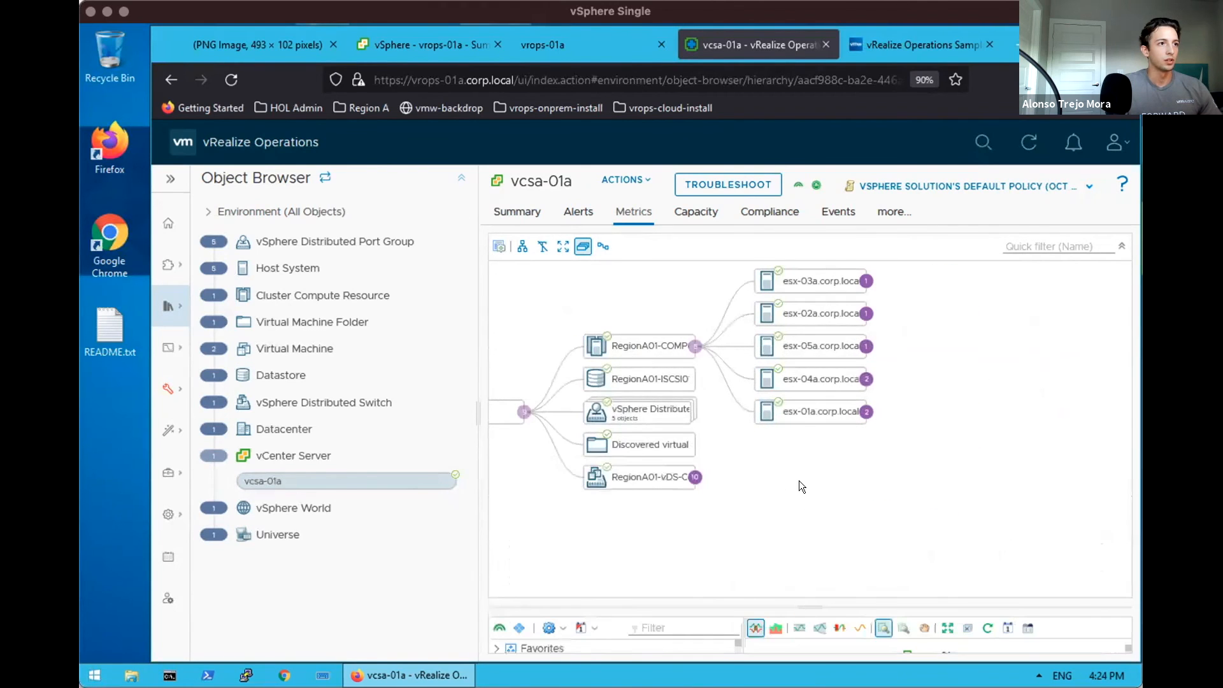
mouse_move(863, 378)
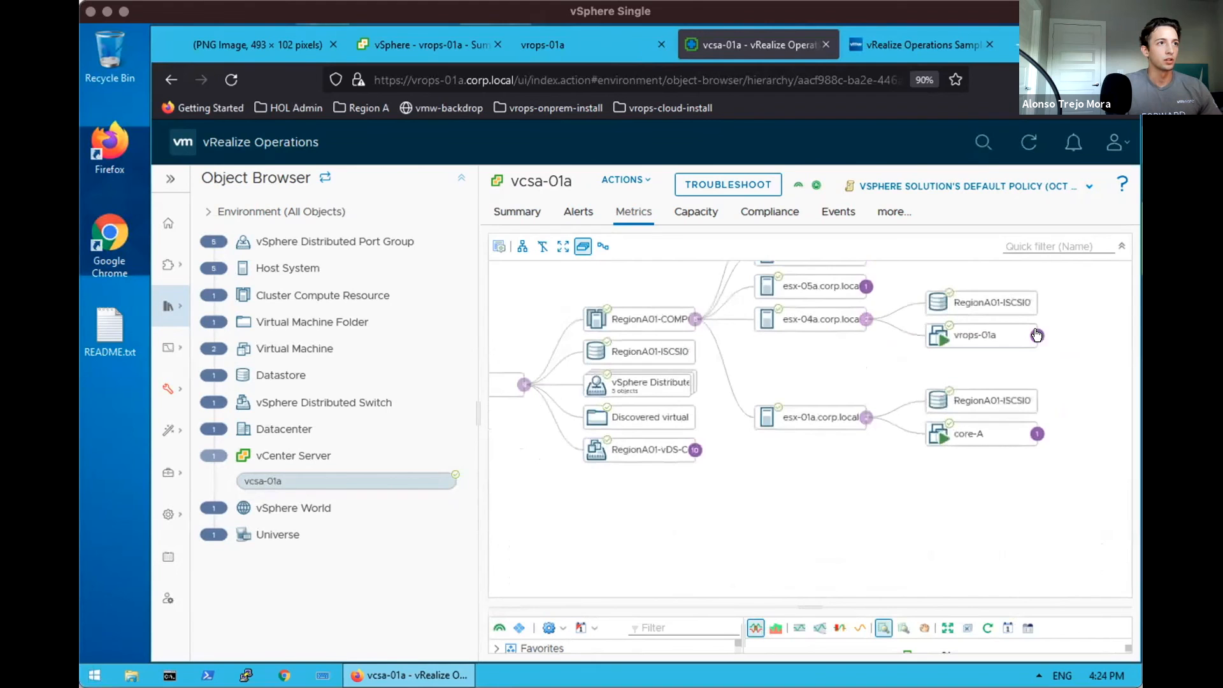
left_click(563, 246)
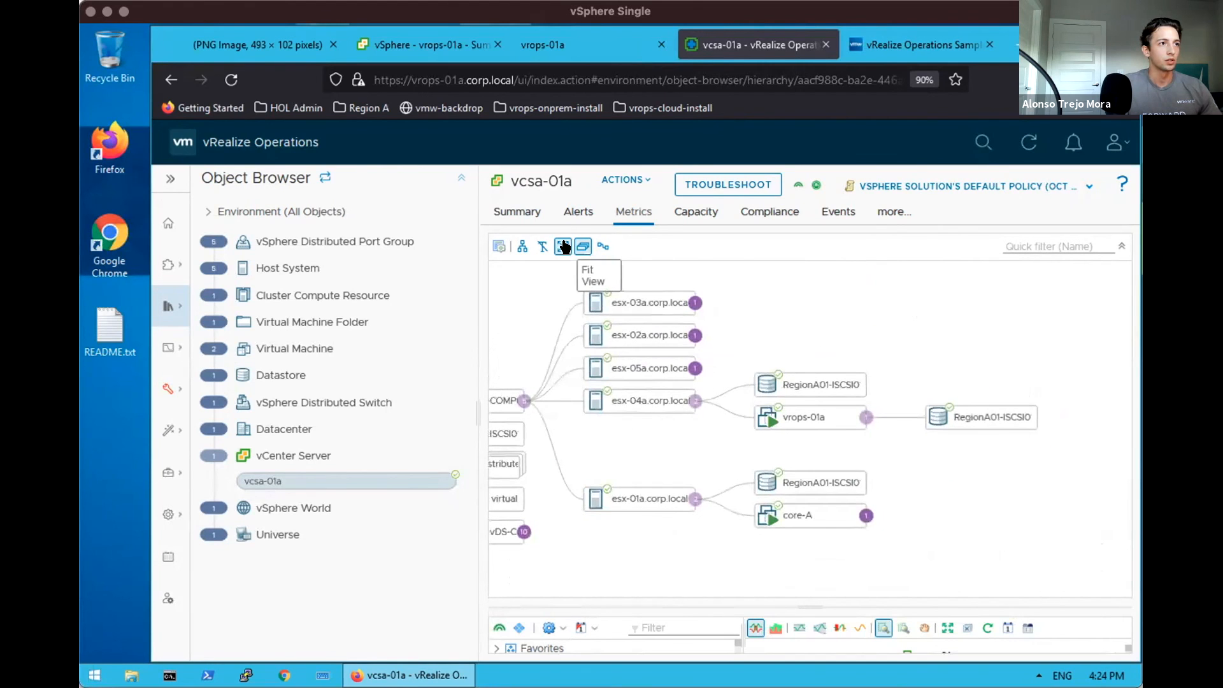
left_click(562, 246)
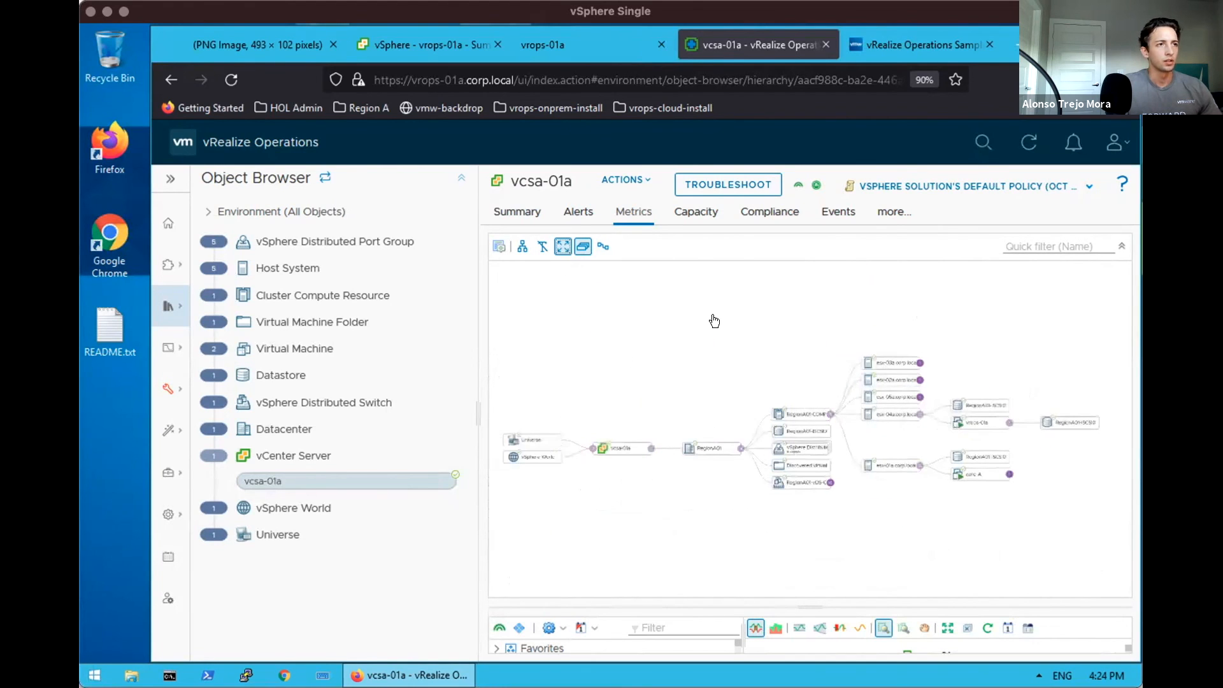
left_click(1121, 79)
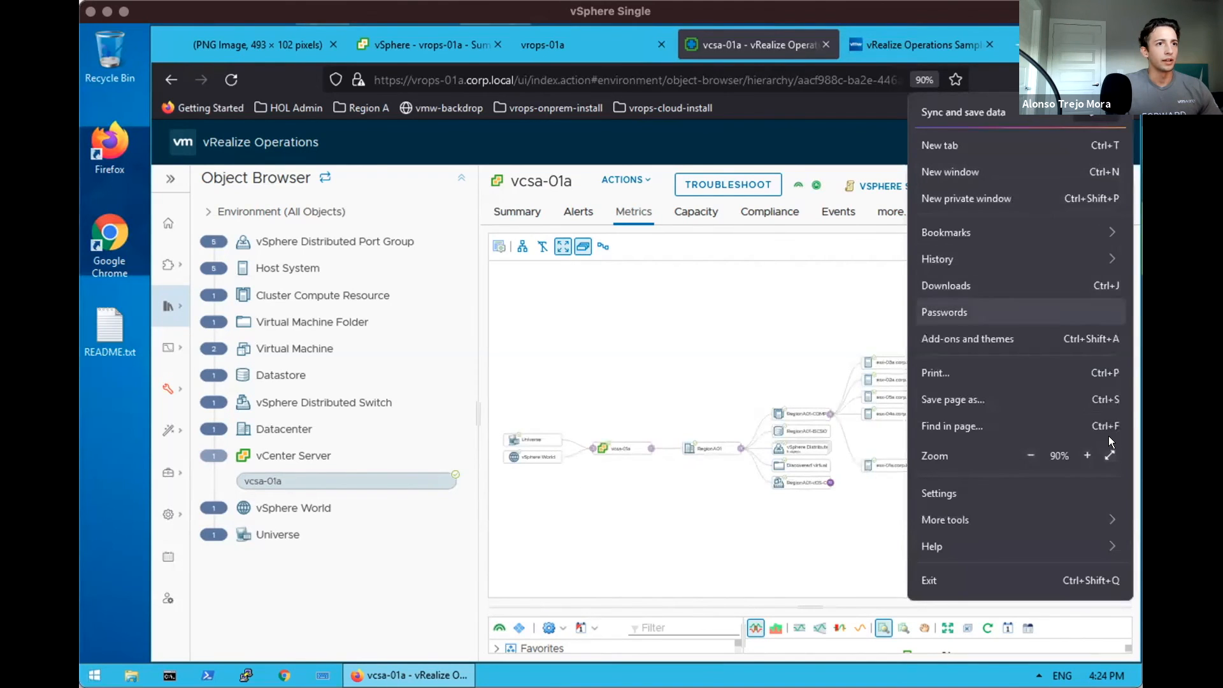
Enlarge the Firefox page zoom so the relationship map is easier to read.
left_click(1087, 454)
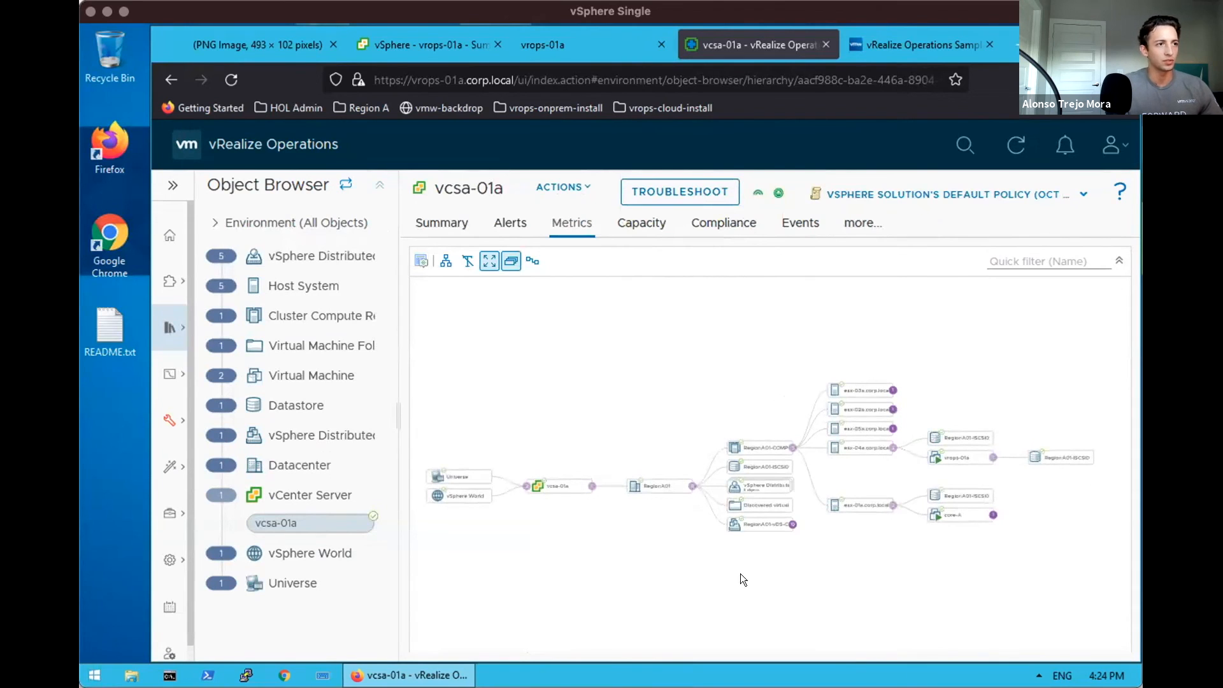
mouse_move(657, 570)
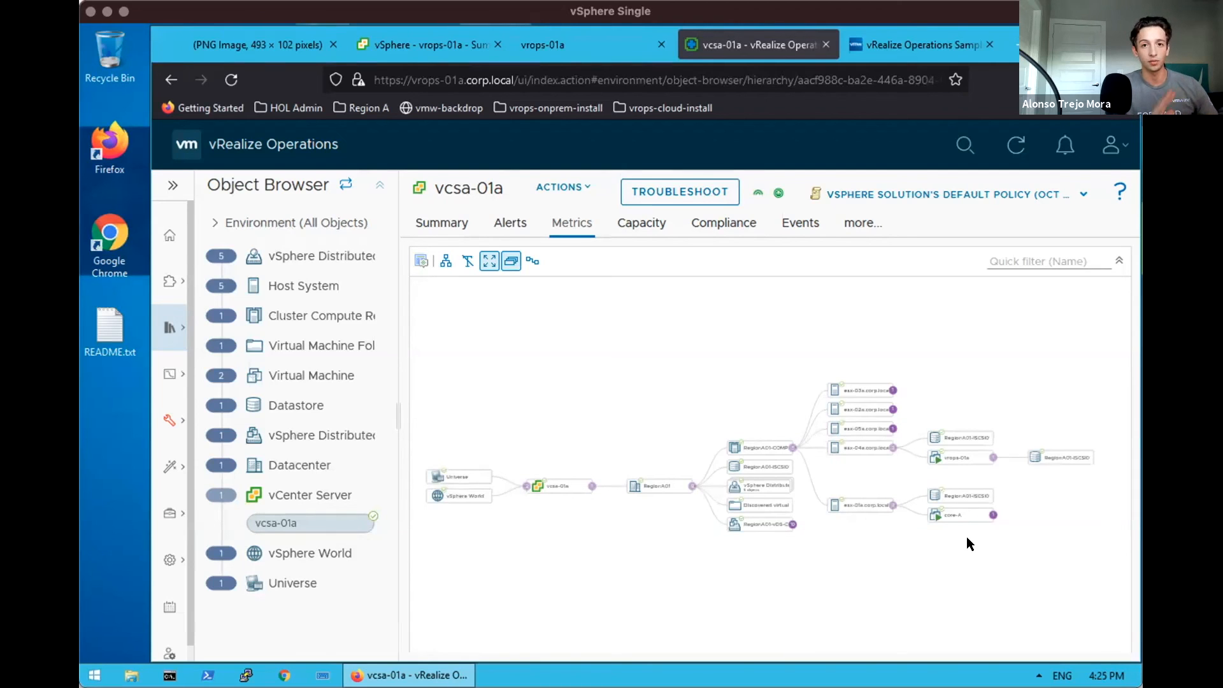
mouse_move(839, 579)
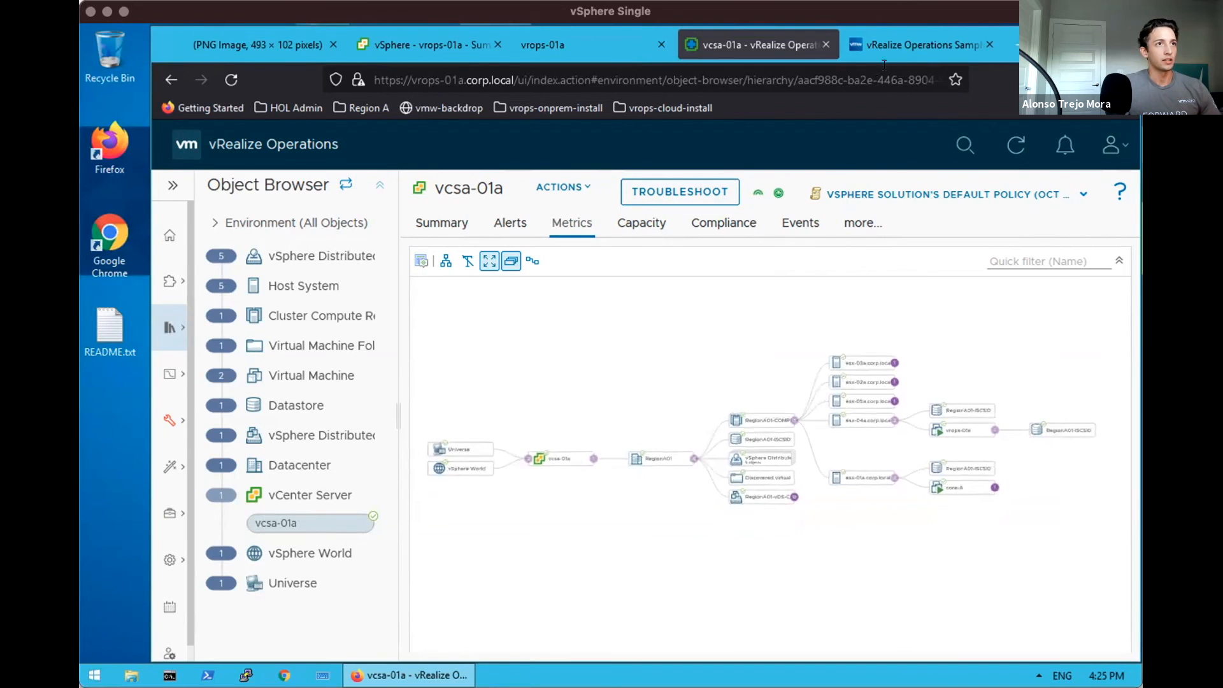
Browse the Sample Exchange catalogue of community samples, then return to vcsa-01a's map.
left_click(920, 44)
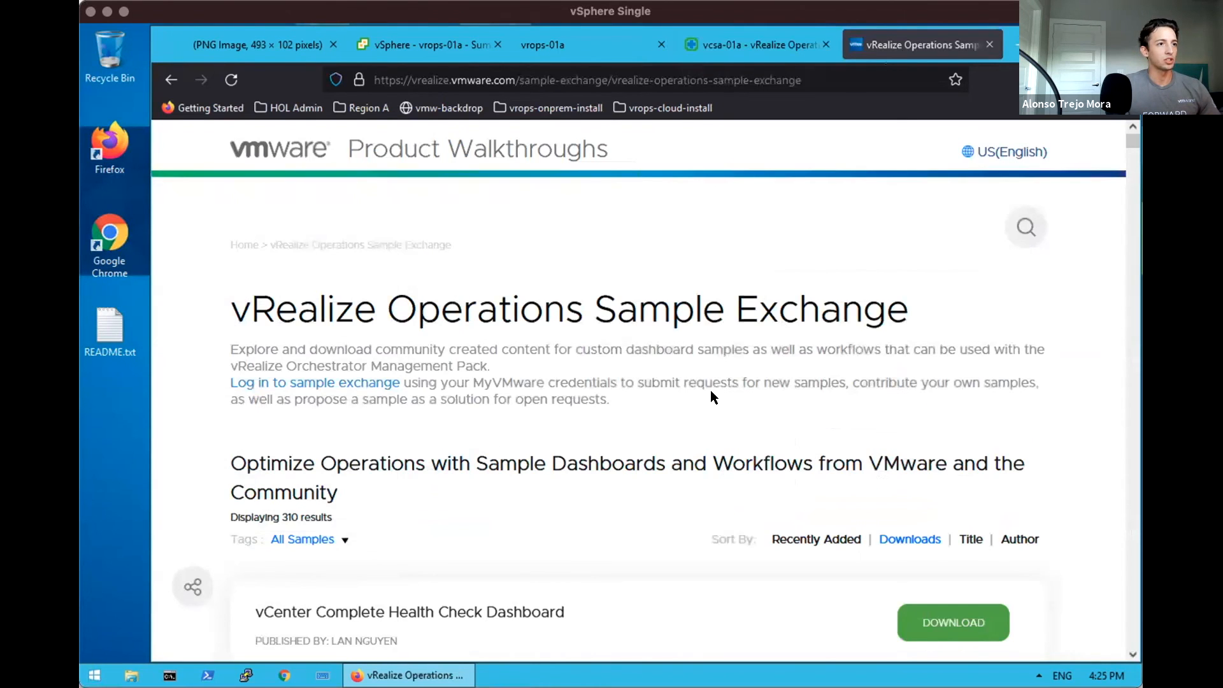
scroll("down", 3)
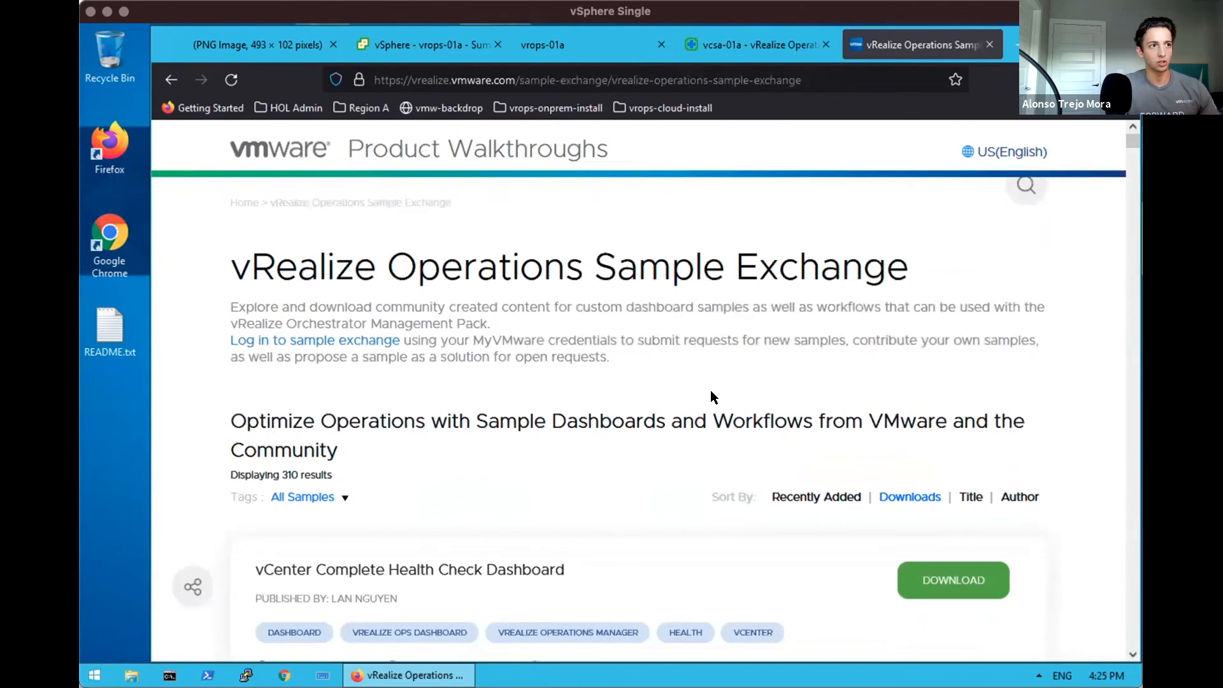
left_click(753, 44)
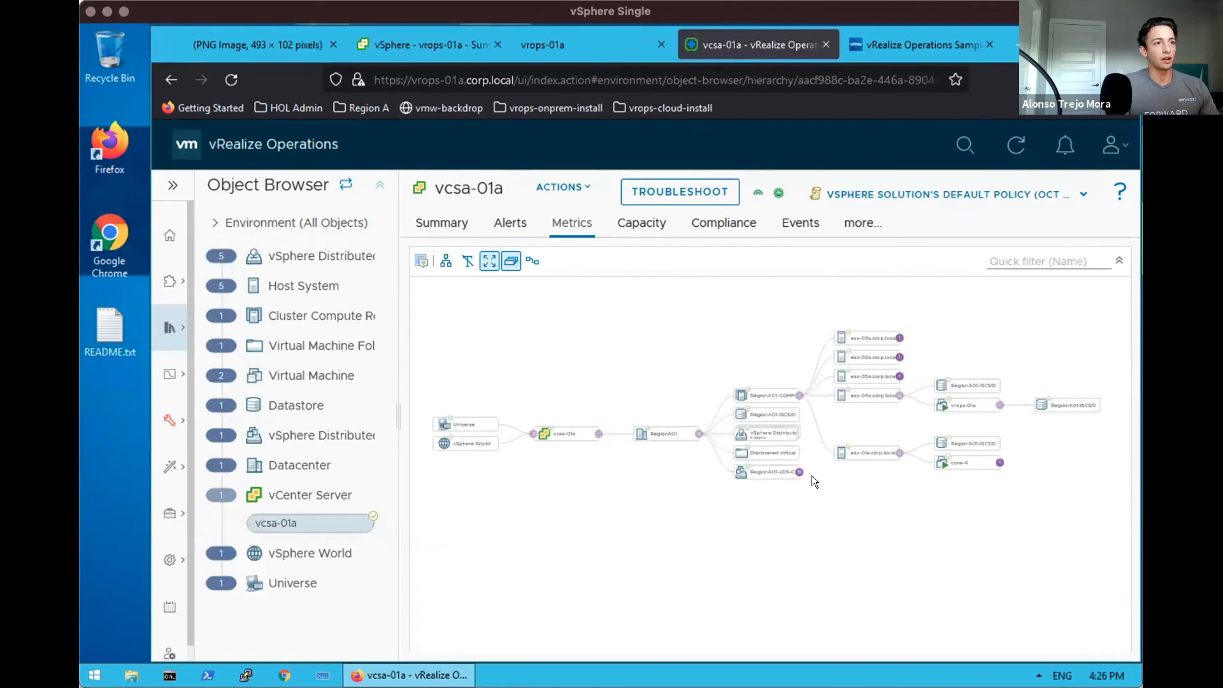
mouse_move(754, 550)
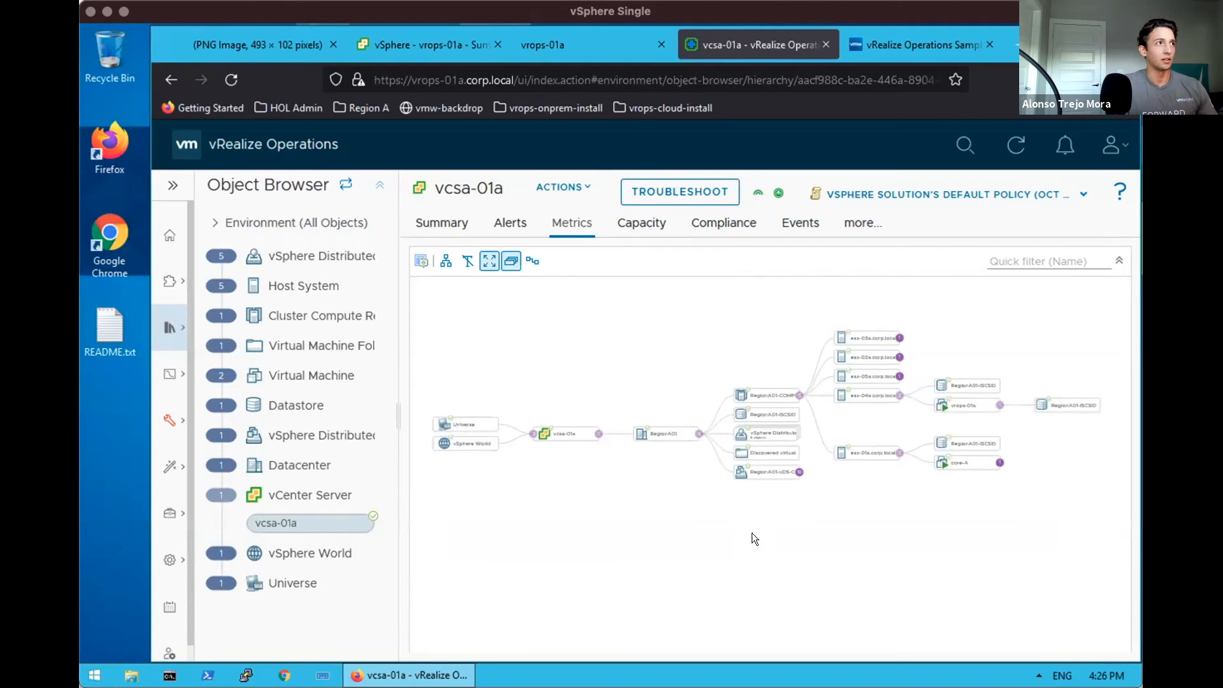
mouse_move(545, 508)
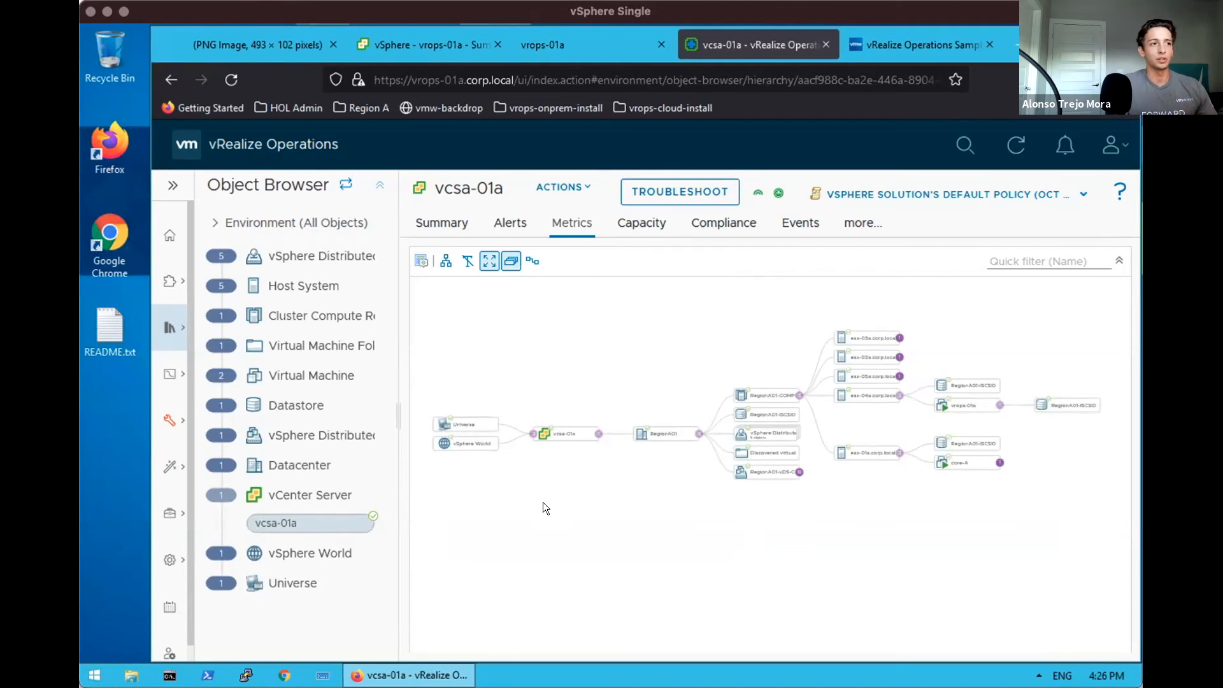